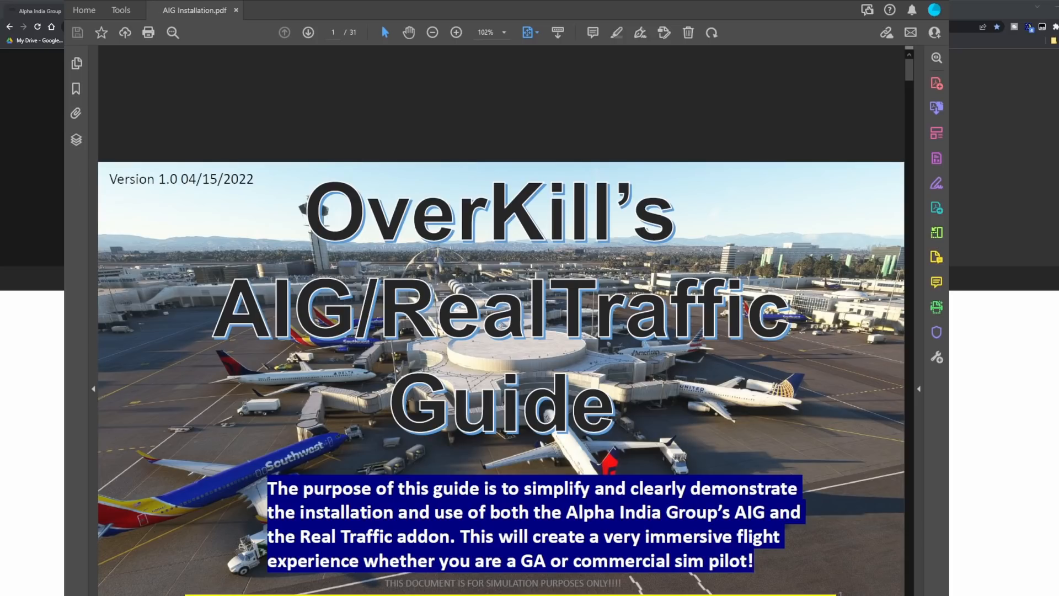
Advance through the guide's table of contents and download chapter to Chapter 2: AIG - AIManager
left_click(308, 32)
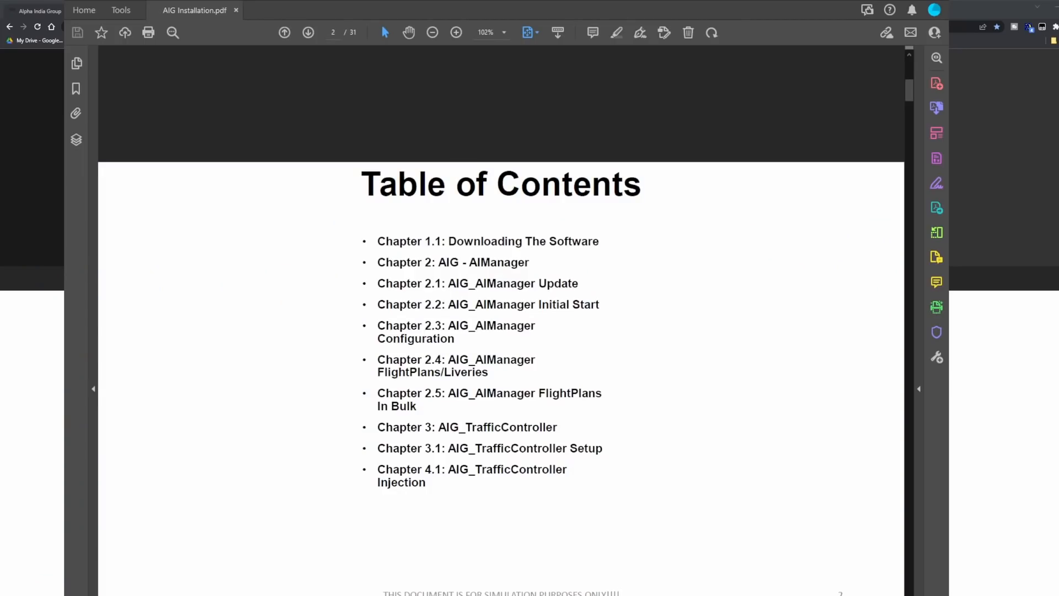
left_click(306, 32)
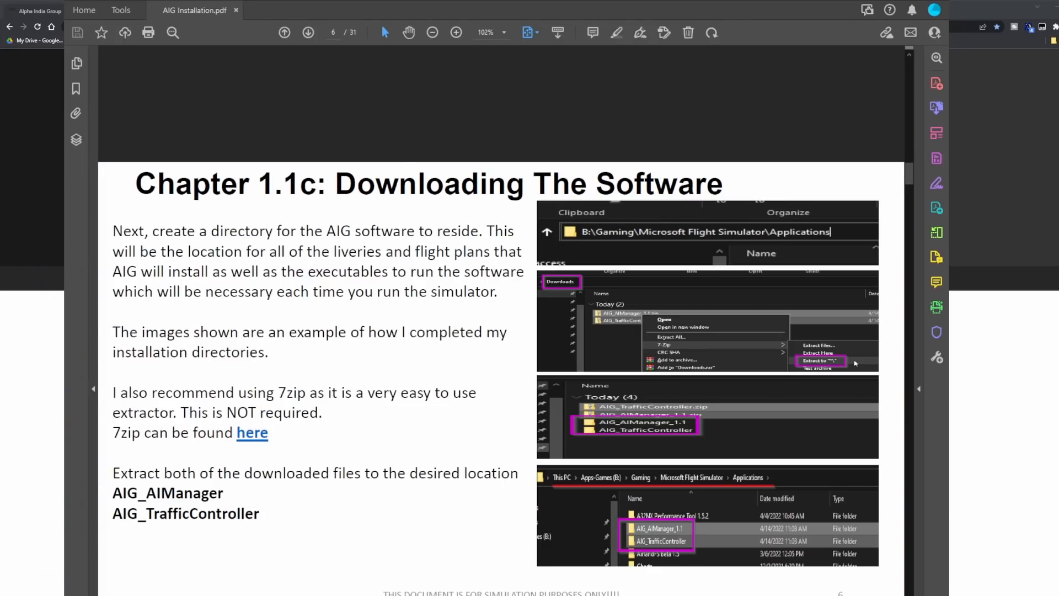
left_click(307, 32)
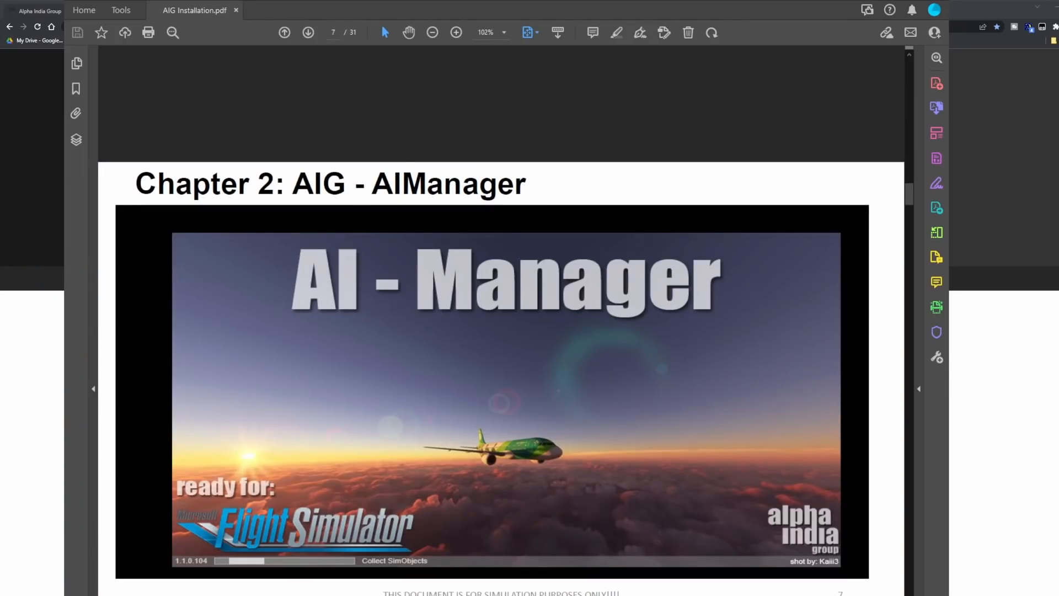
left_click(308, 32)
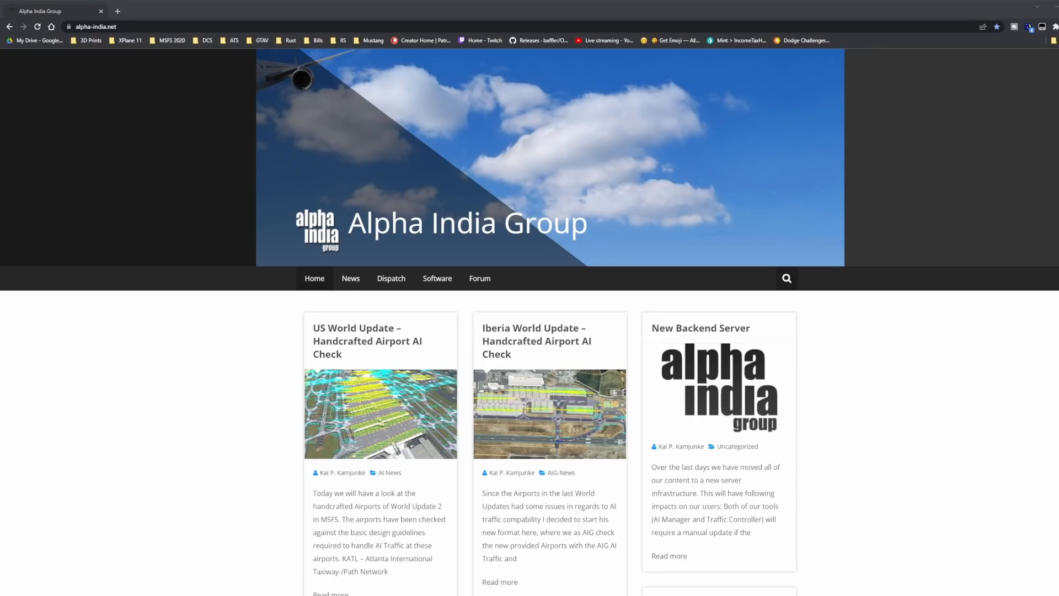
Download the AI Manager Public Beta 1.1 from the Software > AI Manager page
left_click(437, 278)
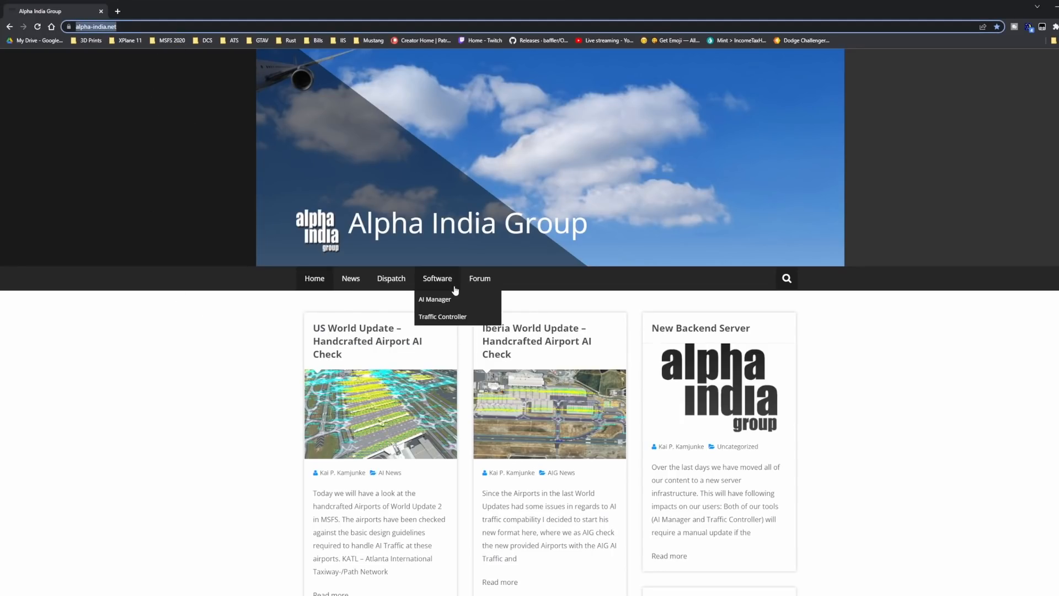
left_click(434, 300)
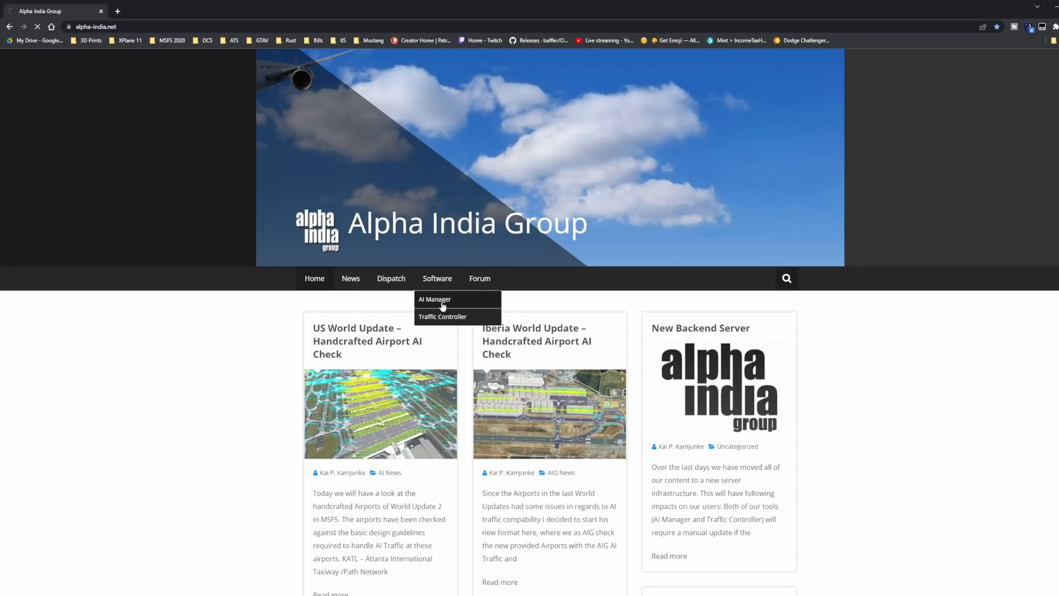
left_click(435, 299)
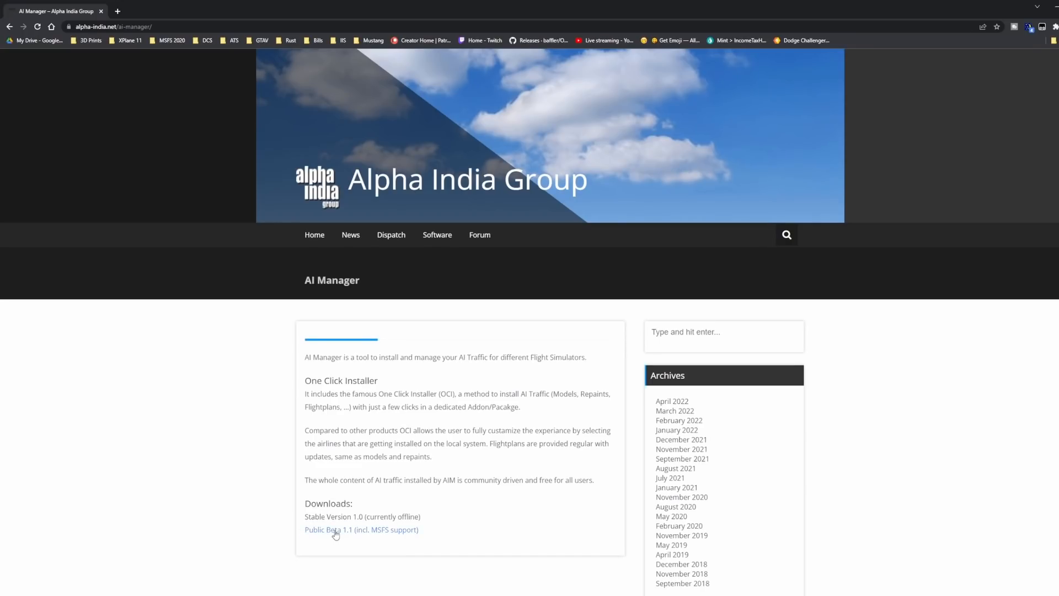
mouse_move(364, 534)
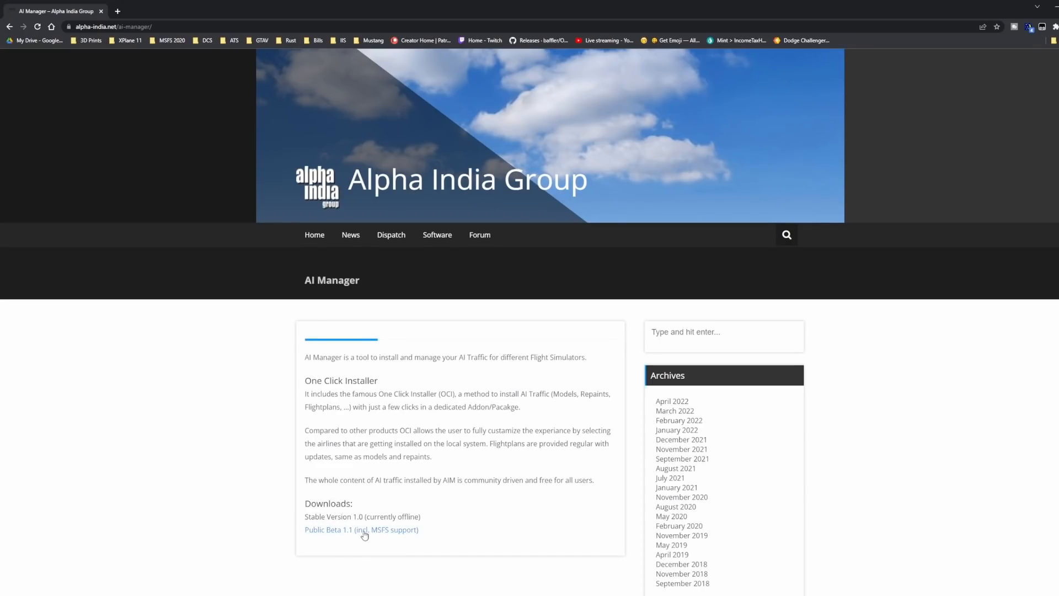
left_click(362, 530)
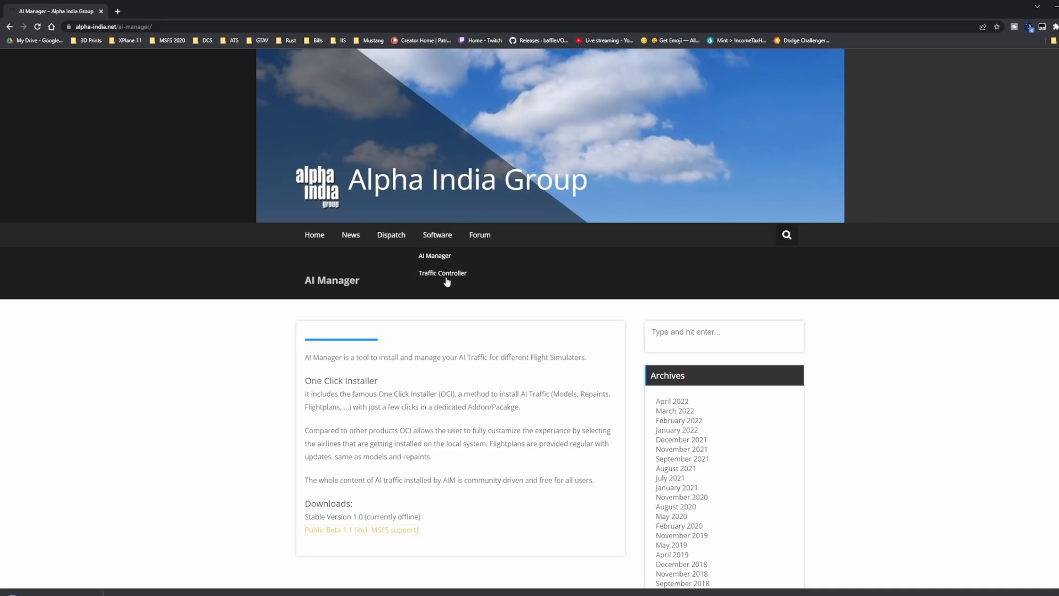
Bring up the Software > Traffic Controller page with its download link
left_click(442, 273)
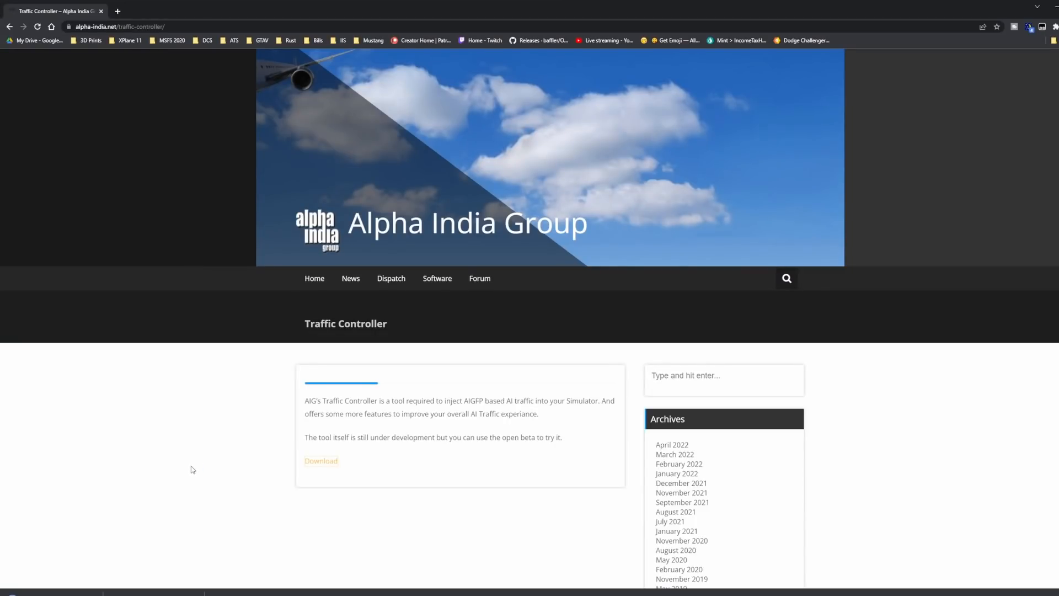
mouse_move(247, 371)
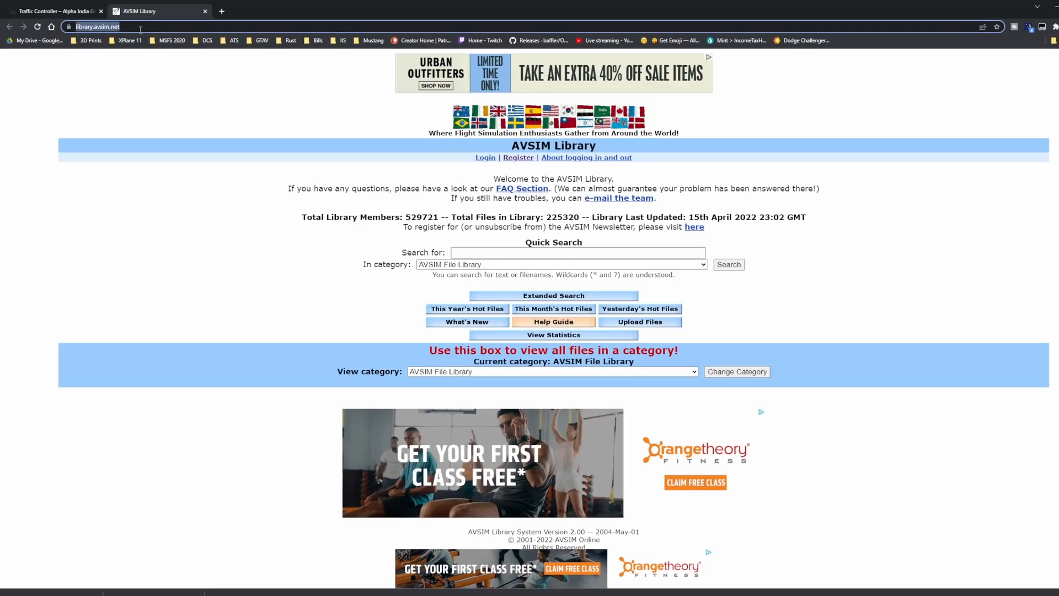
mouse_move(211, 149)
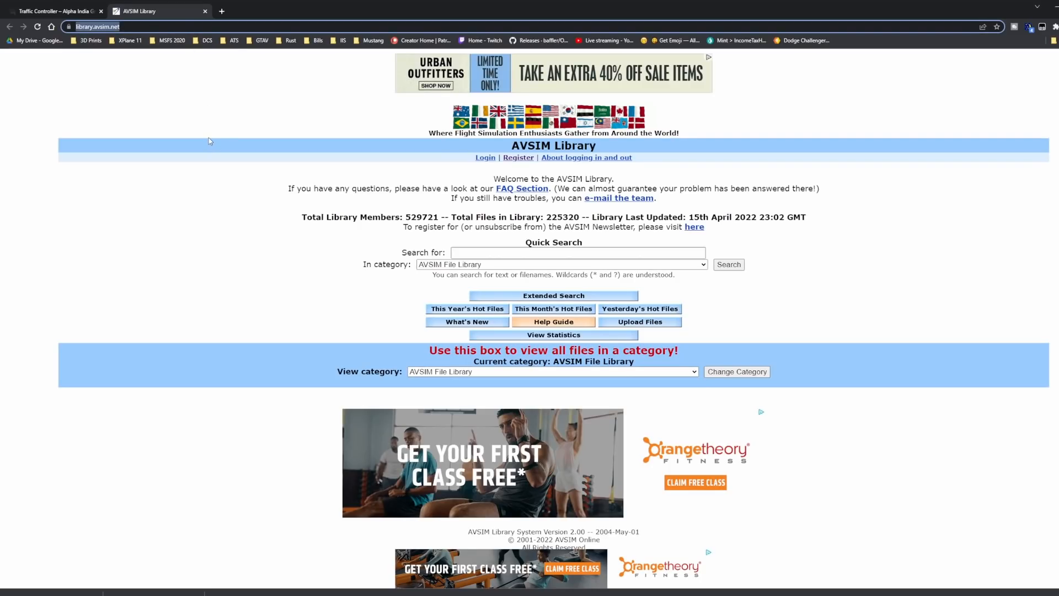
mouse_move(311, 179)
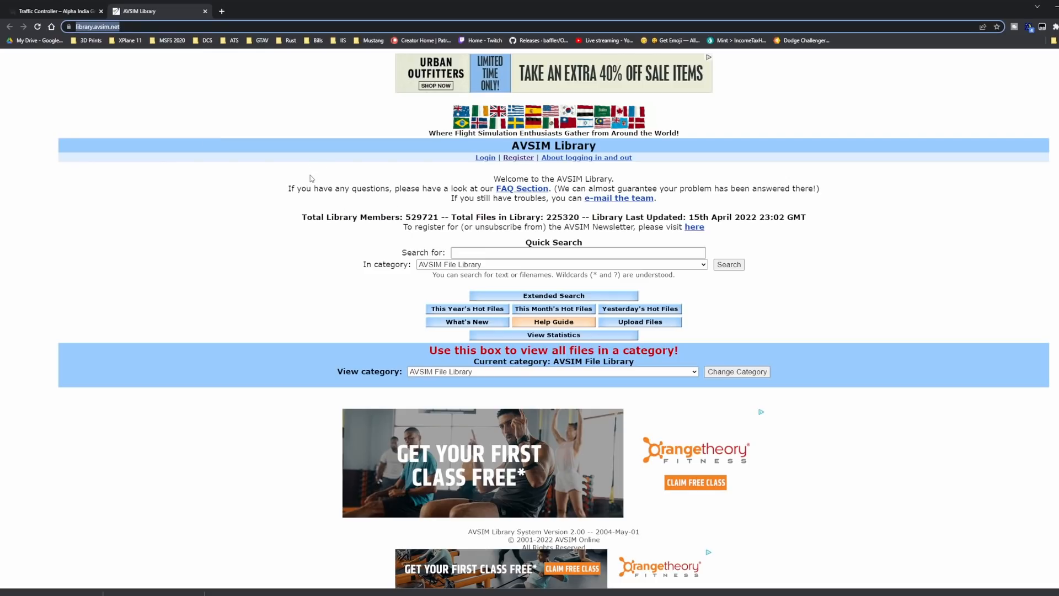
mouse_move(286, 161)
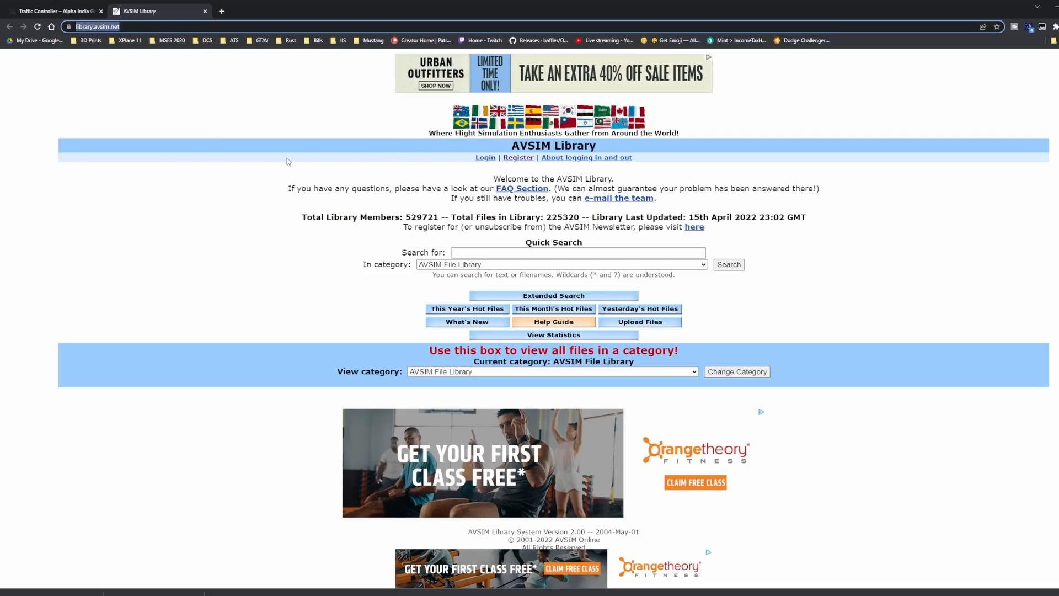
Go to the AVSIM registration page from the library front page
left_click(518, 157)
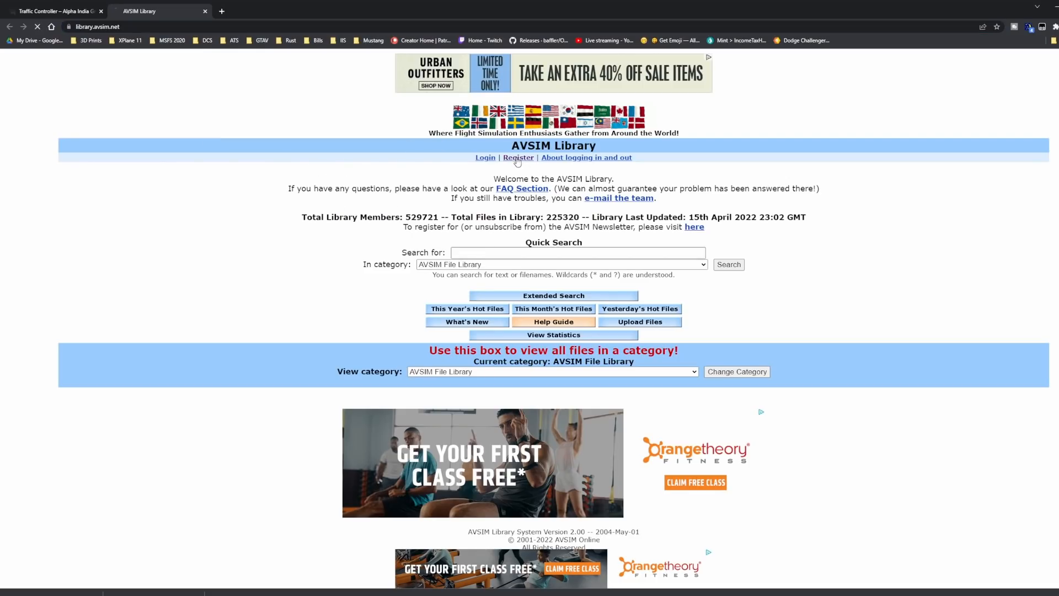
left_click(518, 157)
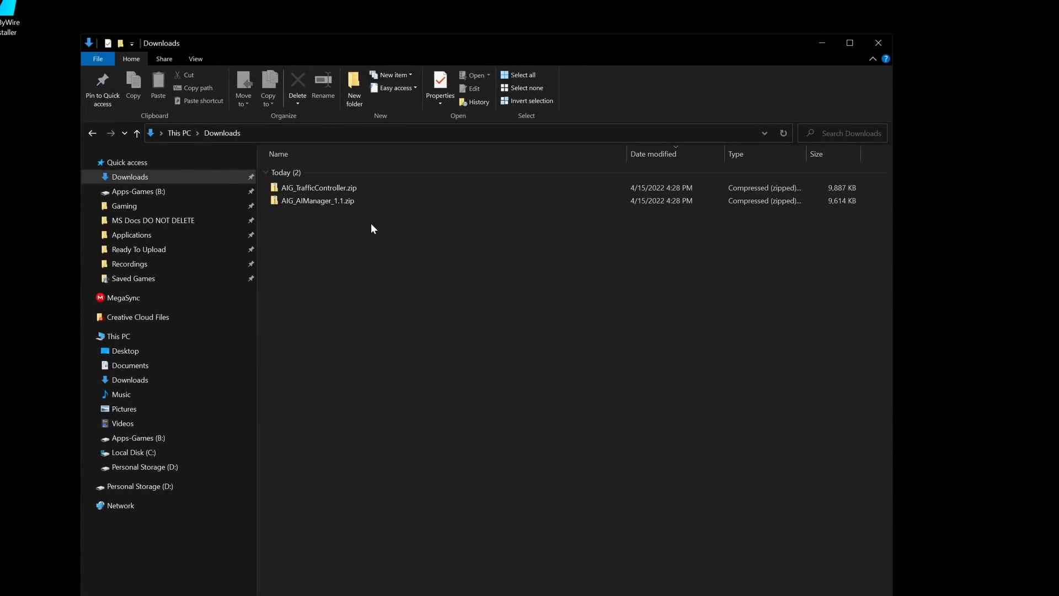
Extract both AIG zips in Downloads into their own folders with 7-Zip 'Extract to *\'
left_click(317, 188)
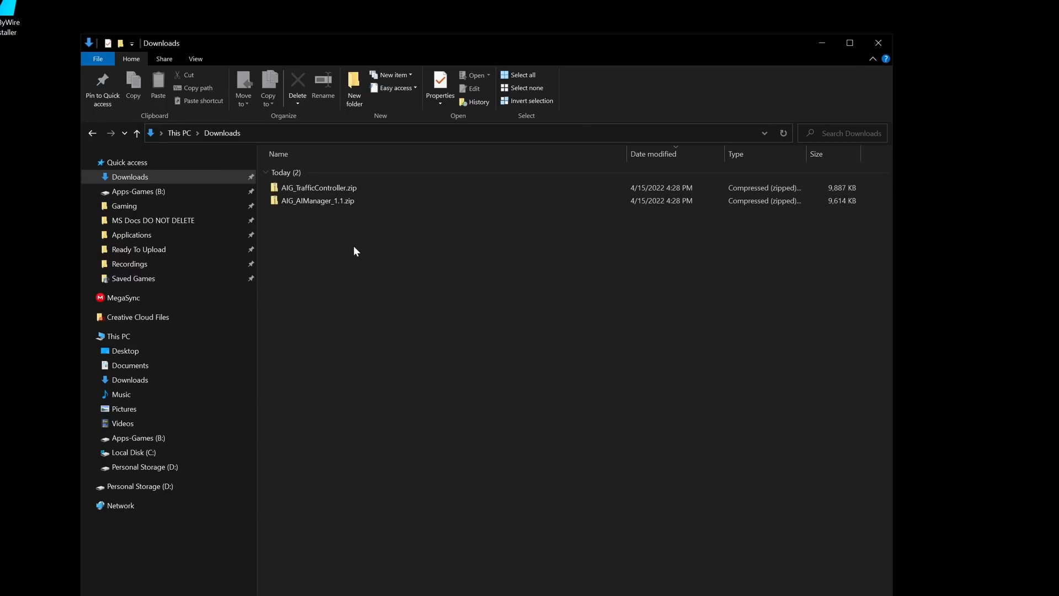
mouse_move(314, 267)
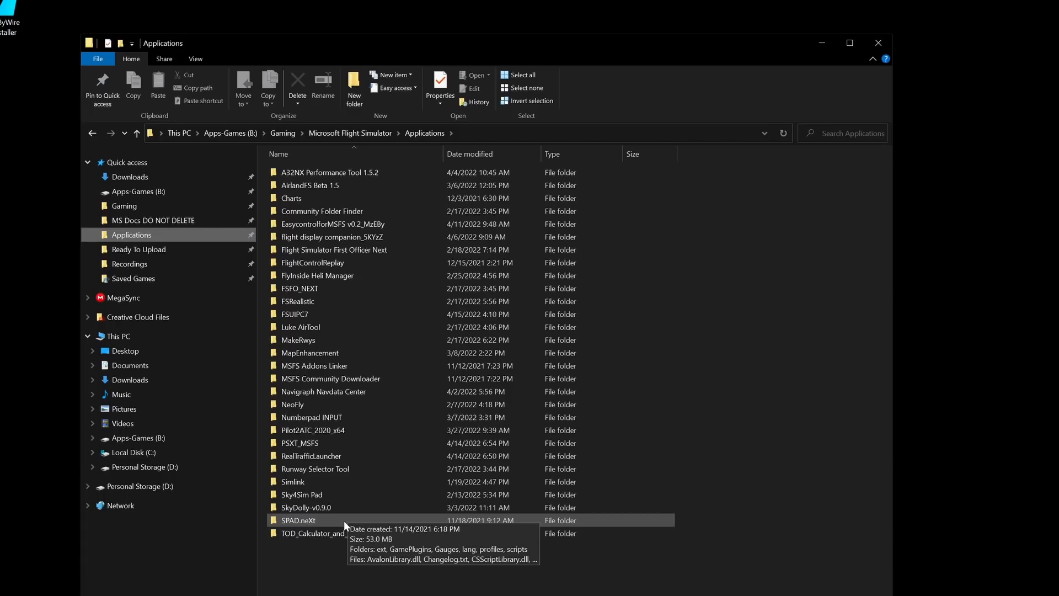
mouse_move(352, 457)
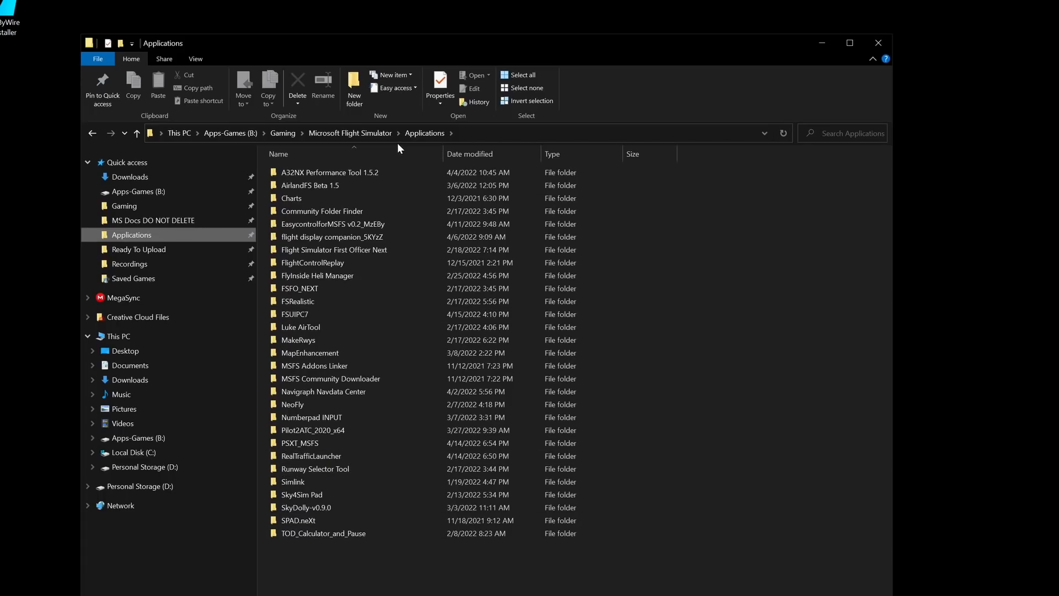
left_click(130, 177)
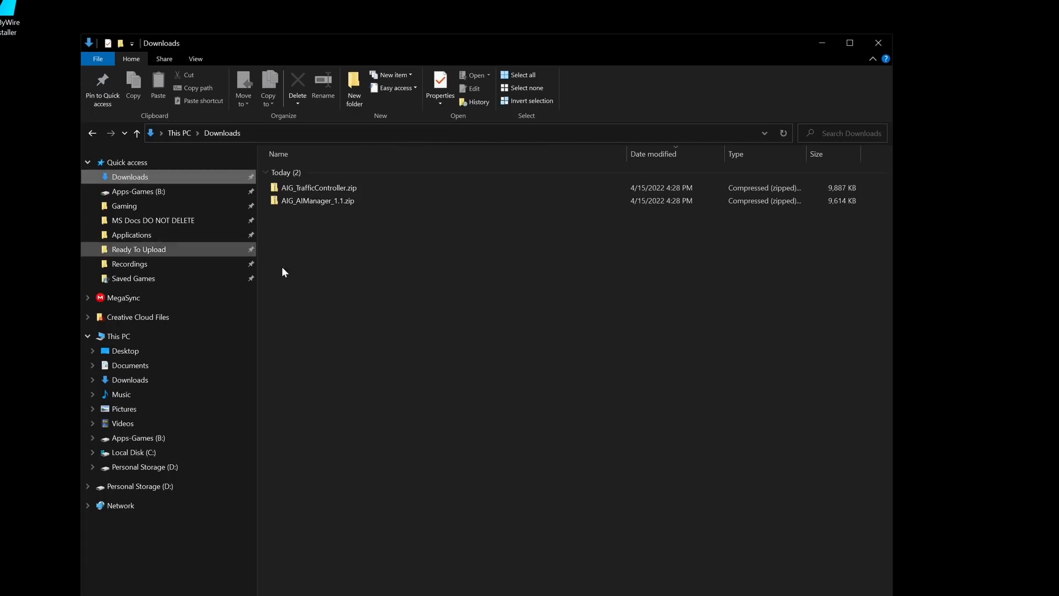
left_click(317, 187)
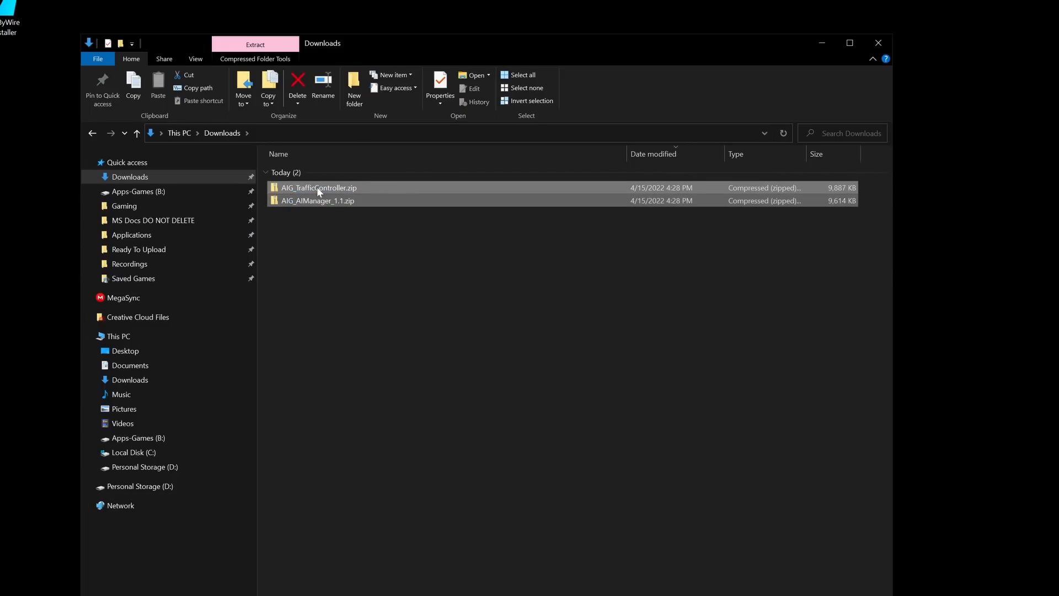
right_click(317, 188)
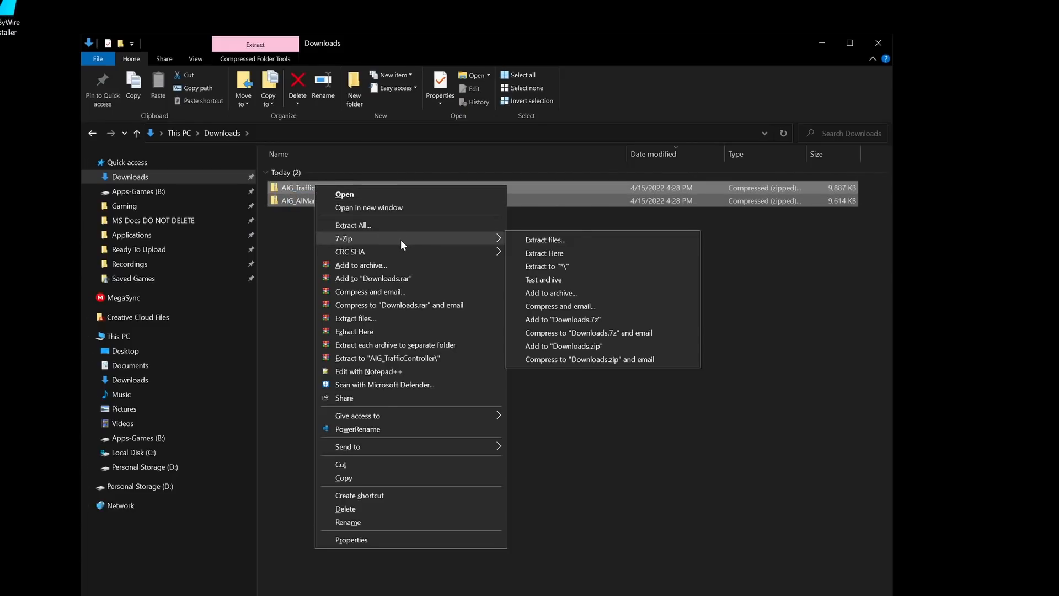
mouse_move(556, 266)
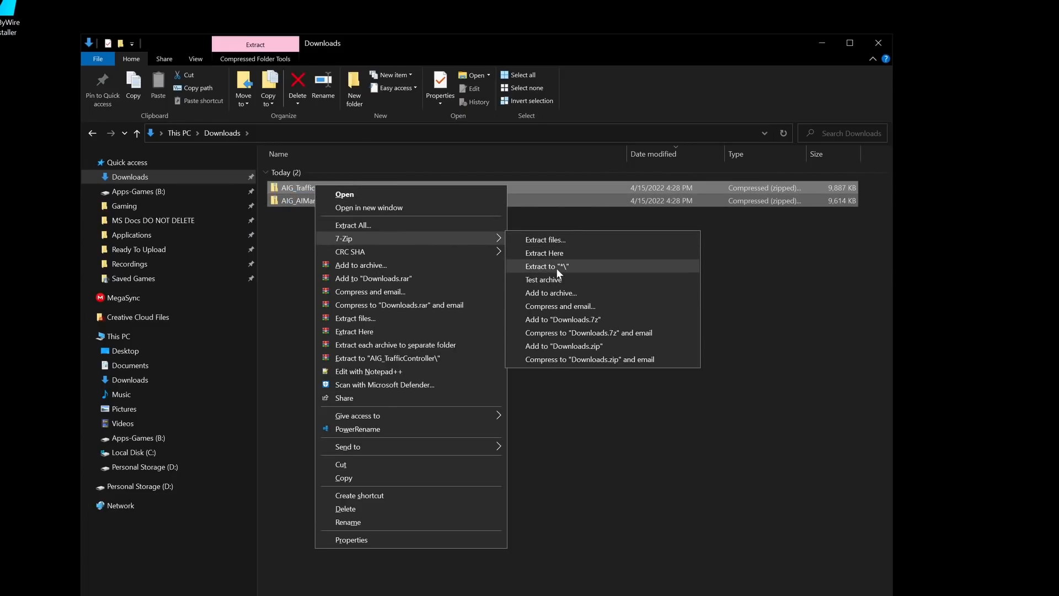
mouse_move(573, 273)
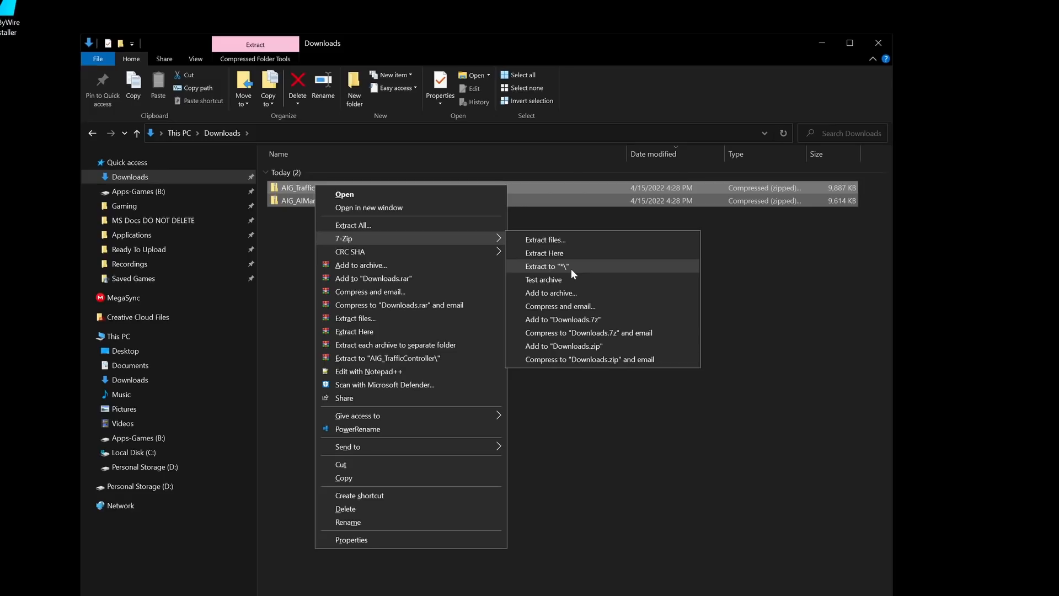
left_click(545, 266)
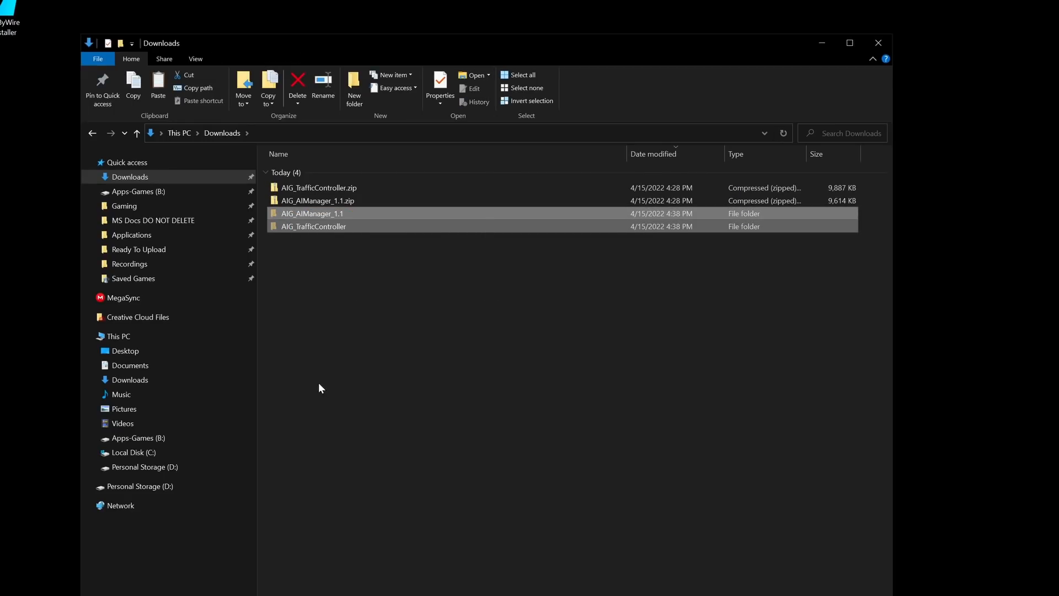
Paste the AIG_AIManager_1.1 and AIG_TrafficController folders into the flight simulator Applications folder
left_click(132, 235)
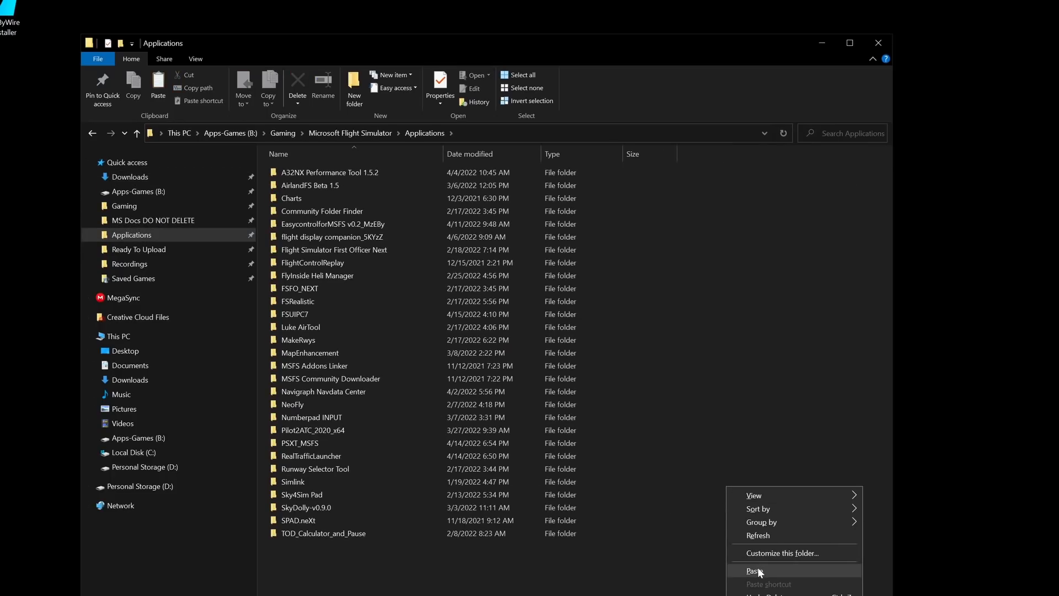
left_click(755, 570)
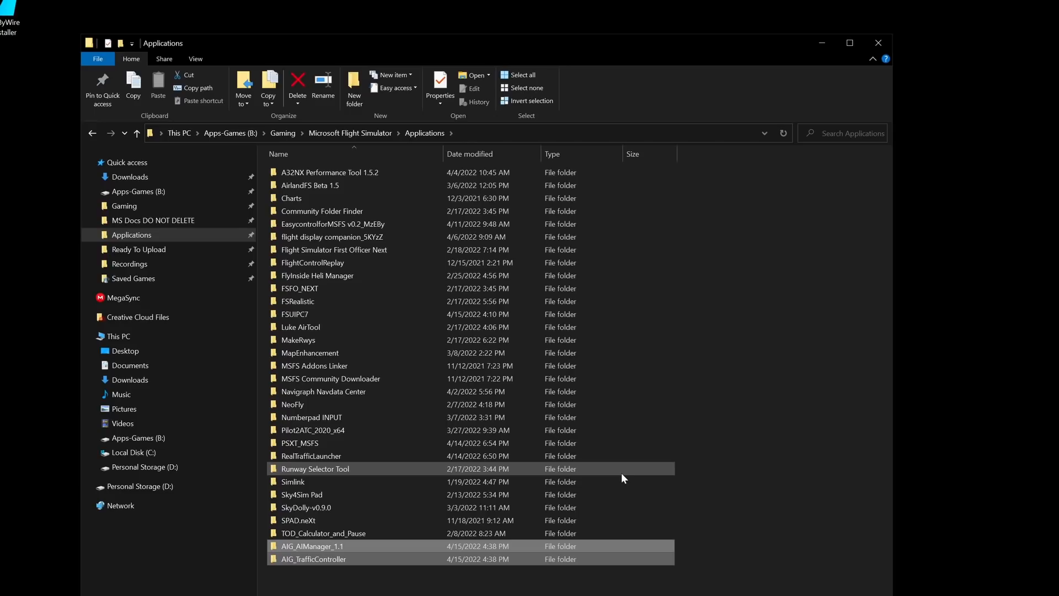
left_click(309, 545)
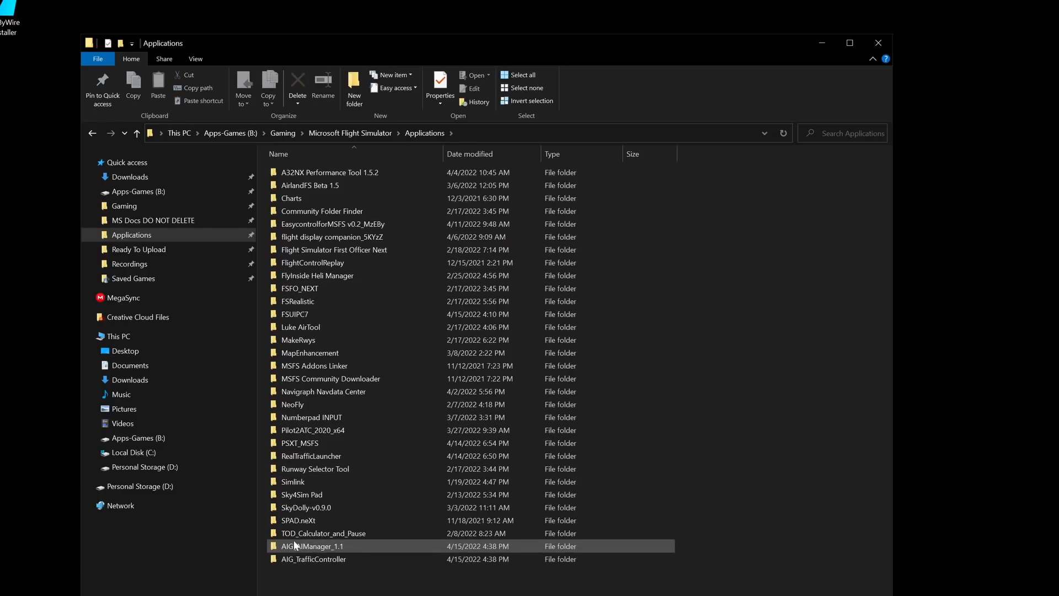
mouse_move(294, 545)
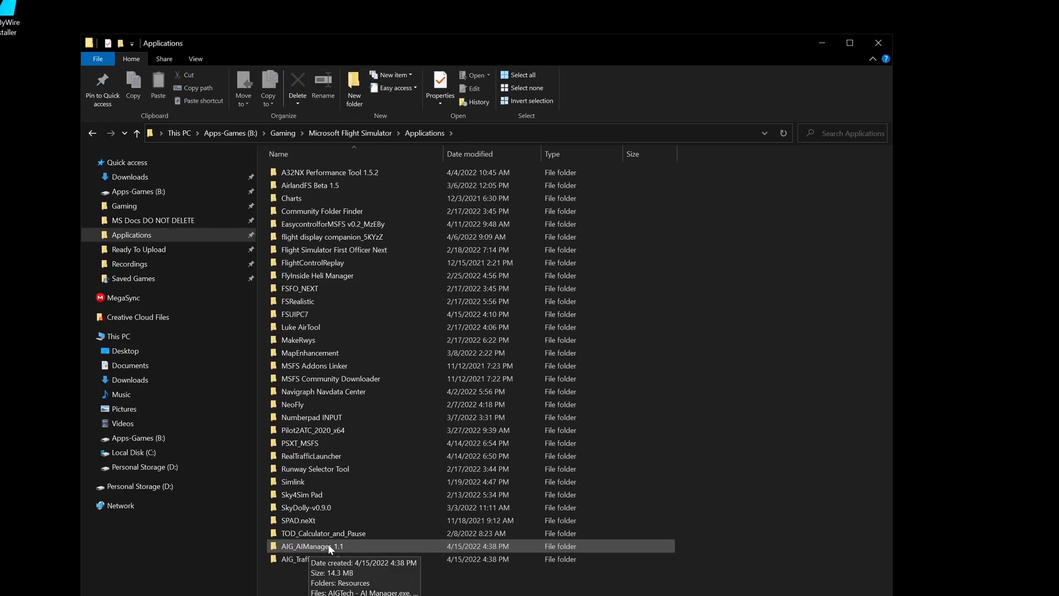
Review the Compatibility settings in the properties of AIGTech - AI Manager.exe inside AIG_AIManager_1.1
double_click(311, 544)
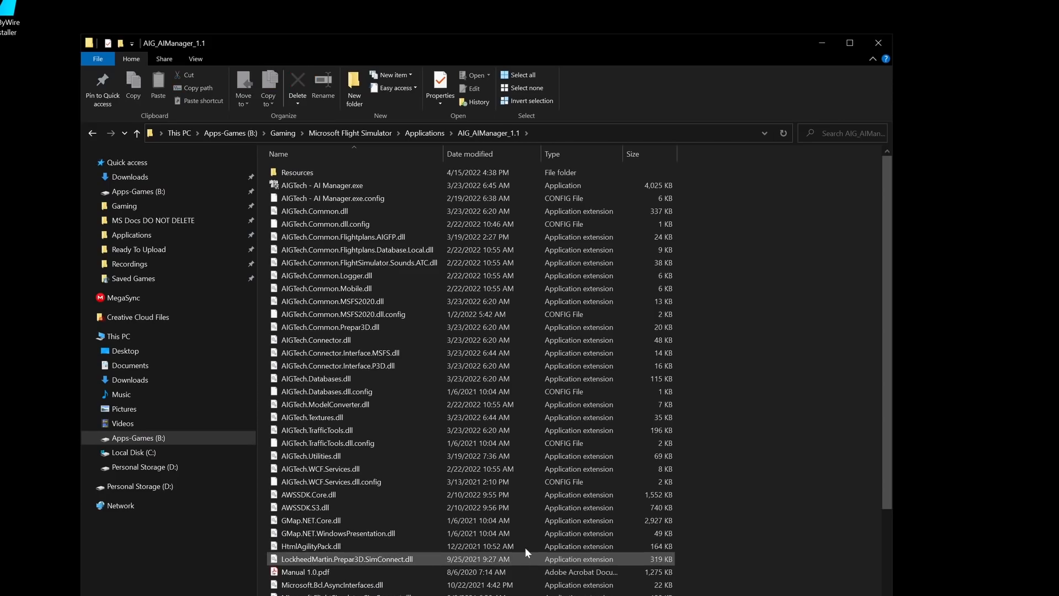
left_click(332, 198)
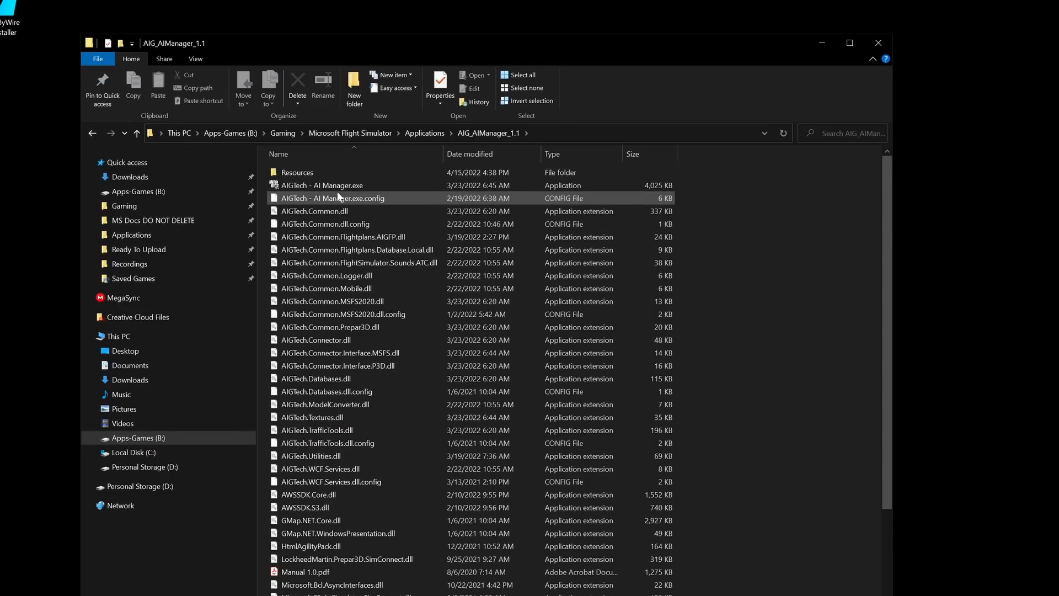
left_click(337, 185)
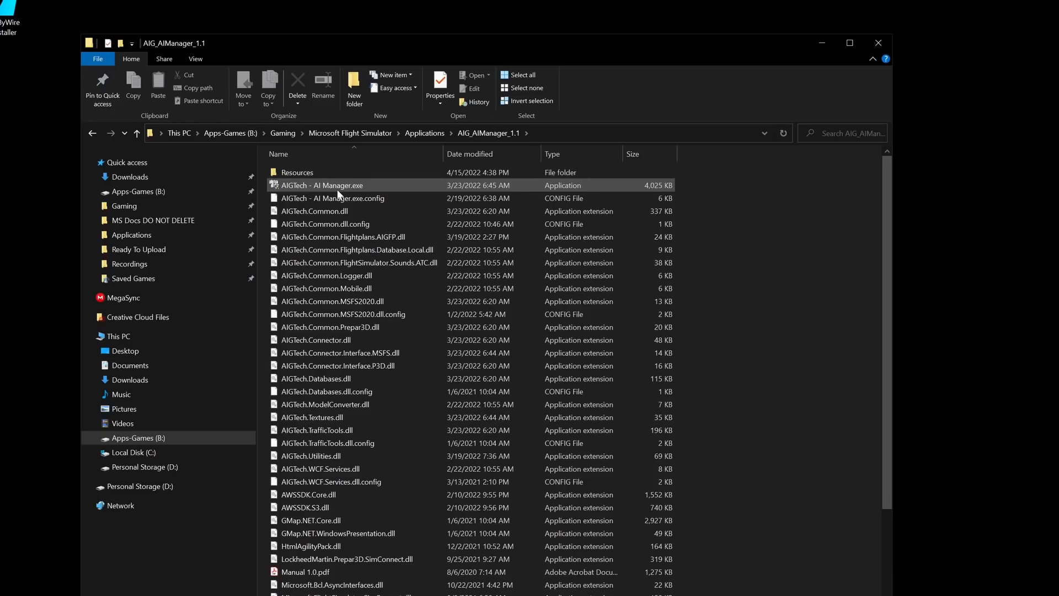
right_click(337, 185)
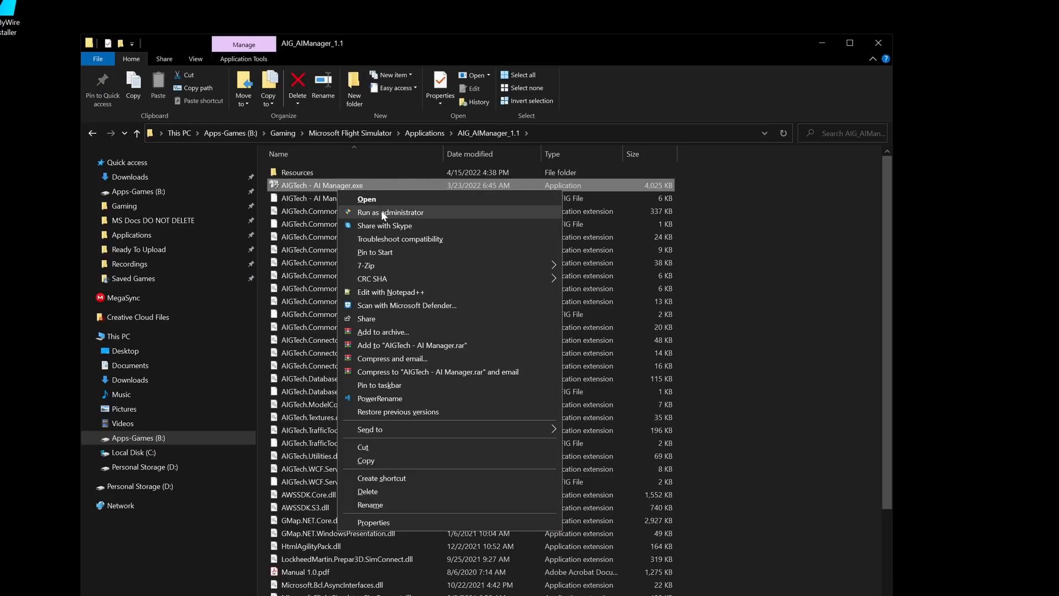
mouse_move(368, 211)
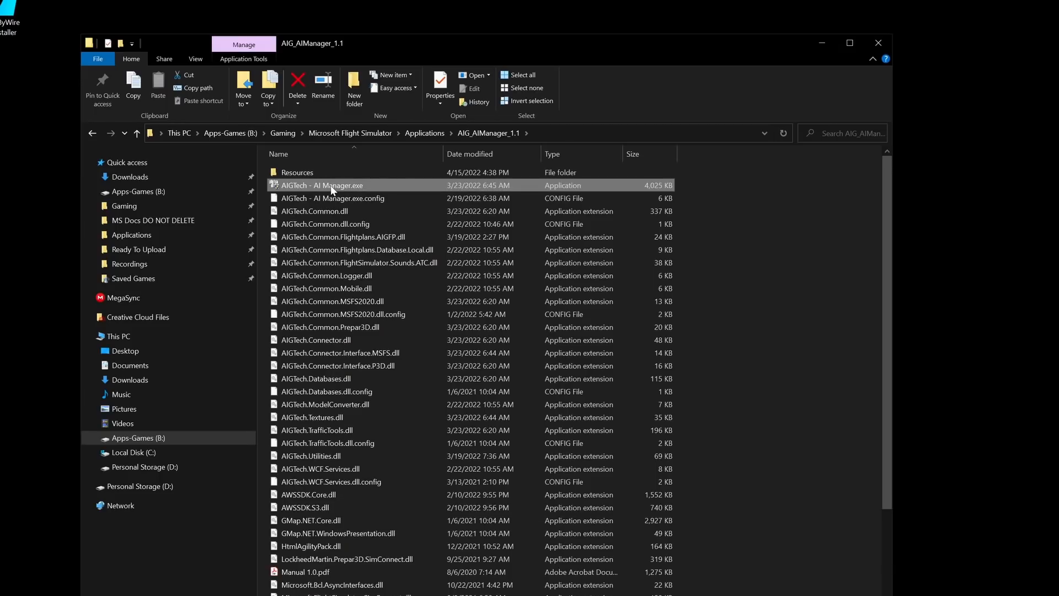
right_click(333, 185)
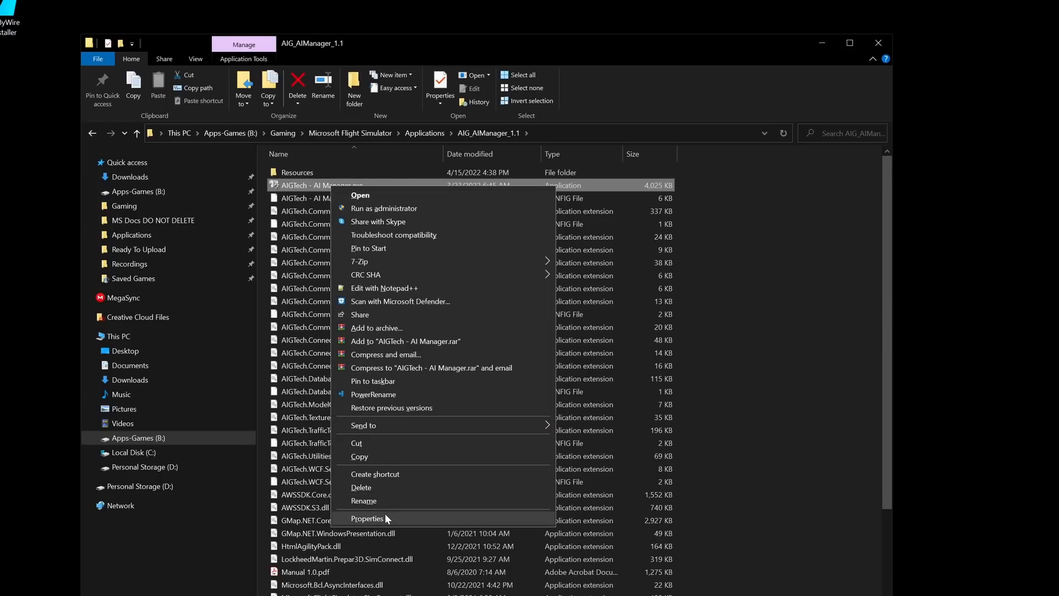
left_click(366, 518)
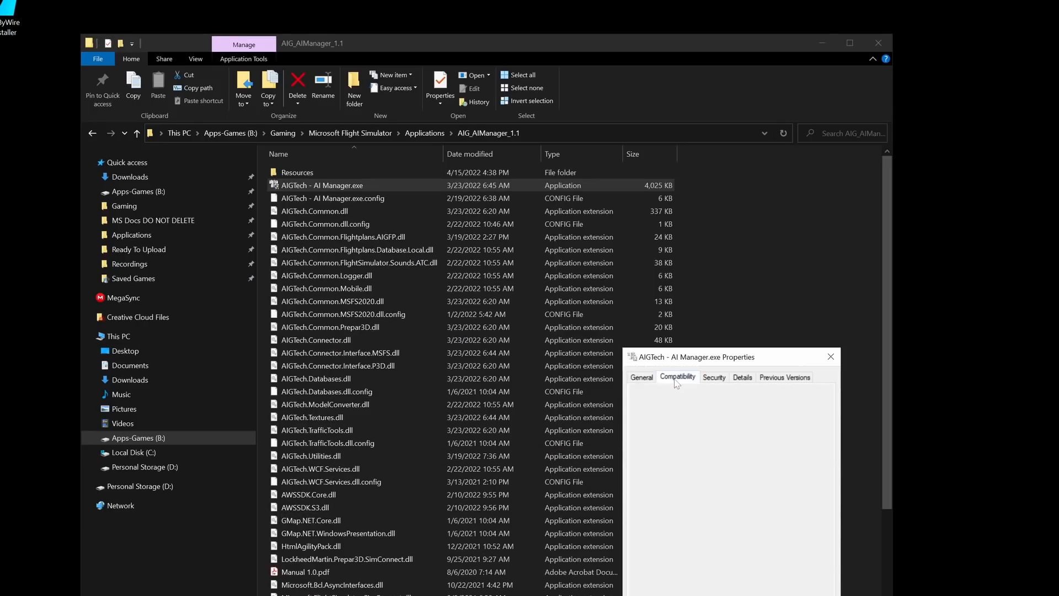
left_click(677, 377)
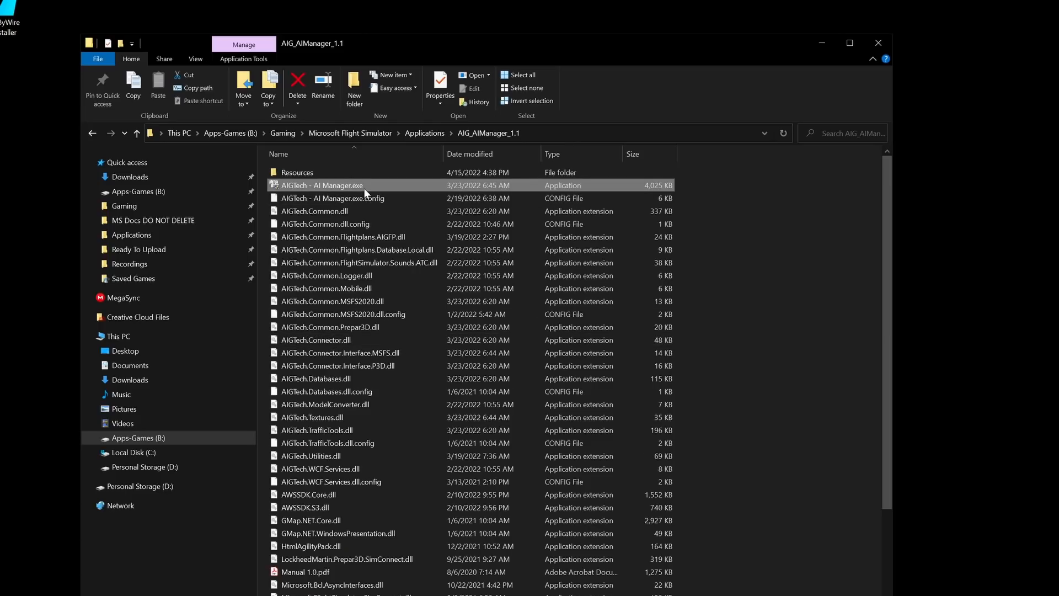
mouse_move(365, 192)
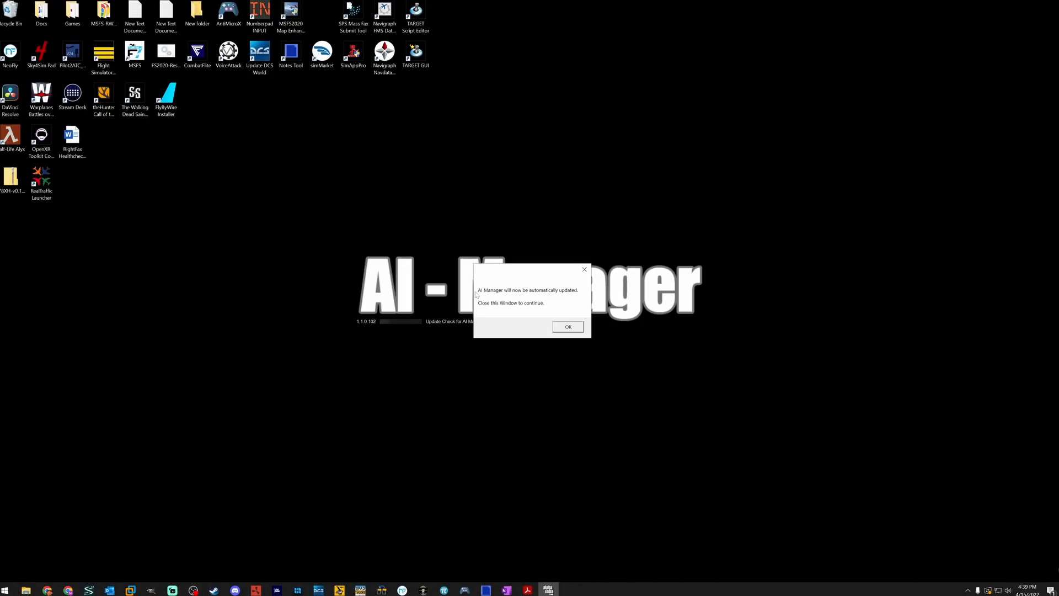
mouse_move(577, 297)
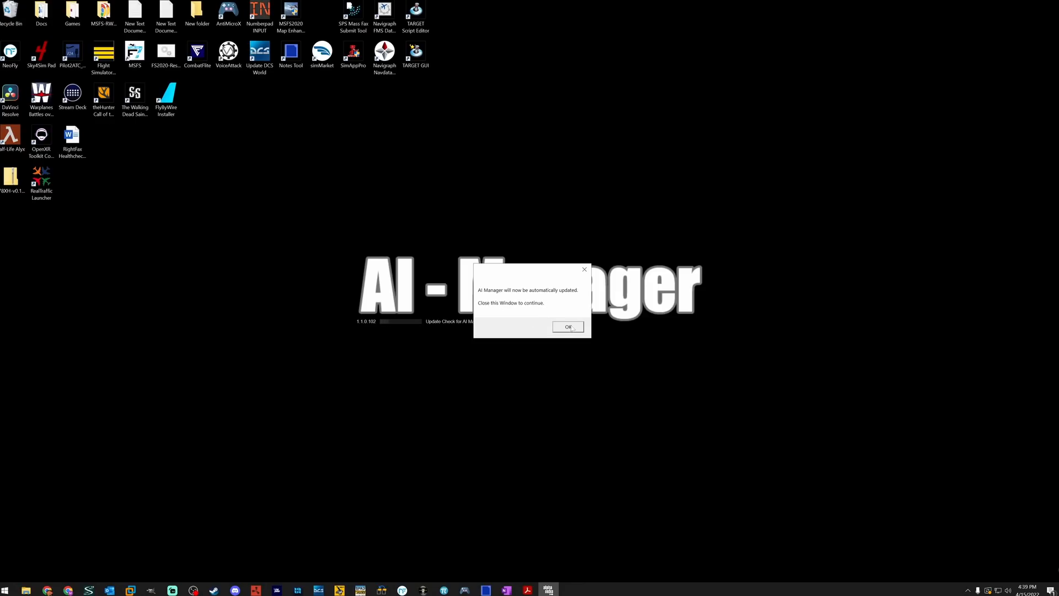
Acknowledge the update and new-models notices and answer the slow-mode scenery-cache prompt
left_click(568, 327)
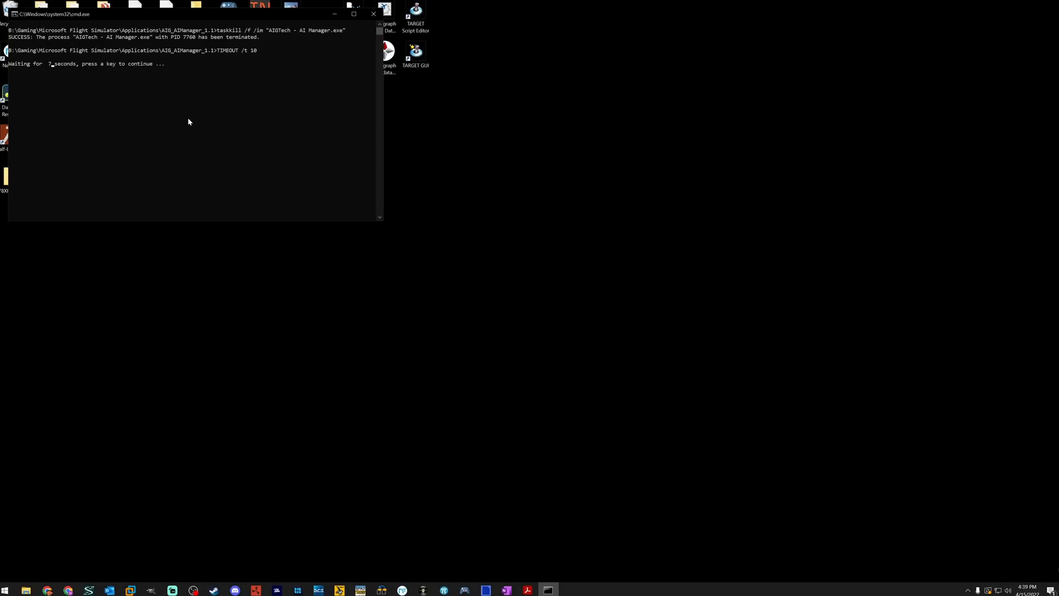
mouse_move(170, 89)
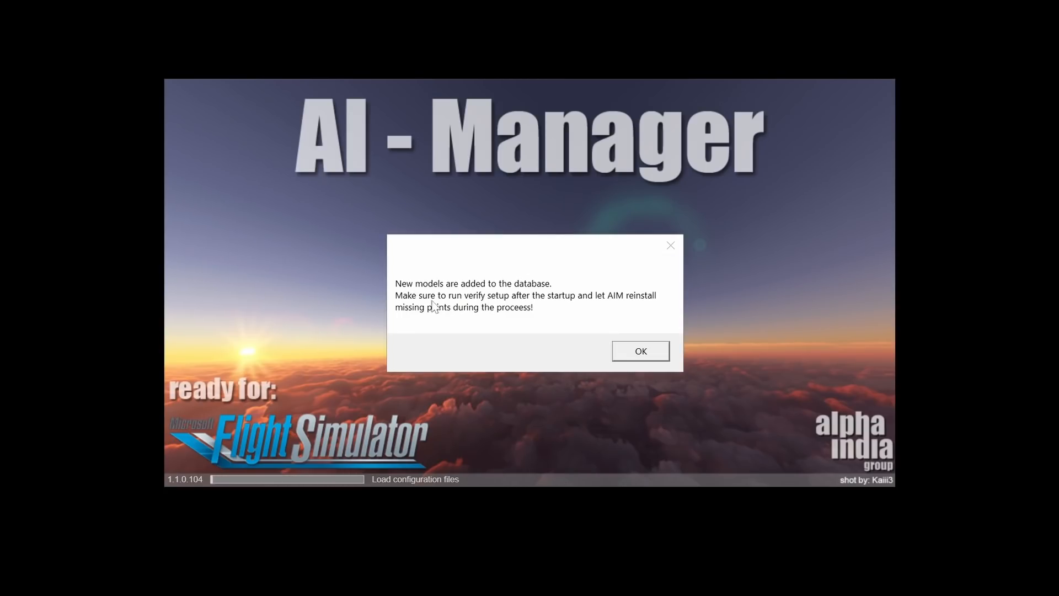
mouse_move(547, 317)
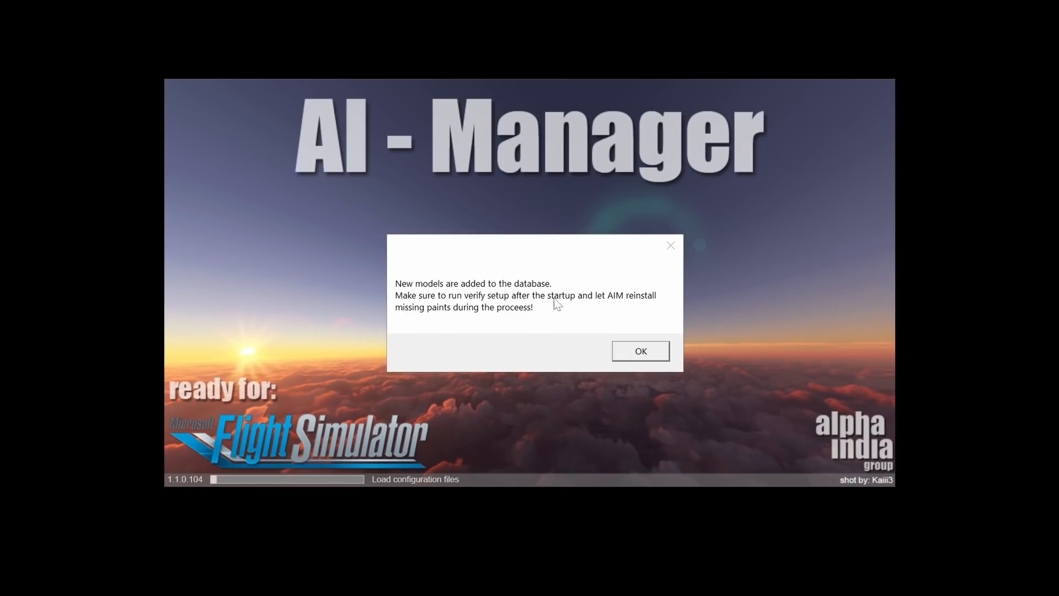
mouse_move(611, 309)
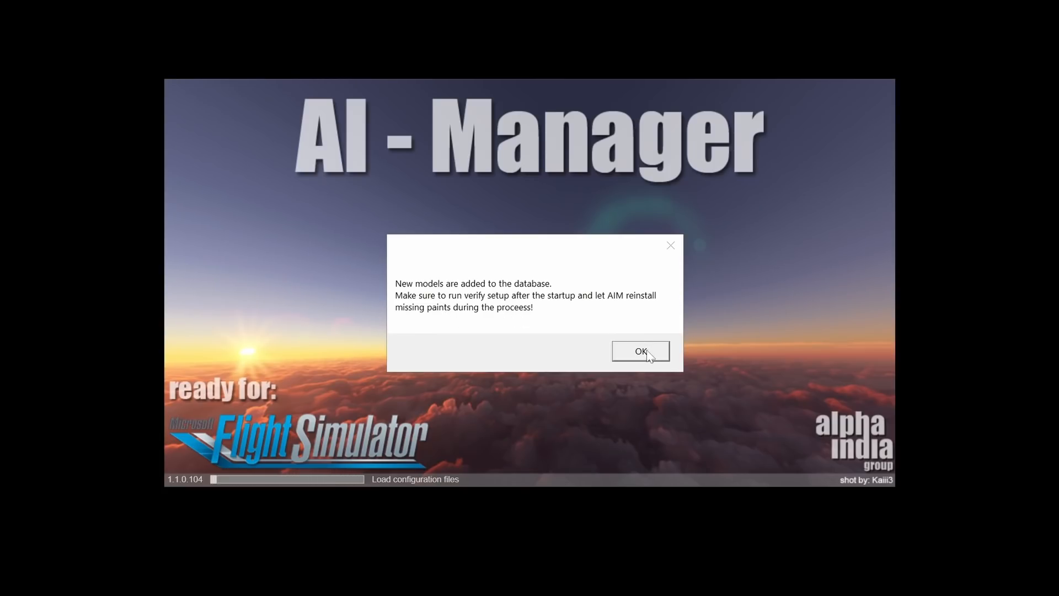
left_click(639, 350)
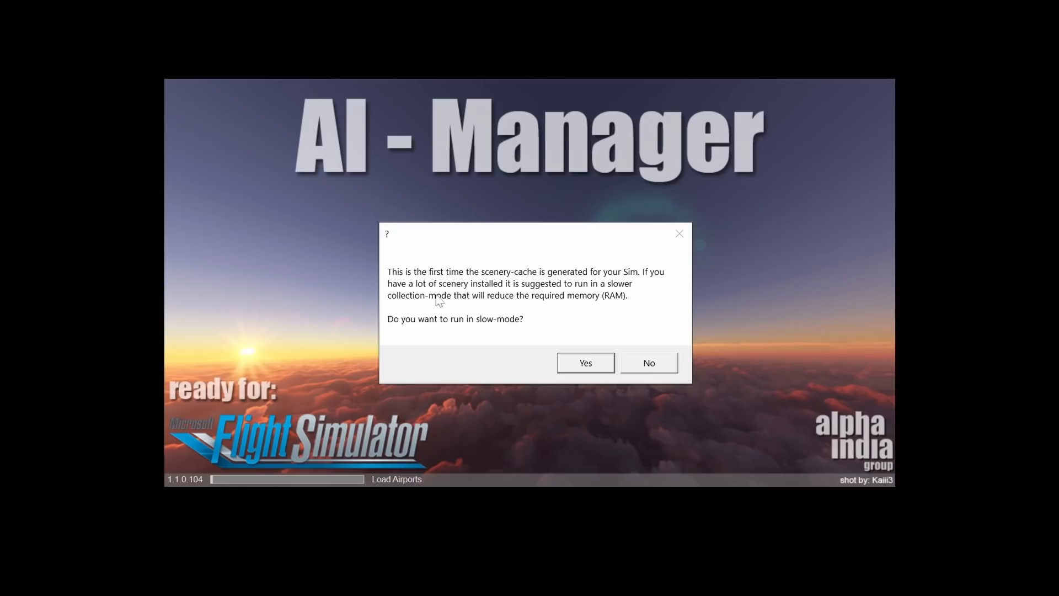
mouse_move(541, 333)
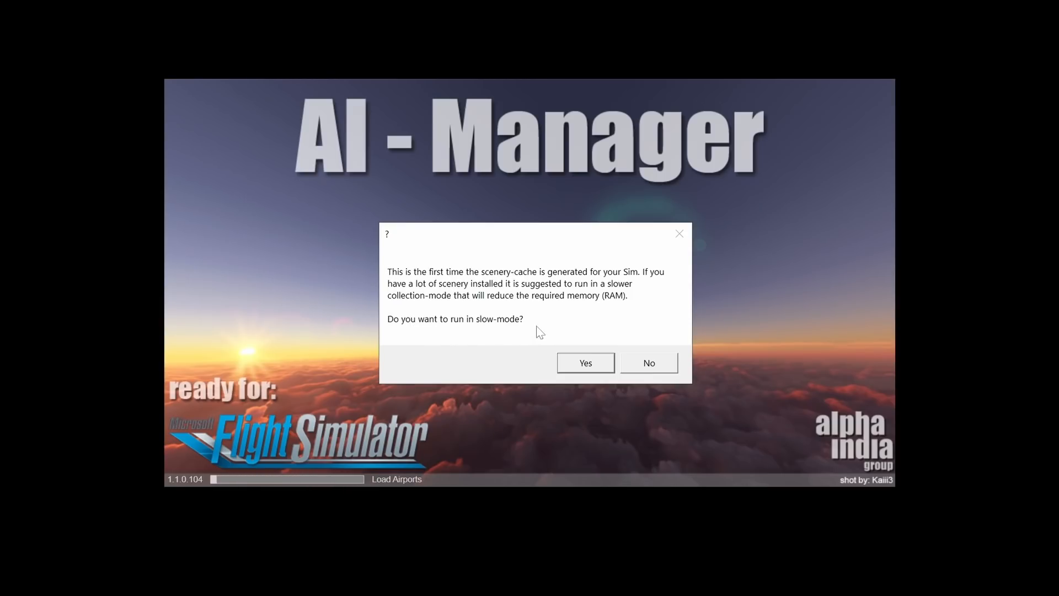
mouse_move(422, 324)
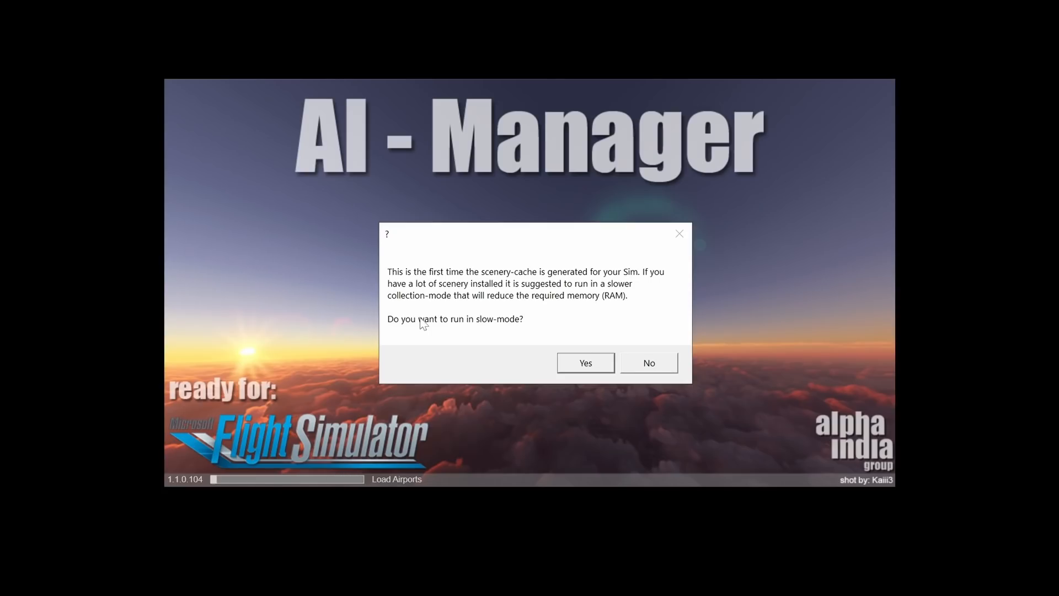
mouse_move(632, 302)
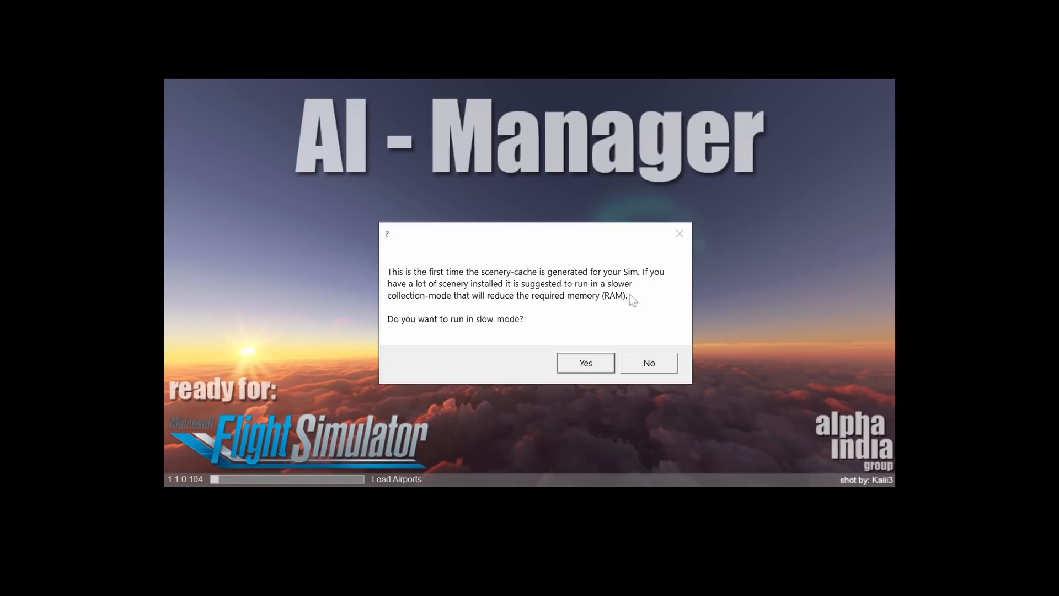
mouse_move(460, 264)
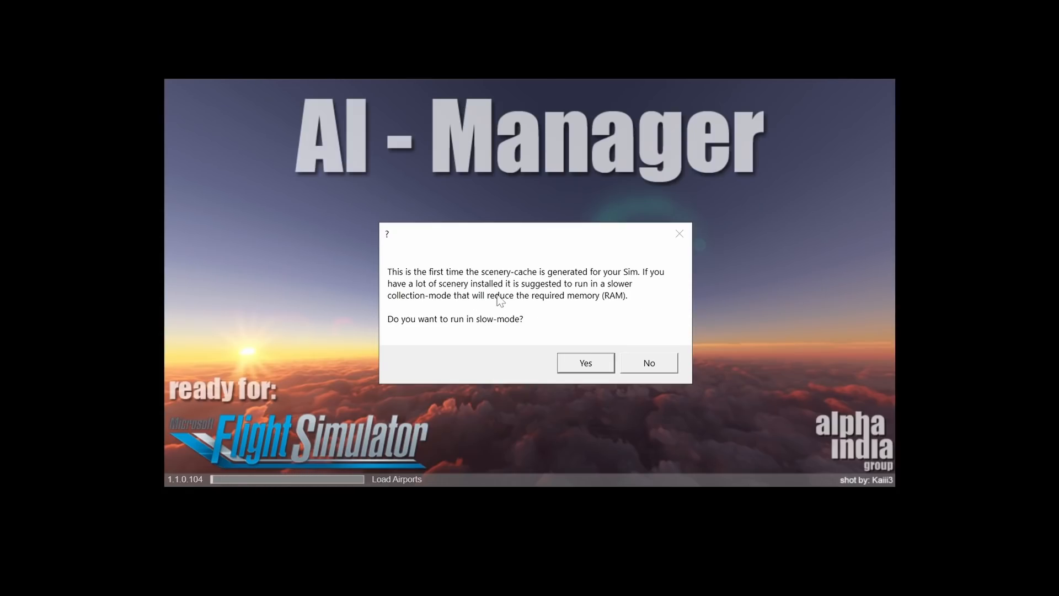
mouse_move(571, 324)
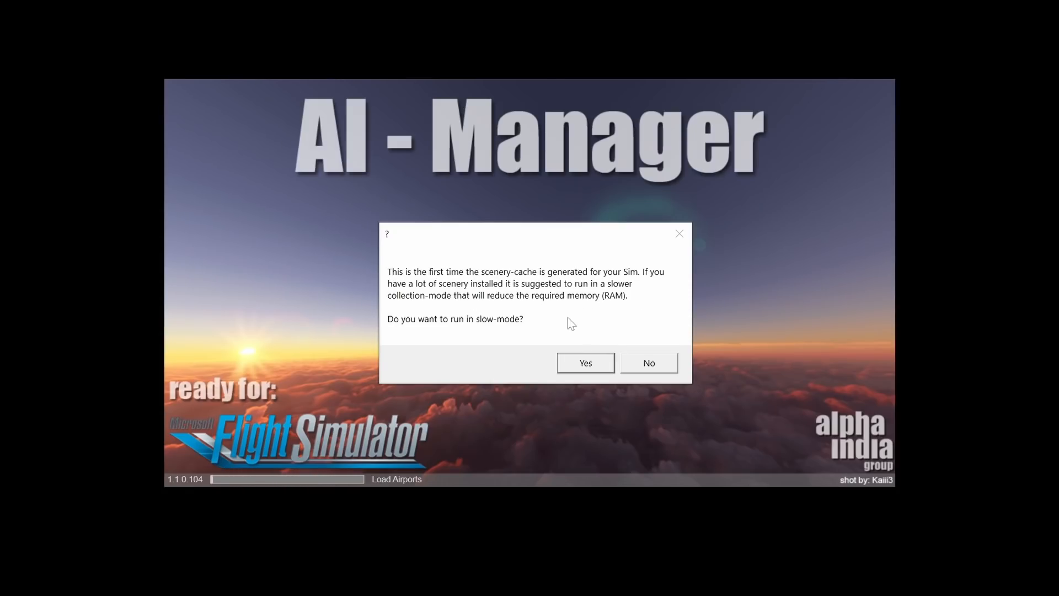
left_click(648, 361)
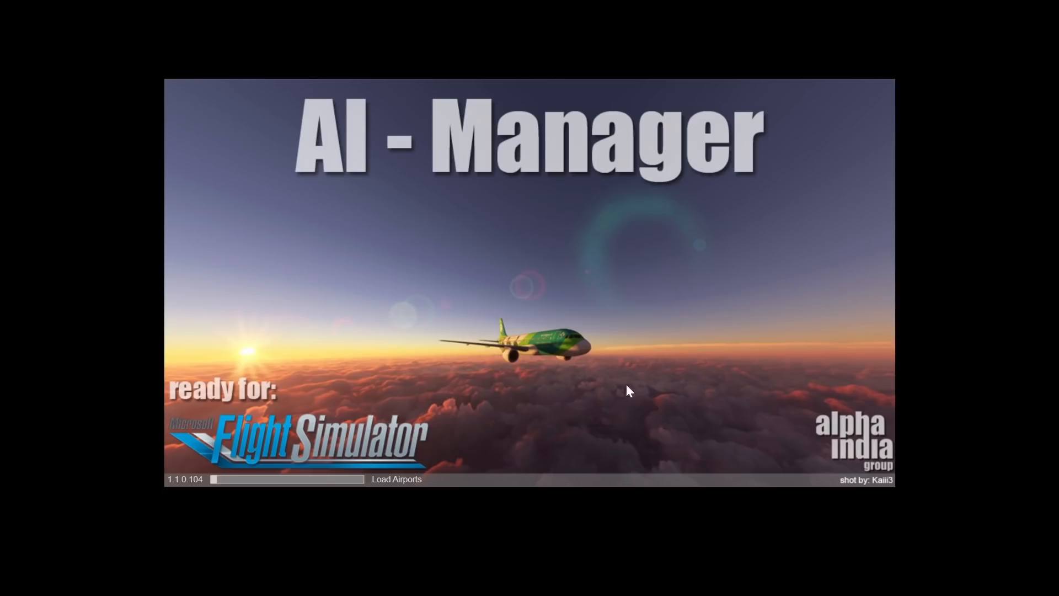
mouse_move(647, 510)
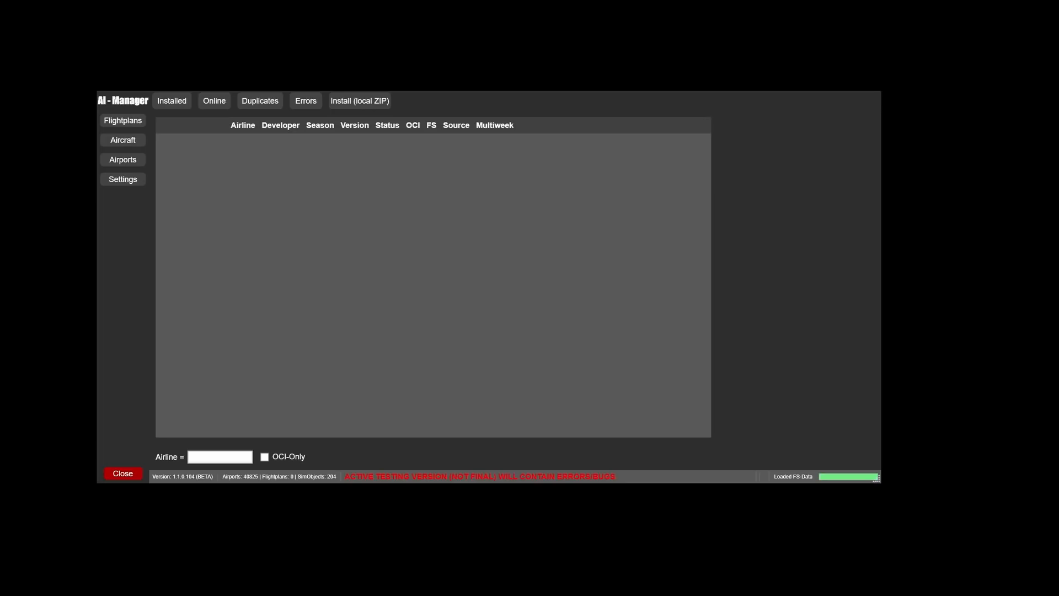
mouse_move(470, 512)
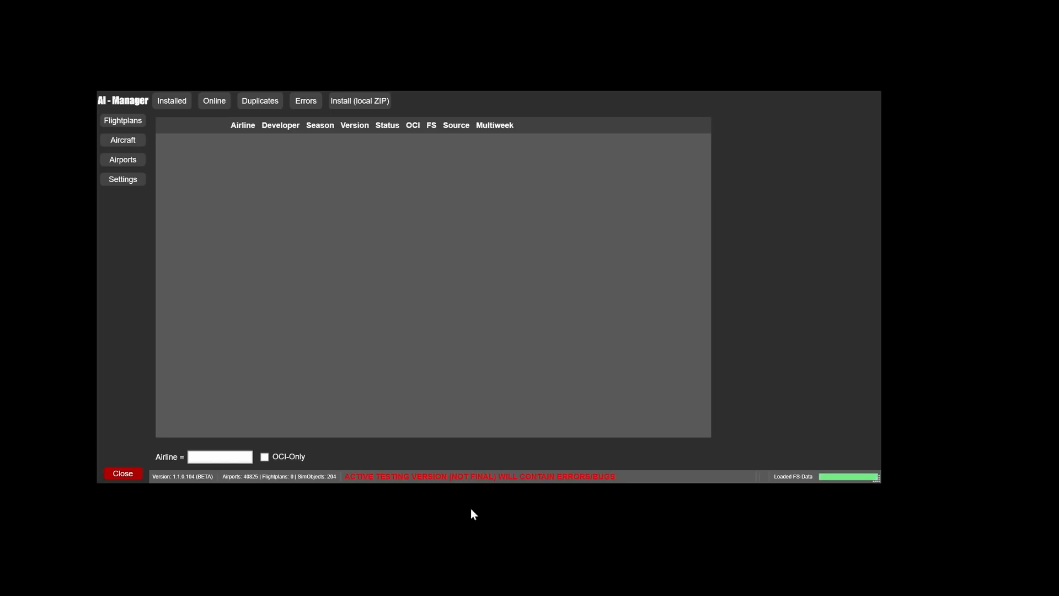
mouse_move(547, 402)
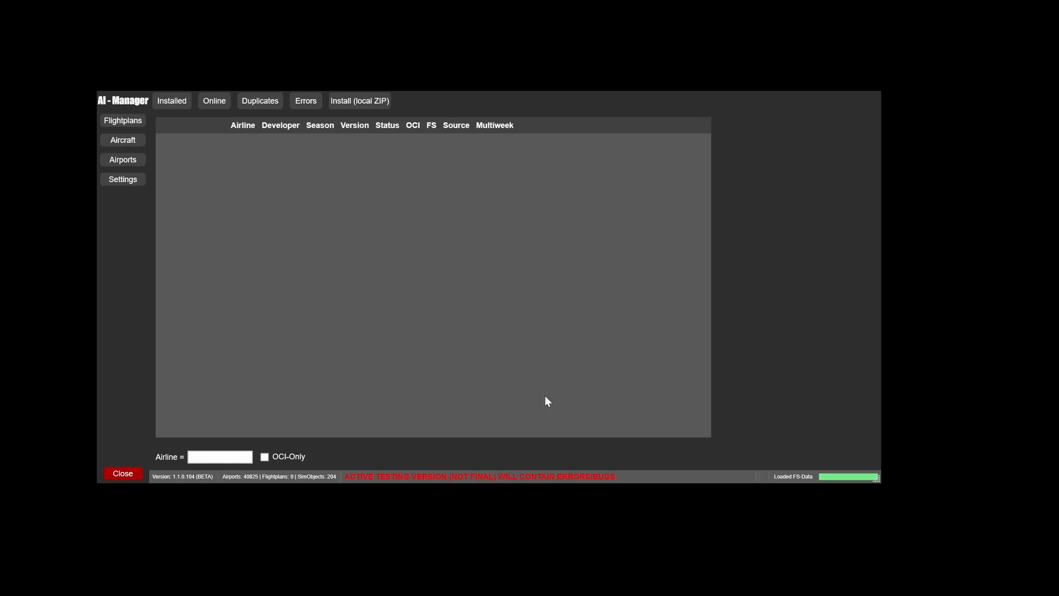
mouse_move(283, 214)
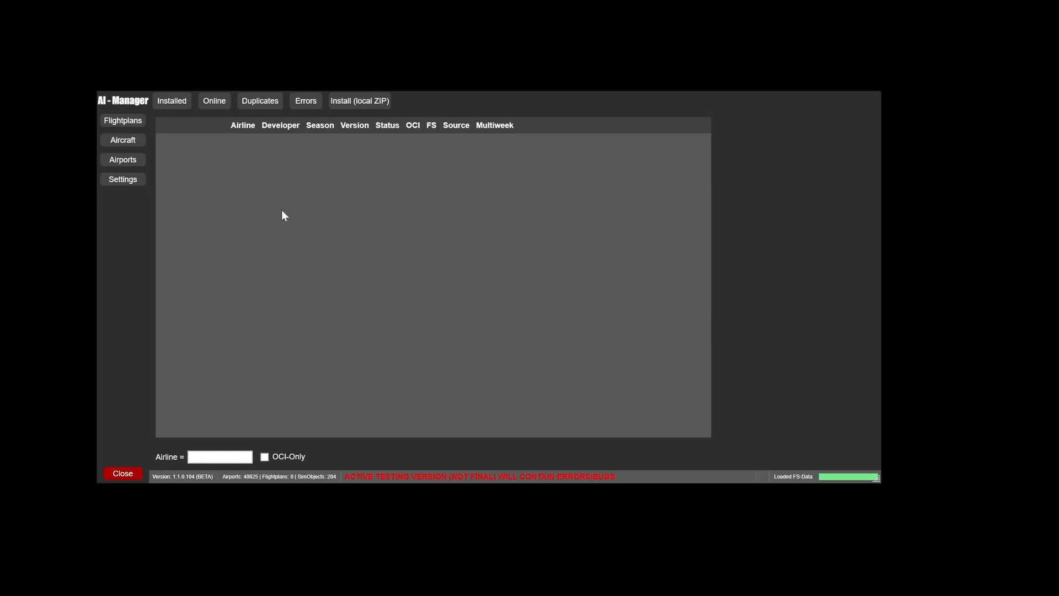
Point the AIGTC directory at Applications\AIG_TrafficController and enable 'Use AIGFP-Files when possible'
left_click(122, 179)
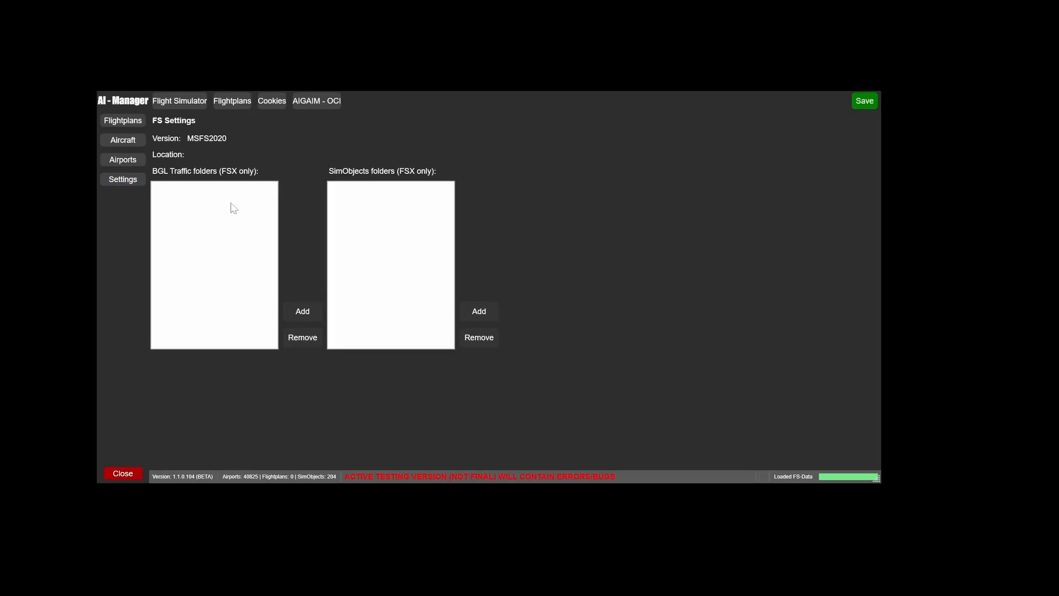
left_click(231, 100)
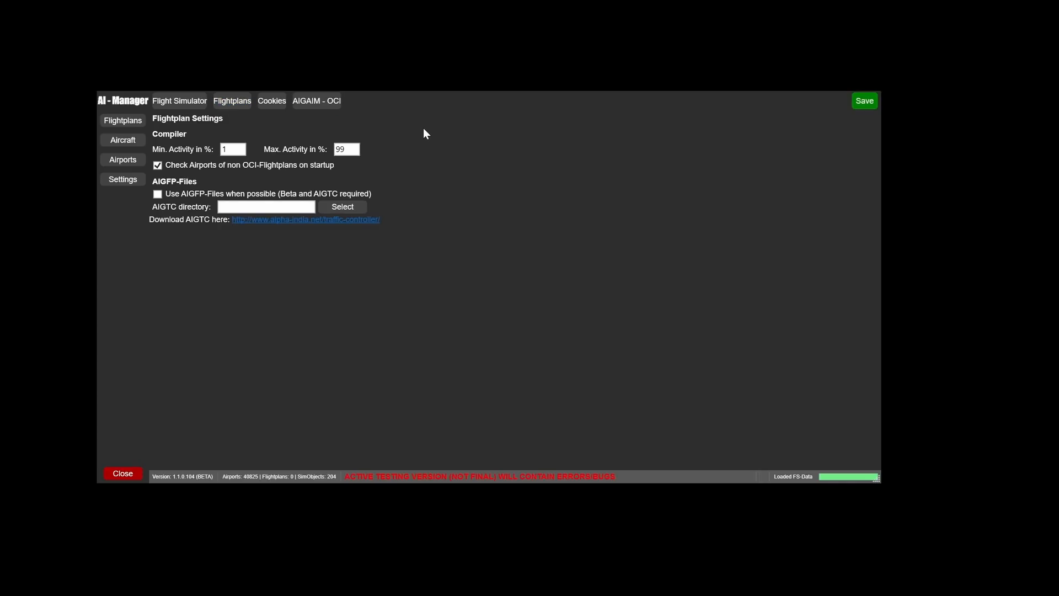
mouse_move(416, 119)
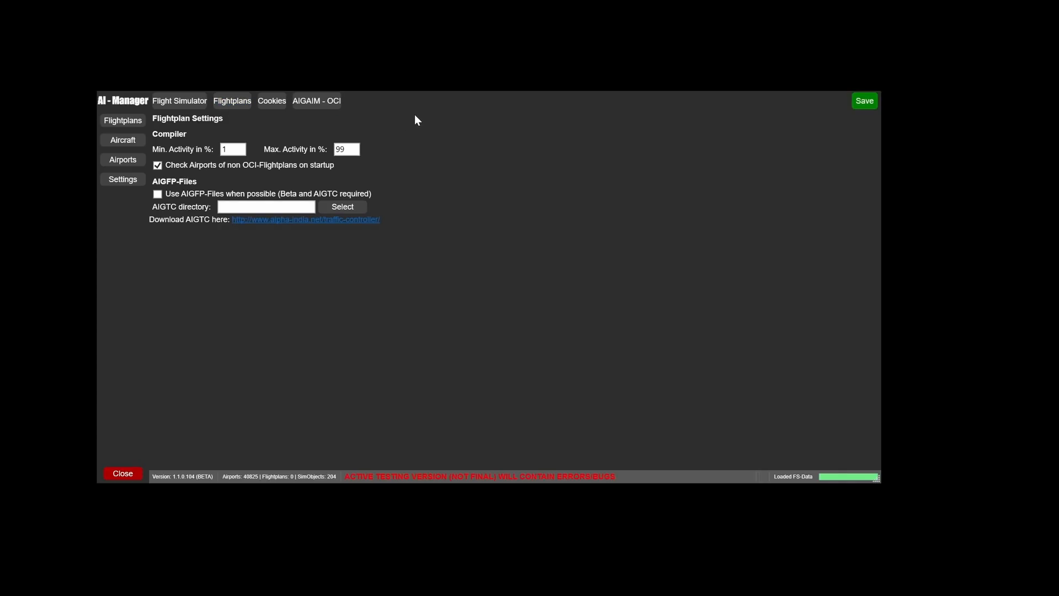
mouse_move(342, 208)
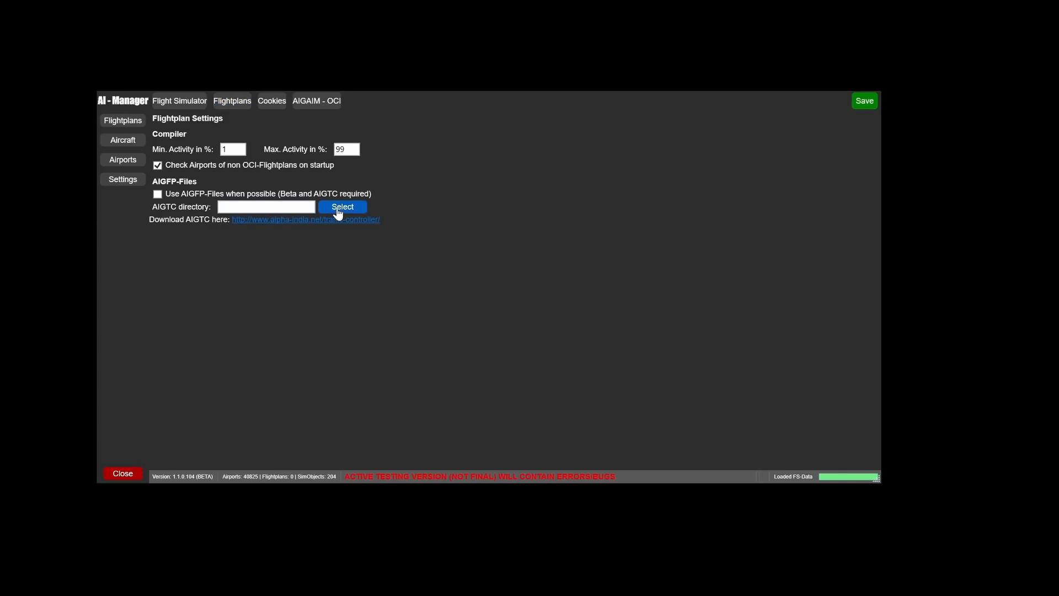
left_click(342, 207)
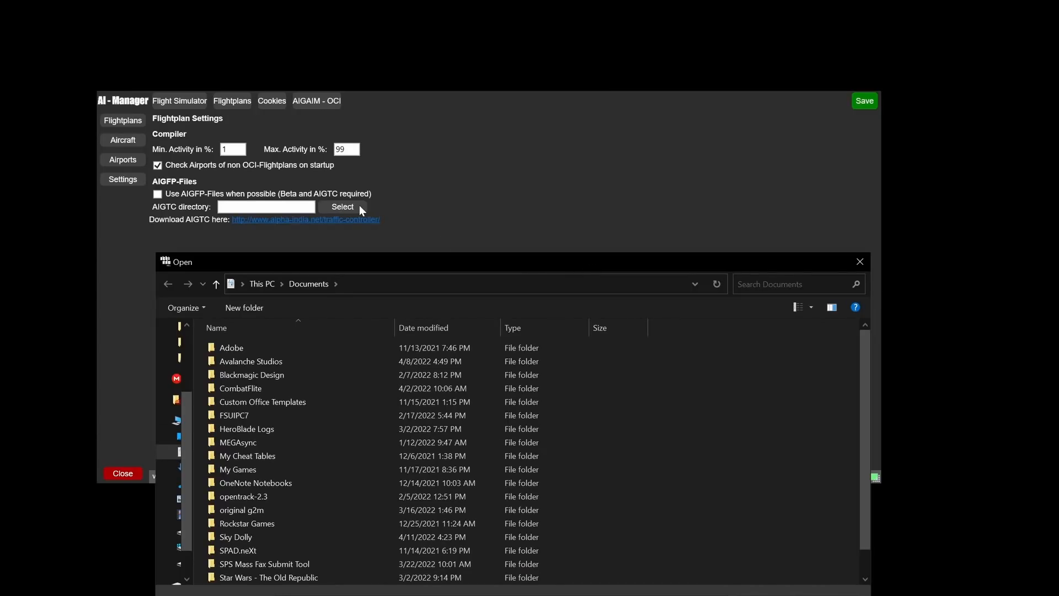
mouse_move(282, 300)
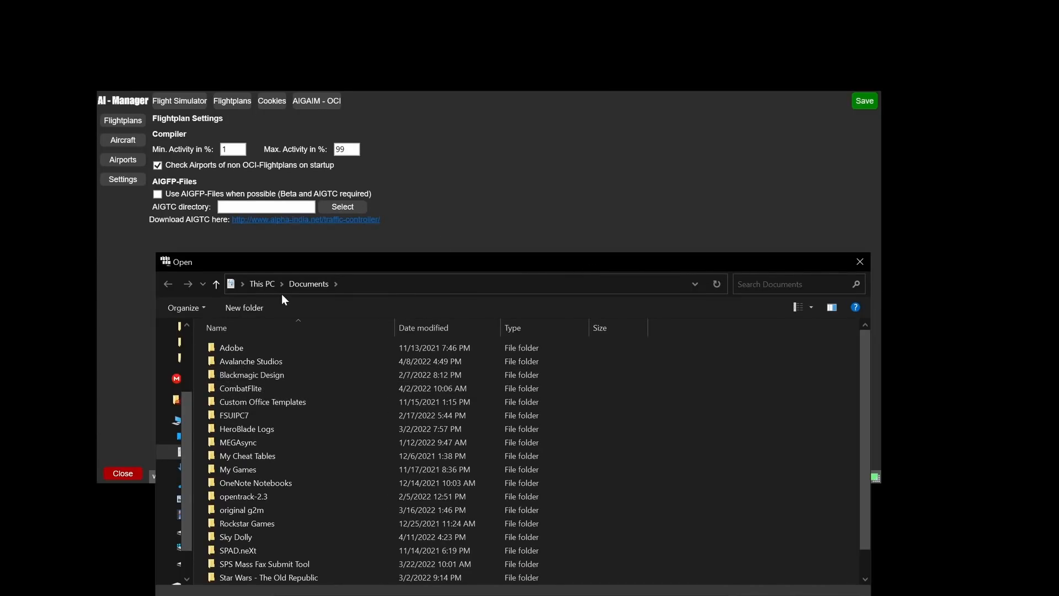
left_click(262, 283)
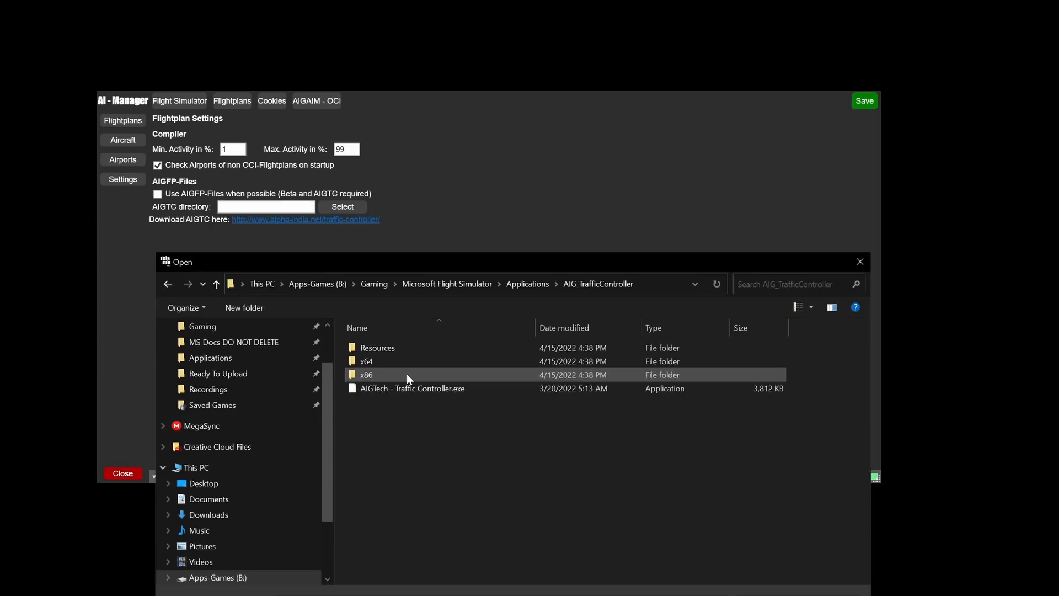
left_click(413, 388)
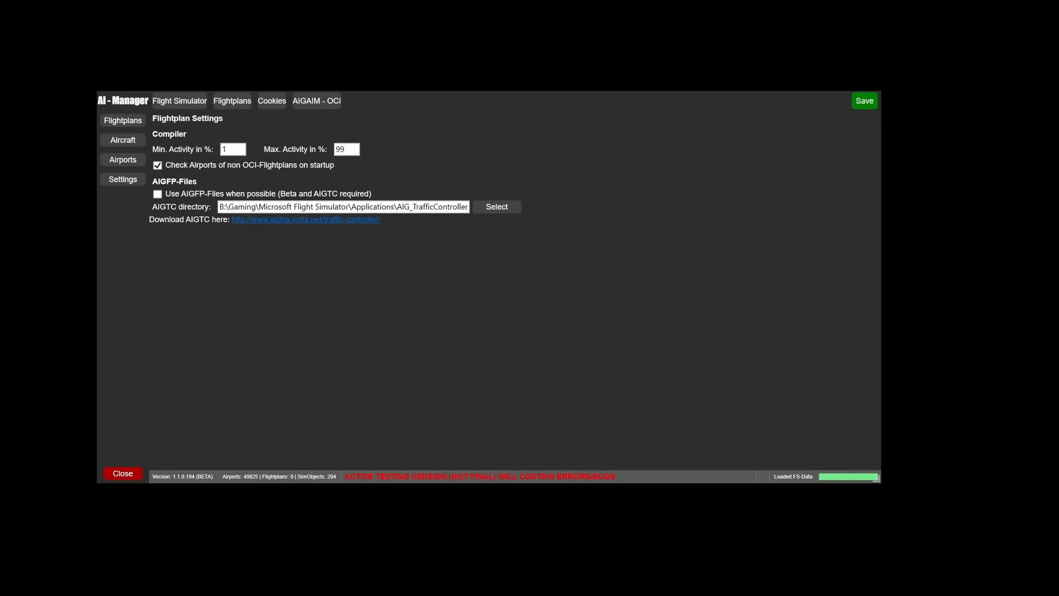
left_click(158, 193)
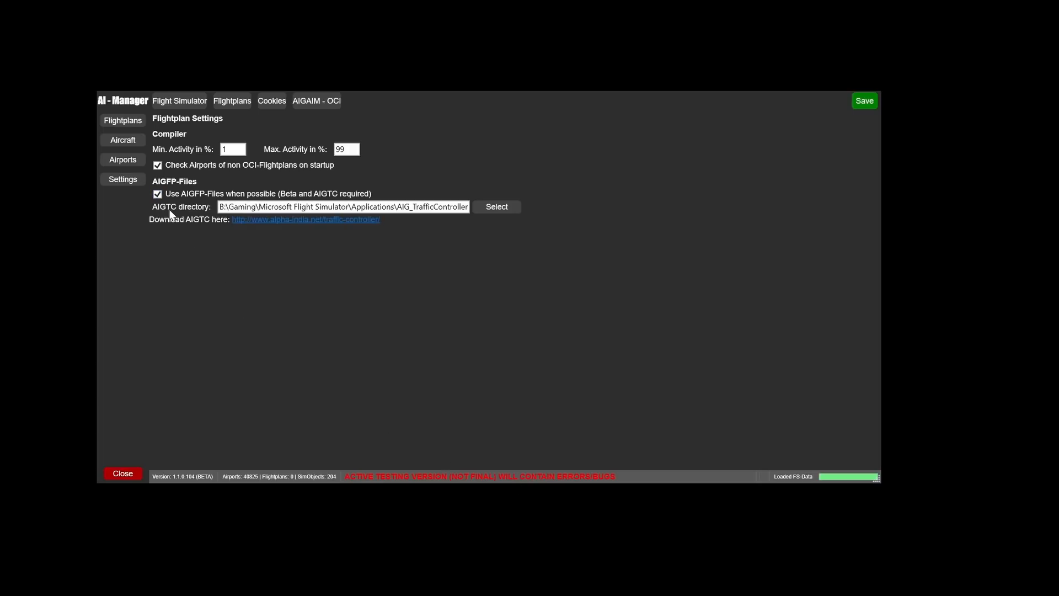
mouse_move(198, 205)
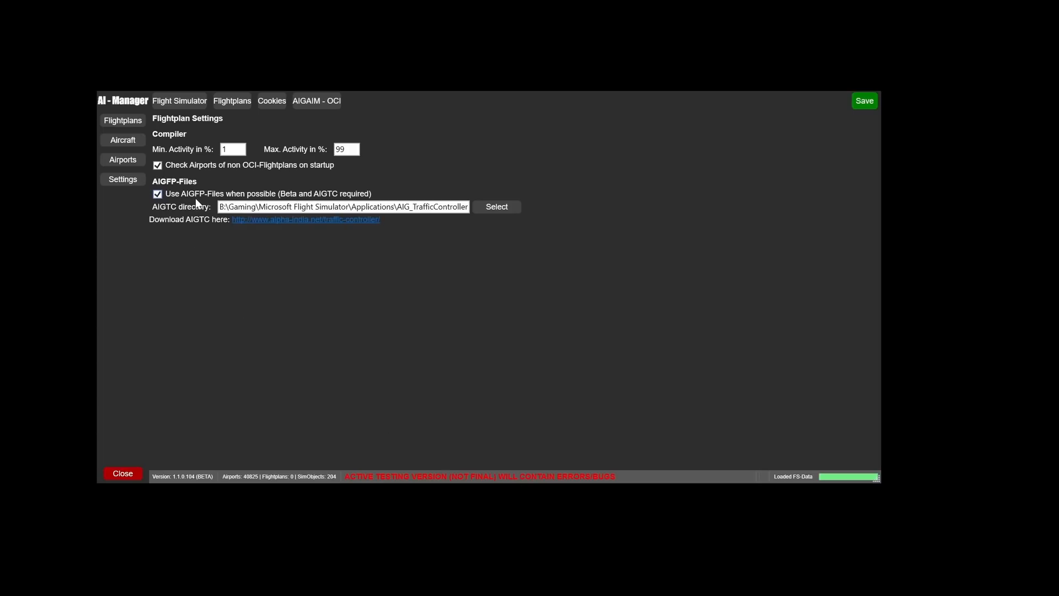
mouse_move(243, 198)
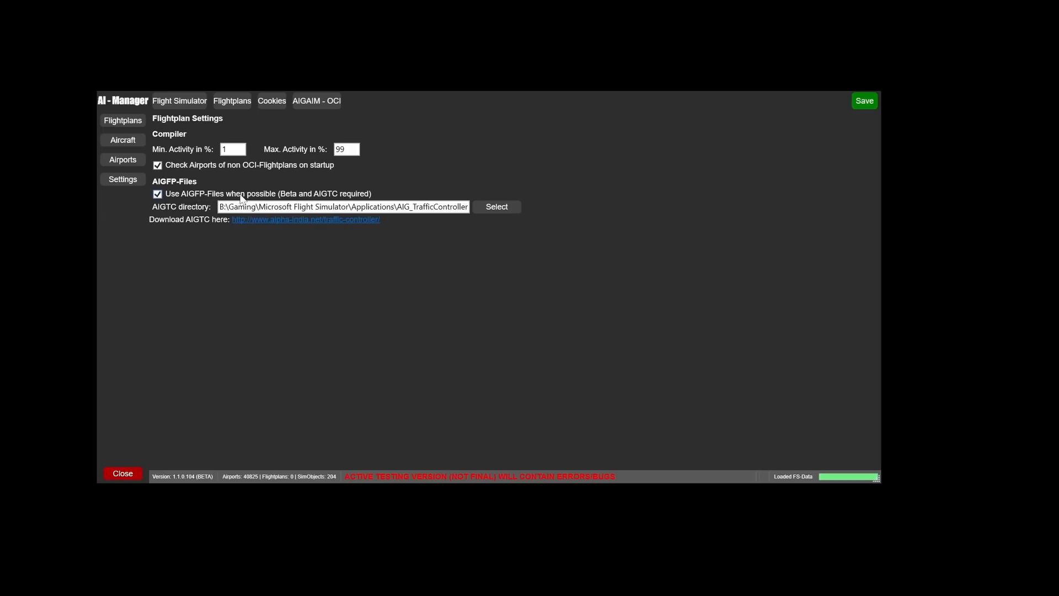
mouse_move(376, 245)
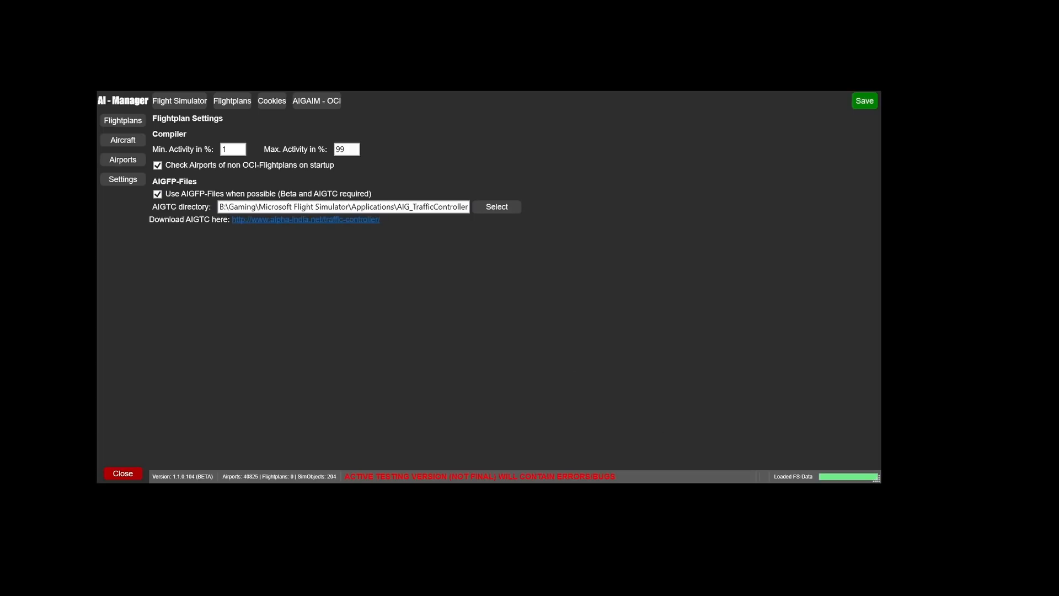
mouse_move(347, 419)
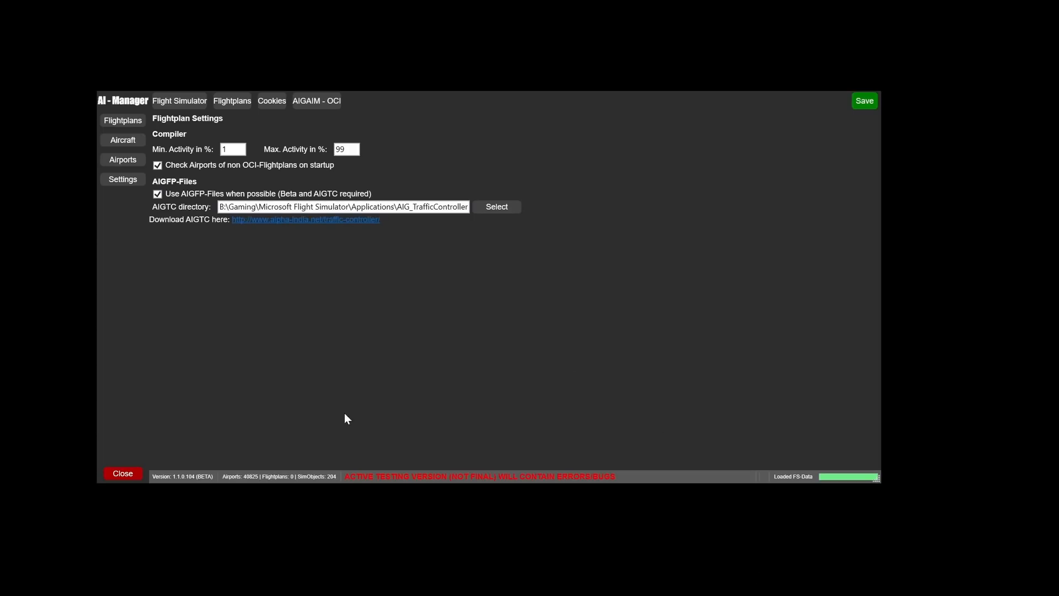
Start the AVSIM-Library login from Cookie settings, acknowledging the instructions and script error
left_click(271, 100)
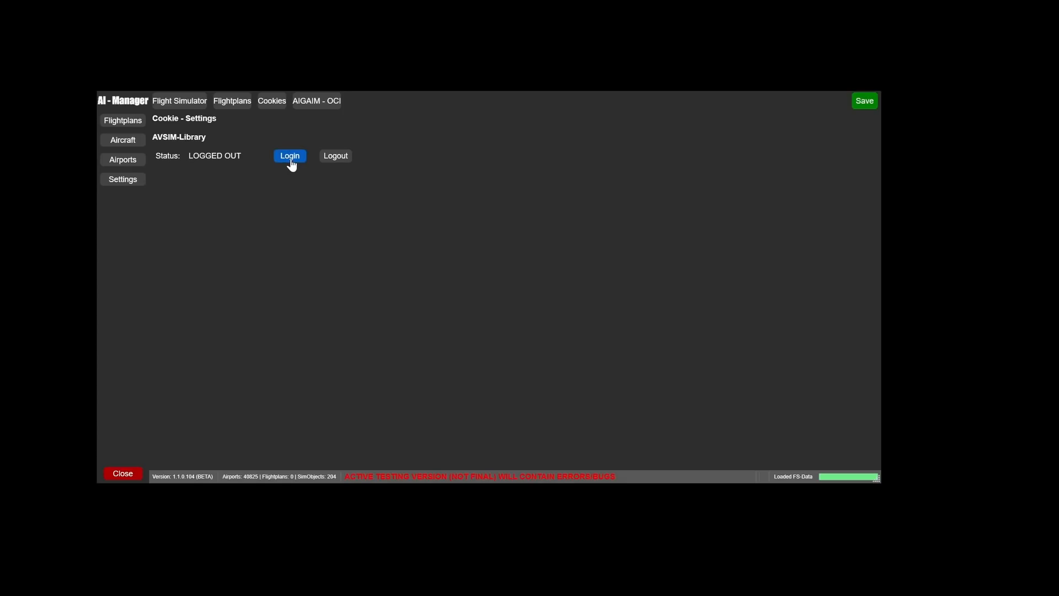
left_click(289, 156)
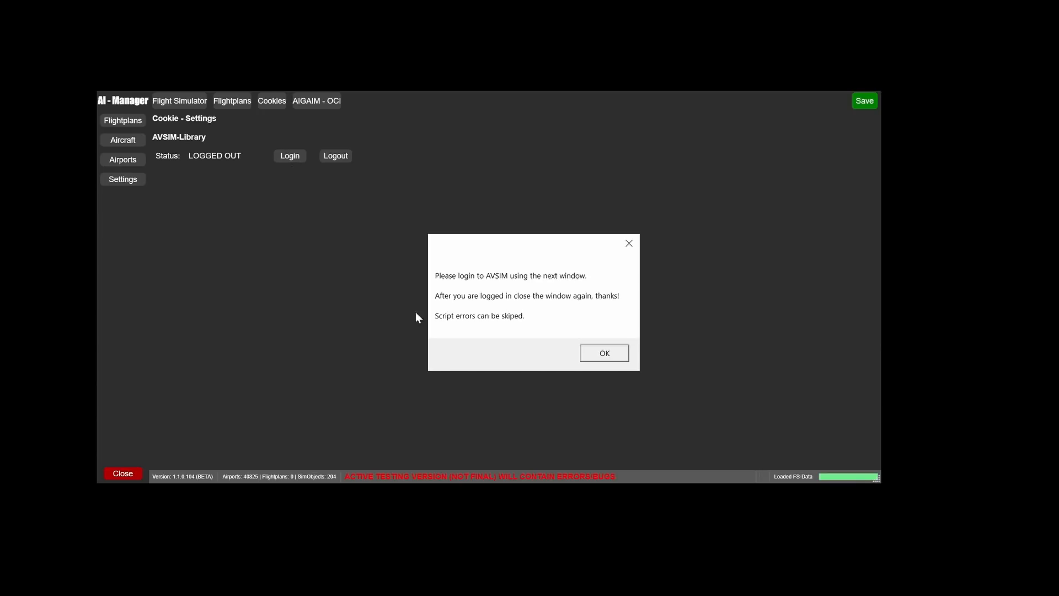
mouse_move(512, 322)
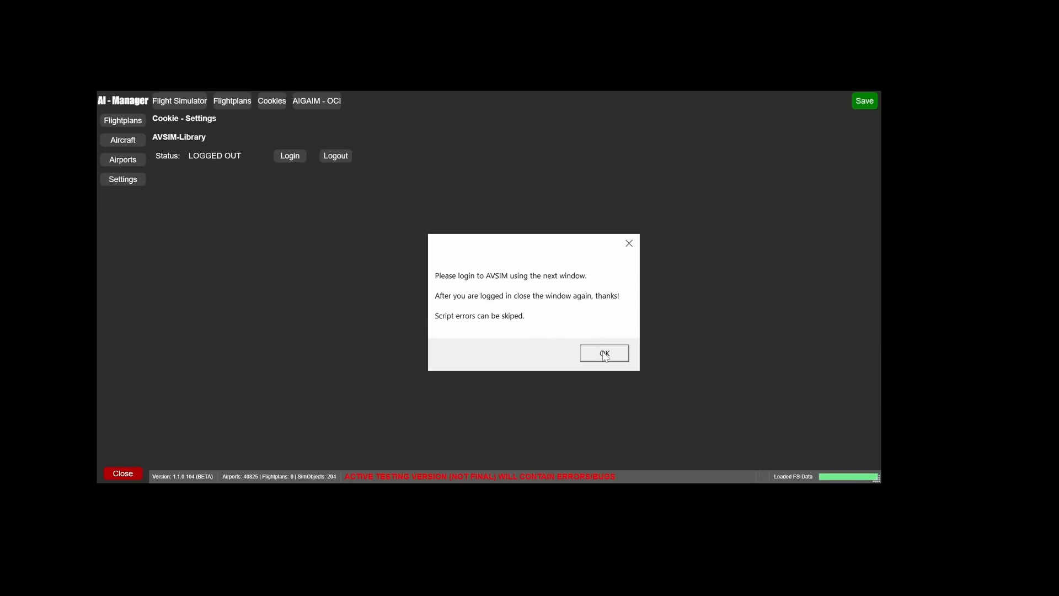
left_click(604, 353)
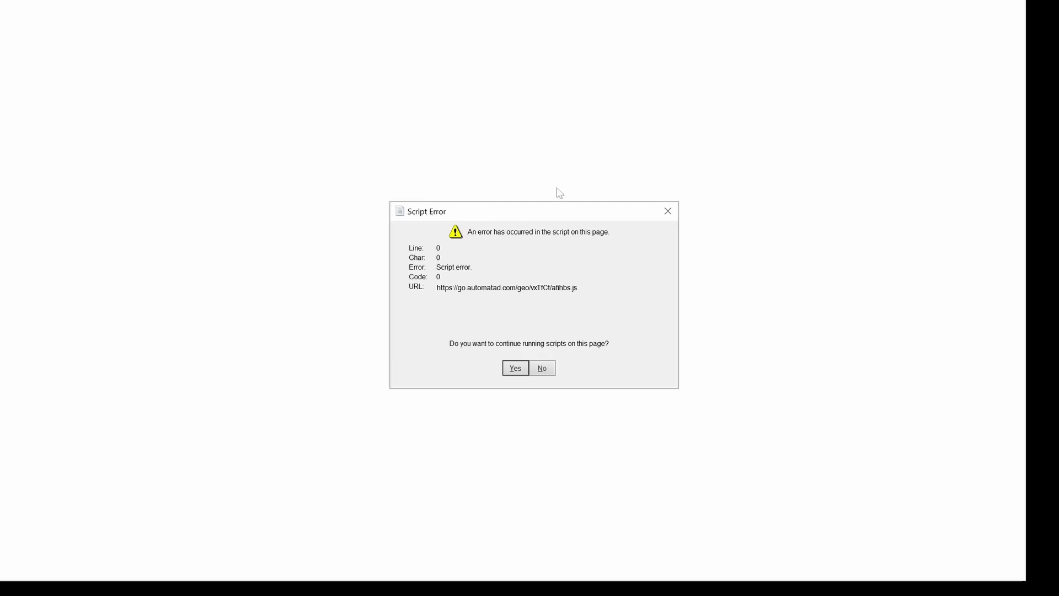
left_click(515, 368)
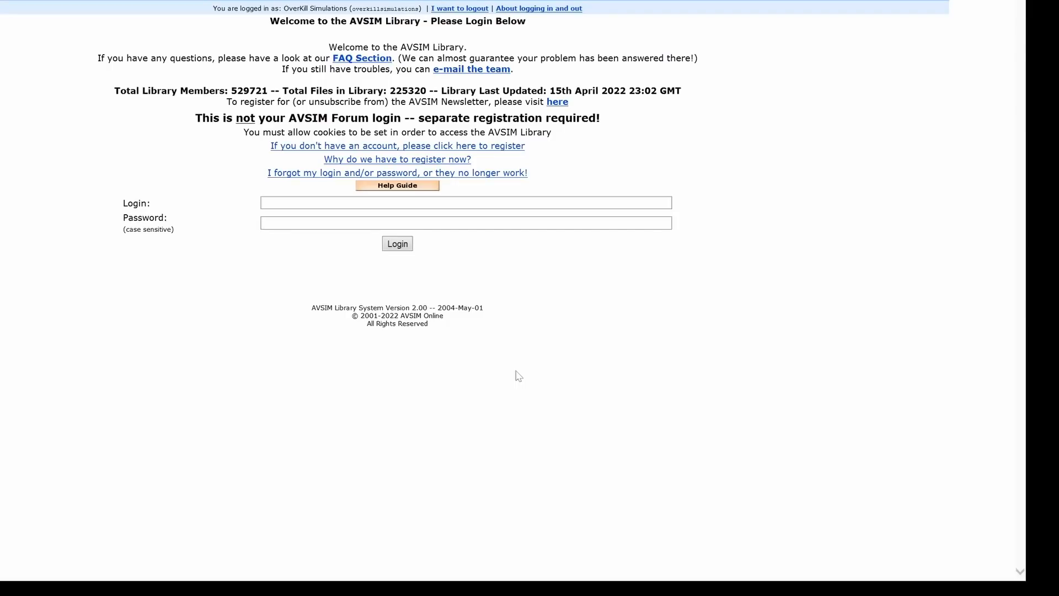
Enter the AVSIM username 'Ovcoverkil' and keep running scripts despite the error
left_click(466, 210)
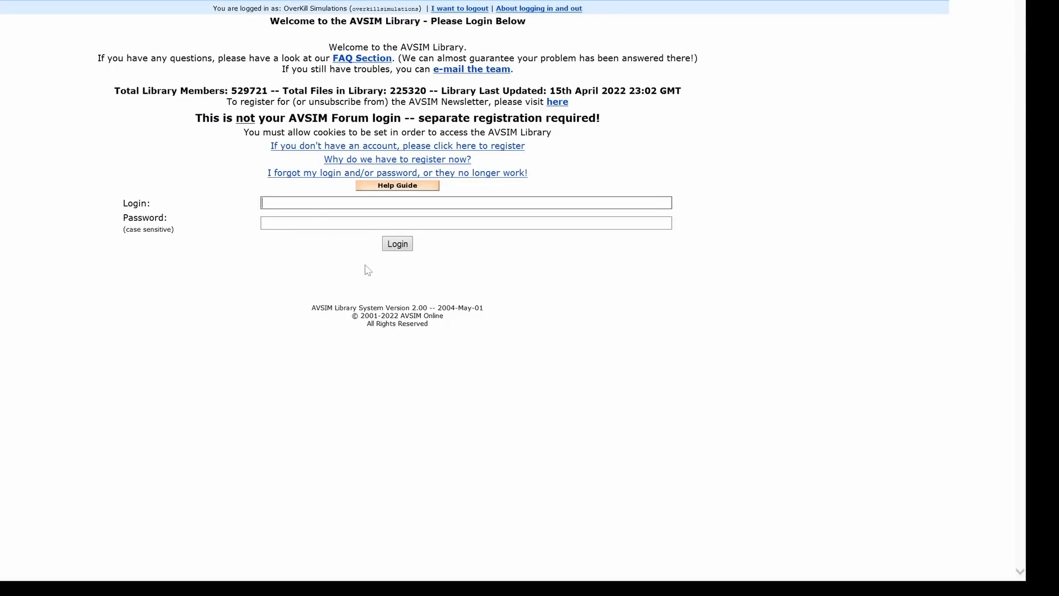
type("Ovc")
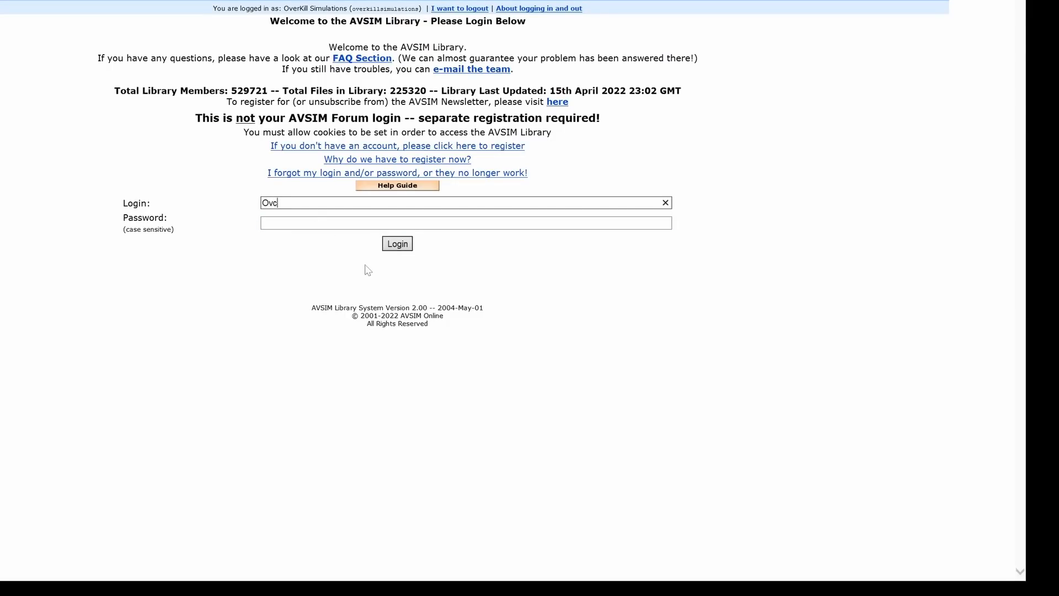
type("overkil")
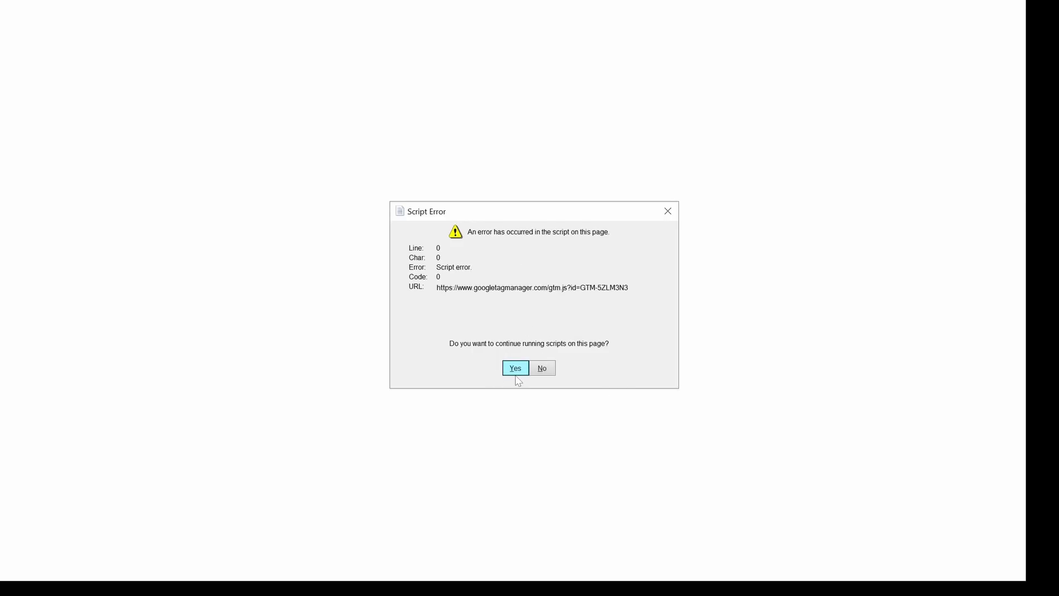
left_click(515, 368)
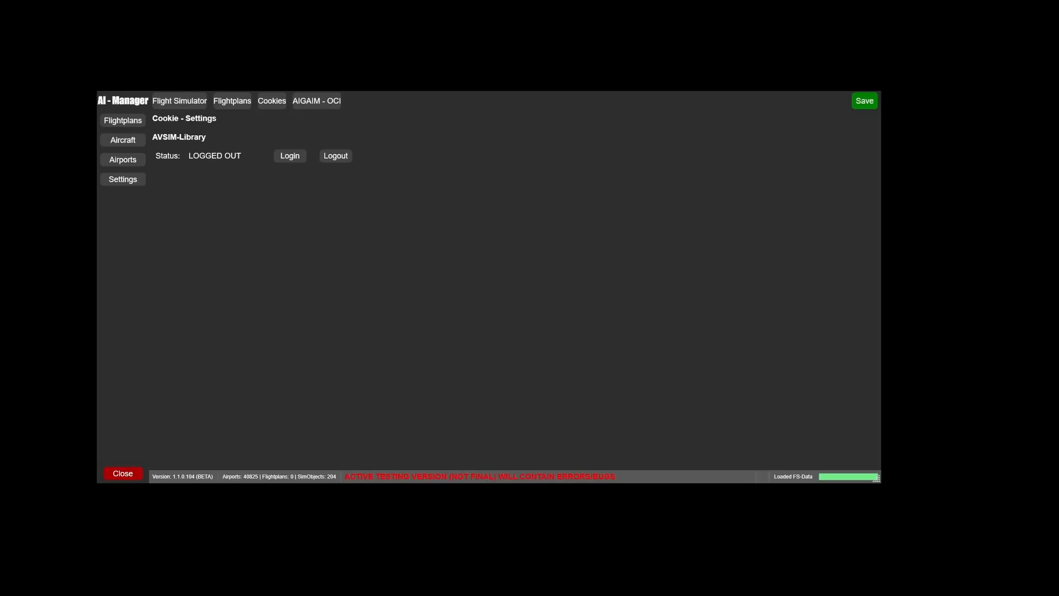
Launch the One Click Installer setup from the AIGAIM - OCI General Settings and move past its introduction
left_click(289, 155)
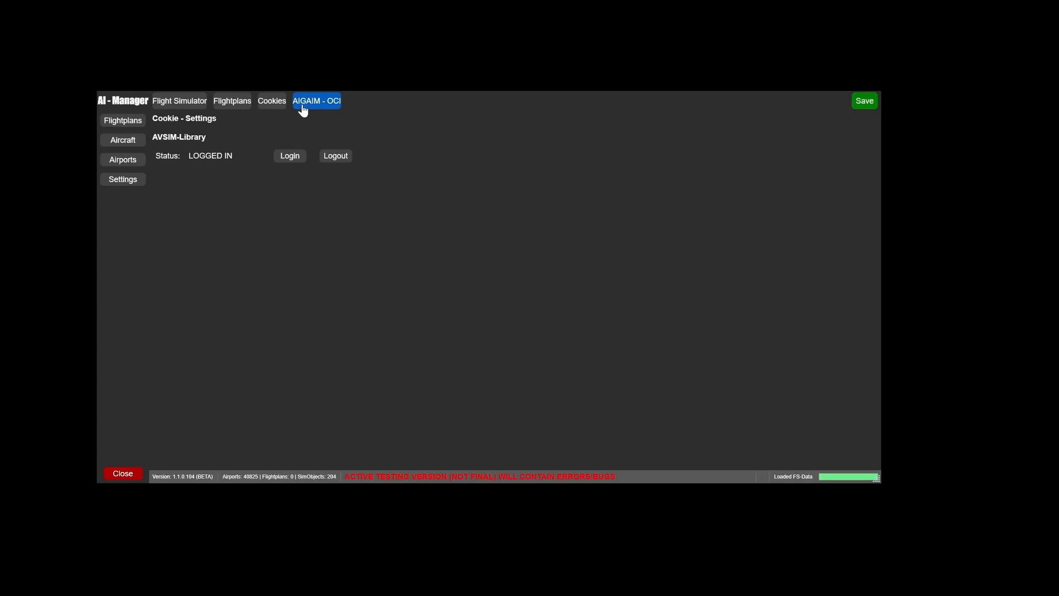
mouse_move(332, 102)
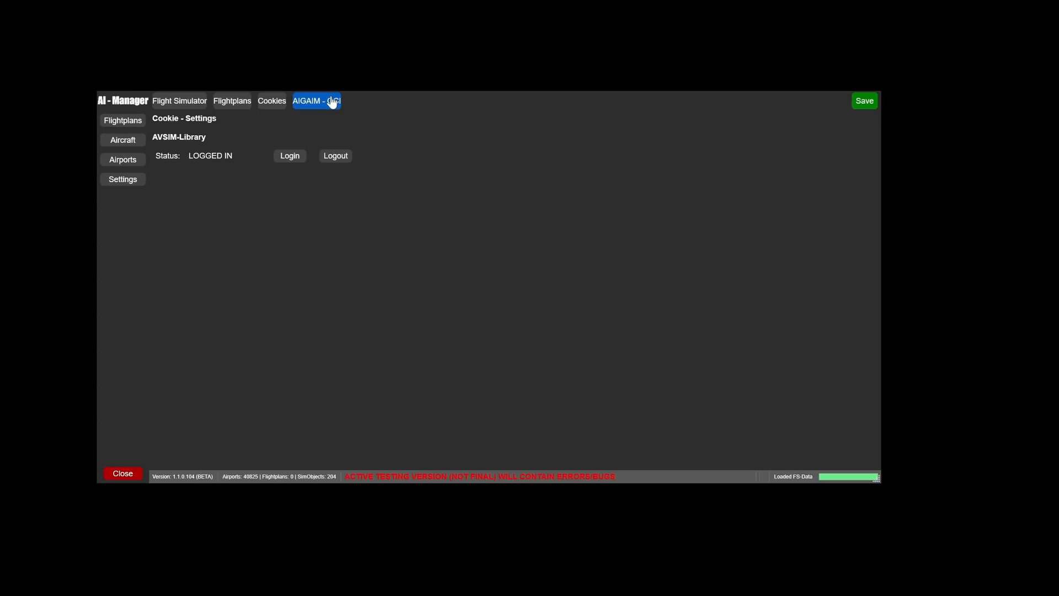
left_click(315, 100)
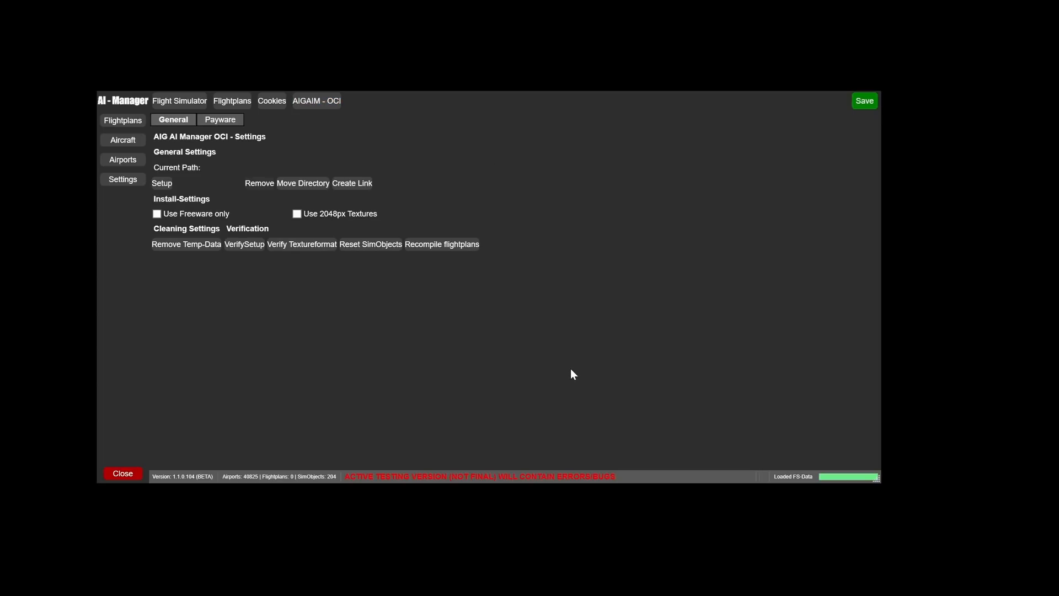
mouse_move(637, 400)
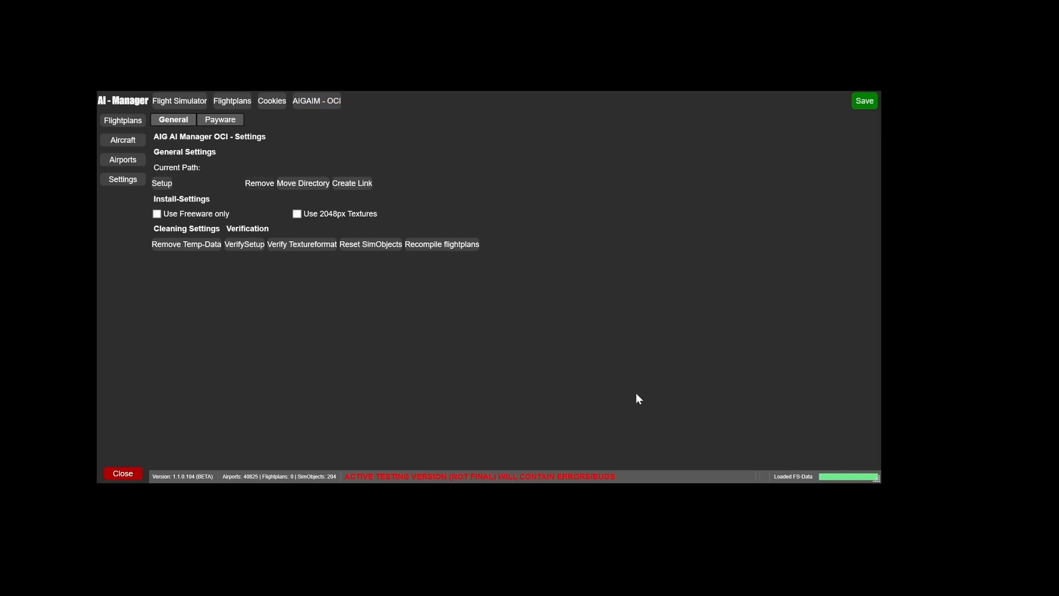
left_click(161, 183)
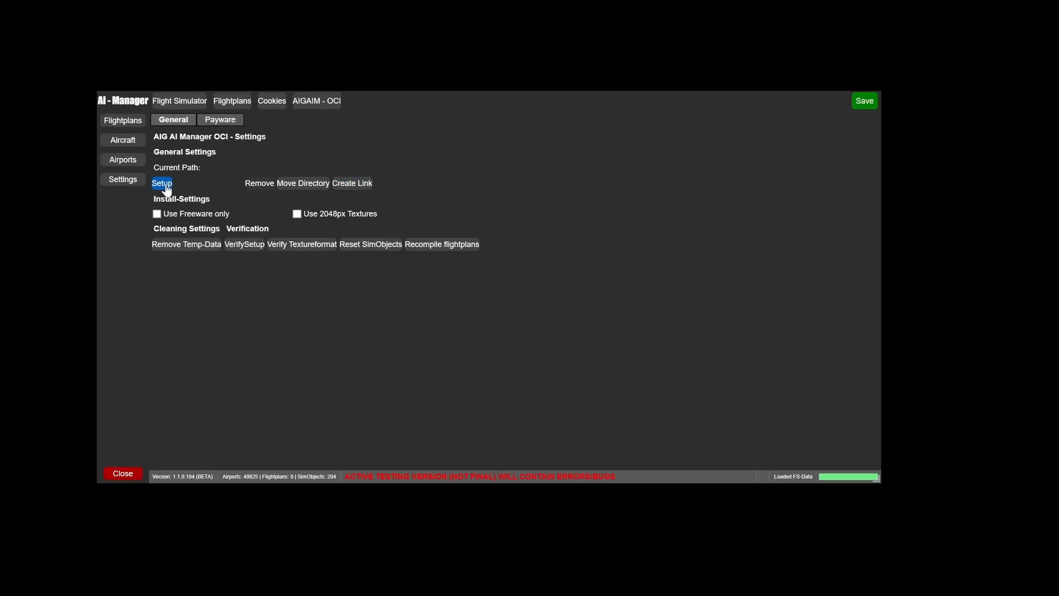
left_click(162, 183)
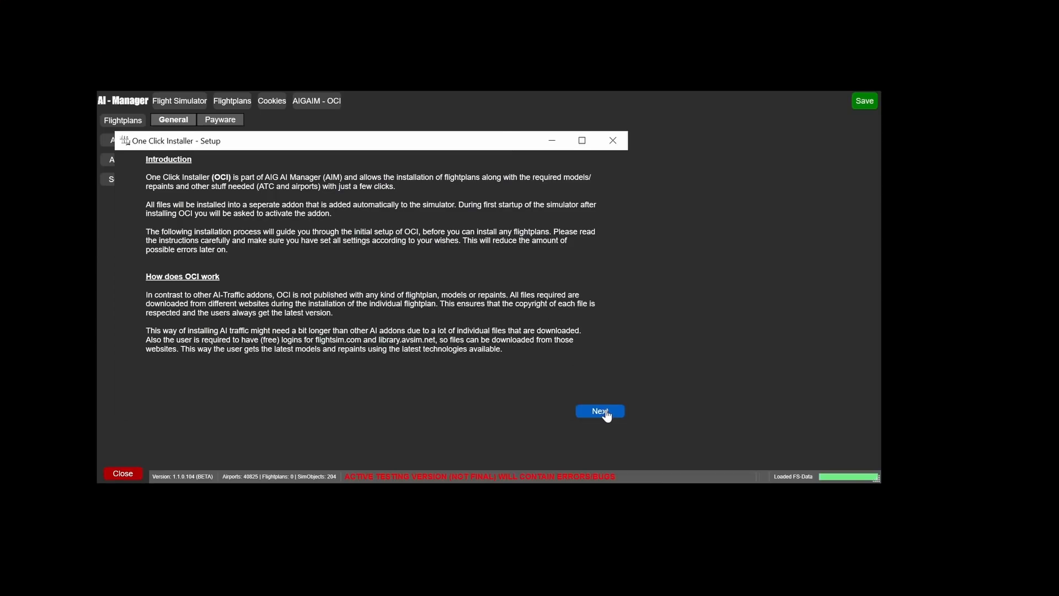
left_click(600, 410)
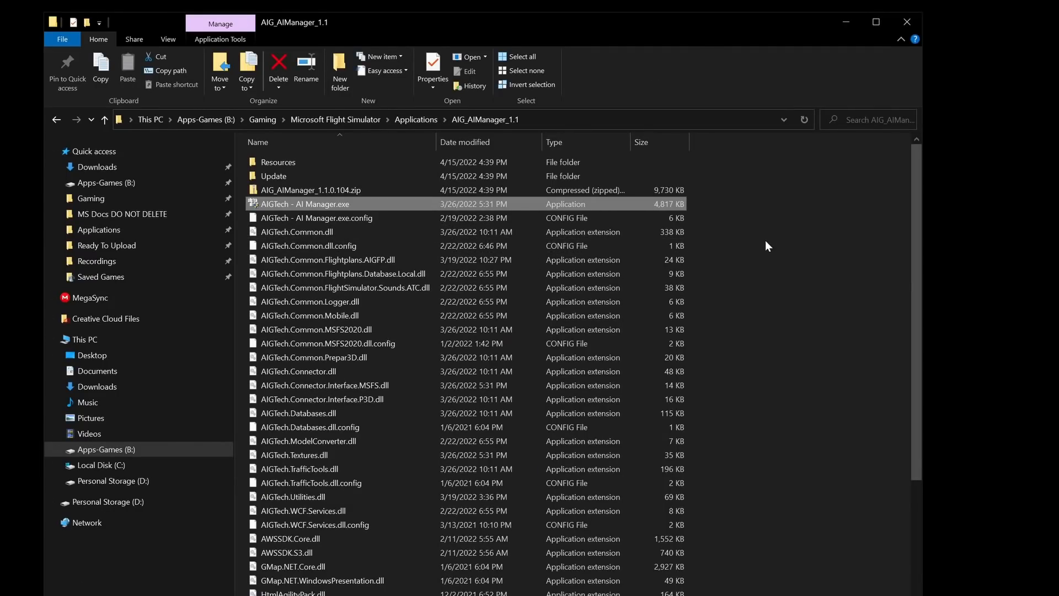
Browse Gaming > Microsoft Flight Simulator > Packages > Community to check the OCI path
double_click(304, 203)
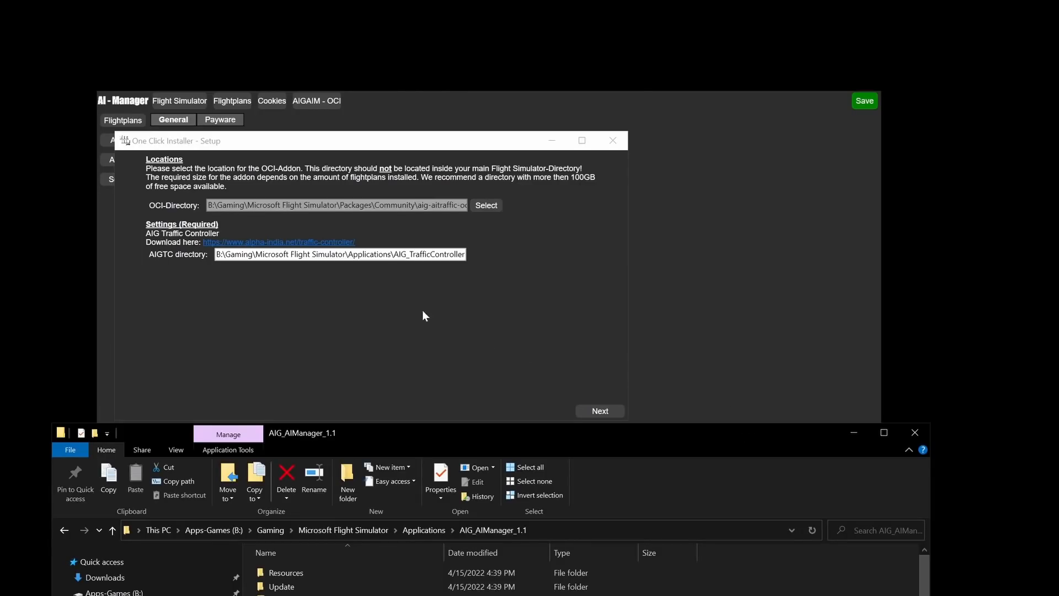
mouse_move(592, 412)
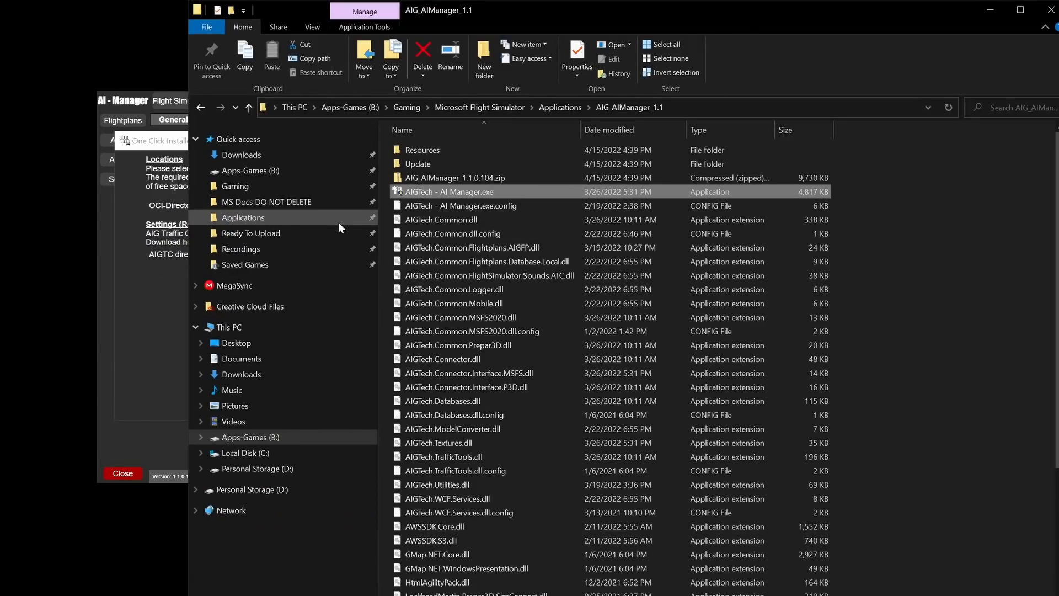
mouse_move(240, 187)
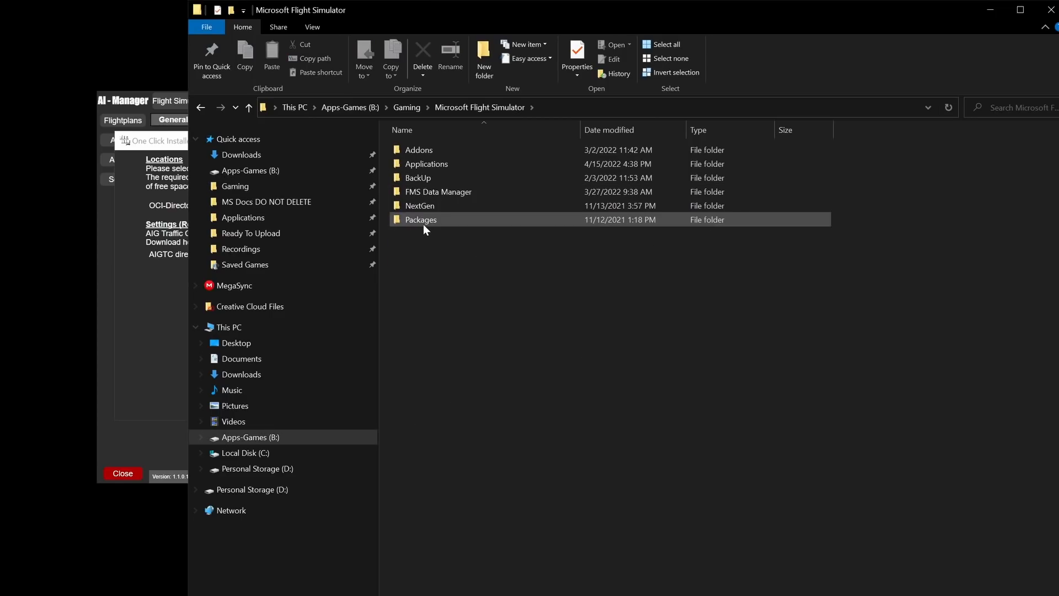
double_click(421, 220)
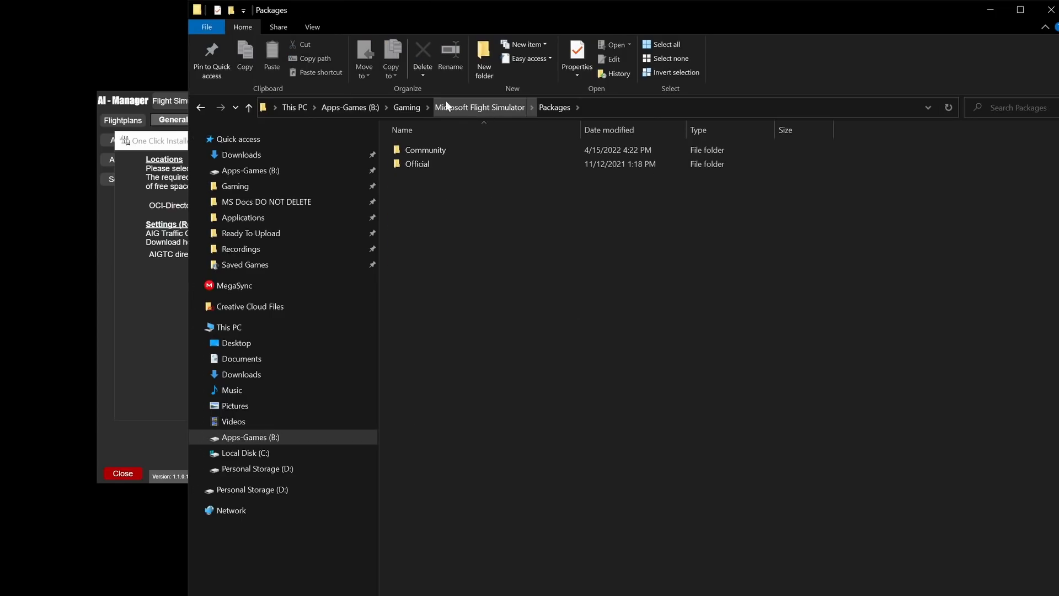
left_click(405, 108)
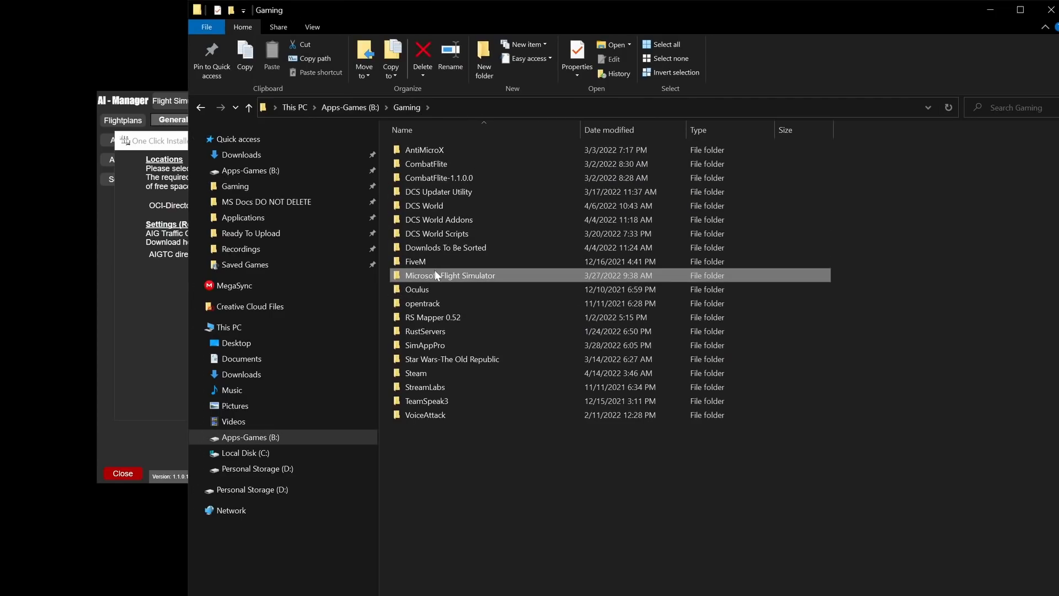
mouse_move(452, 278)
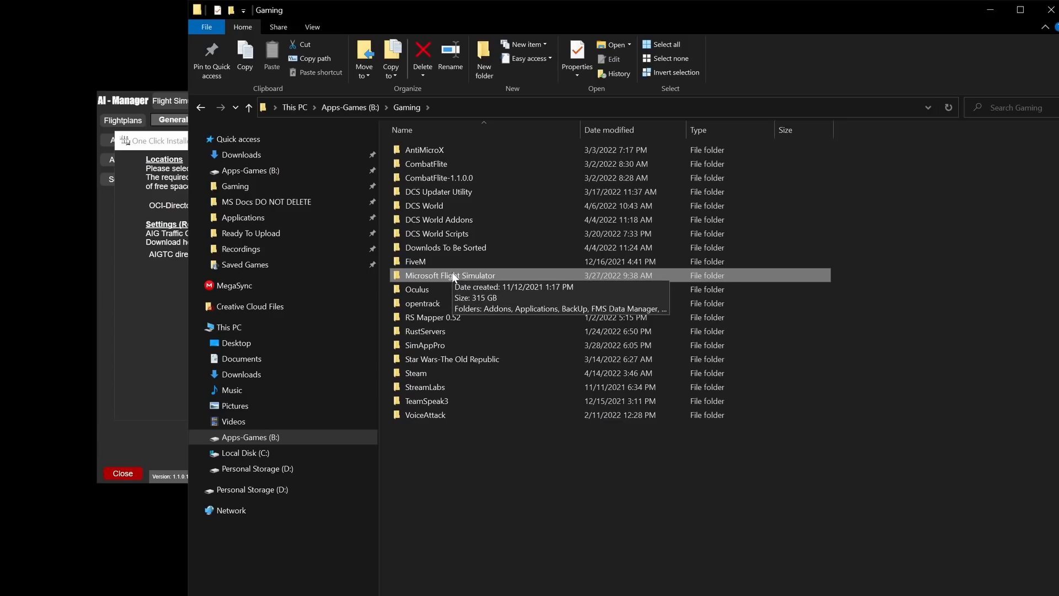
double_click(450, 276)
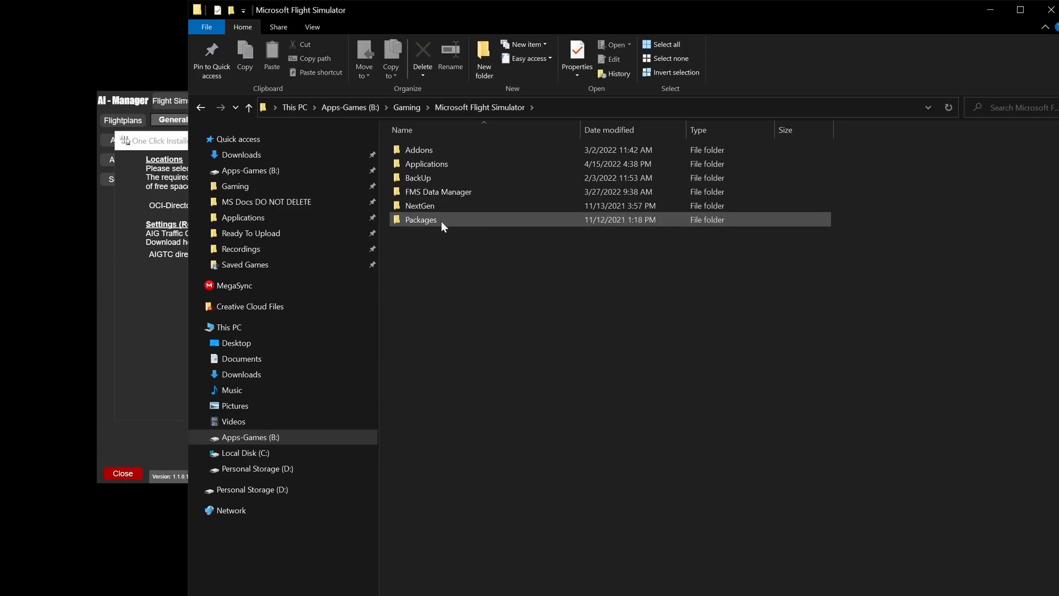
double_click(421, 220)
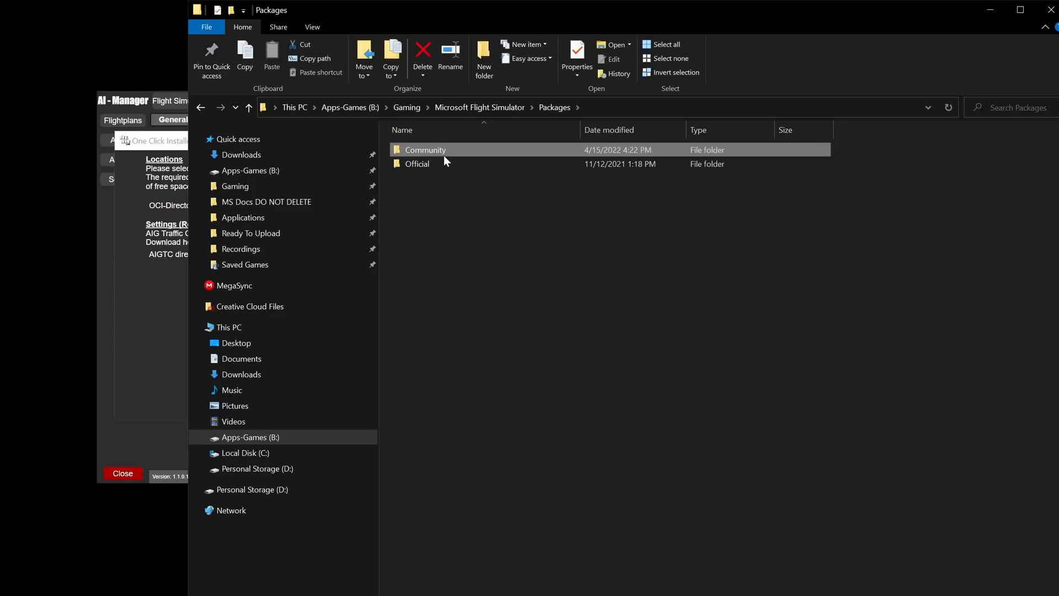
double_click(425, 150)
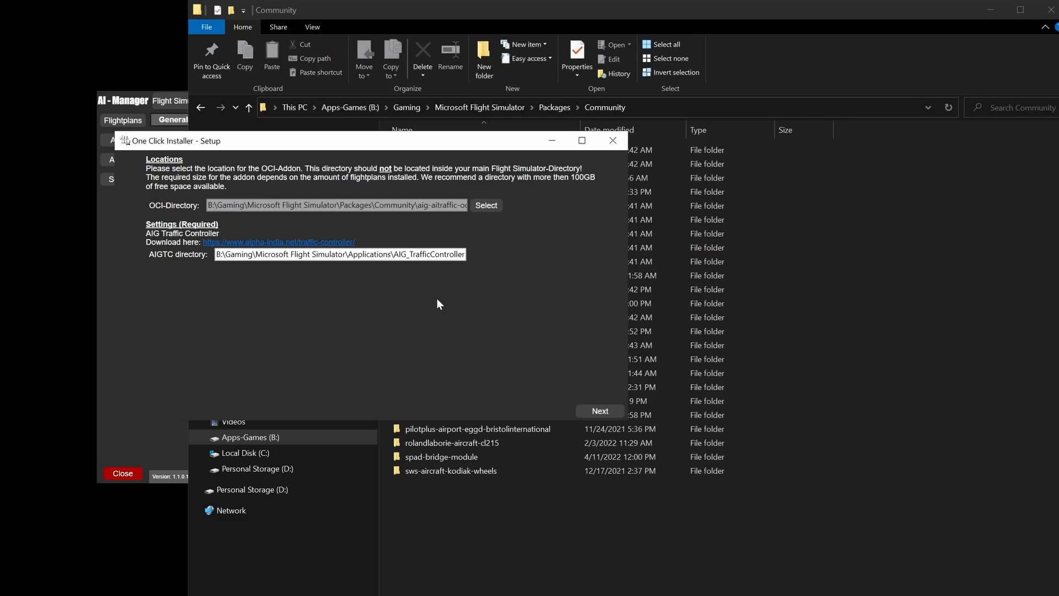
Return to Microsoft Flight Simulator and browse into Applications to confirm the traffic controller path
double_click(428, 254)
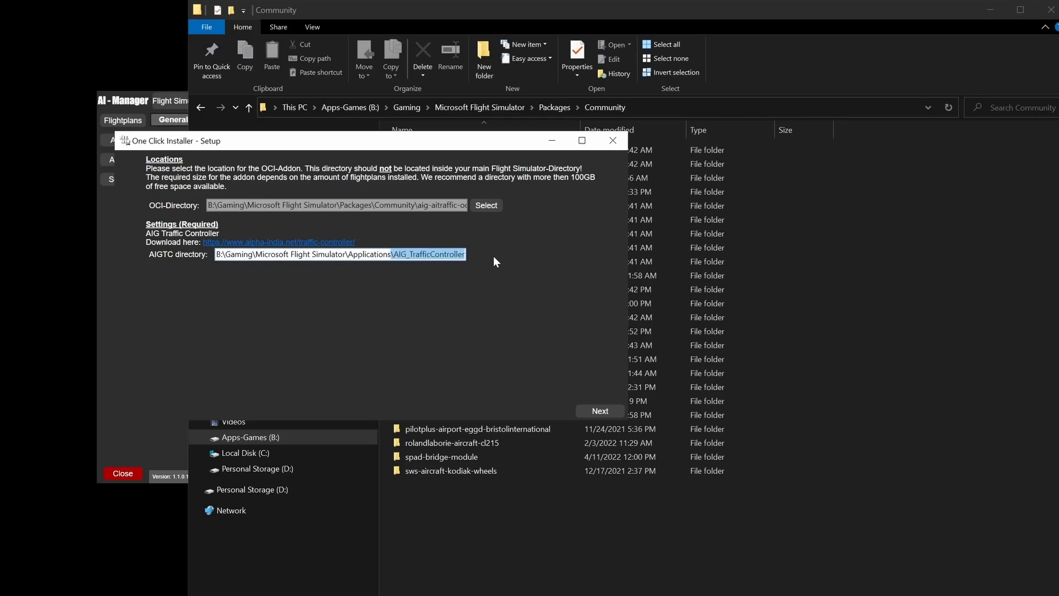
mouse_move(374, 275)
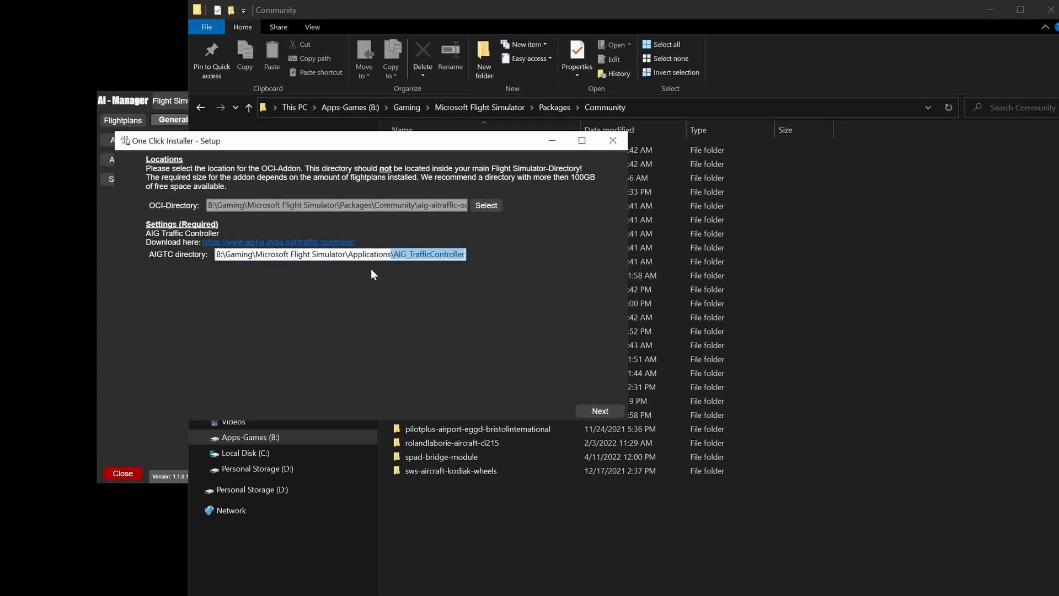
mouse_move(425, 258)
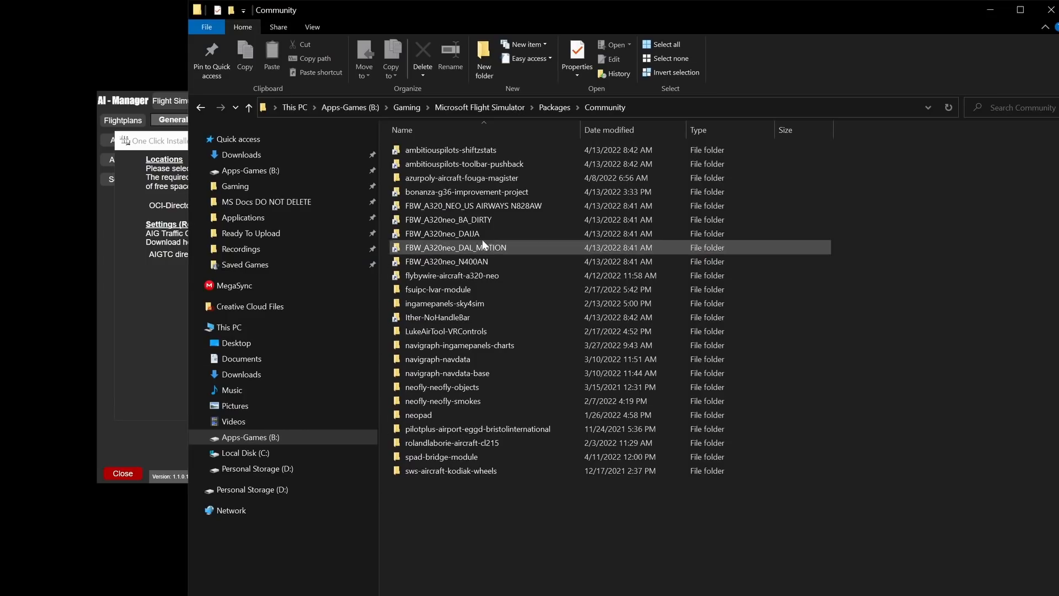
left_click(479, 107)
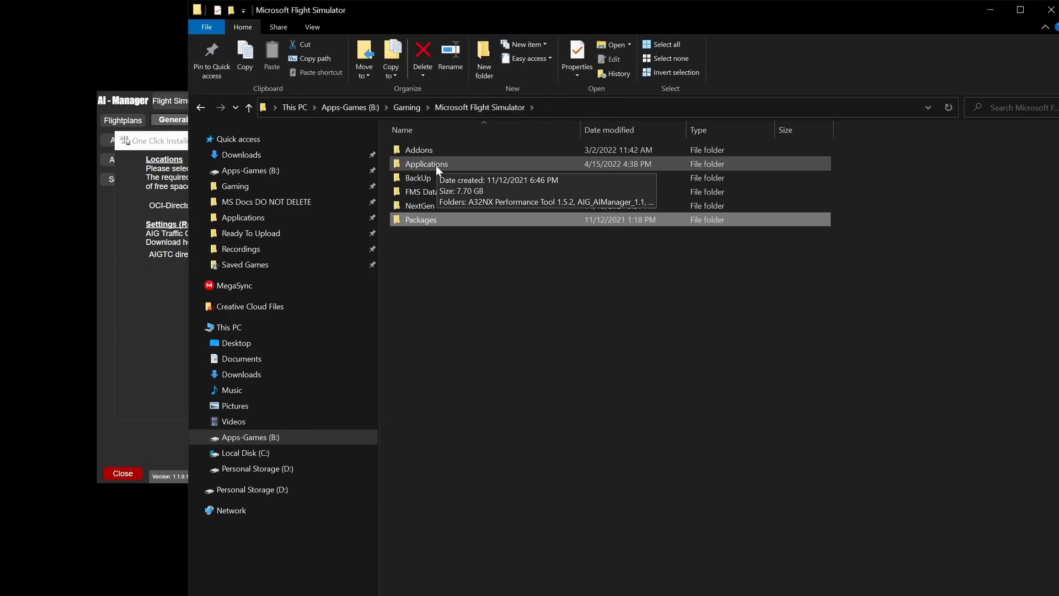
double_click(426, 164)
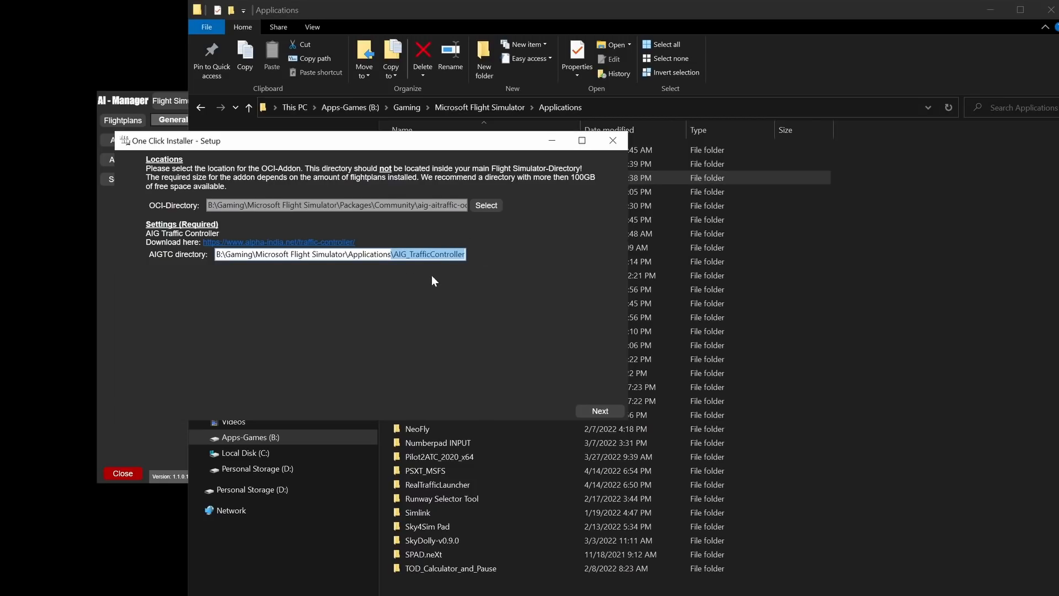
mouse_move(432, 269)
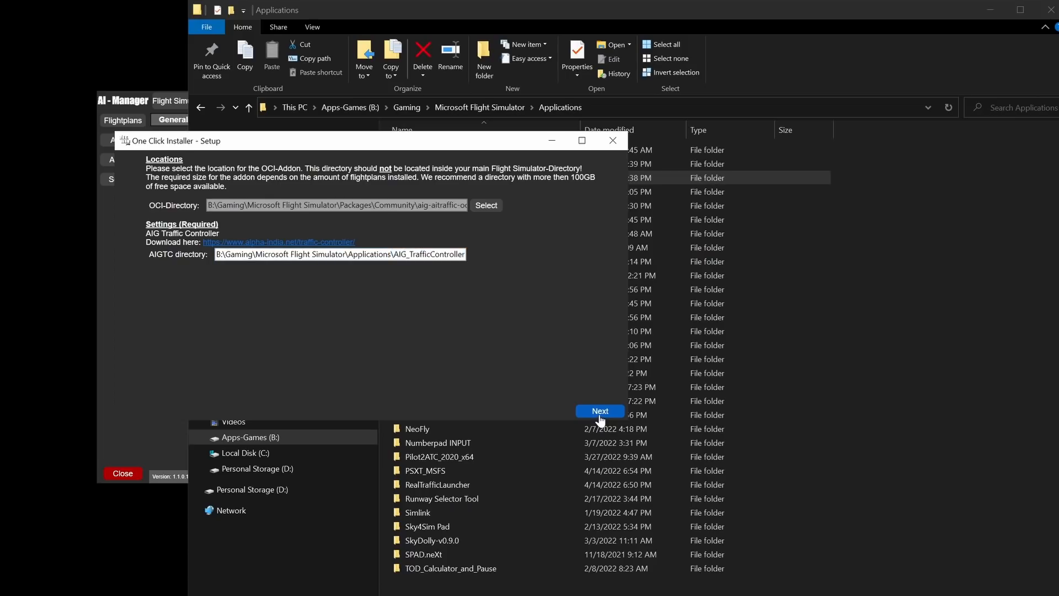
Accept the OCI directories and finish the One Click Installer setup with AVSIM-Library logged in
left_click(600, 410)
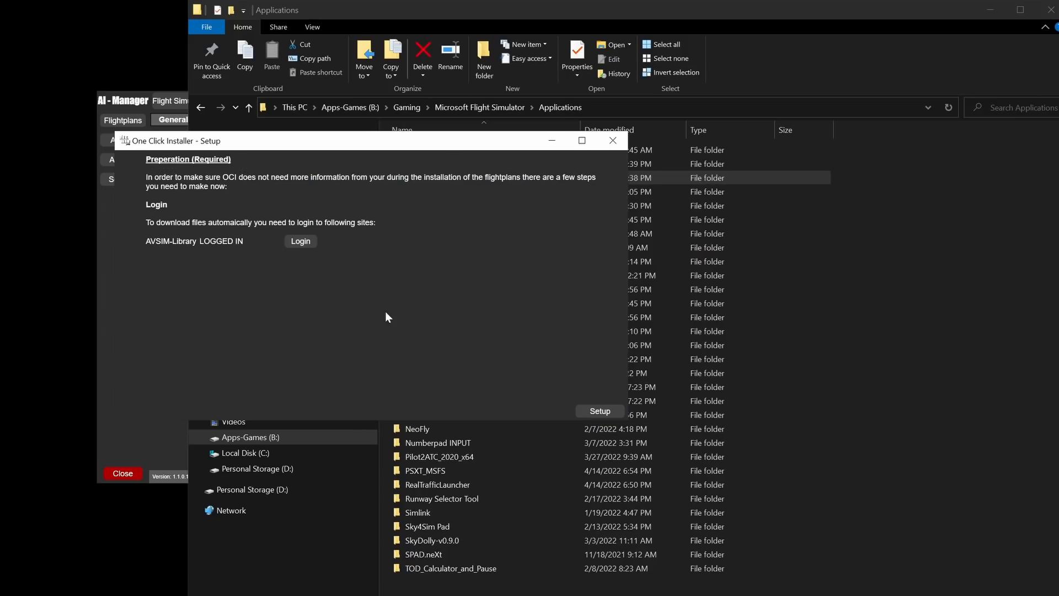
mouse_move(150, 251)
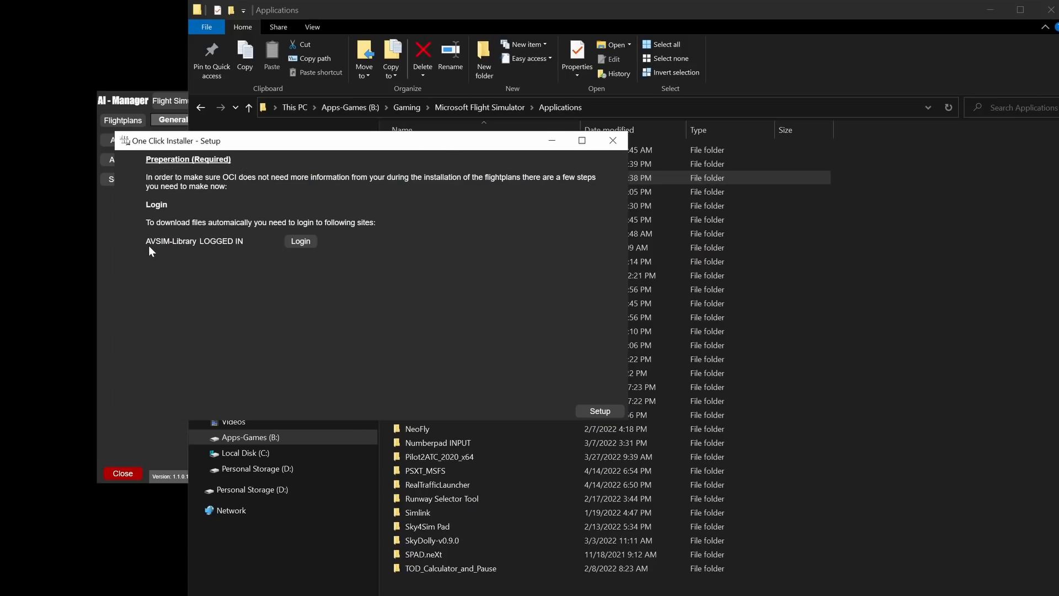
mouse_move(210, 254)
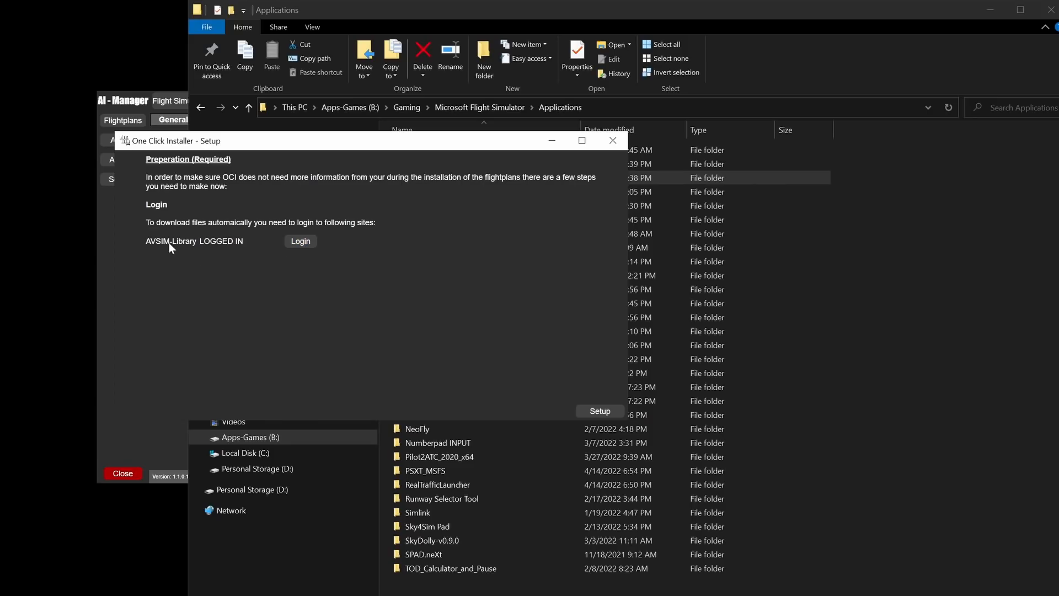
mouse_move(273, 295)
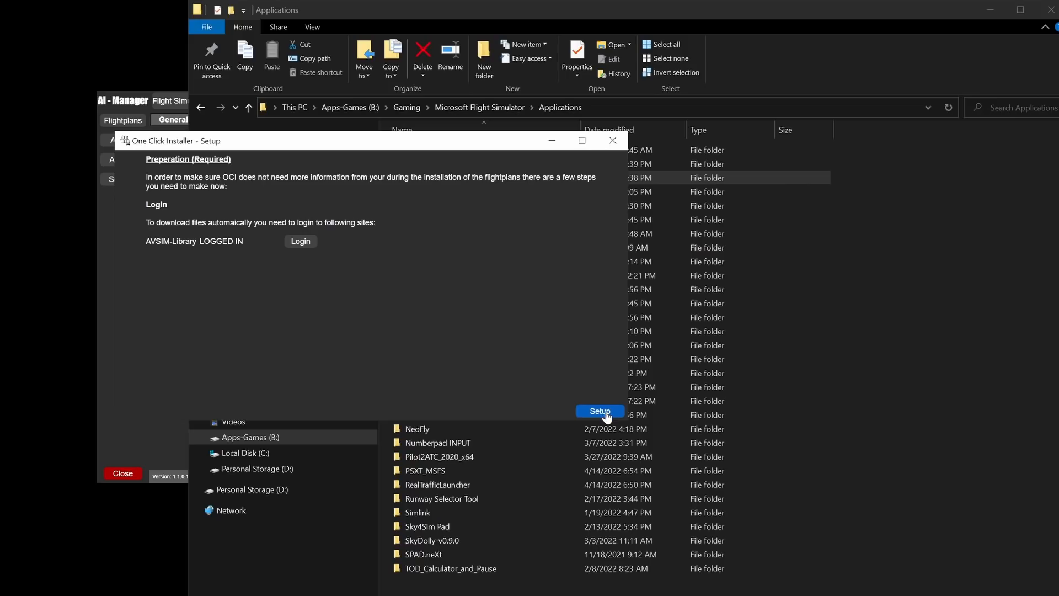
left_click(599, 410)
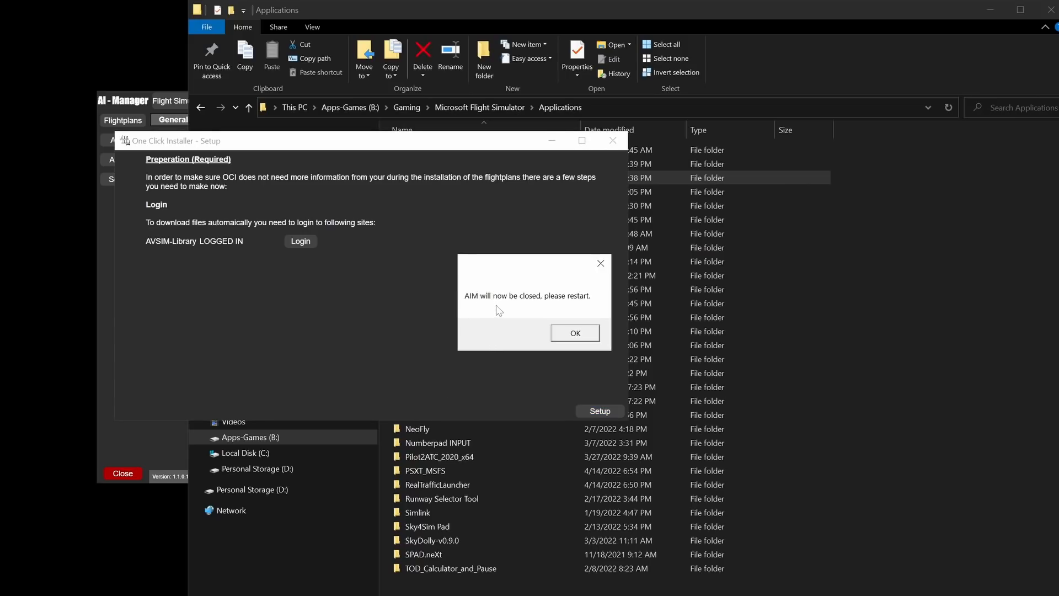
mouse_move(563, 303)
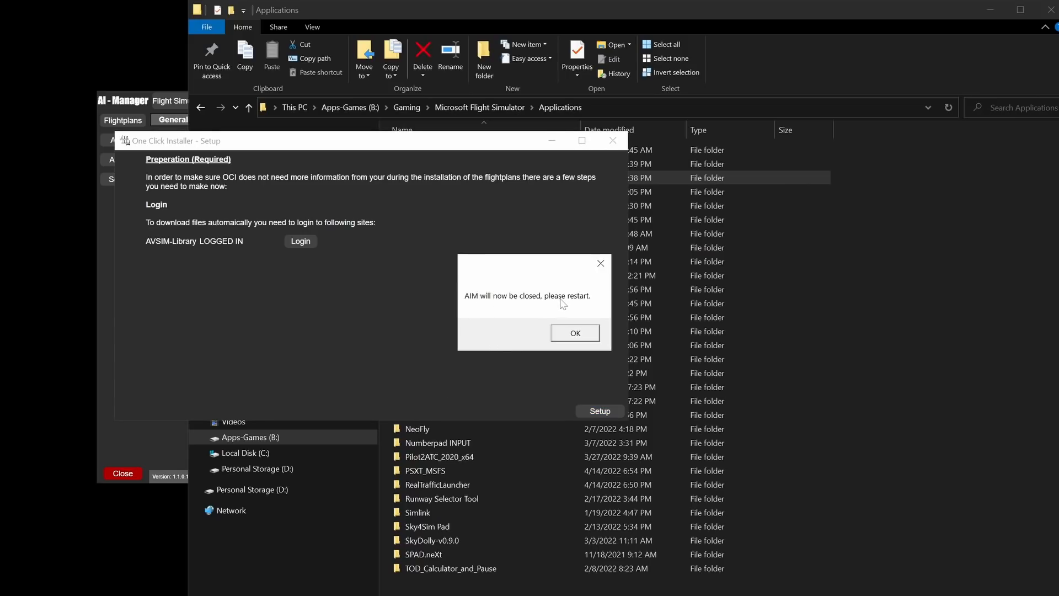
Acknowledge the restart notice and relaunch AIGTech - AI Manager.exe from the AIG_AIManager_1.1 folder
left_click(575, 333)
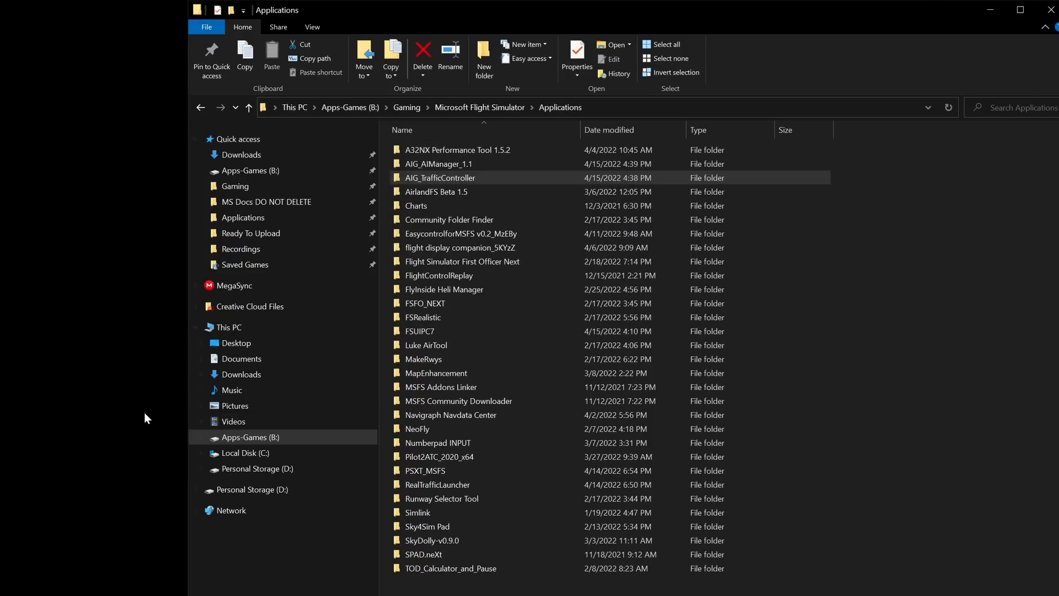
left_click(439, 163)
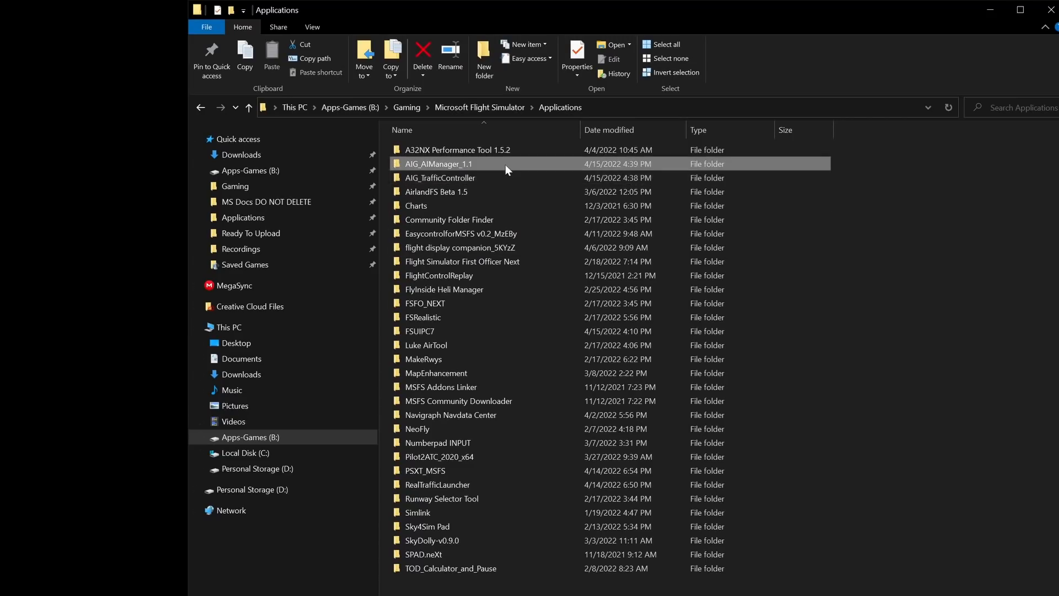
double_click(439, 163)
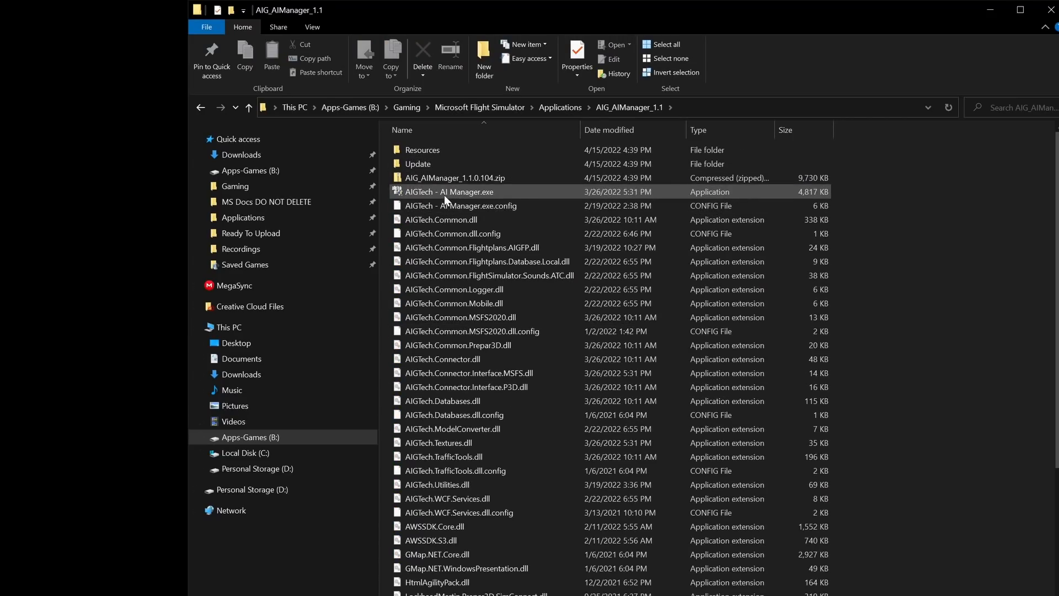
right_click(449, 192)
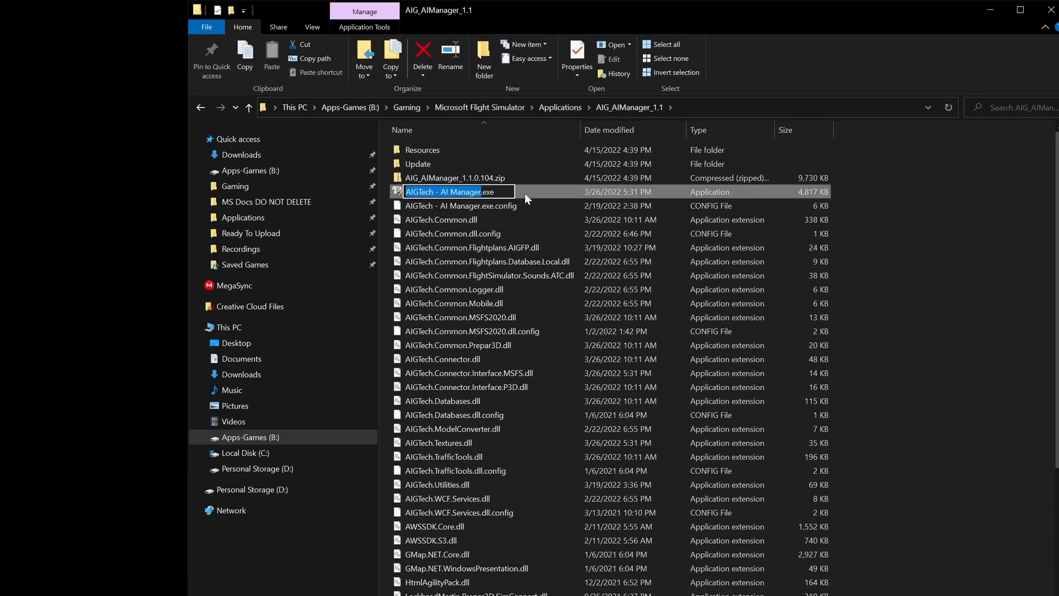
double_click(443, 192)
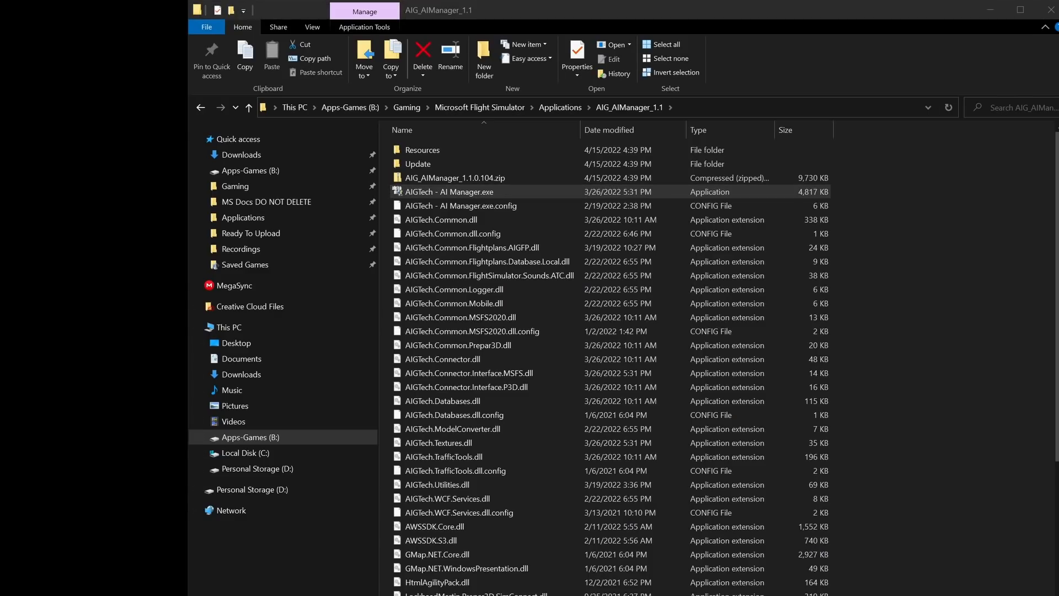
double_click(447, 192)
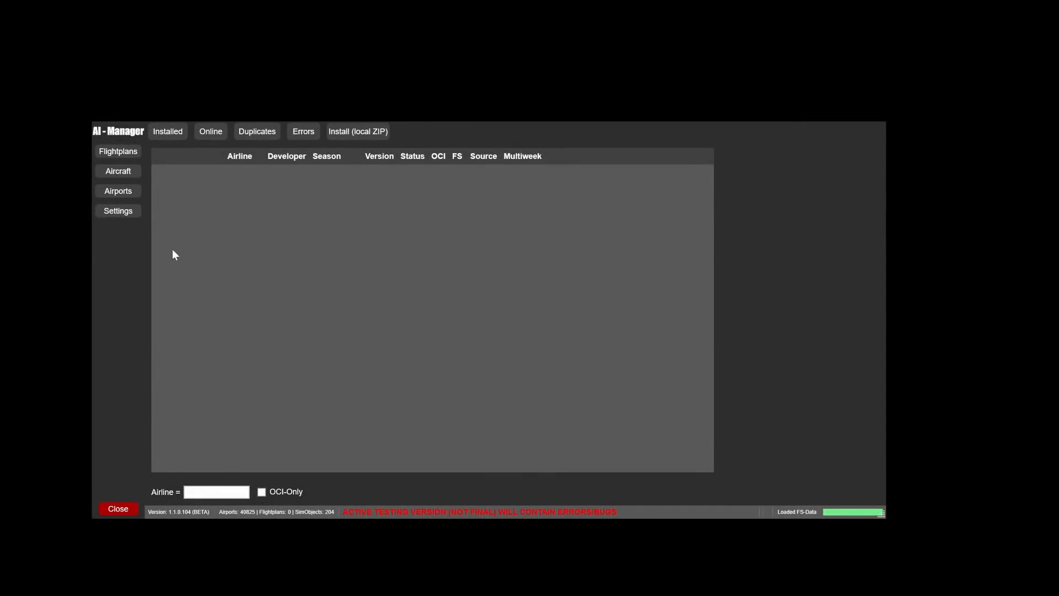
Filter the Not Installed flightplans by airline name 'ame' and start installing AmericanAirlines
left_click(118, 151)
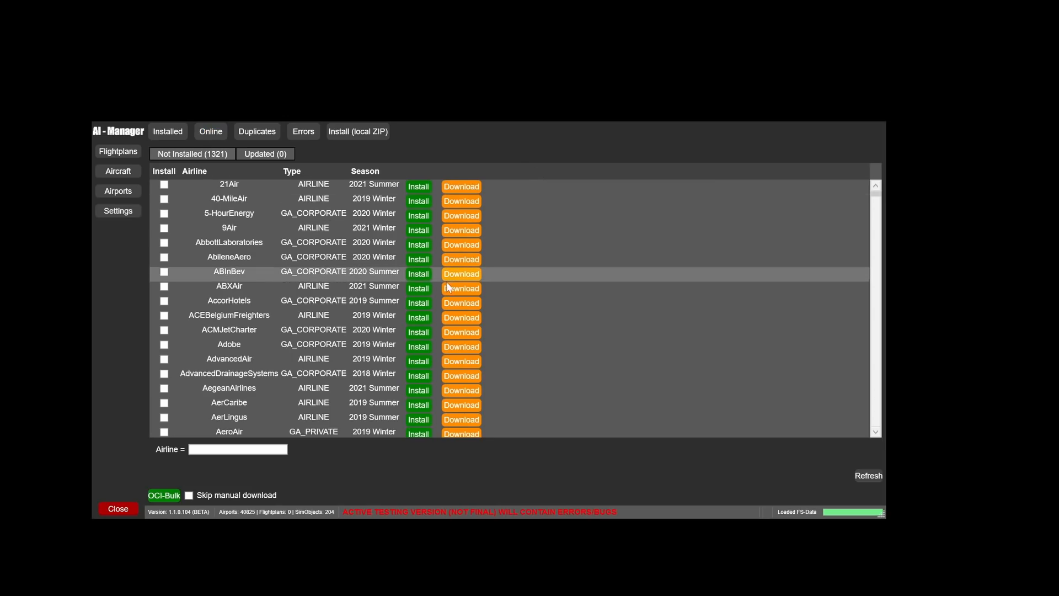
mouse_move(389, 295)
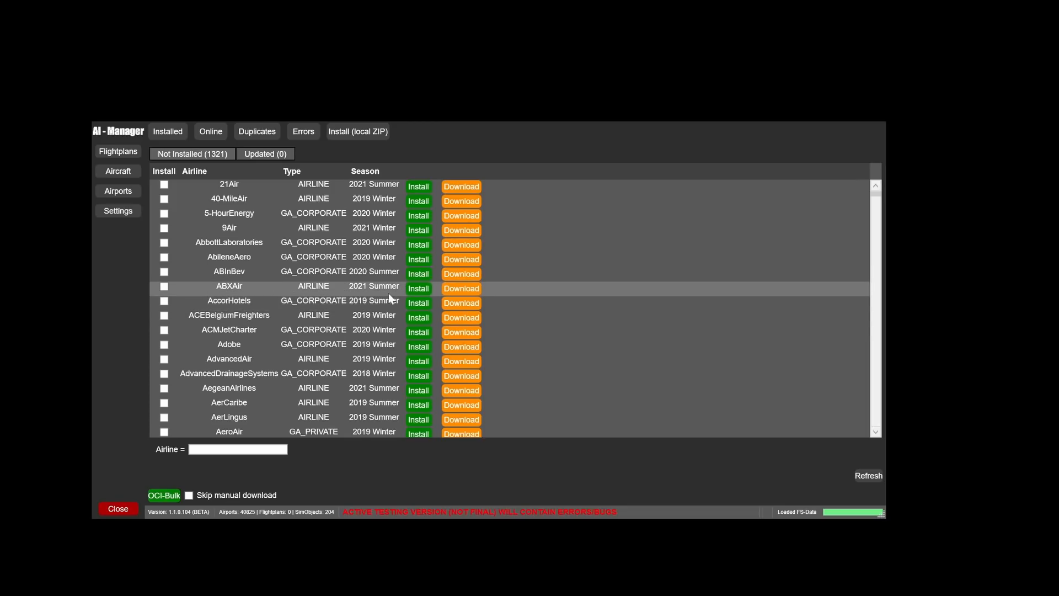
mouse_move(385, 291)
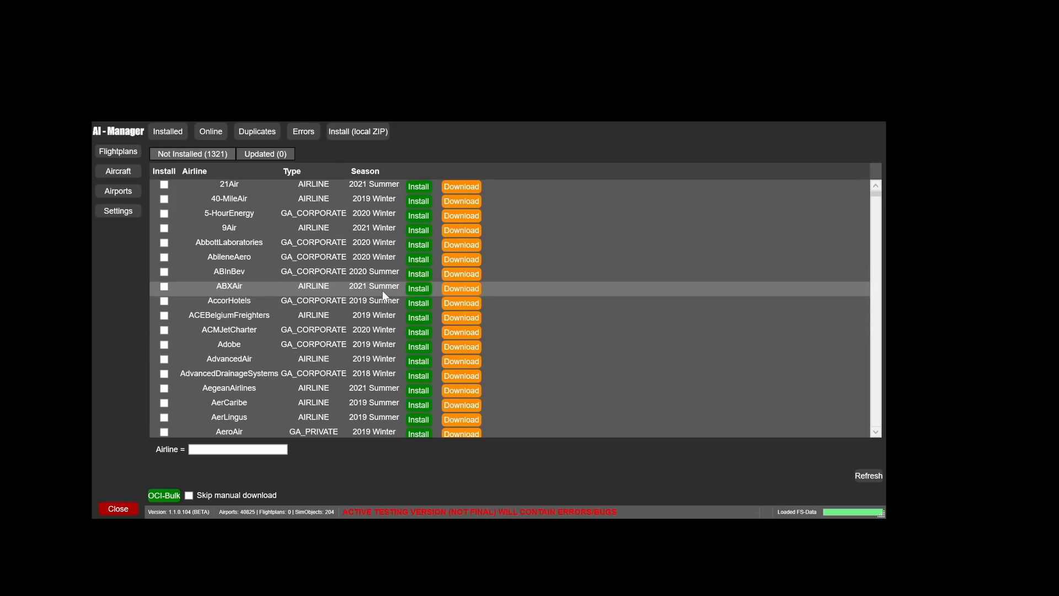
mouse_move(297, 316)
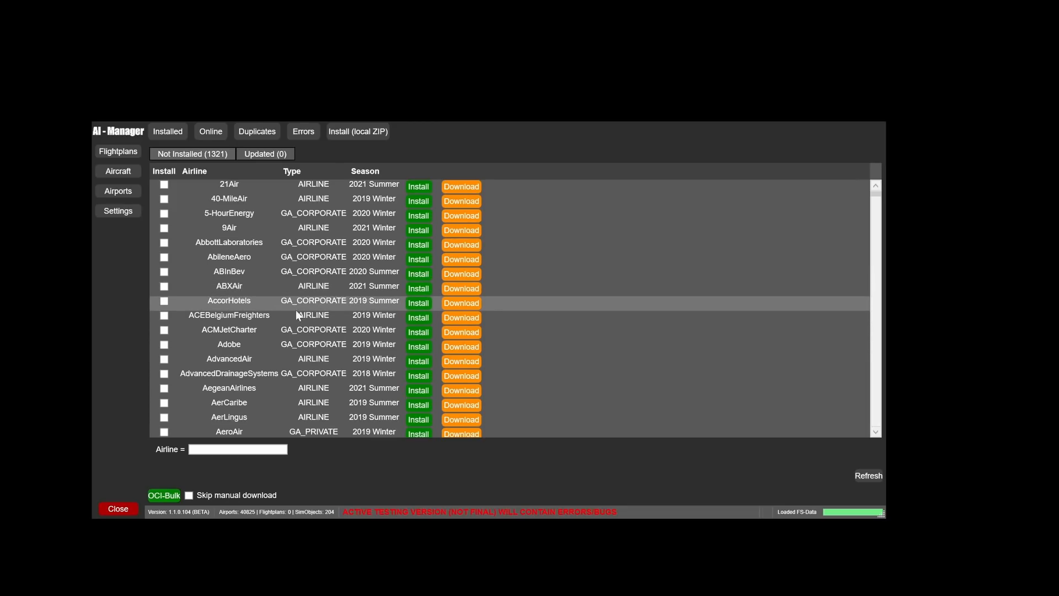
left_click(237, 449)
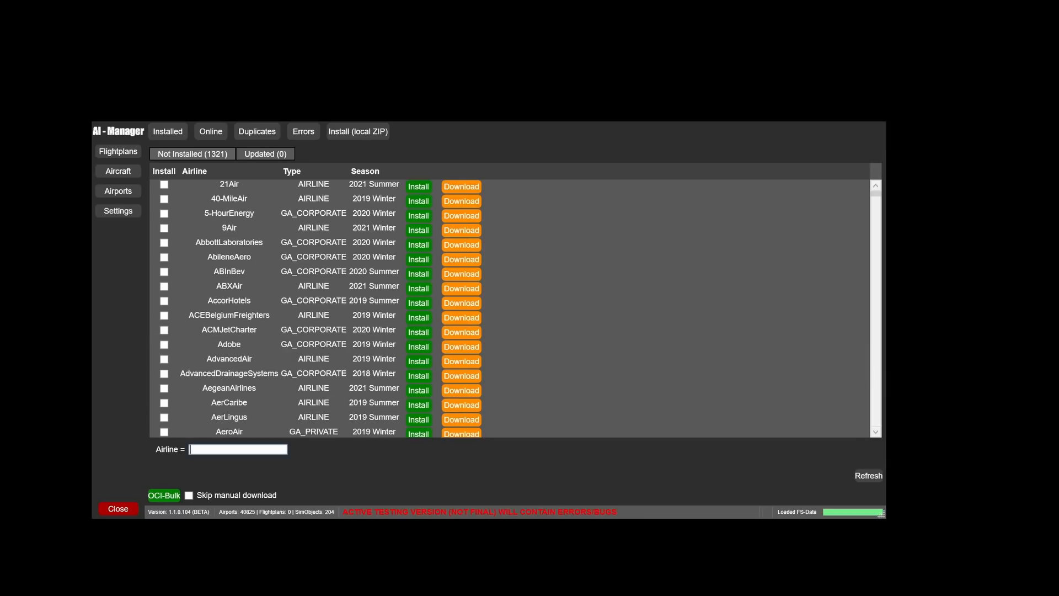
type("south")
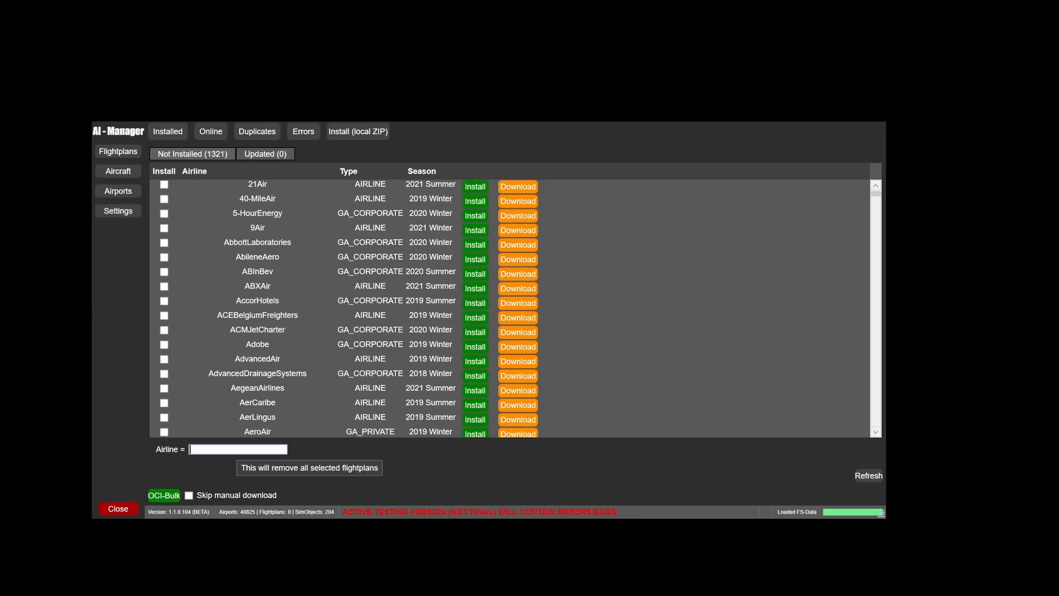
type("amer")
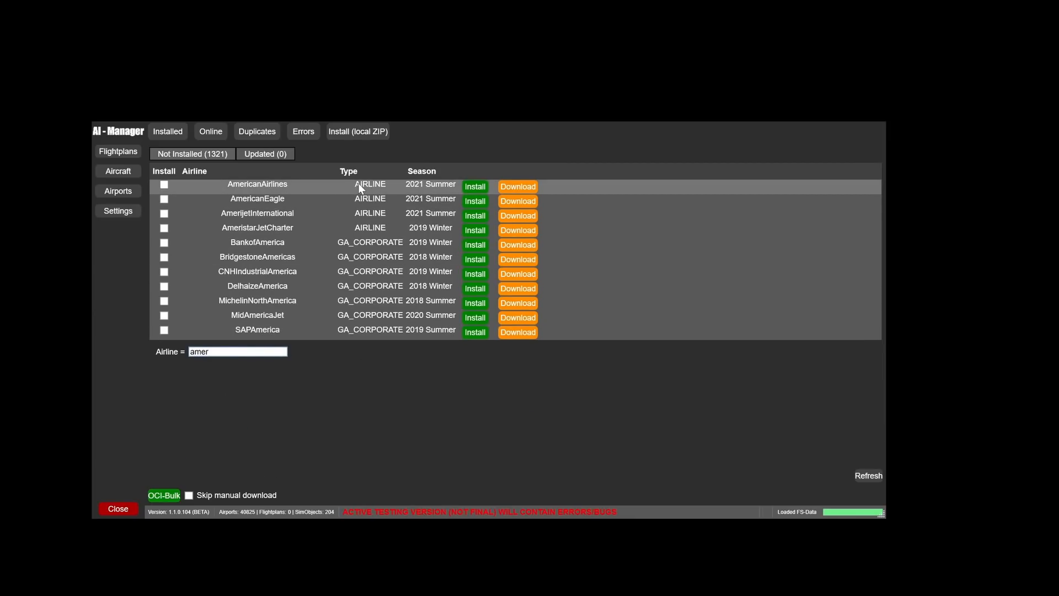
left_click(163, 183)
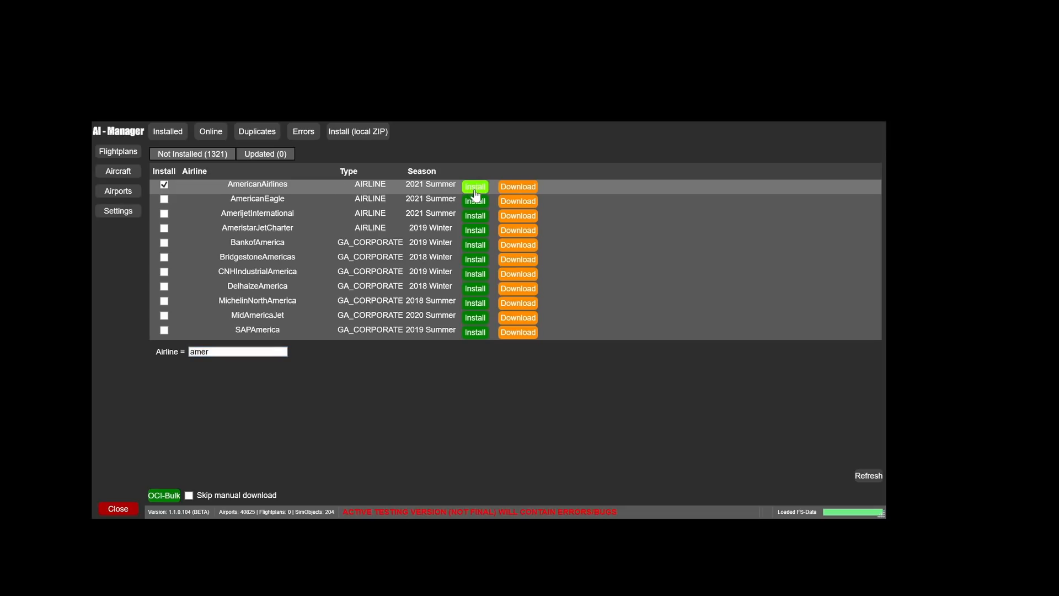
mouse_move(475, 187)
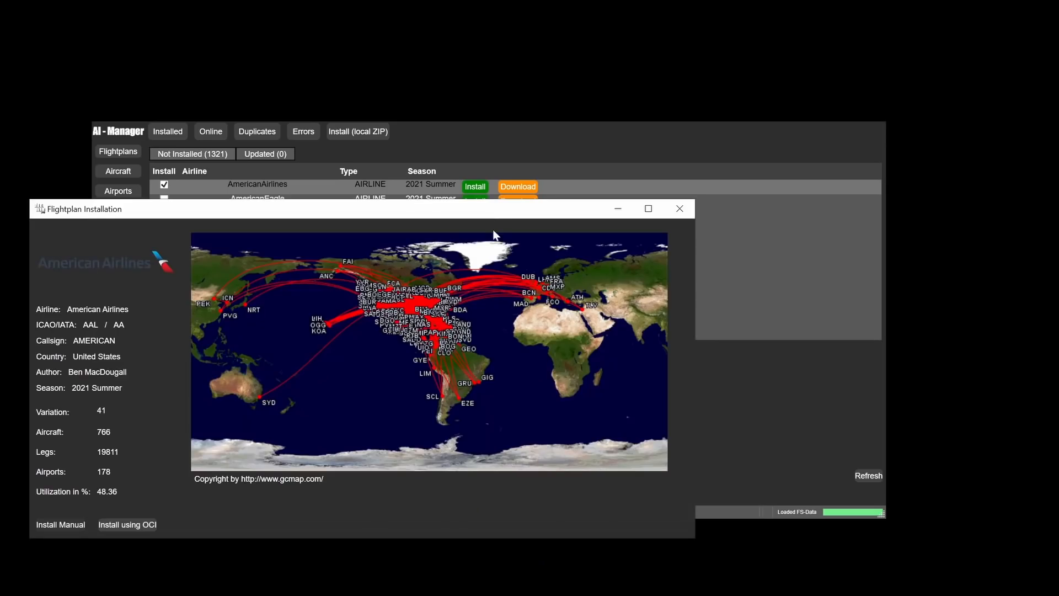
mouse_move(73, 220)
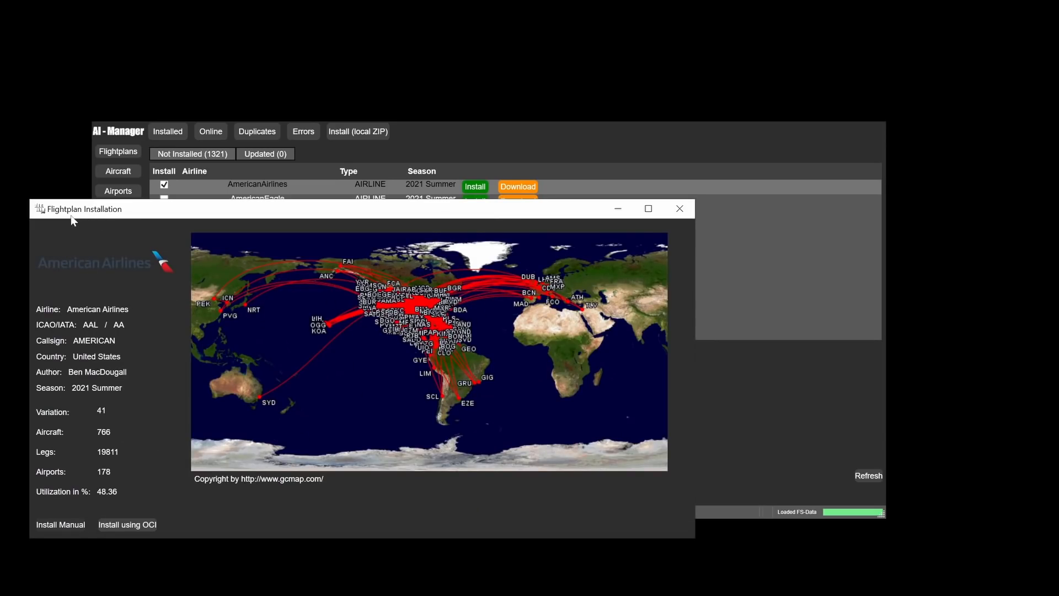
mouse_move(127, 419)
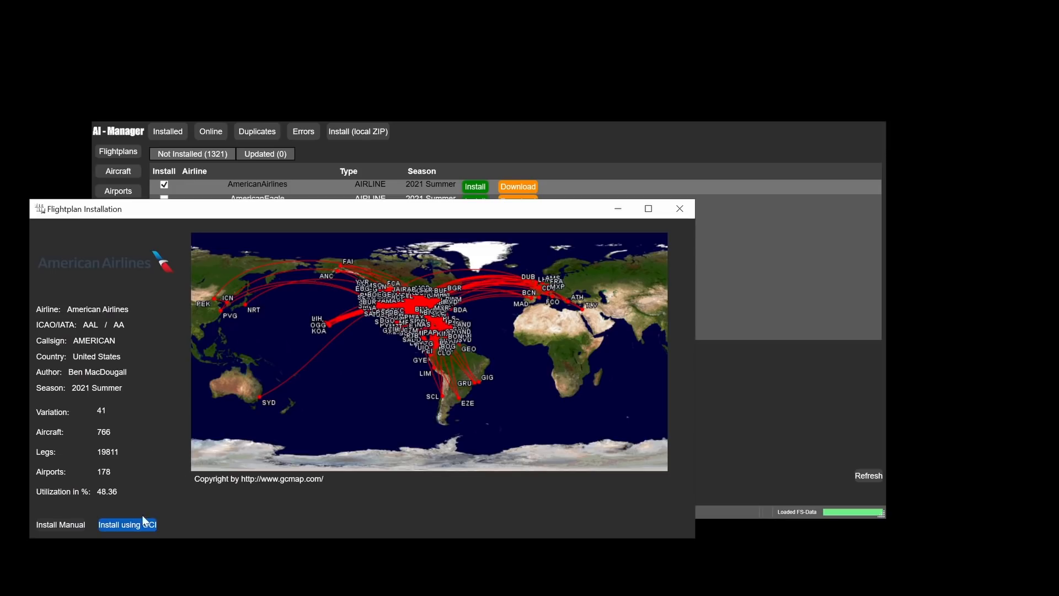
mouse_move(153, 392)
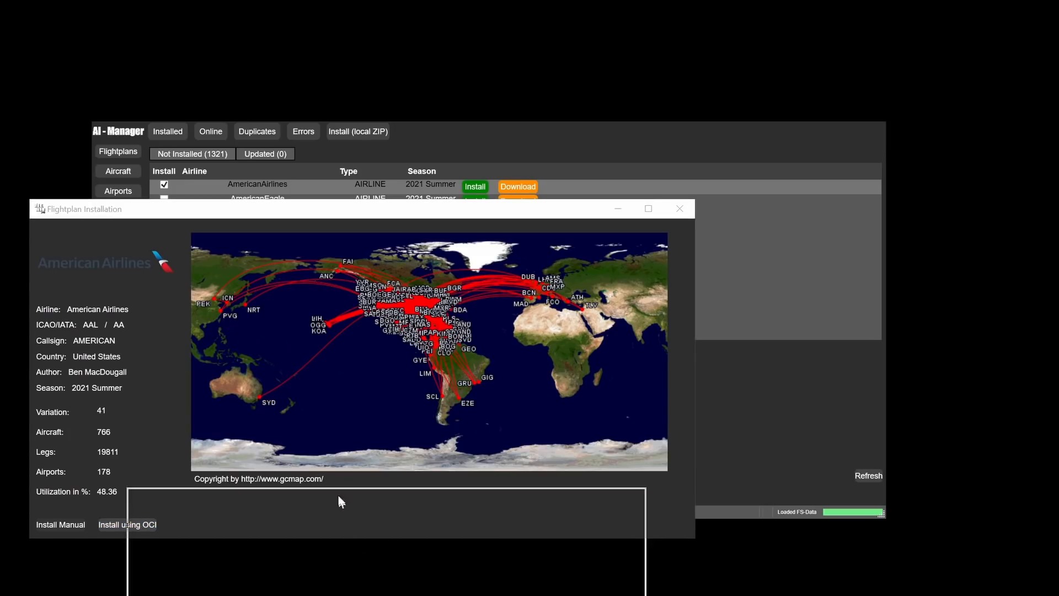
Install the American Airlines 2021 Summer flightplan via 'Install using OCI'
left_click(127, 525)
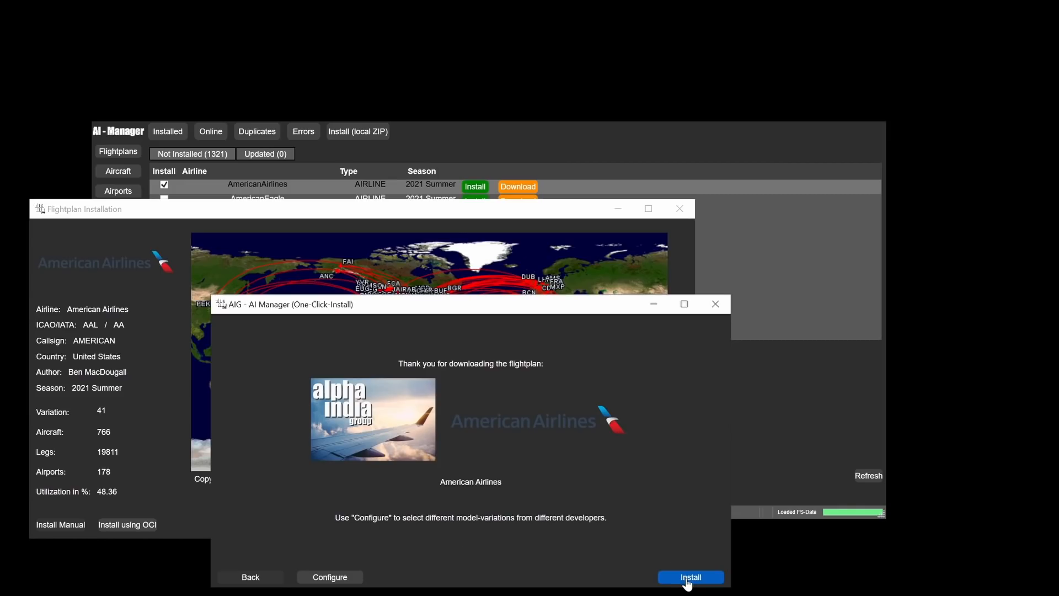
left_click(690, 576)
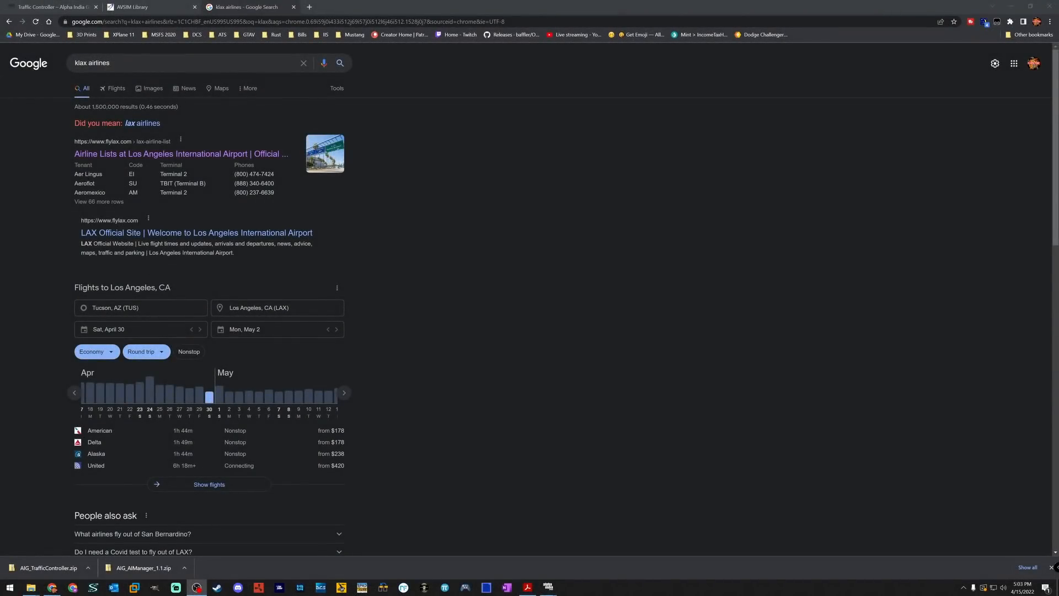
mouse_move(749, 571)
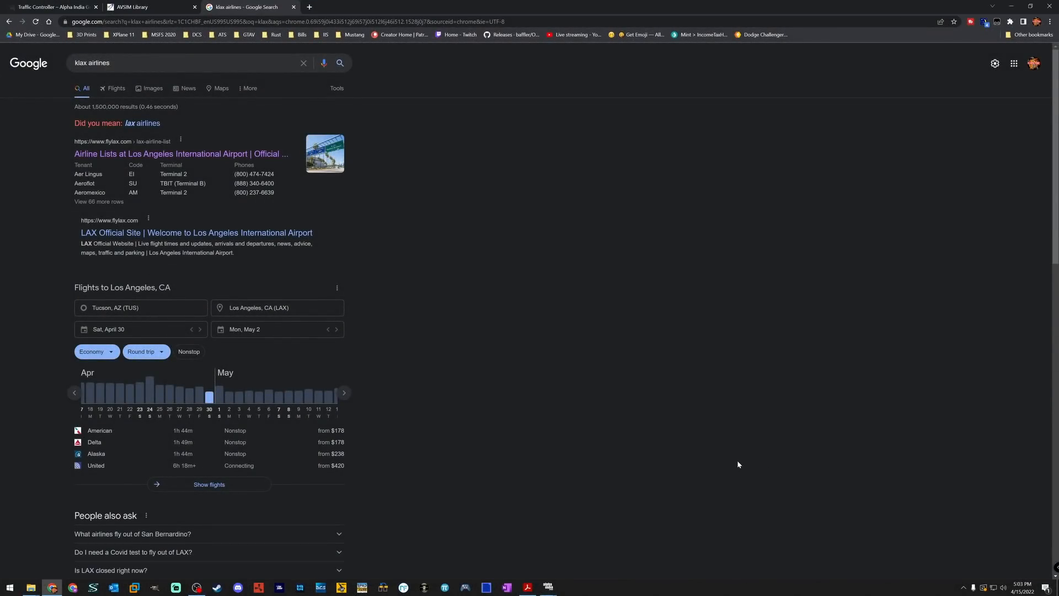
mouse_move(272, 141)
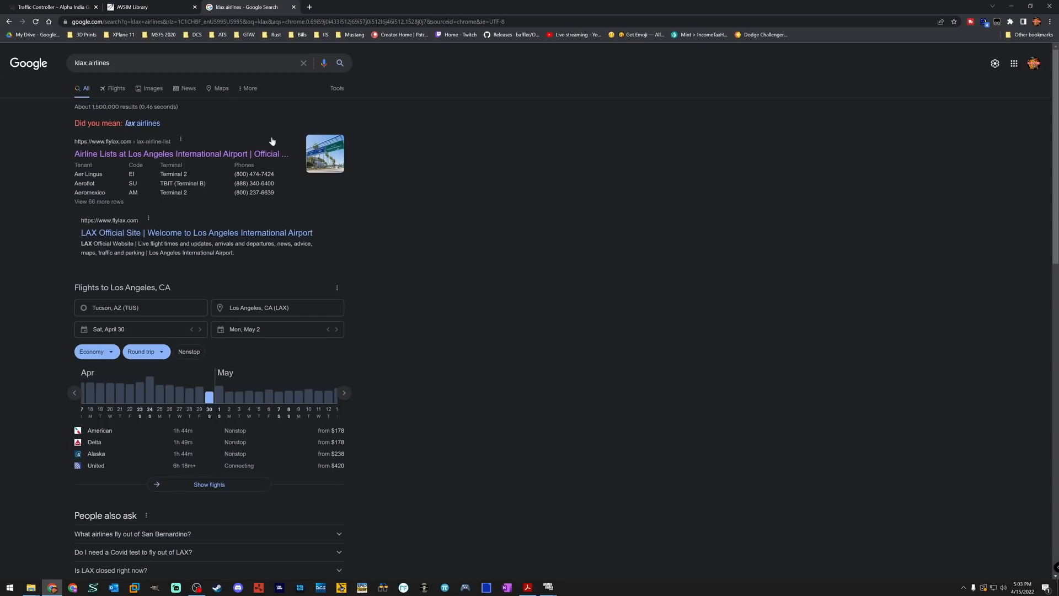
mouse_move(222, 128)
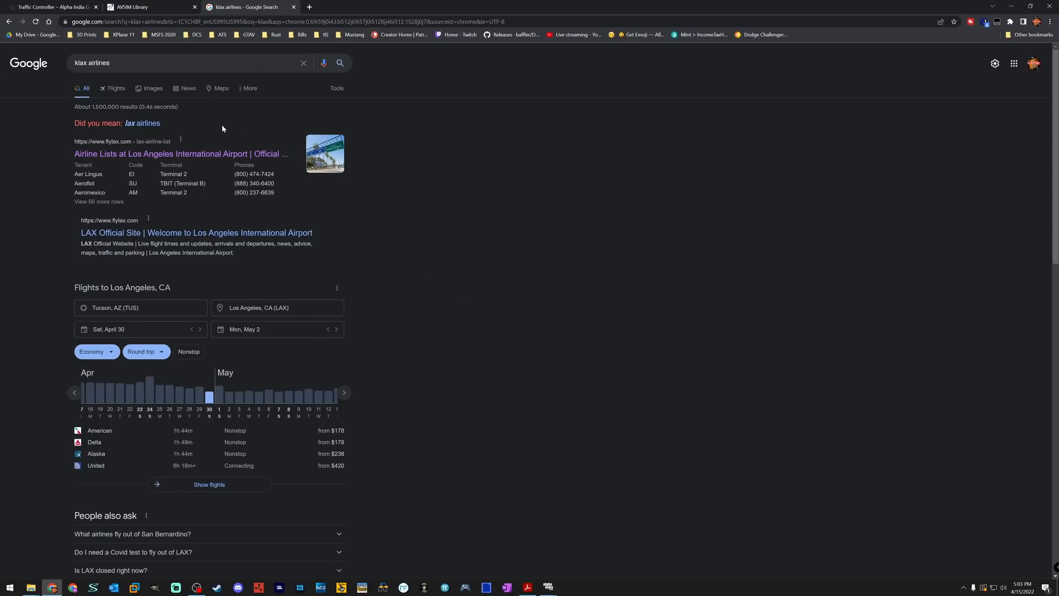
mouse_move(219, 128)
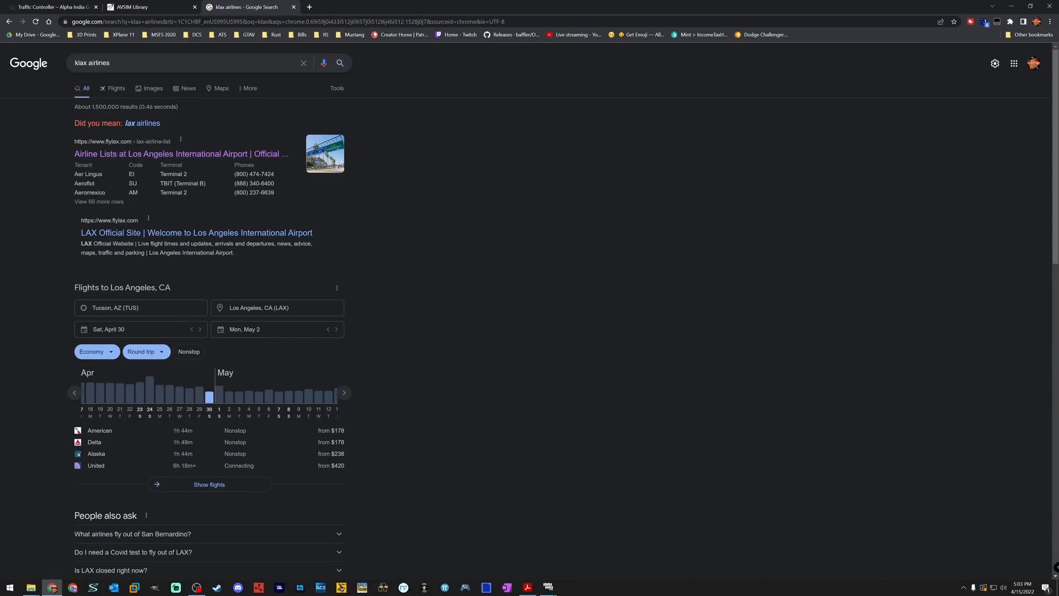
mouse_move(162, 153)
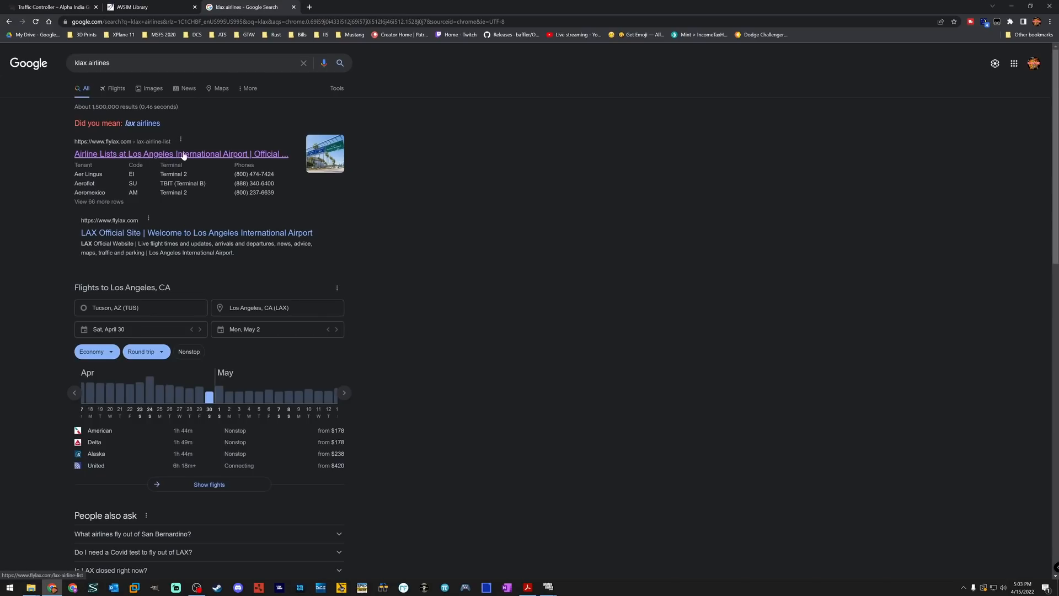
Open the flylax.com 'Airline Lists at Los Angeles International Airport' result
left_click(181, 153)
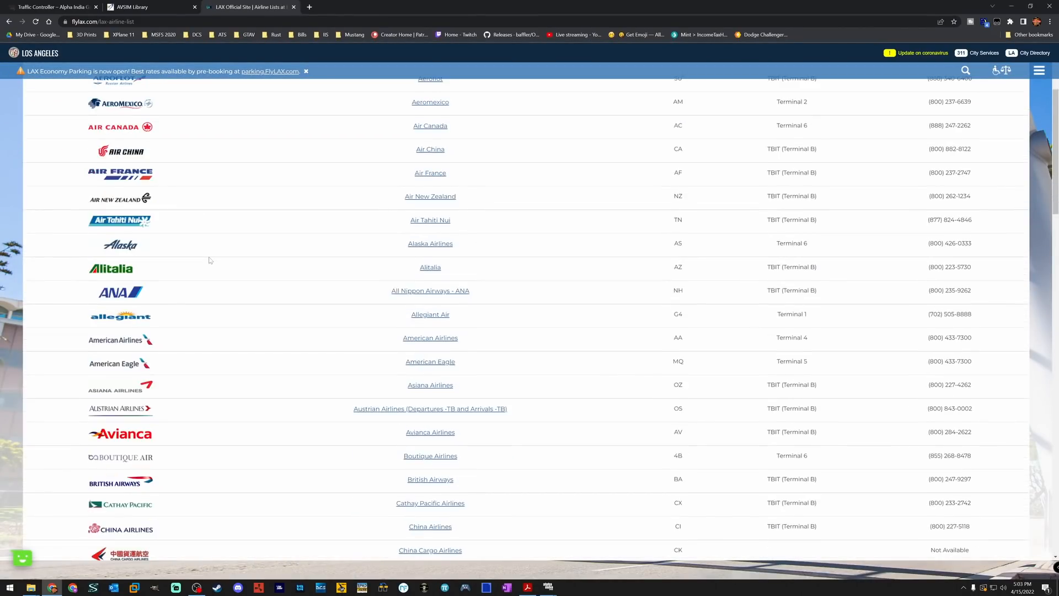
scroll("down", 3)
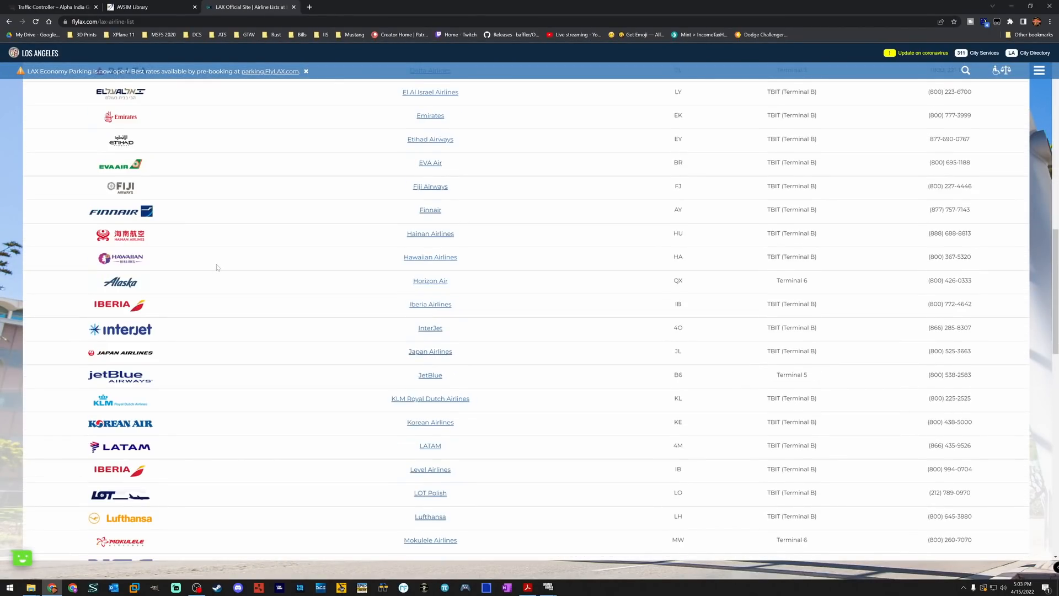
scroll("down", 3)
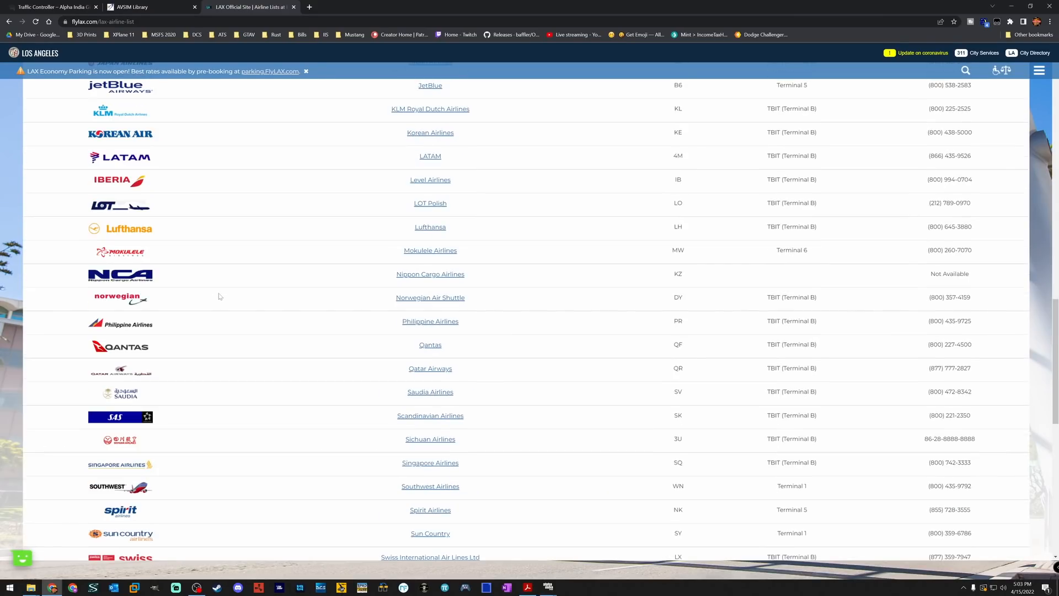
scroll("up", 3)
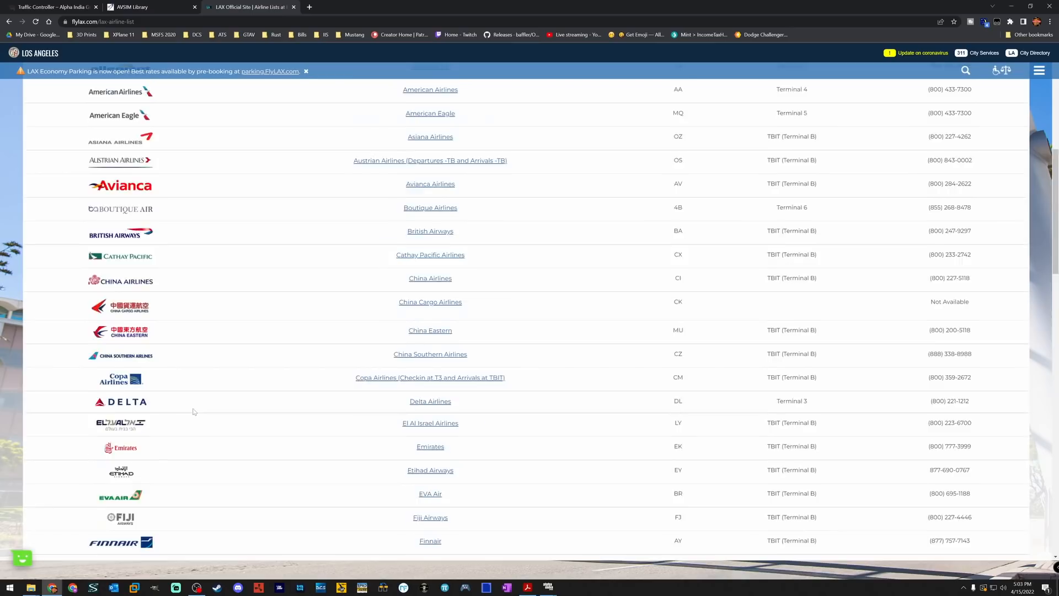
scroll("down", 3)
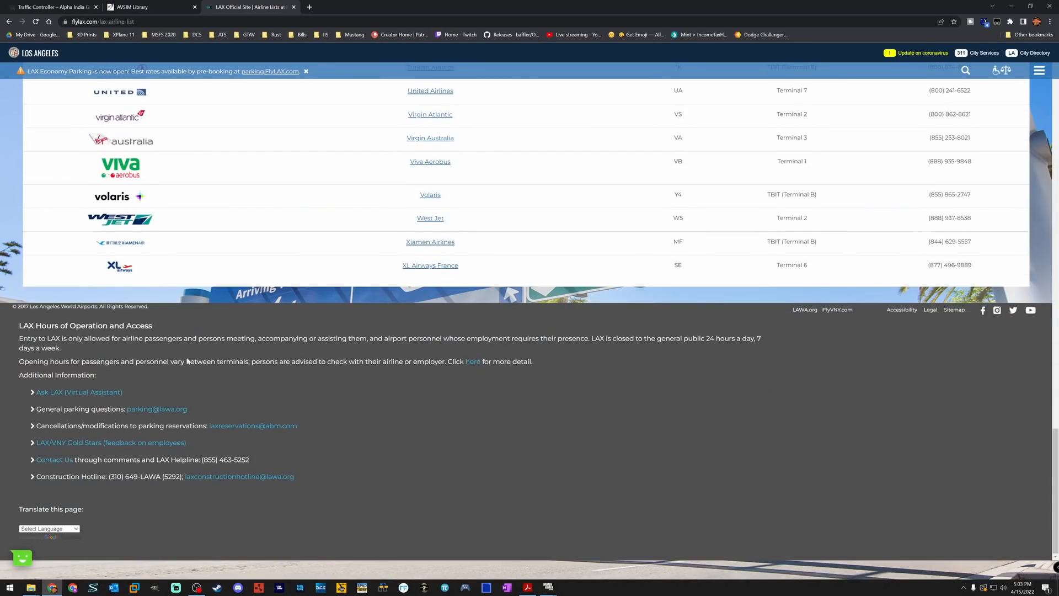
scroll("up", 3)
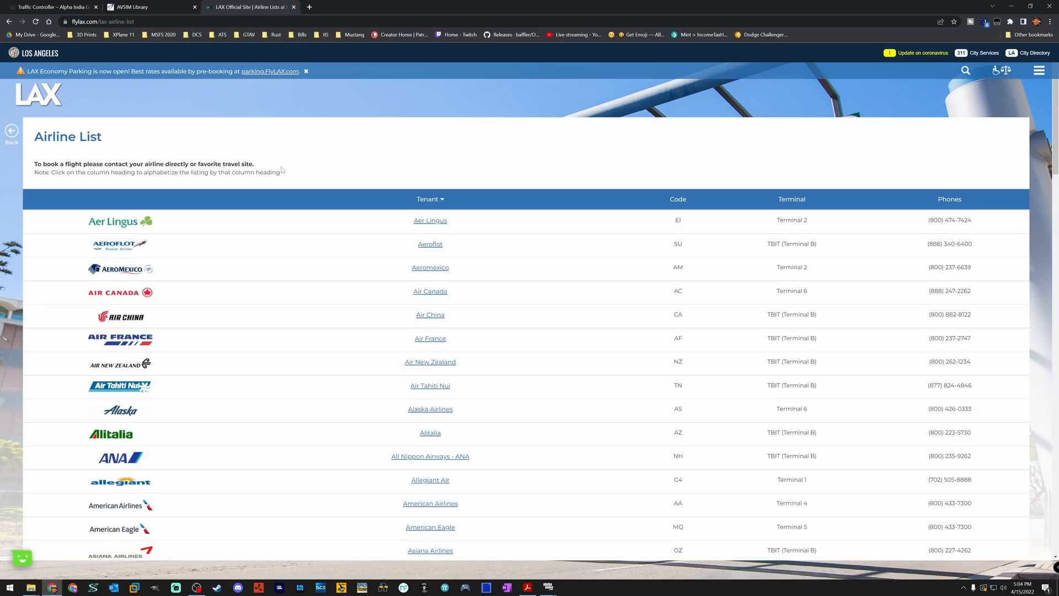
mouse_move(210, 370)
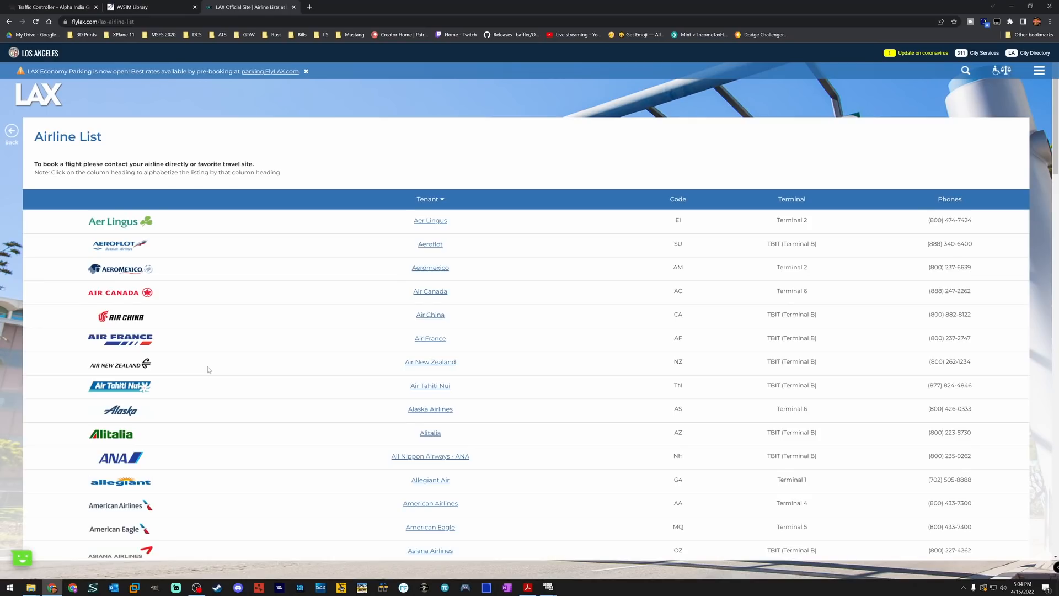
mouse_move(242, 313)
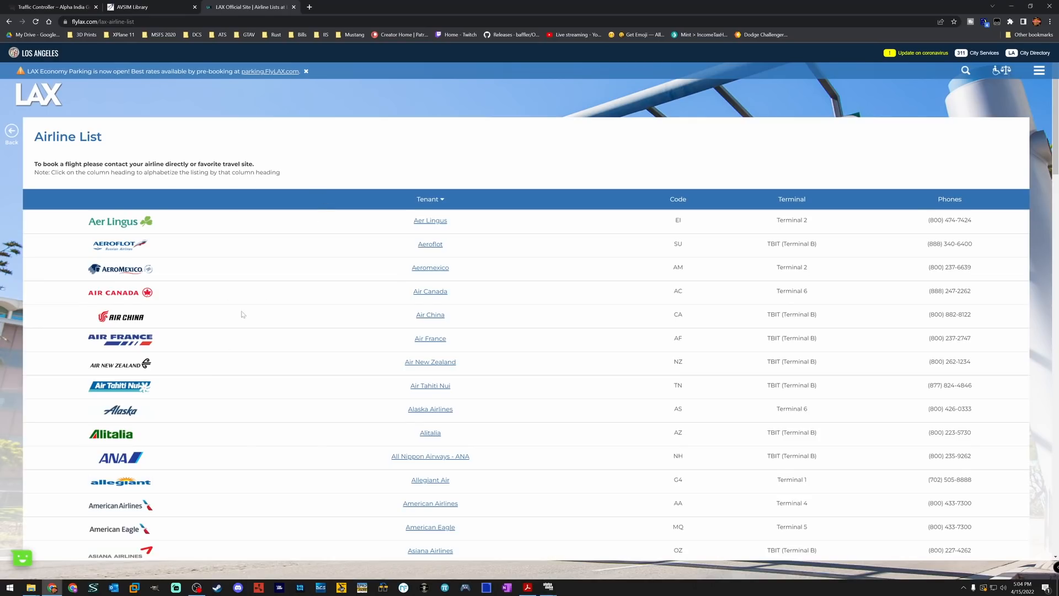
mouse_move(171, 412)
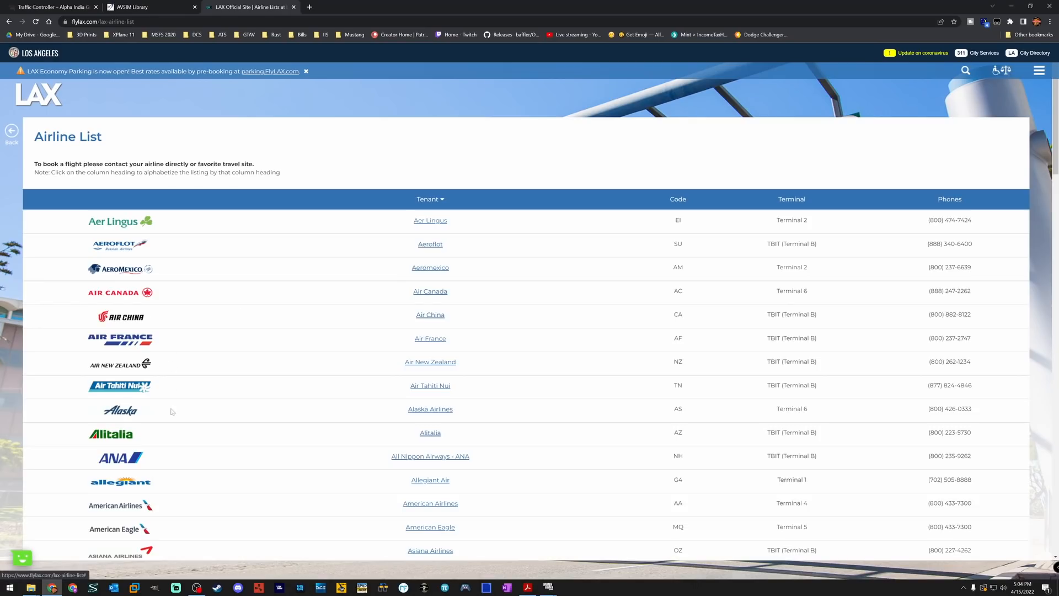
mouse_move(228, 326)
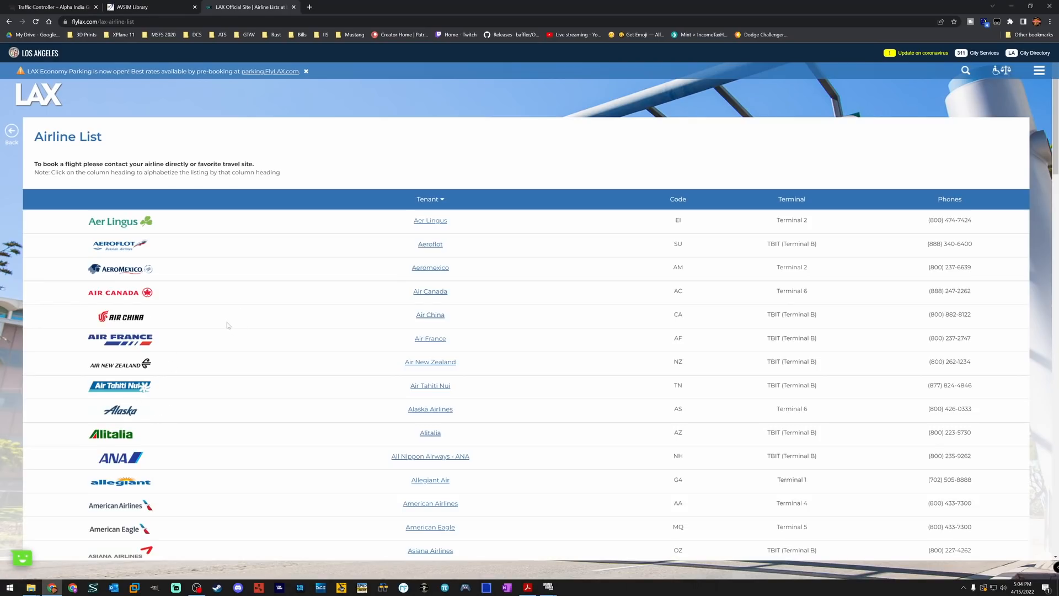
mouse_move(262, 305)
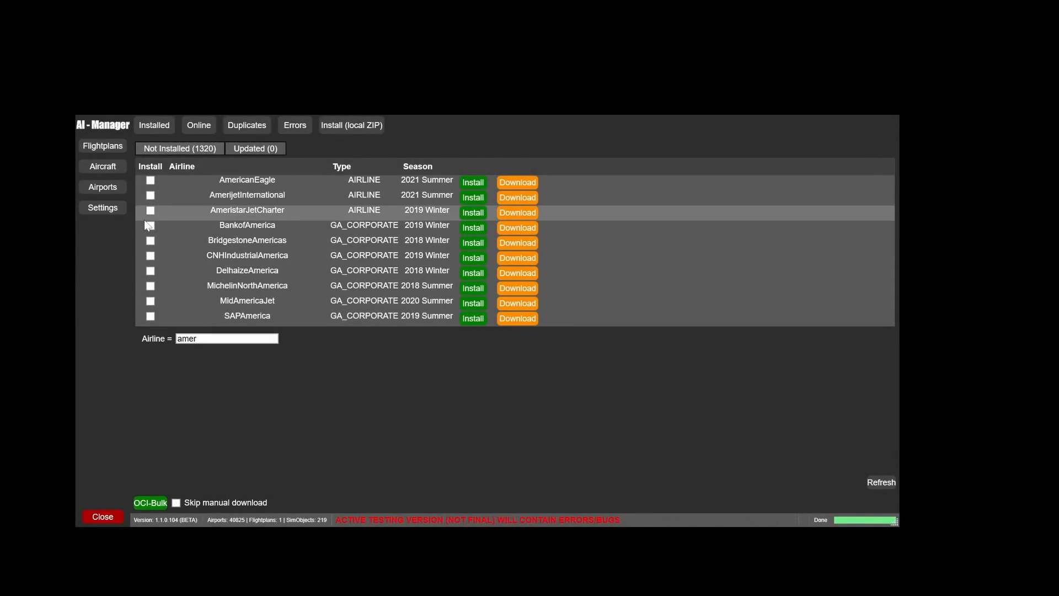
mouse_move(399, 287)
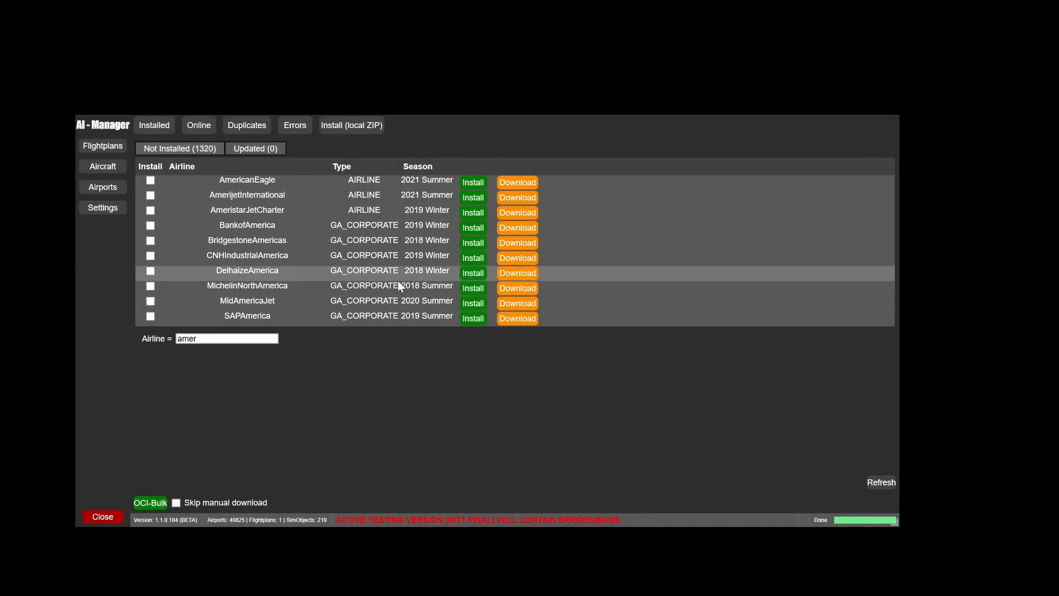
mouse_move(339, 425)
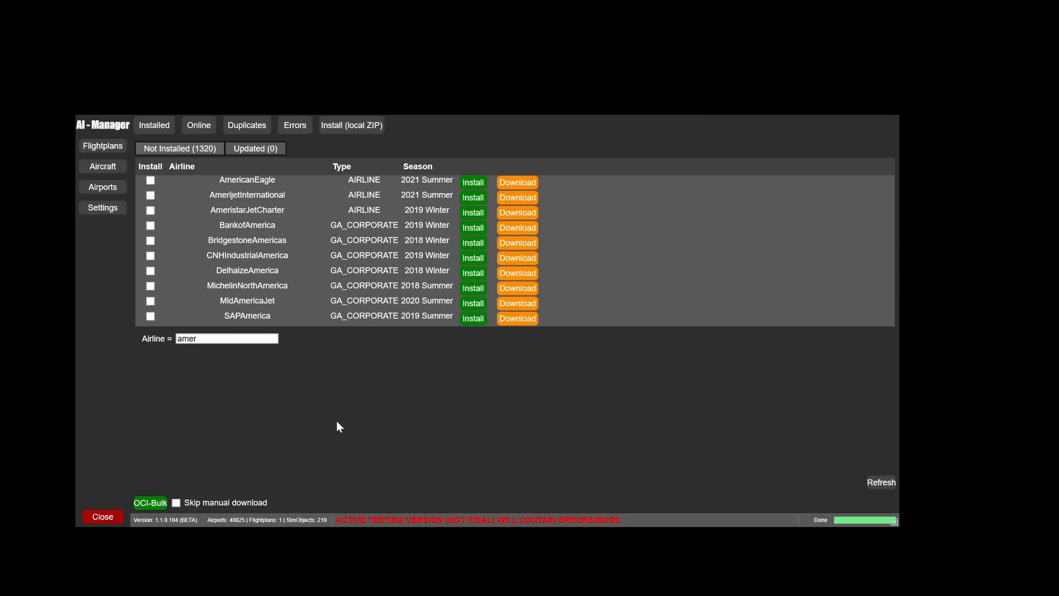
left_click(153, 124)
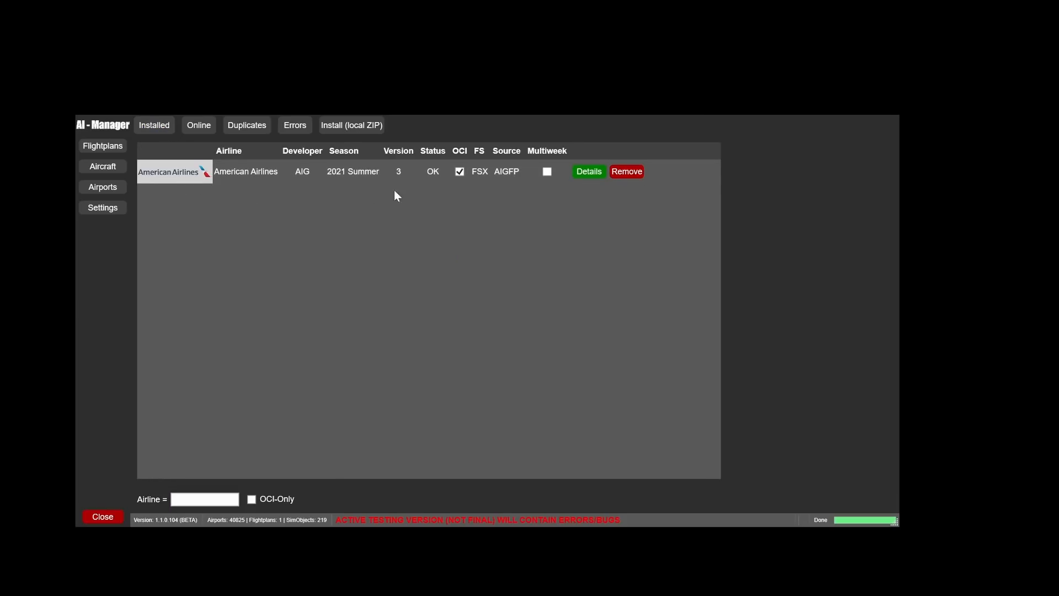
mouse_move(302, 262)
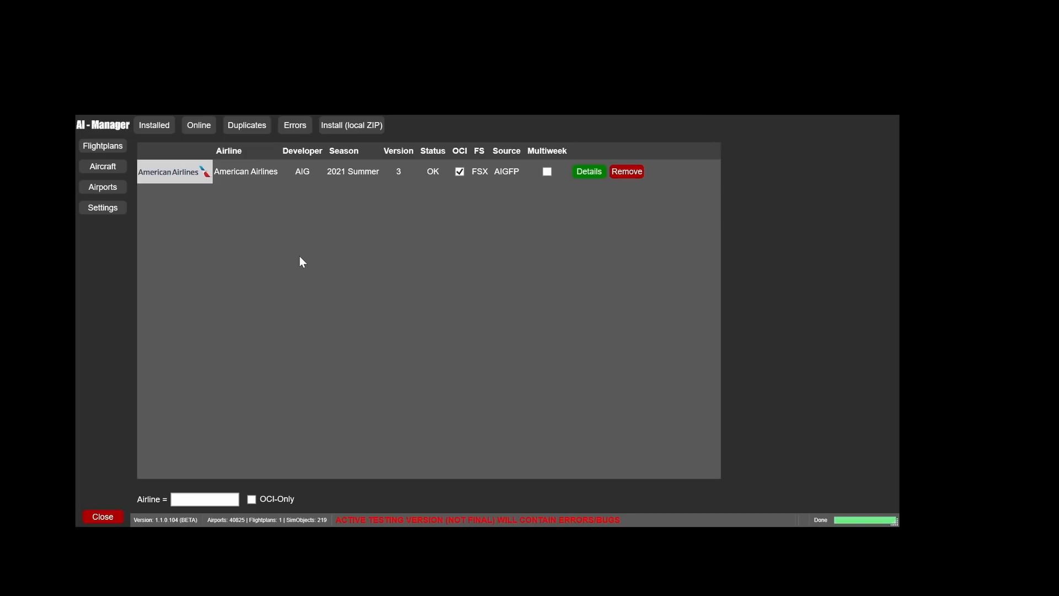
mouse_move(268, 265)
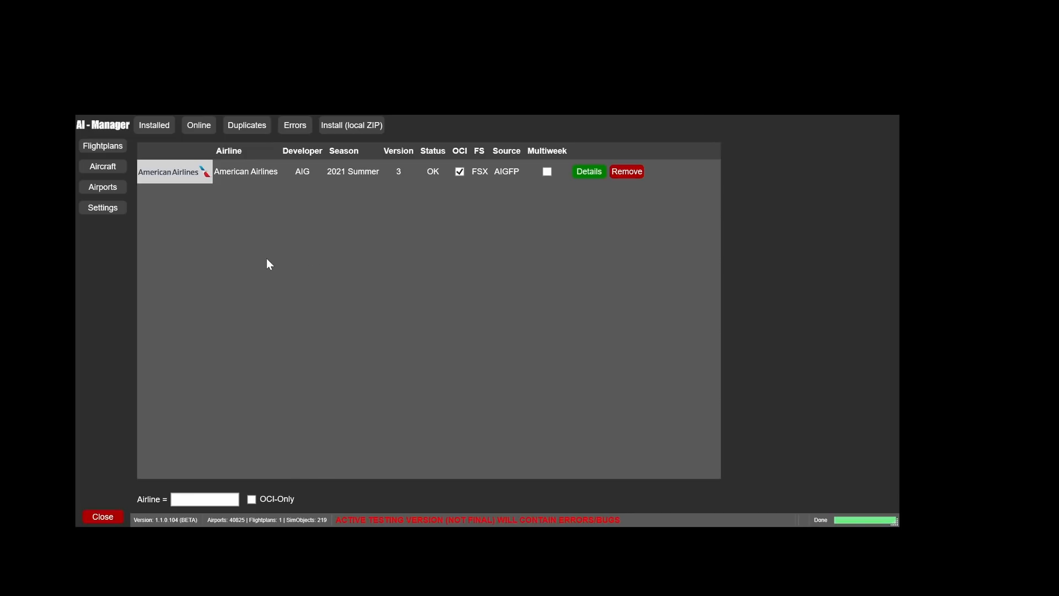
mouse_move(296, 303)
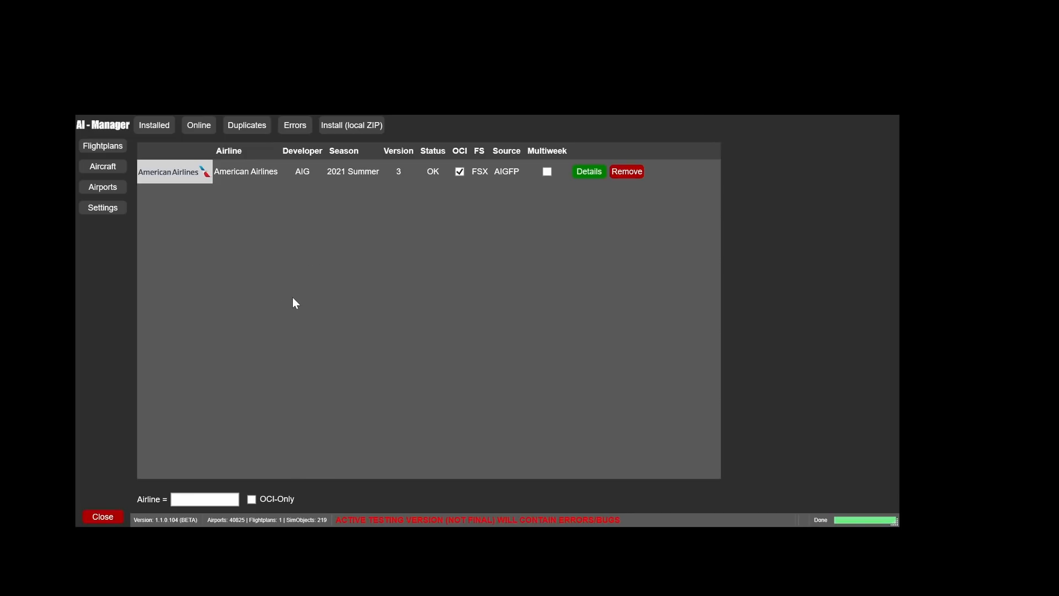
mouse_move(340, 304)
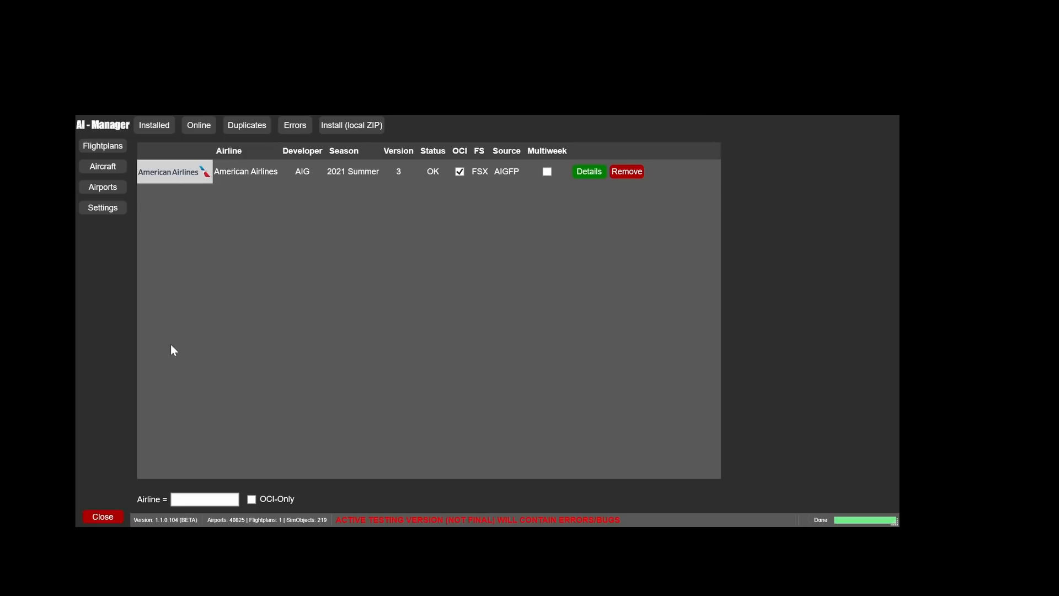
mouse_move(131, 192)
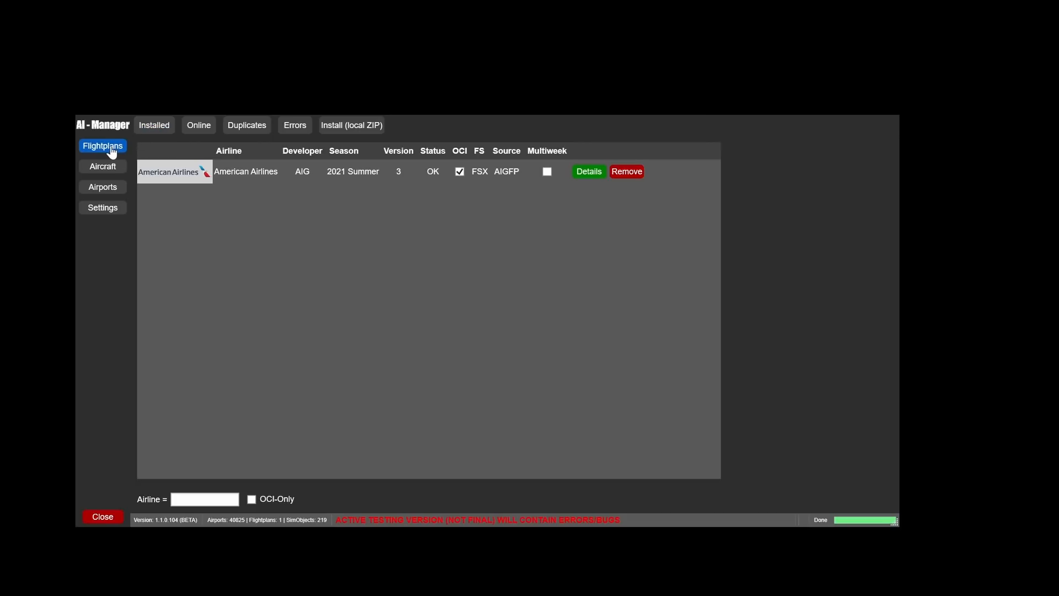
Show the Not Installed flightplans and tick AlaskaAirlines for installation
left_click(198, 125)
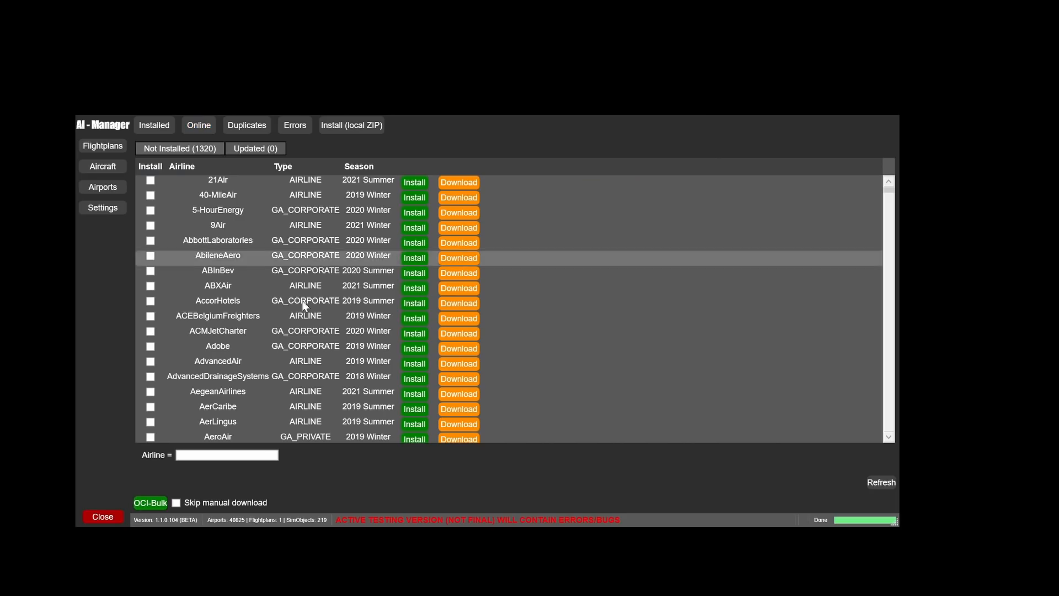
mouse_move(310, 281)
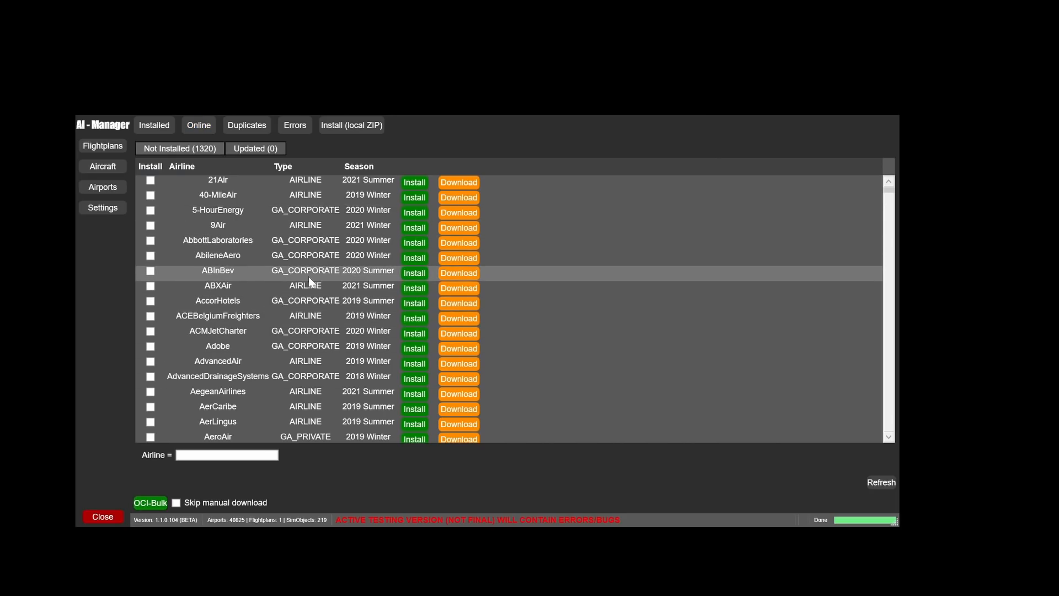
scroll("down", 3)
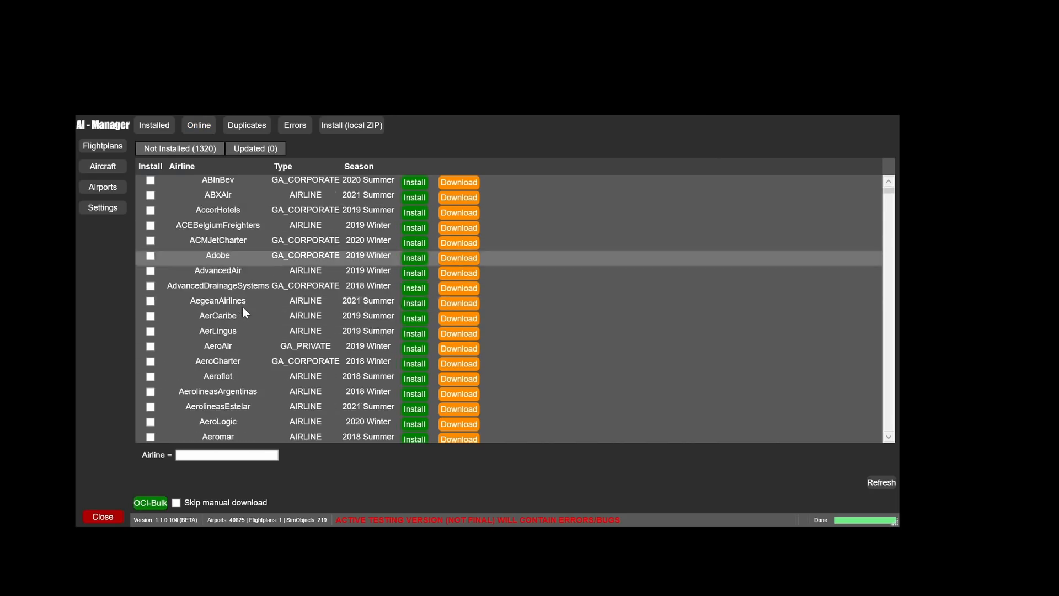
scroll("down", 3)
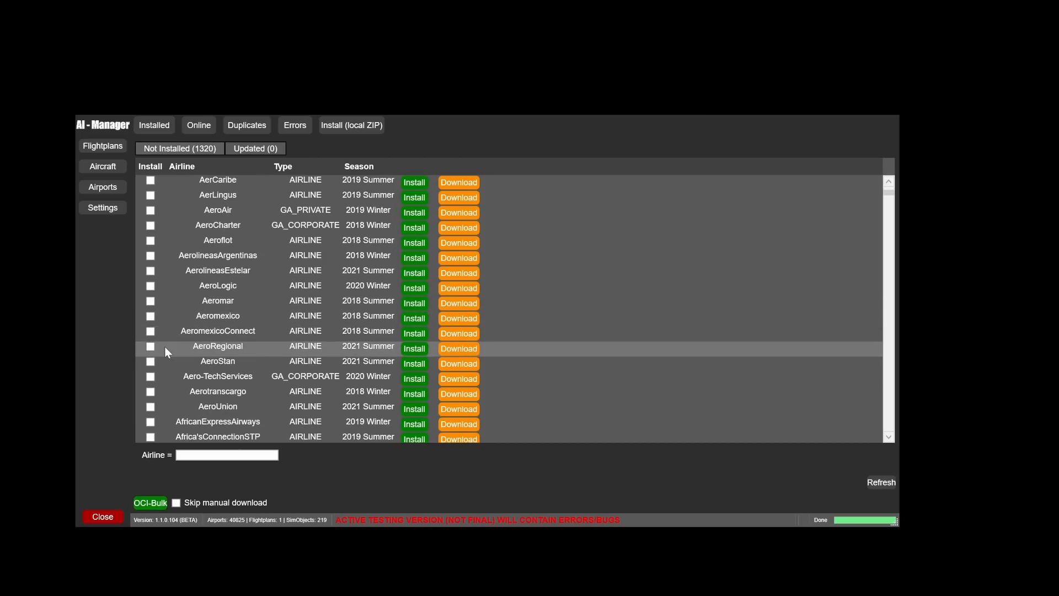
scroll("down", 3)
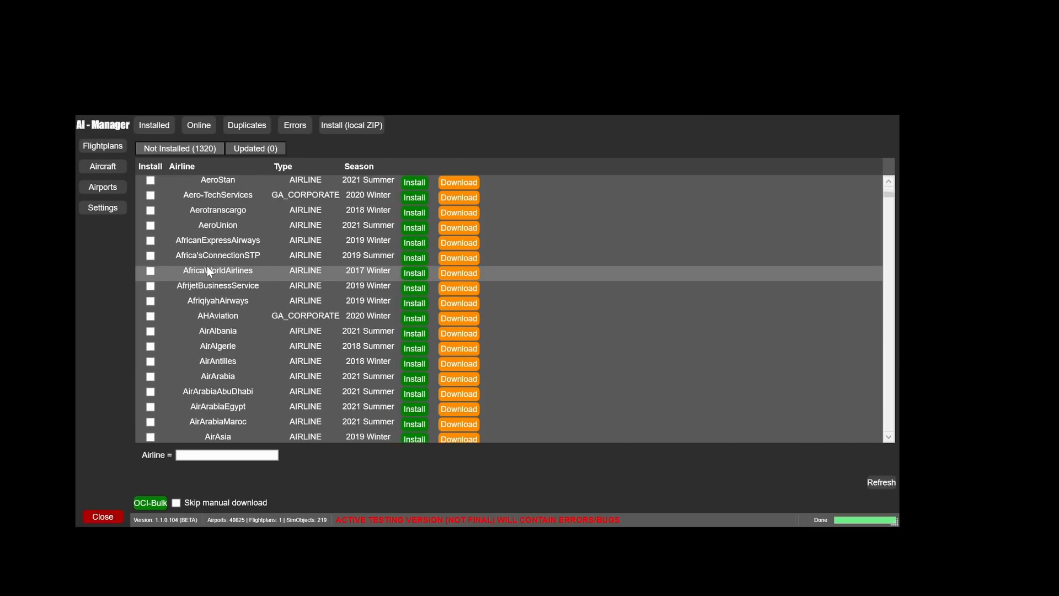
scroll("down", 3)
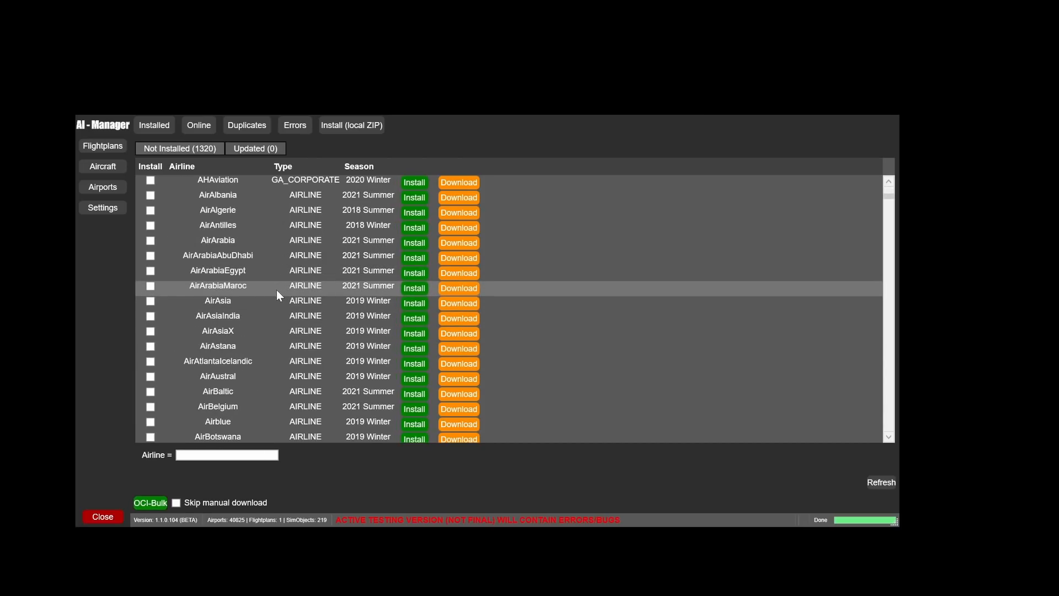
scroll("down", 3)
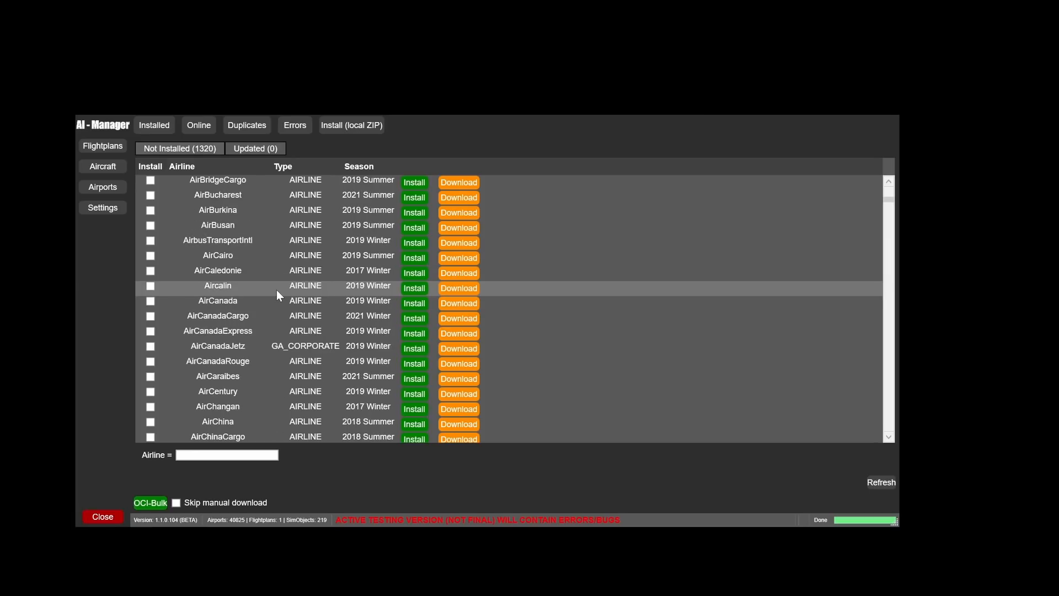
scroll("down", 3)
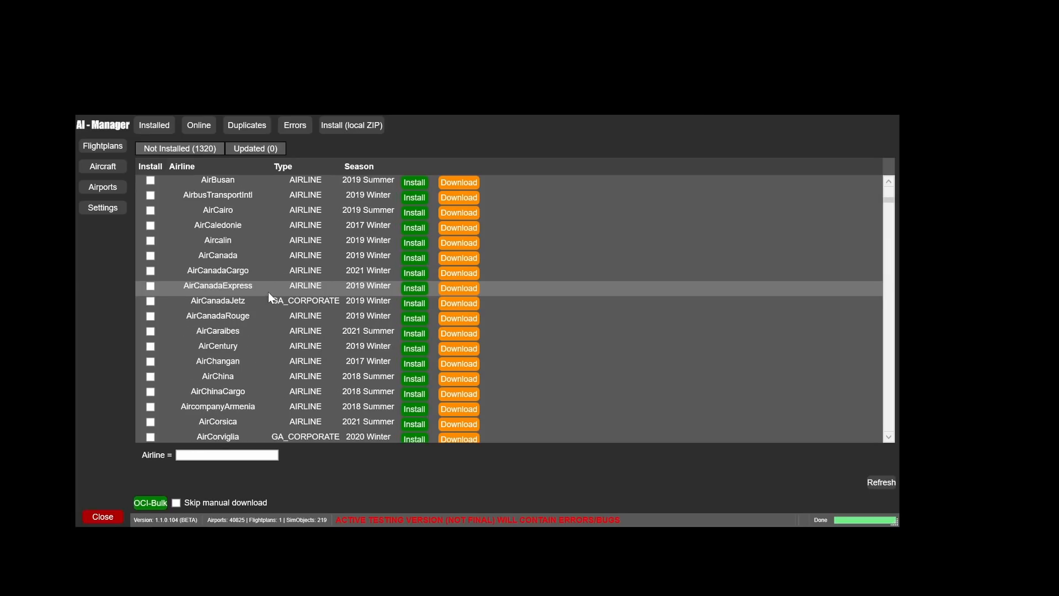
scroll("down", 3)
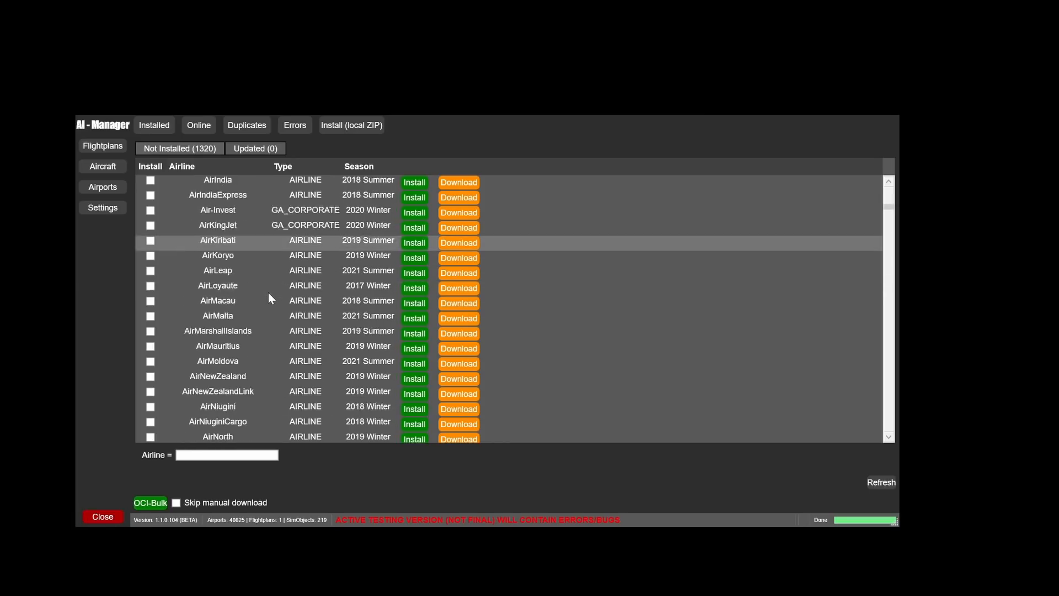
scroll("down", 3)
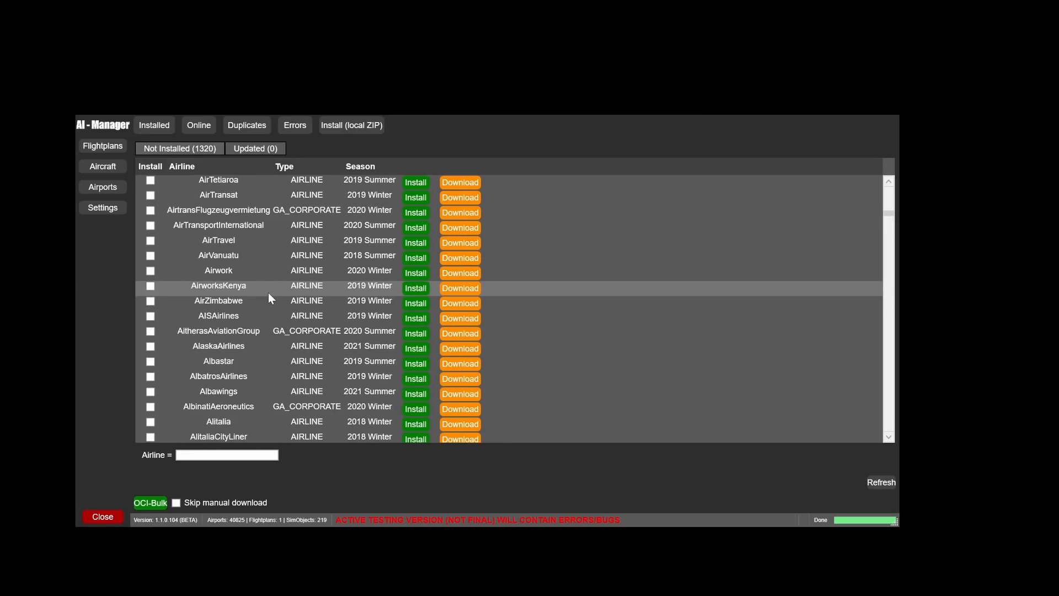
scroll("down", 3)
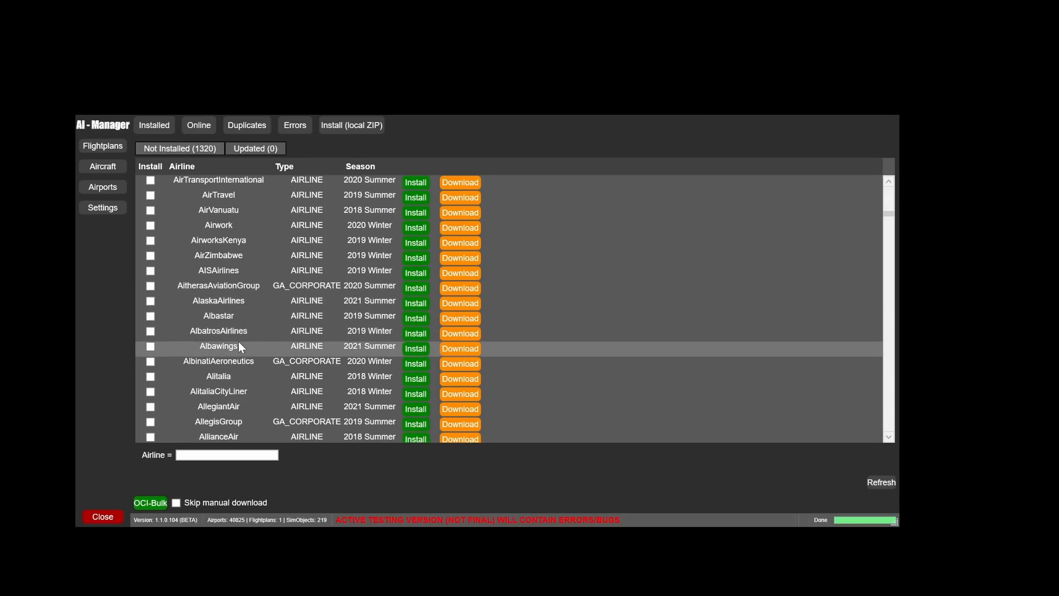
mouse_move(168, 303)
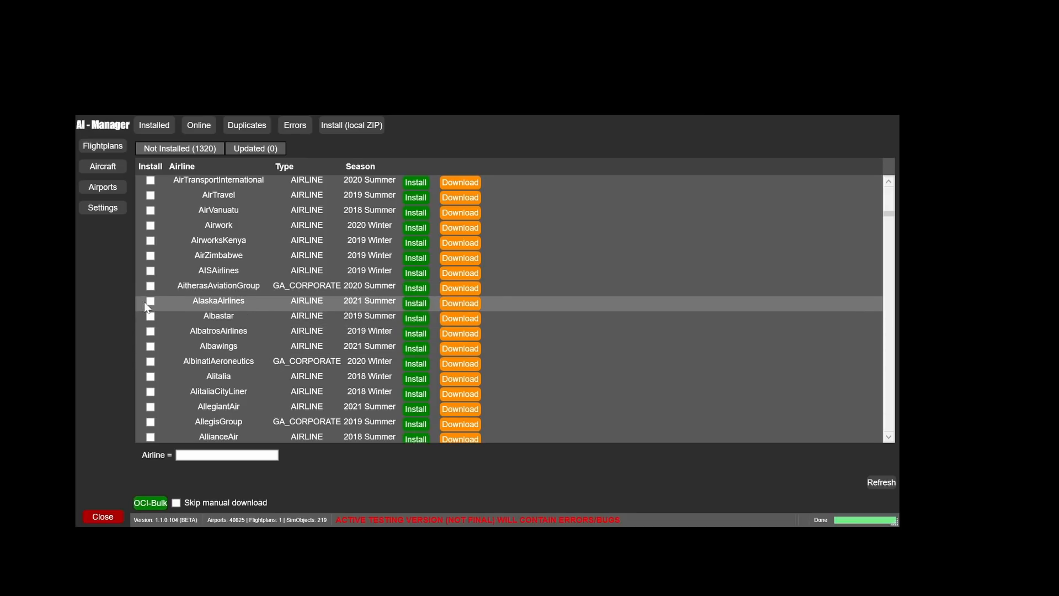
left_click(150, 300)
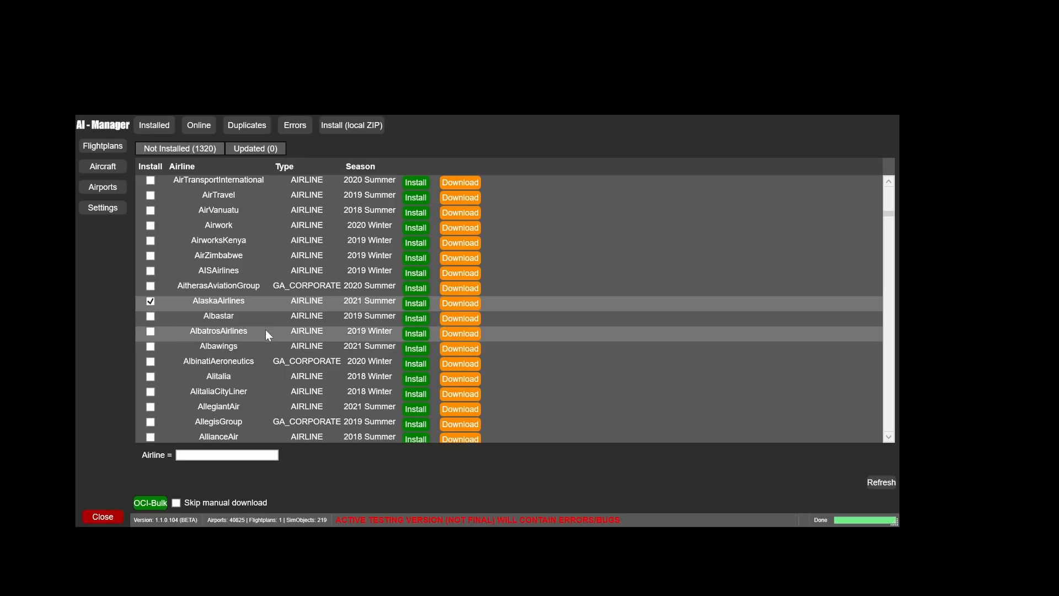
Tick DeltaAirLines 2021 Summer for installation as well
scroll("down", 3)
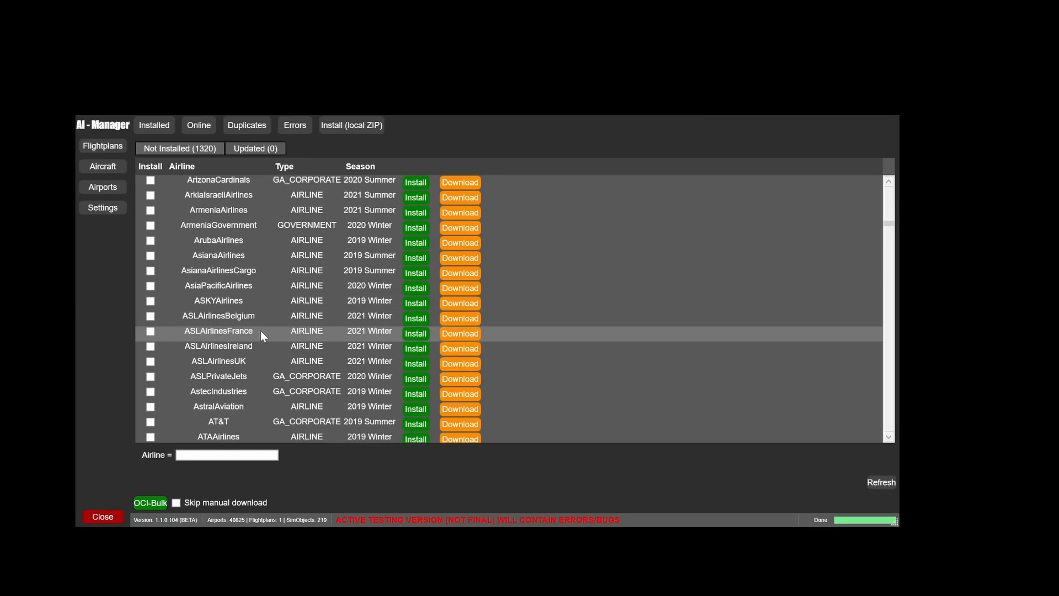
scroll("down", 3)
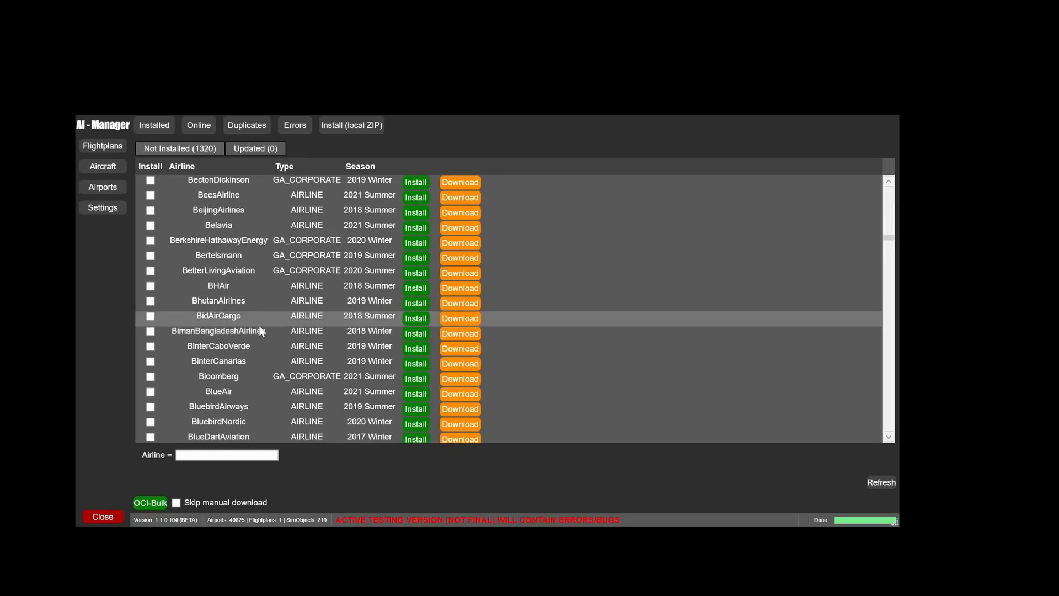
scroll("down", 3)
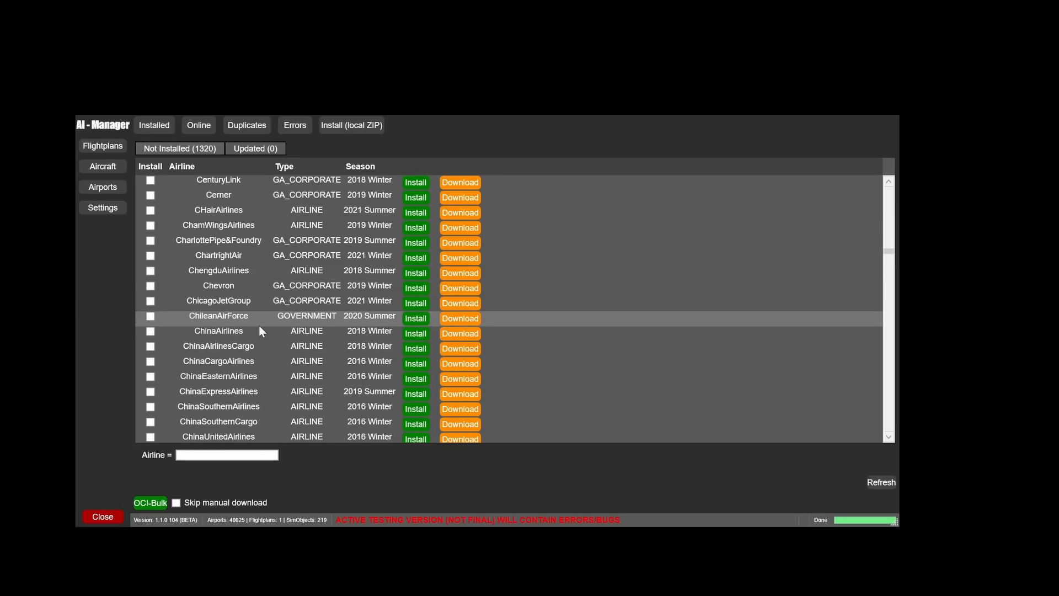
scroll("down", 3)
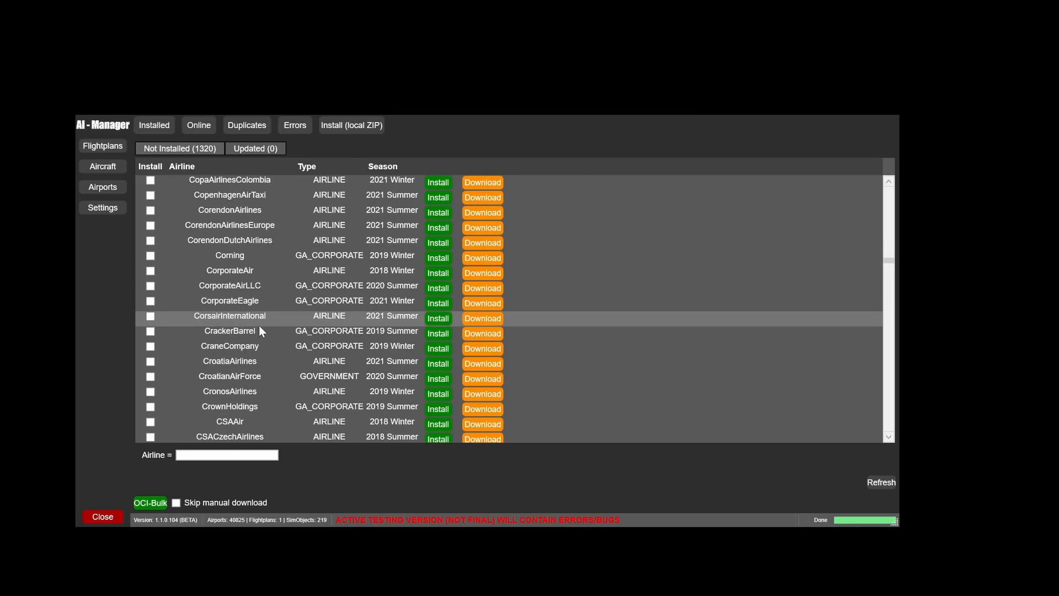
scroll("down", 3)
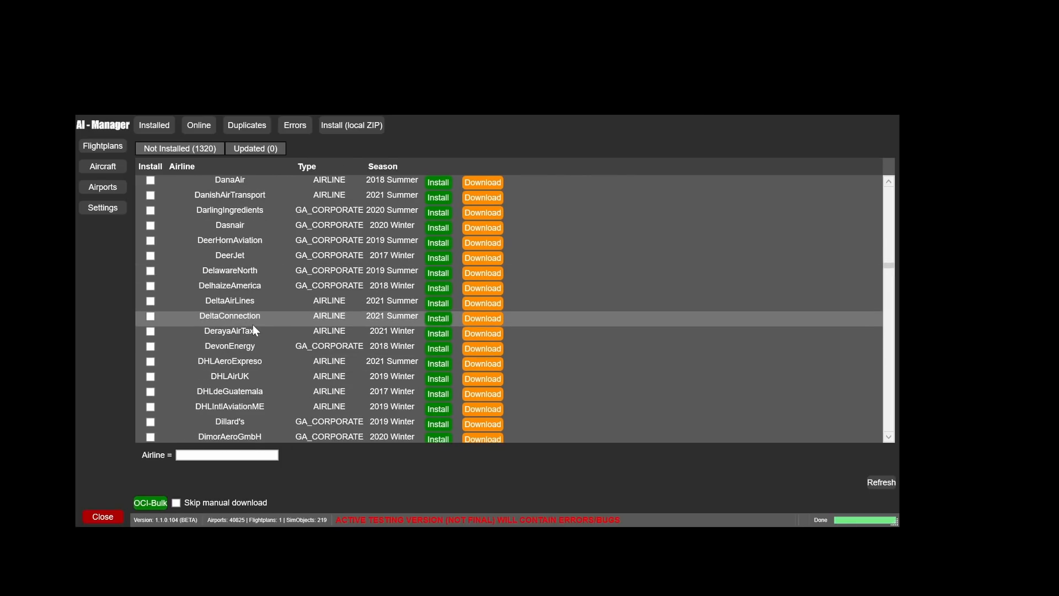
mouse_move(251, 303)
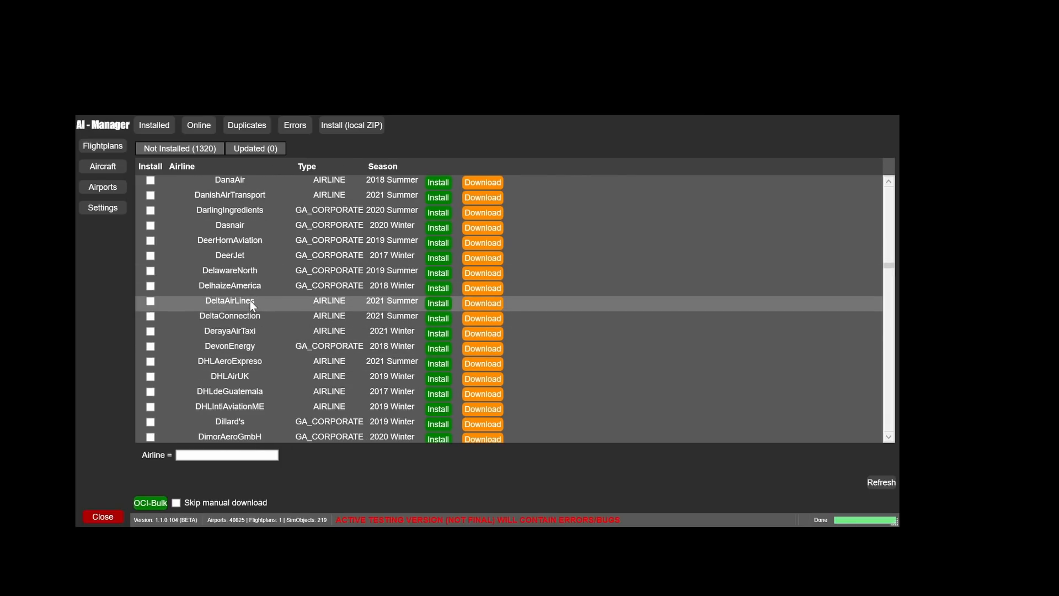
mouse_move(187, 309)
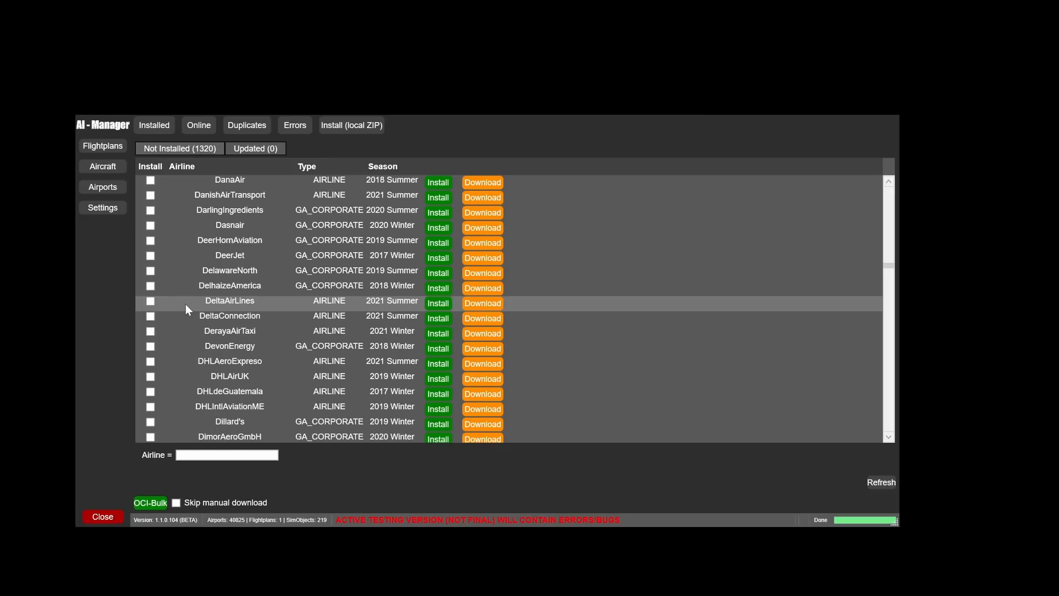
left_click(150, 300)
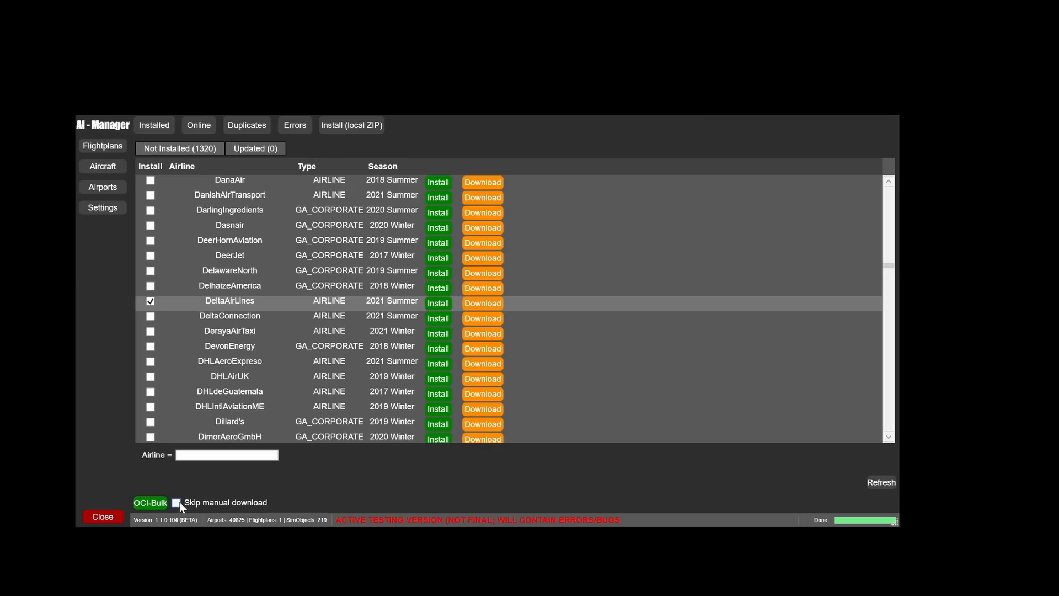
Enable 'Skip manual download' for the bulk install of the marked flightplans
left_click(178, 502)
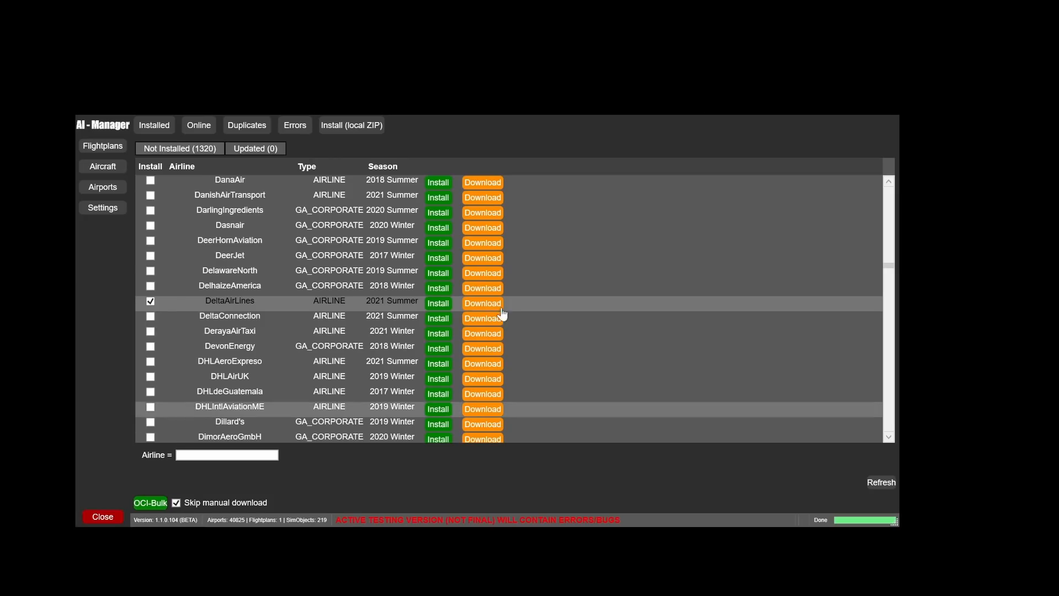
mouse_move(308, 449)
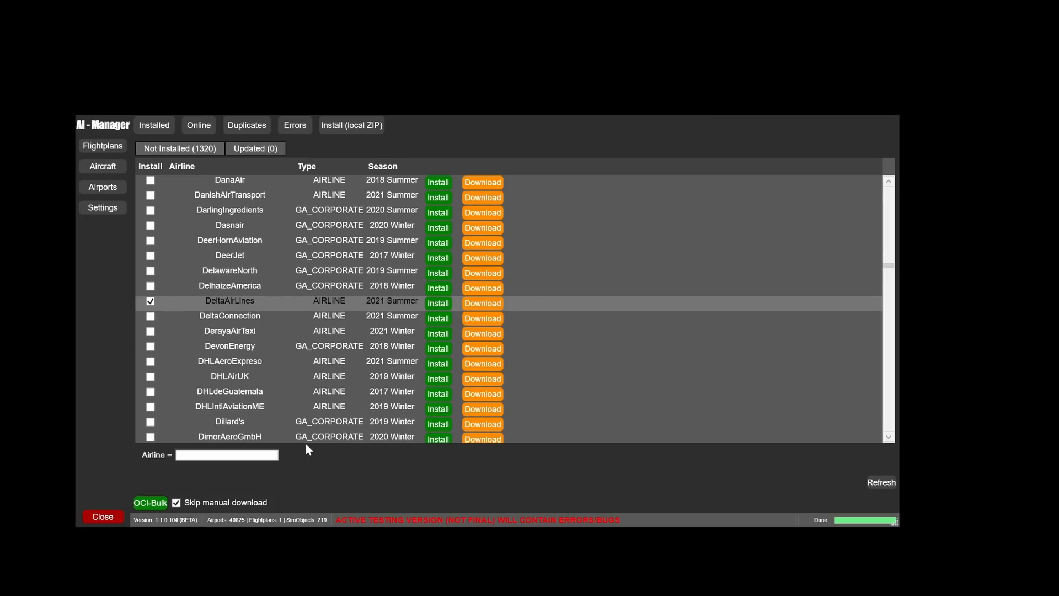
mouse_move(334, 483)
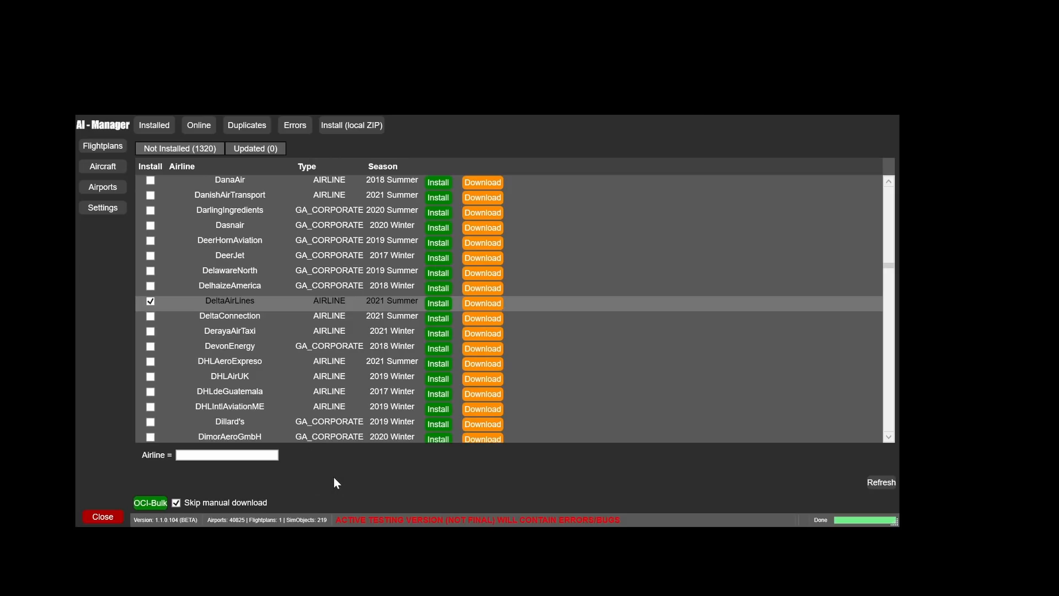
left_click(150, 503)
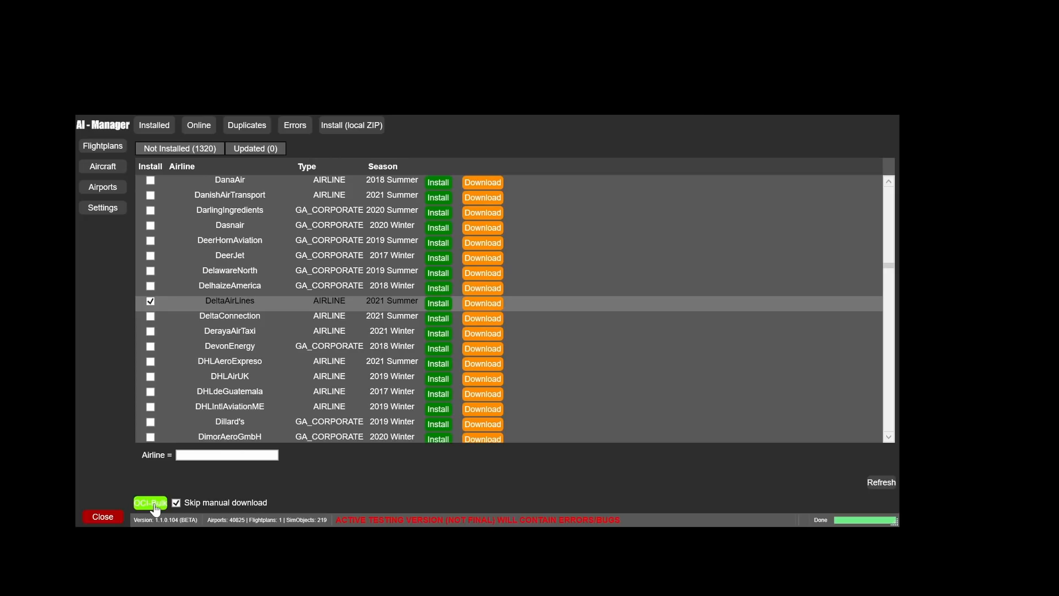
Start the OCI-Bulk install of the marked Alaska and Delta flightplans
left_click(150, 503)
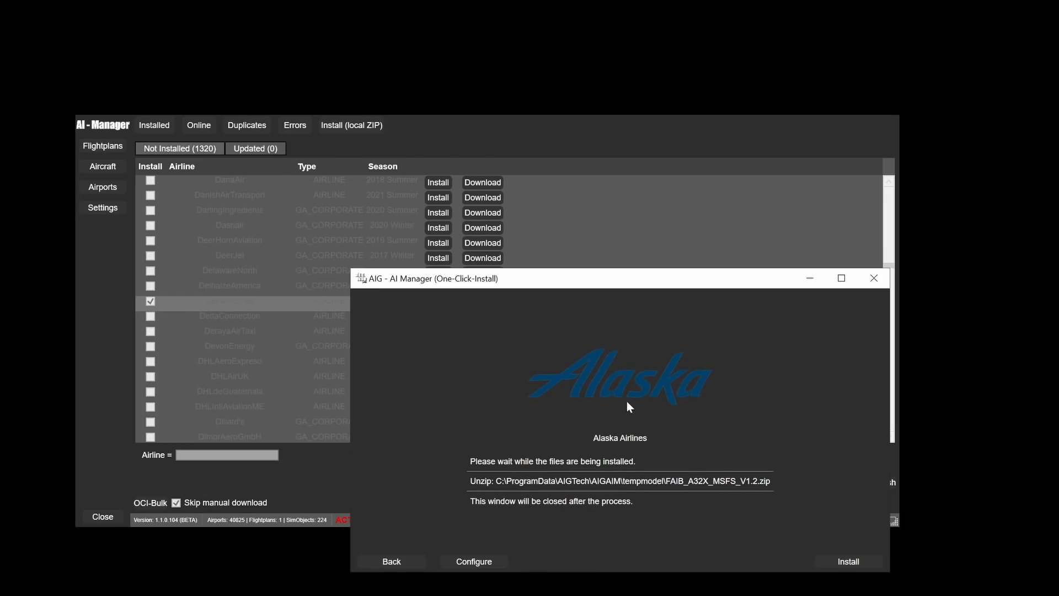
mouse_move(601, 416)
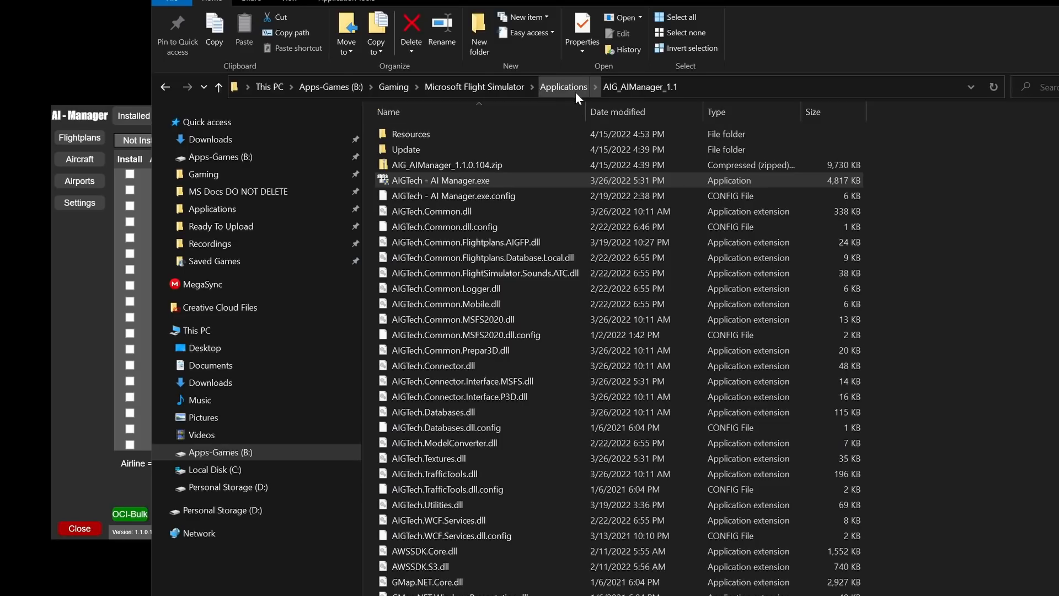
Create a shortcut to AIGTech - Traffic Controller.exe inside the AIG_TrafficController folder
left_click(562, 86)
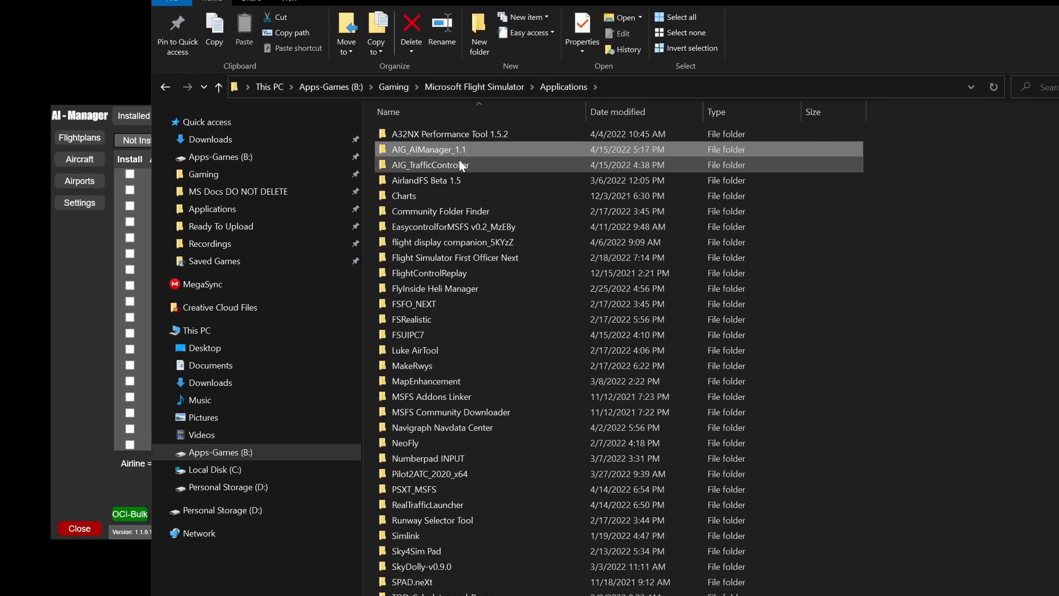
double_click(429, 166)
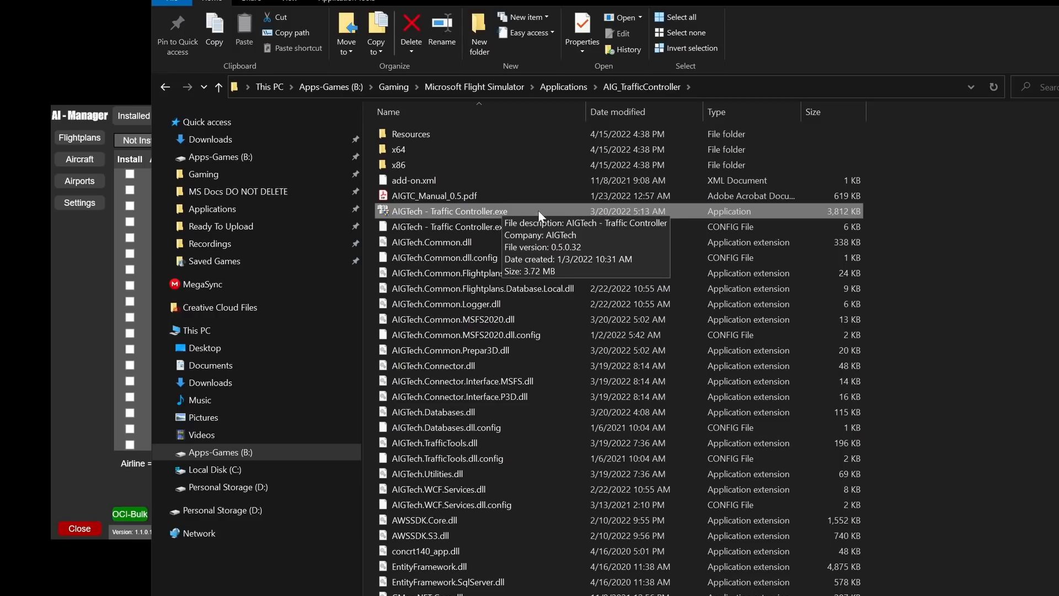
right_click(450, 211)
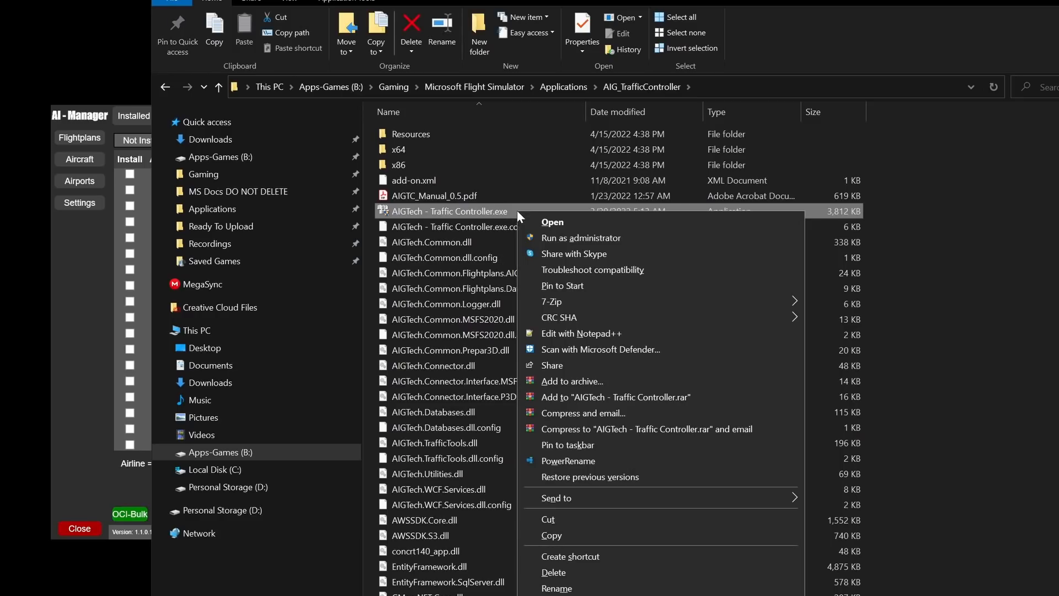
mouse_move(590, 555)
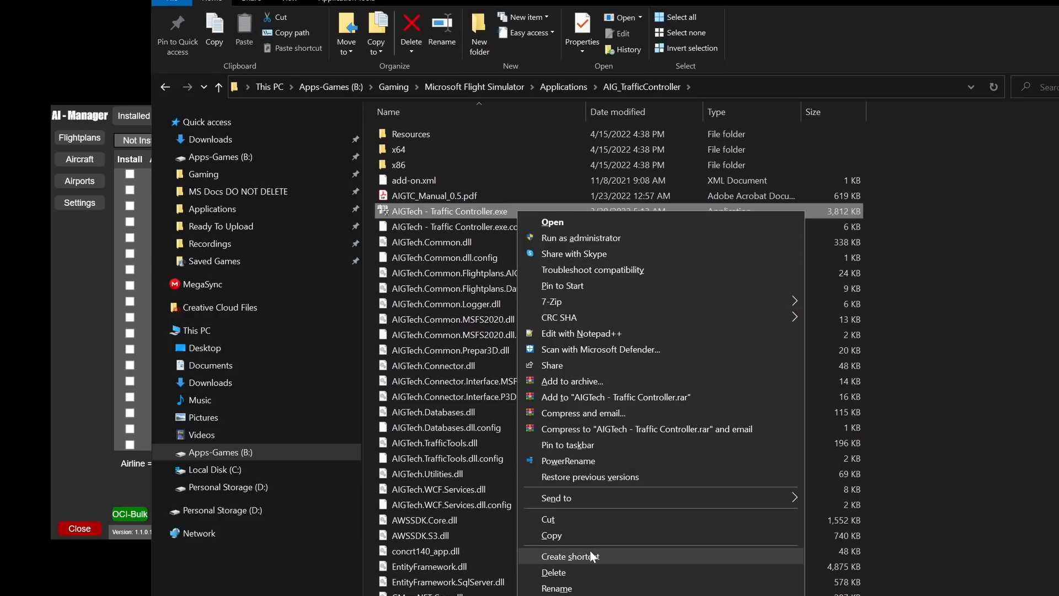
left_click(567, 555)
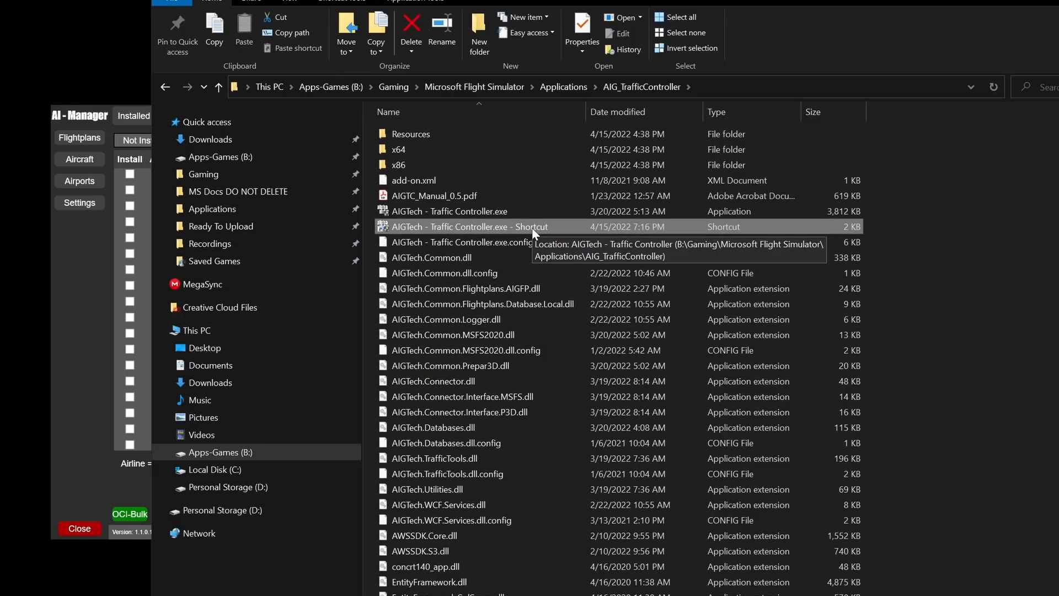
right_click(470, 227)
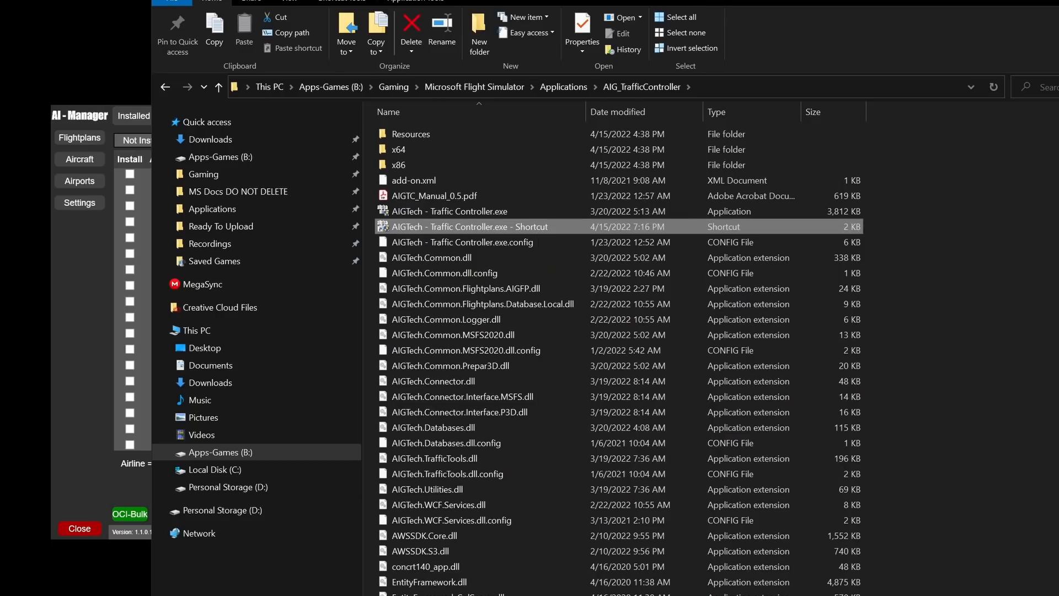
Append -MSFS2020 to the shortcut's Target in Properties and apply the change
left_click(470, 228)
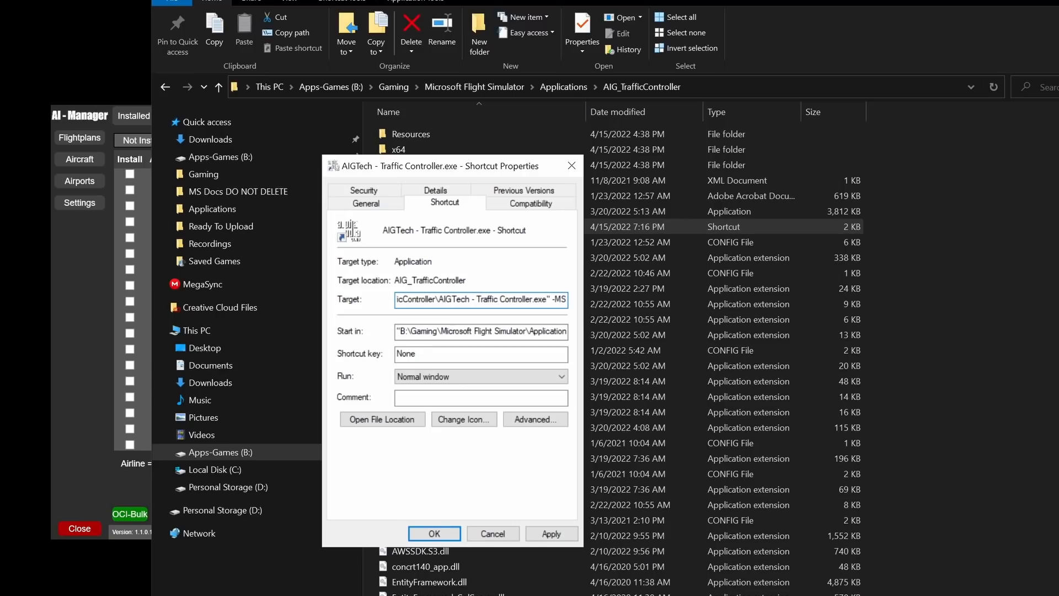
type("FS")
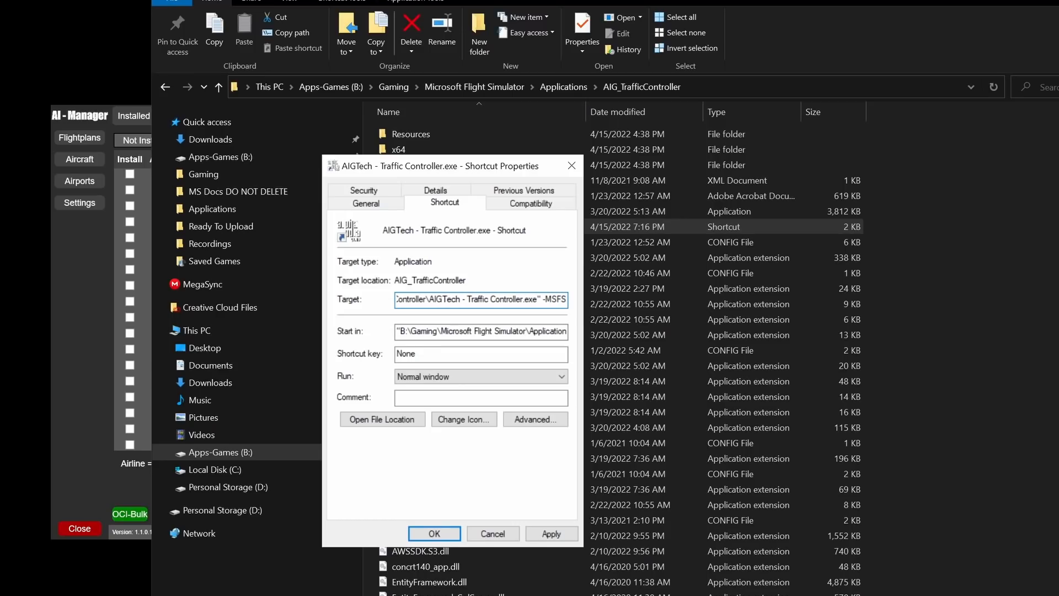
type("2020")
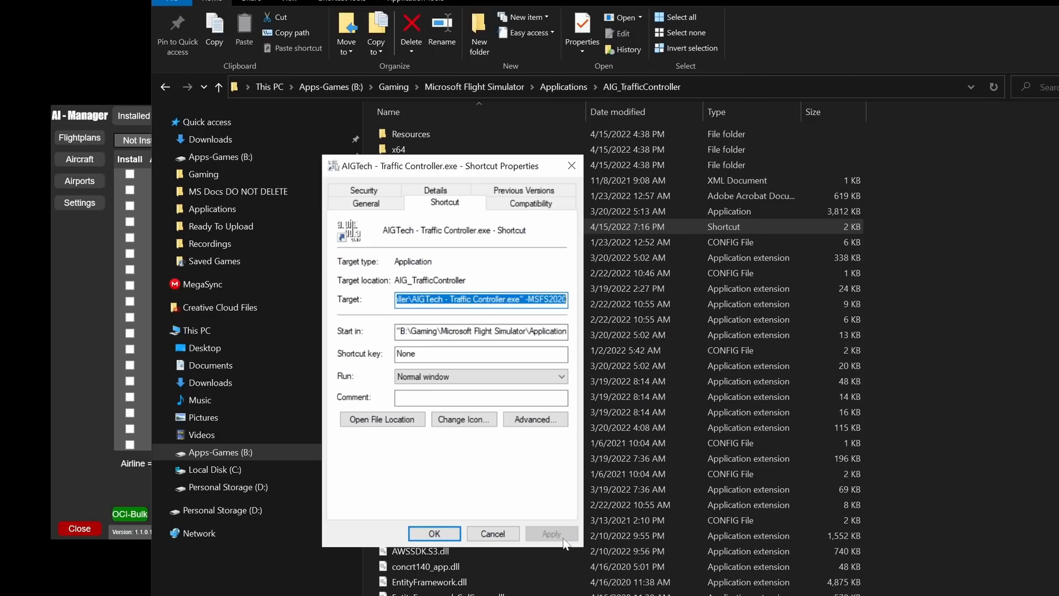
left_click(435, 533)
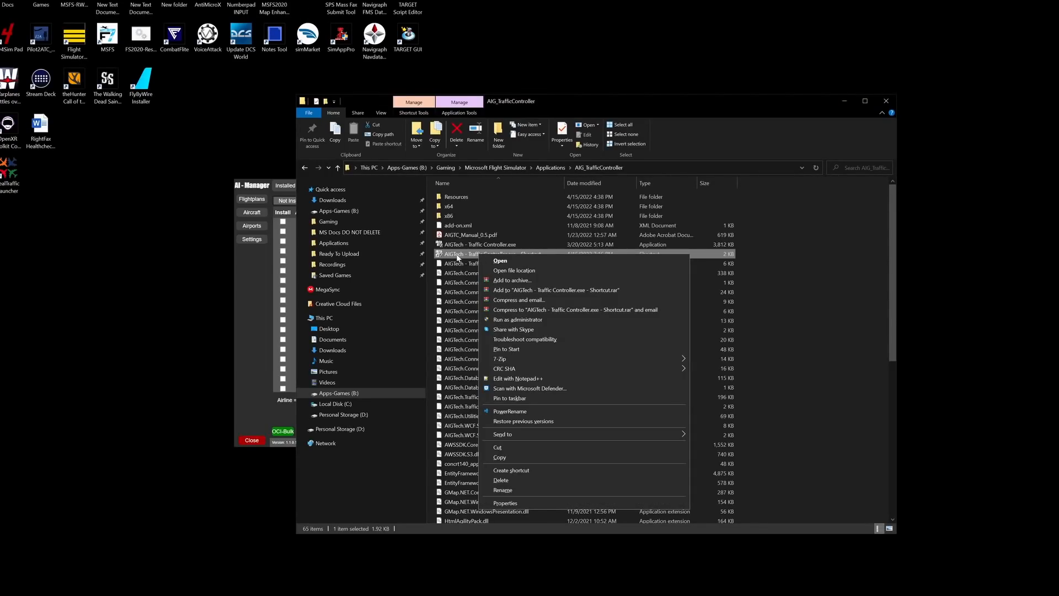
mouse_move(505, 503)
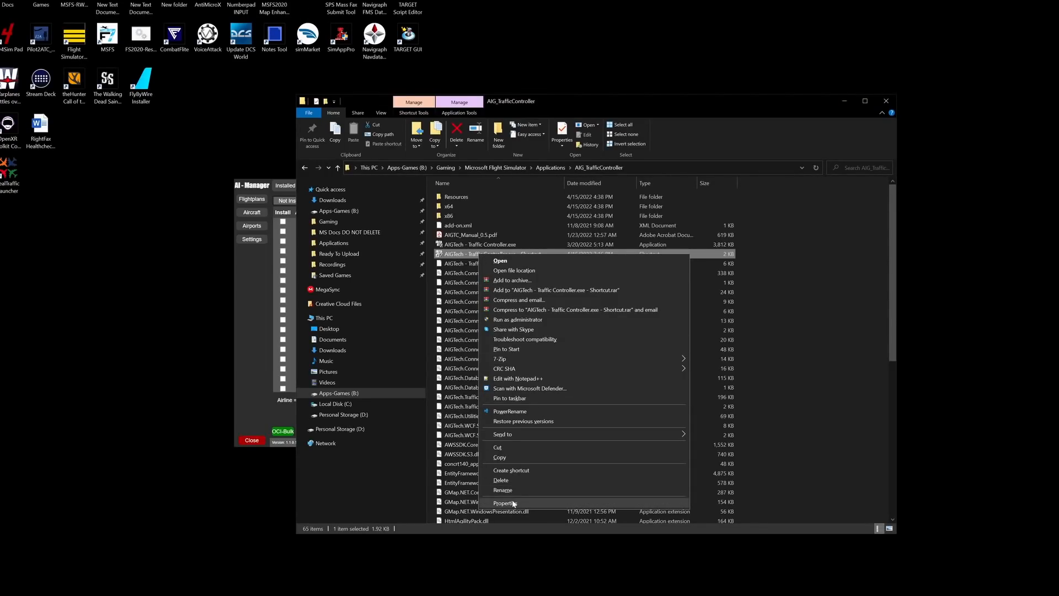
left_click(505, 503)
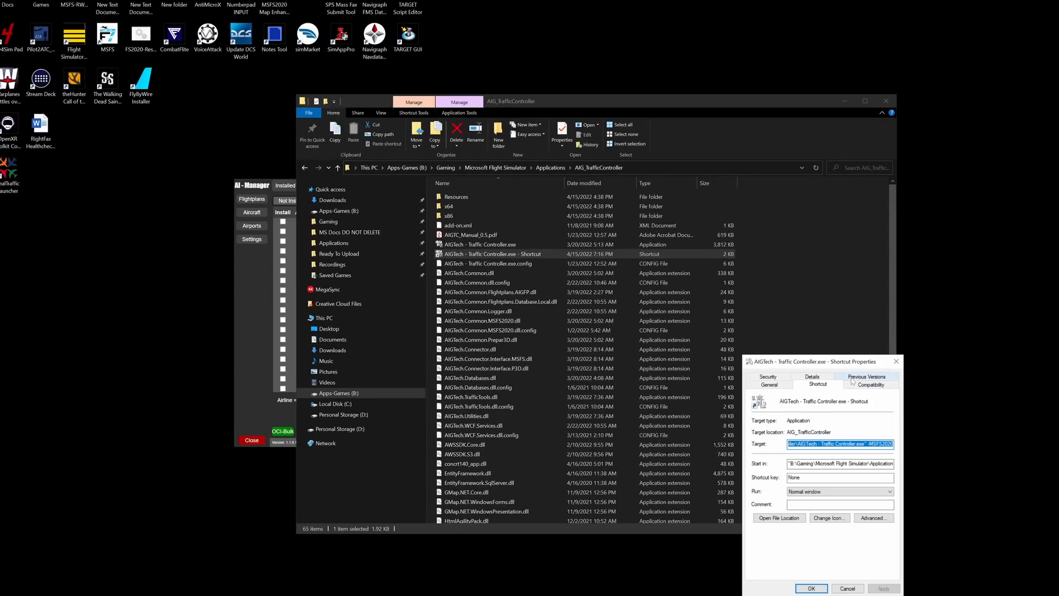
left_click(872, 383)
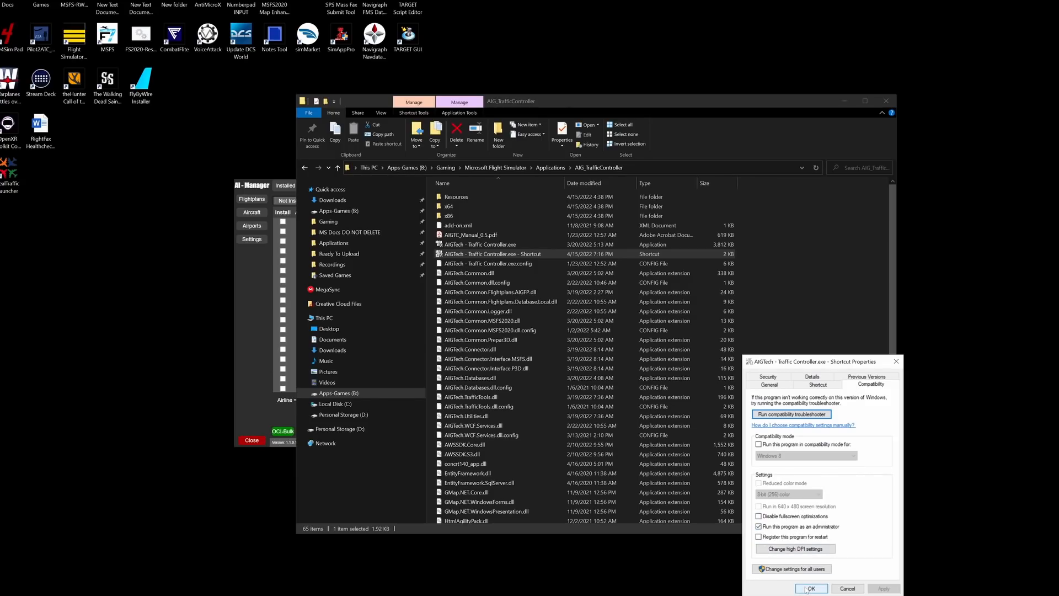
right_click(481, 254)
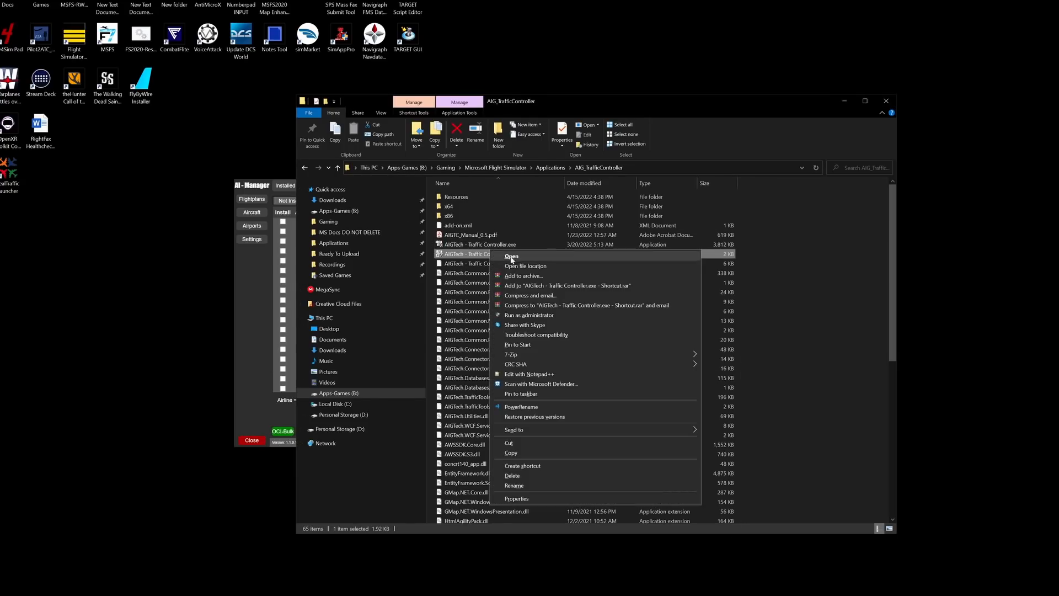
mouse_move(553, 325)
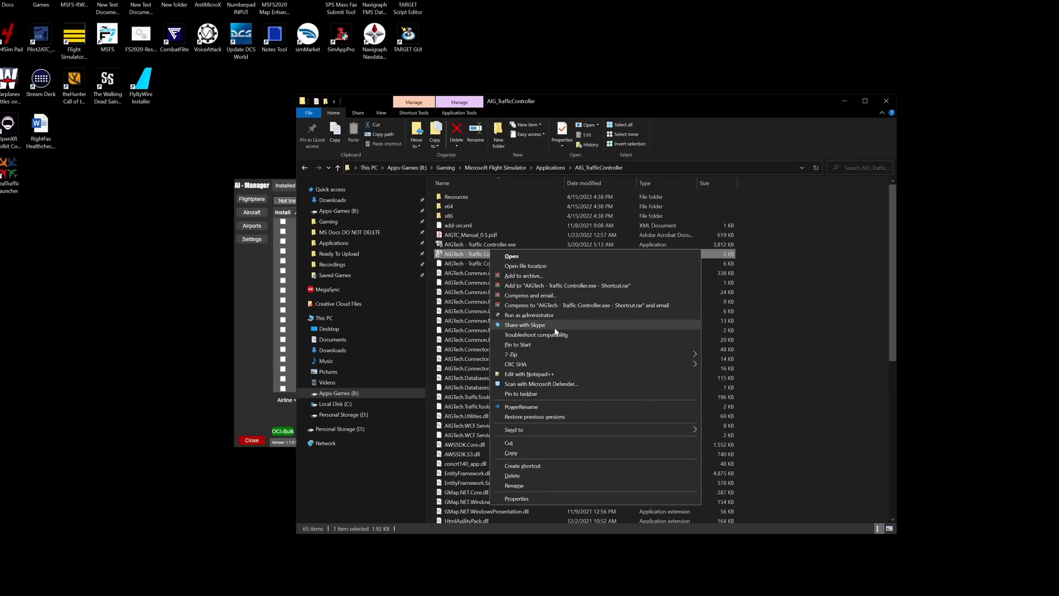
mouse_move(492, 249)
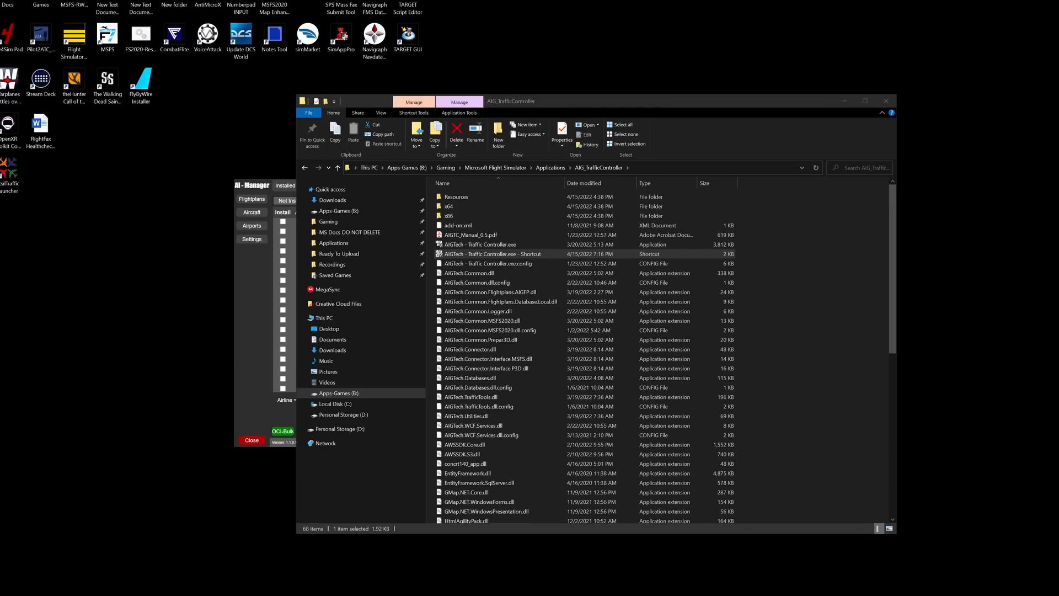
Launch Traffic Controller from the shortcut and accept the slow-mode scenery cache prompt
left_click(491, 254)
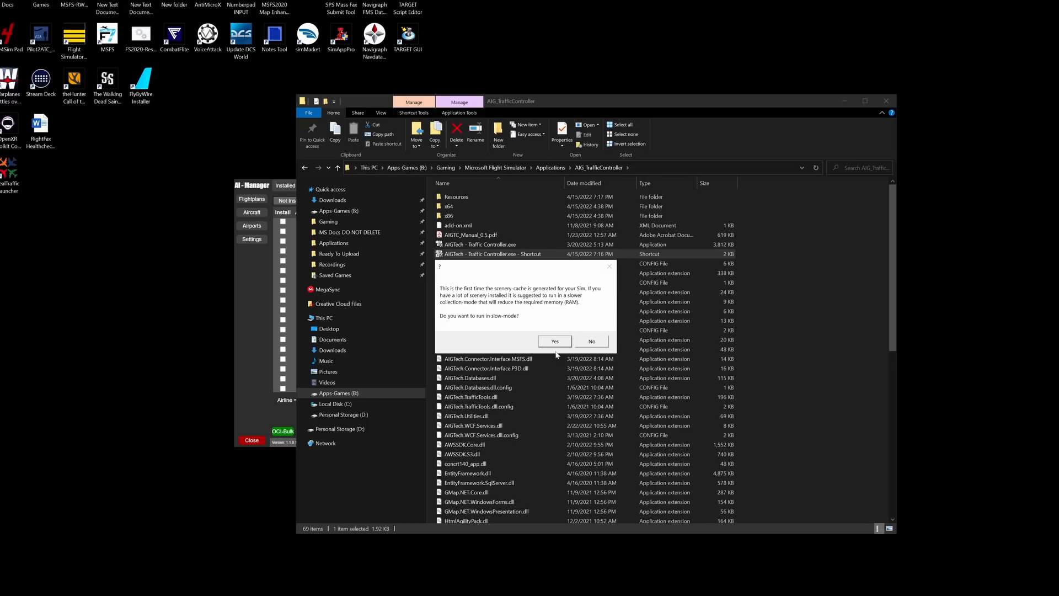
left_click(554, 341)
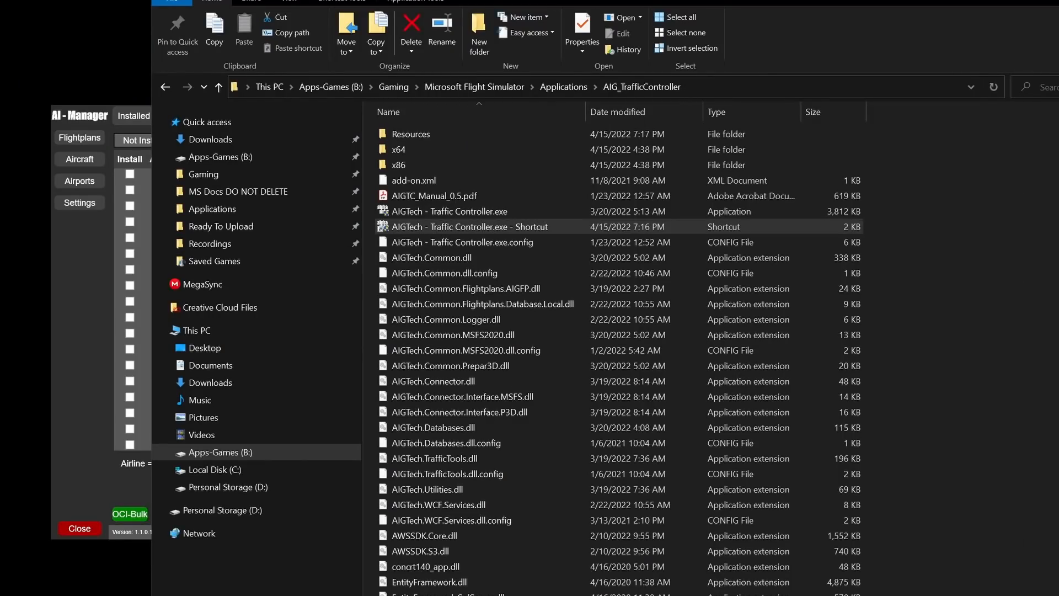
double_click(469, 226)
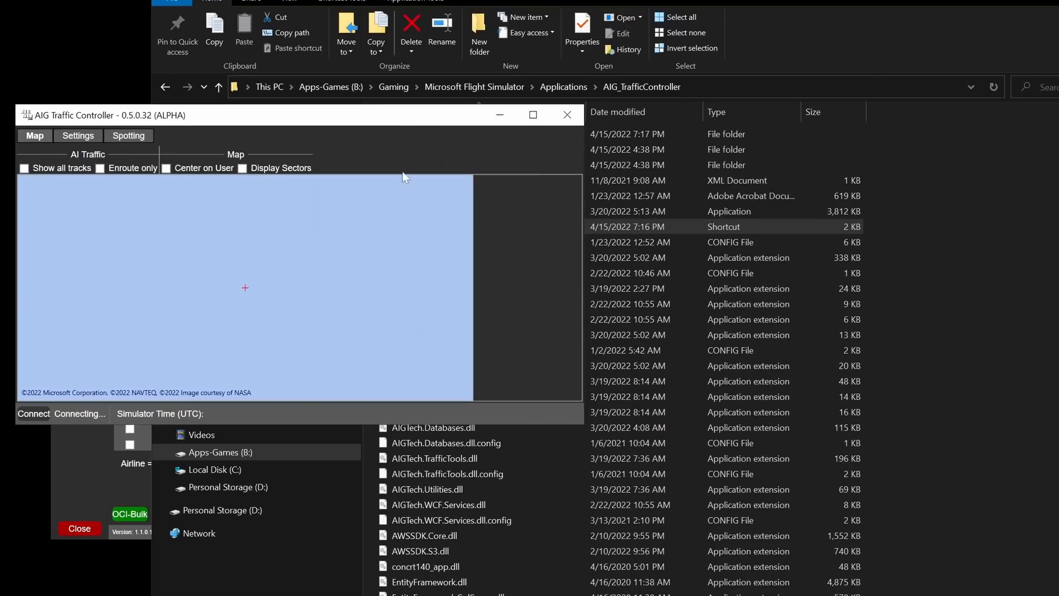
mouse_move(169, 266)
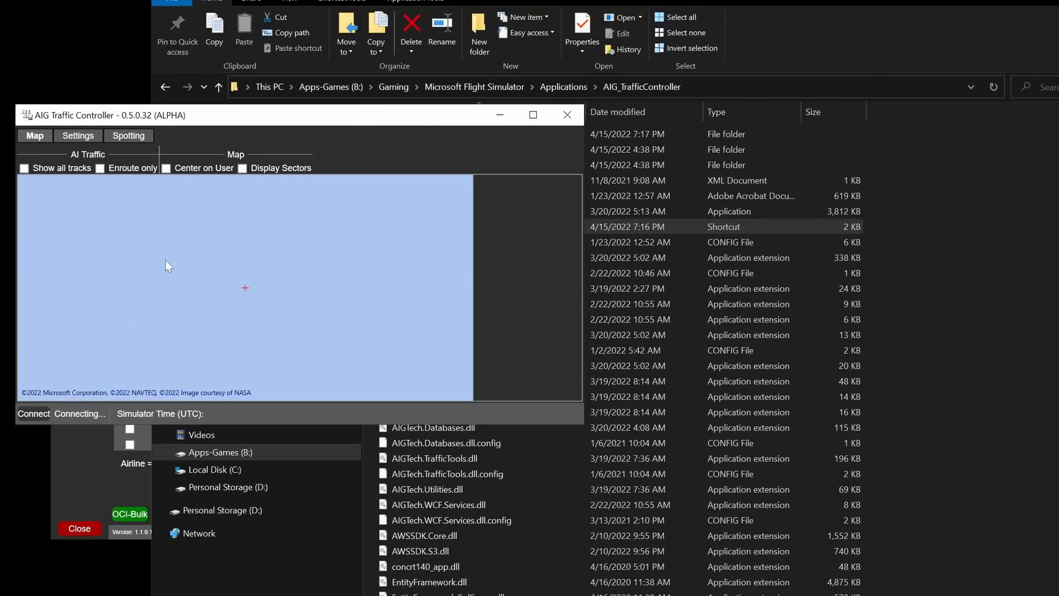
mouse_move(84, 157)
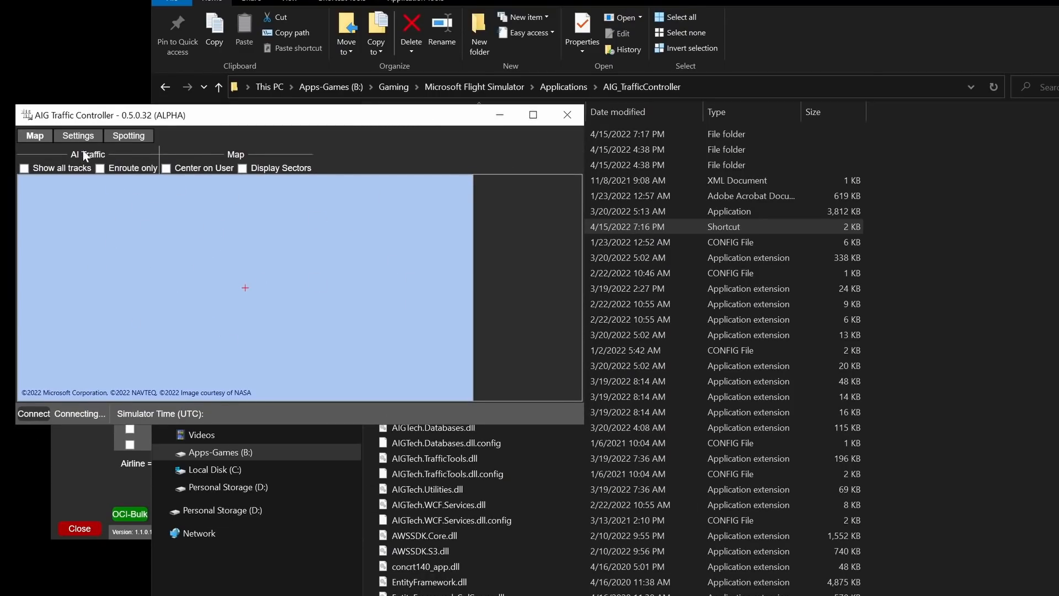
left_click(78, 136)
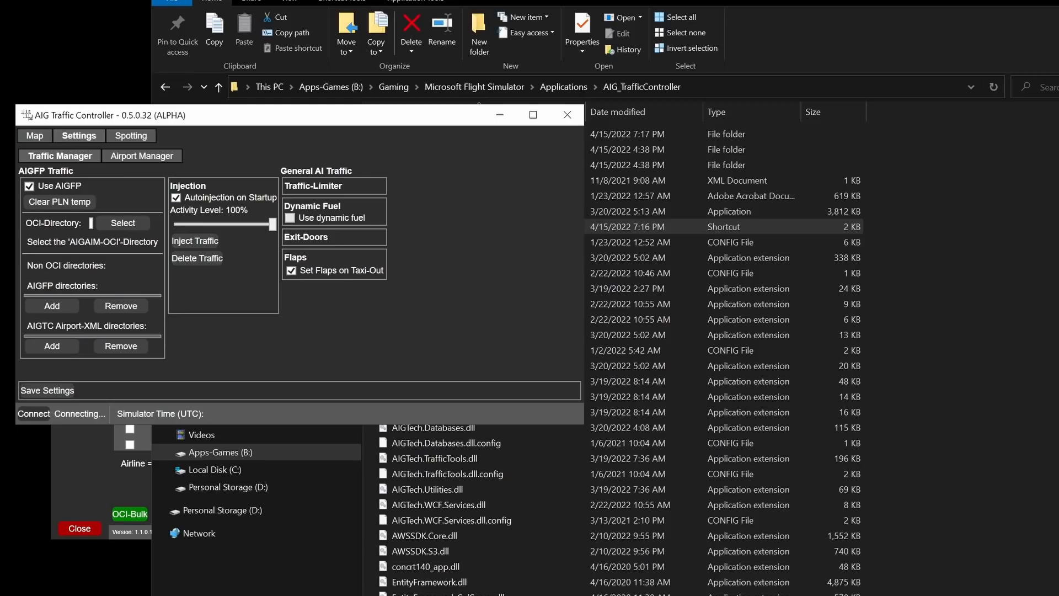
mouse_move(38, 256)
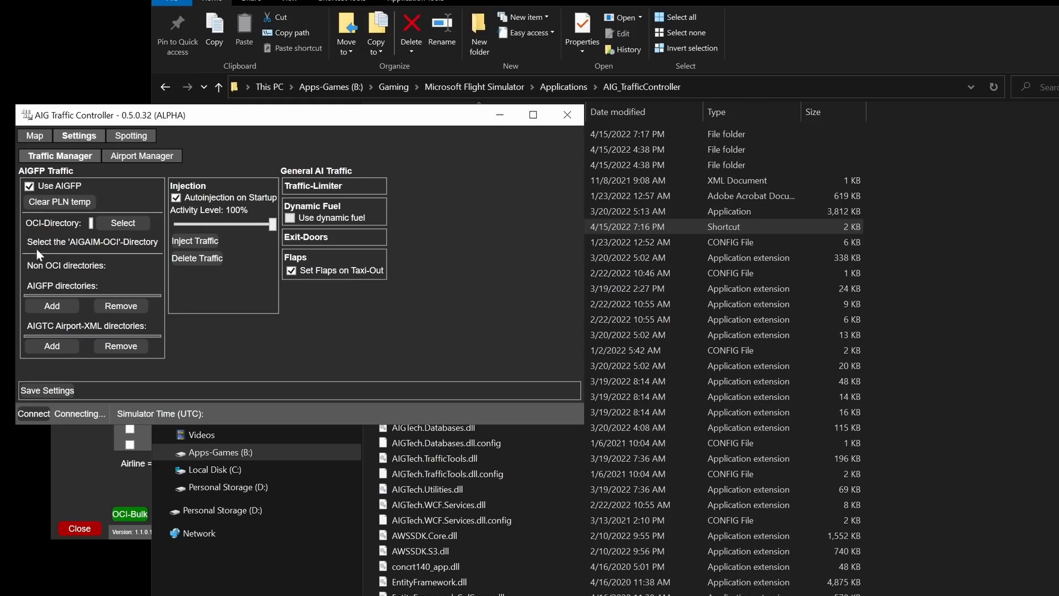
mouse_move(71, 196)
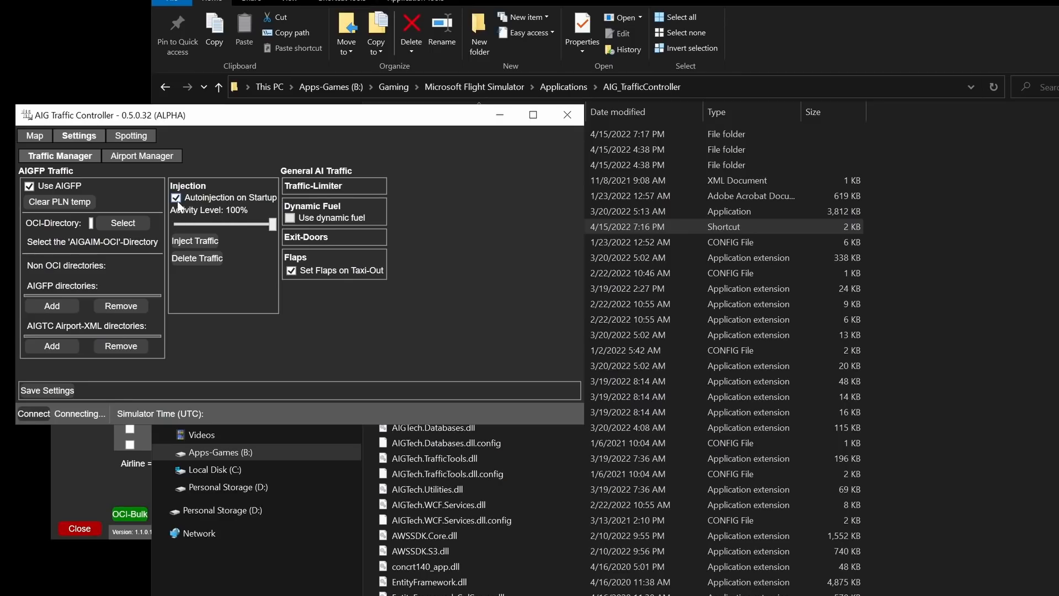
left_click(176, 197)
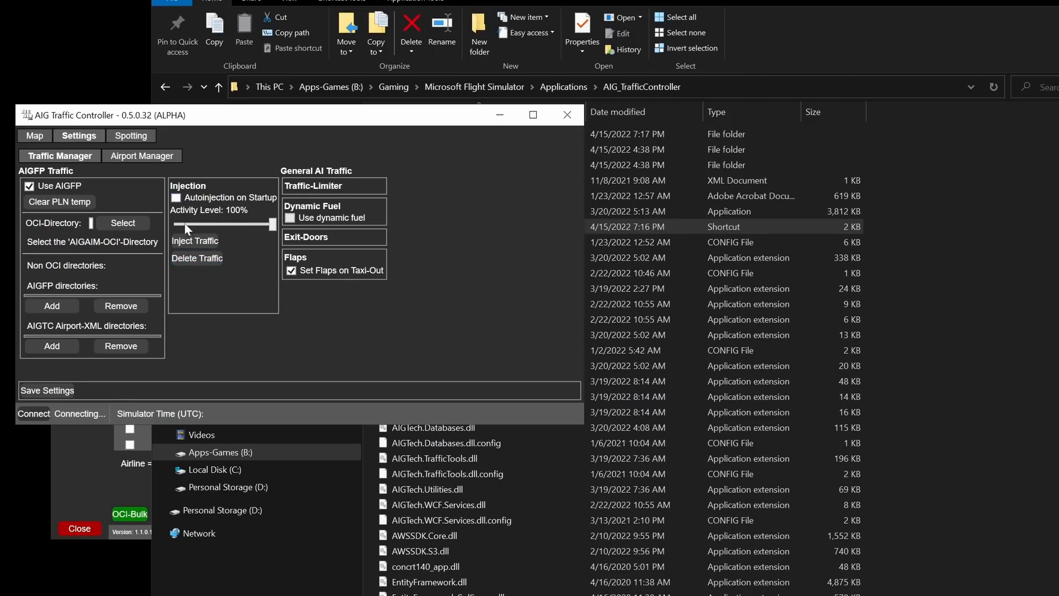
left_click(194, 240)
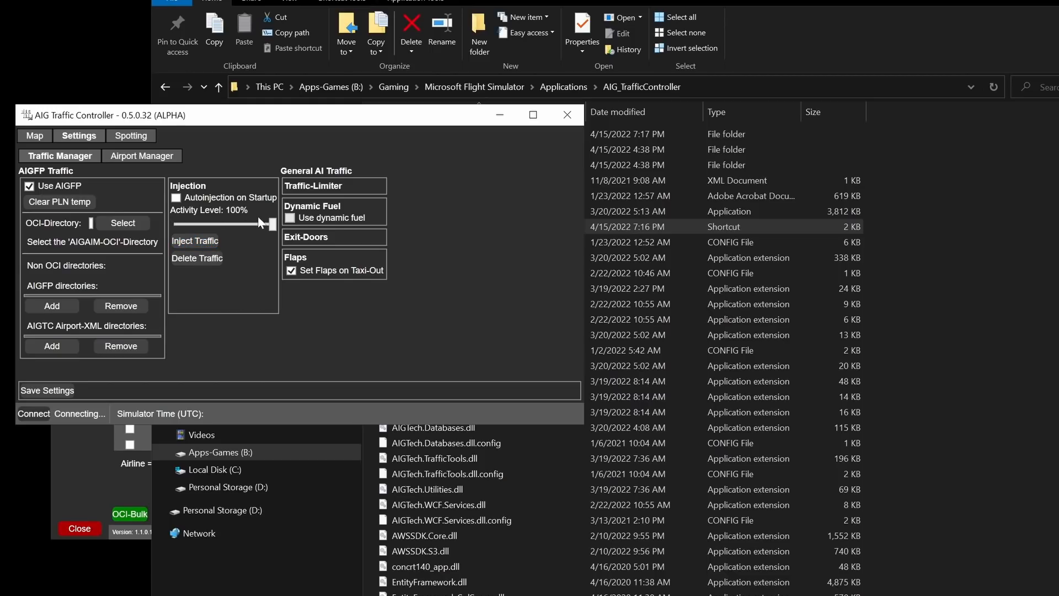
mouse_move(234, 236)
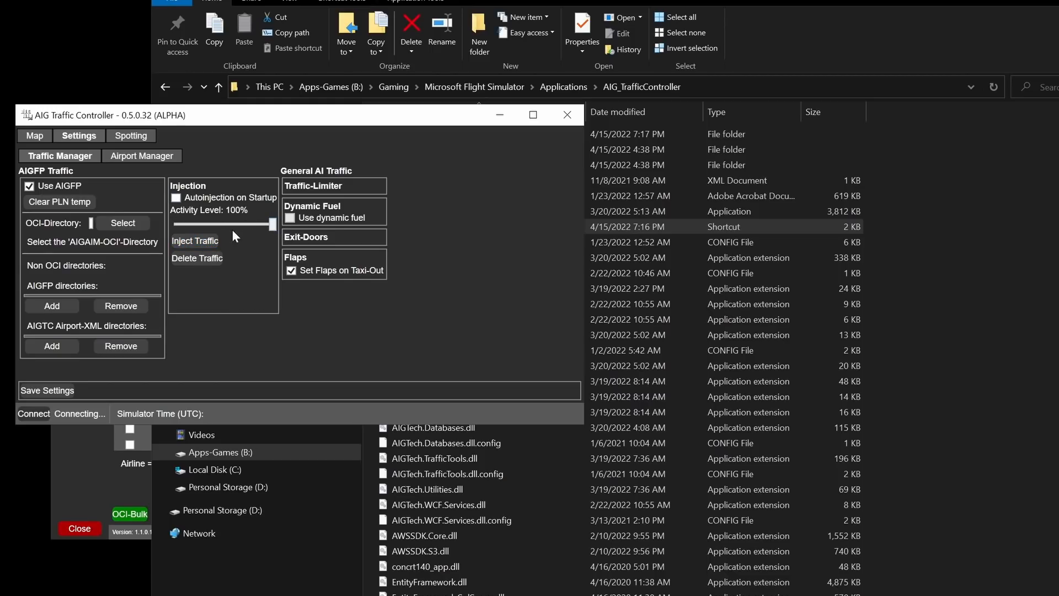
mouse_move(200, 238)
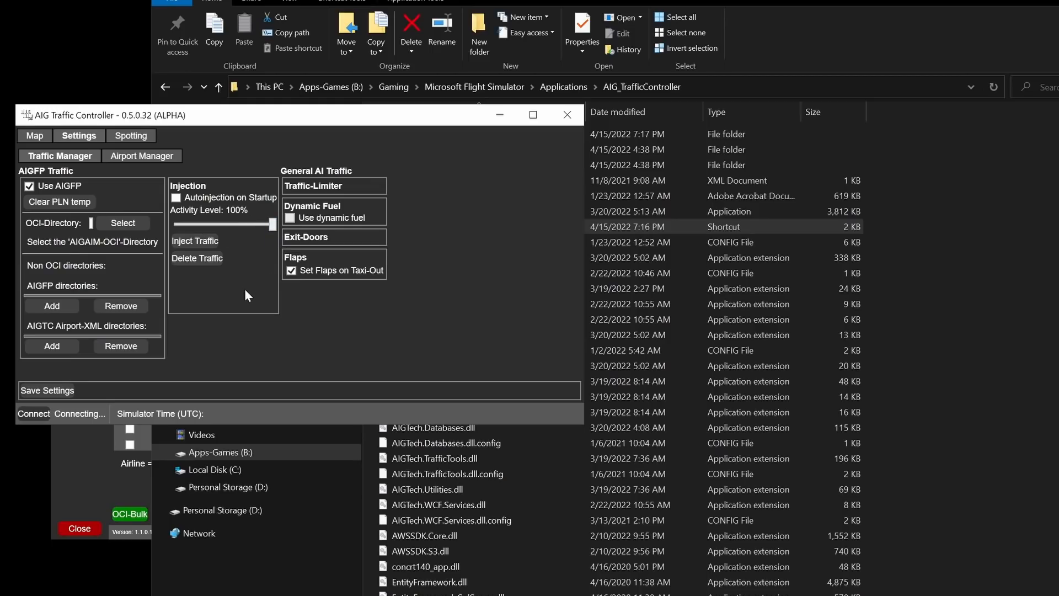
mouse_move(273, 223)
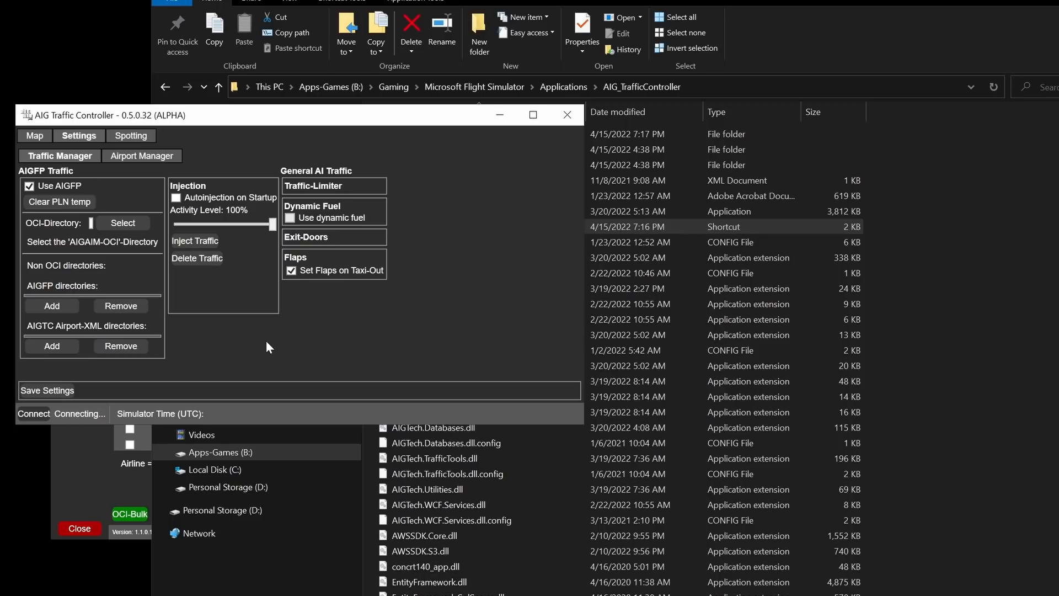
mouse_move(309, 339)
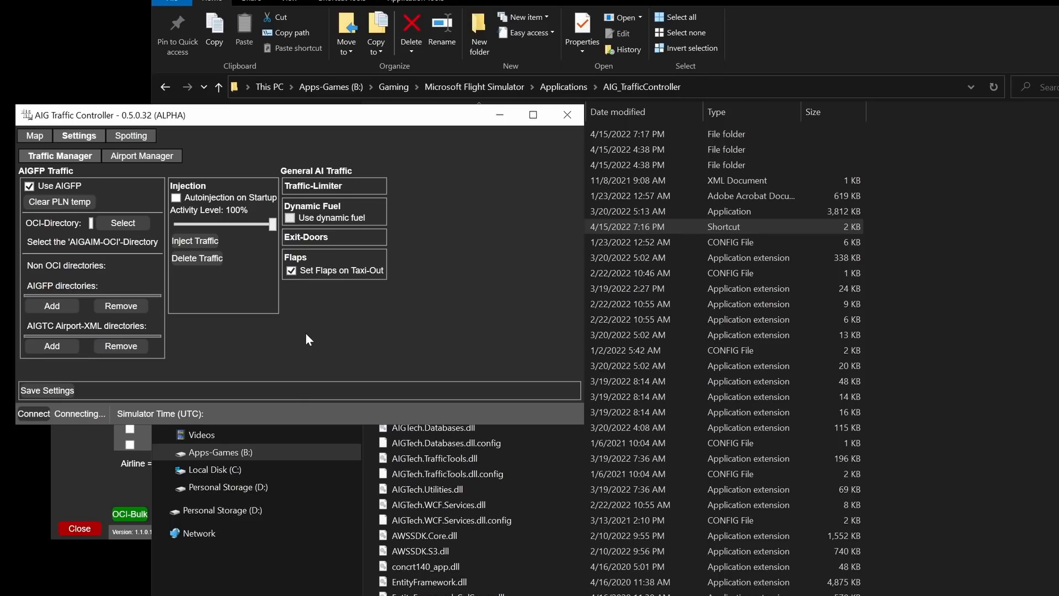
mouse_move(288, 330)
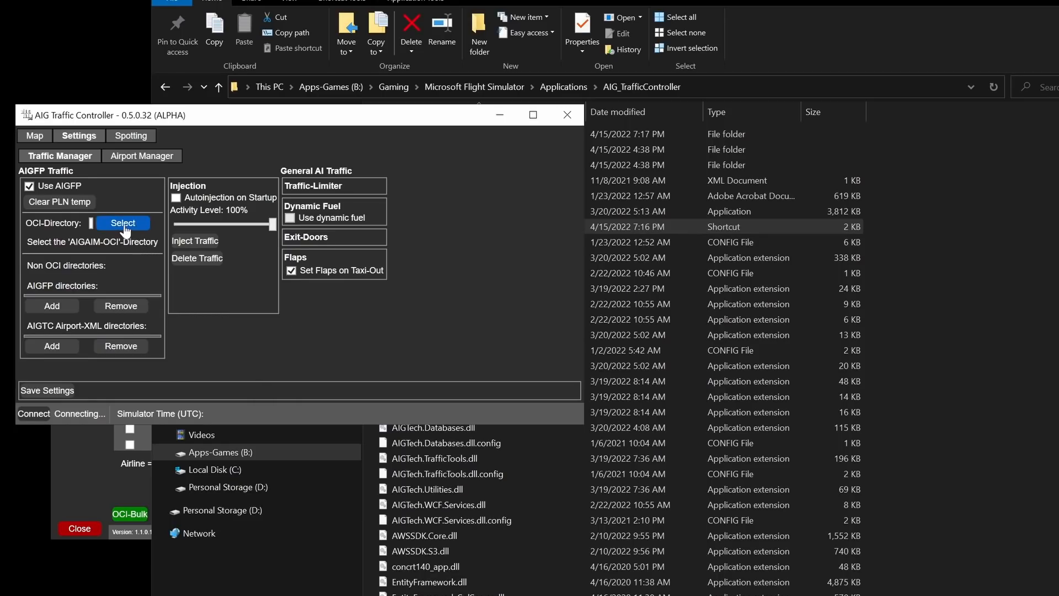
Point the OCI directory at Community\aig-aitraffic-oci-beta via the folder picker
left_click(123, 223)
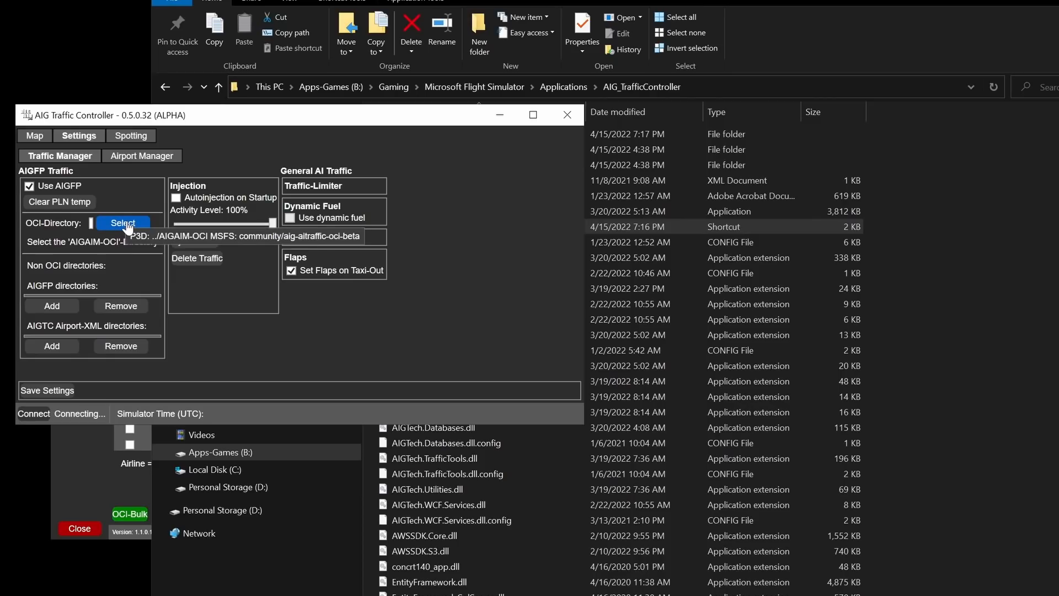
left_click(122, 223)
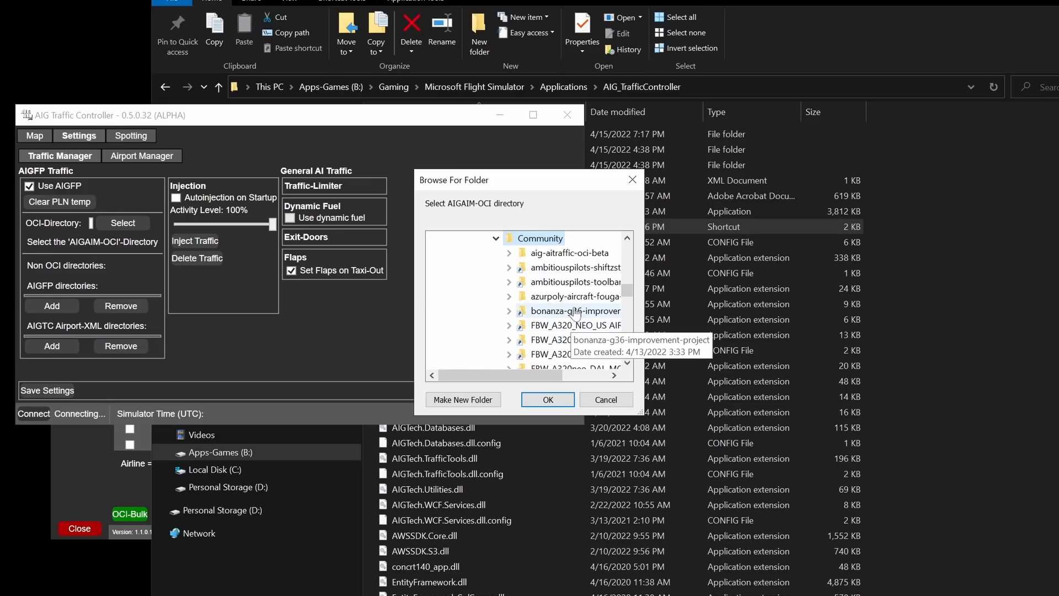
mouse_move(544, 258)
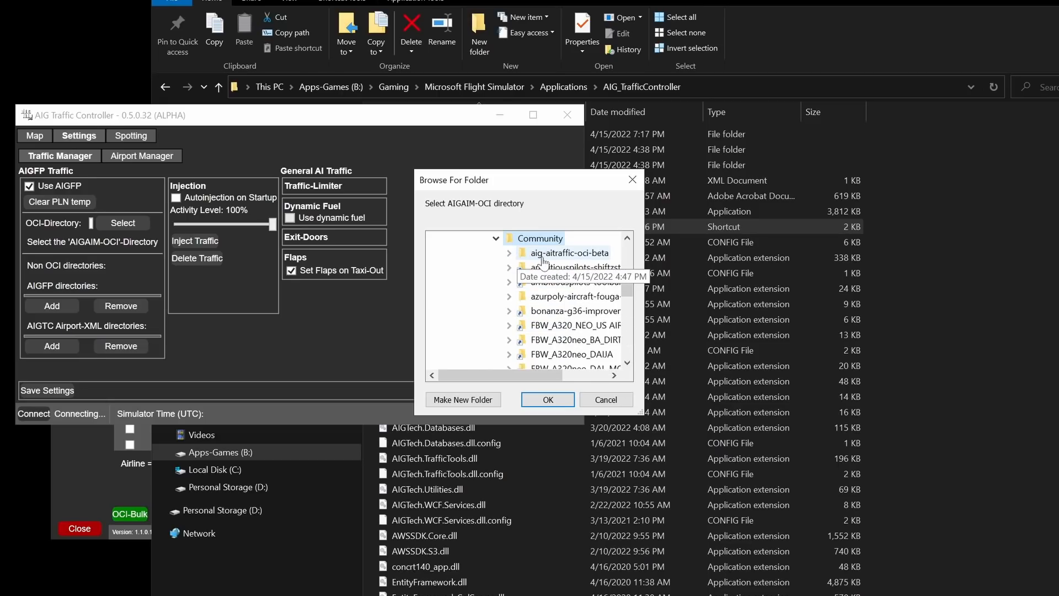
mouse_move(580, 254)
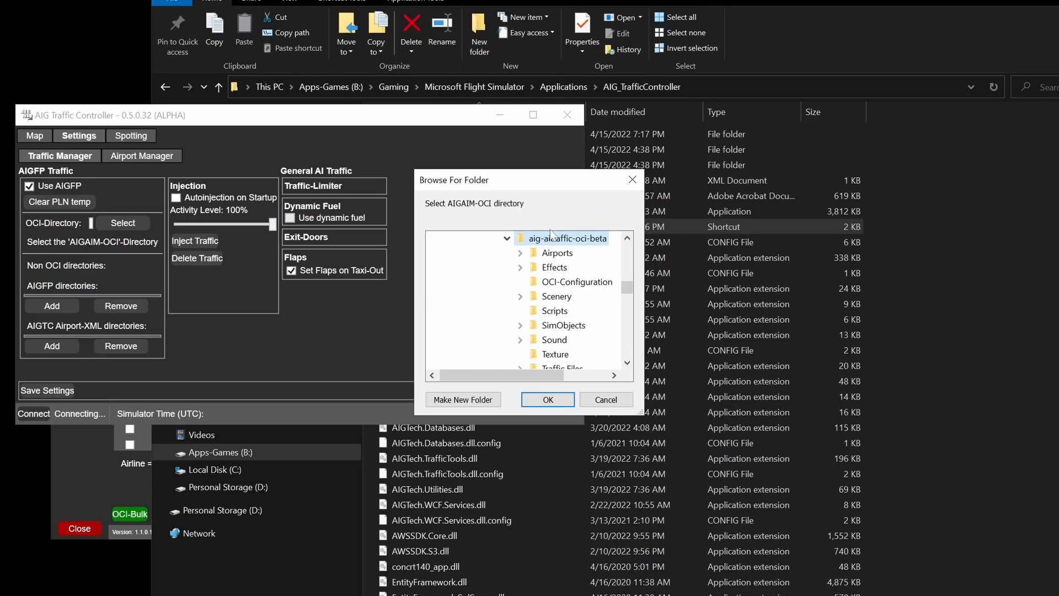
left_click(547, 399)
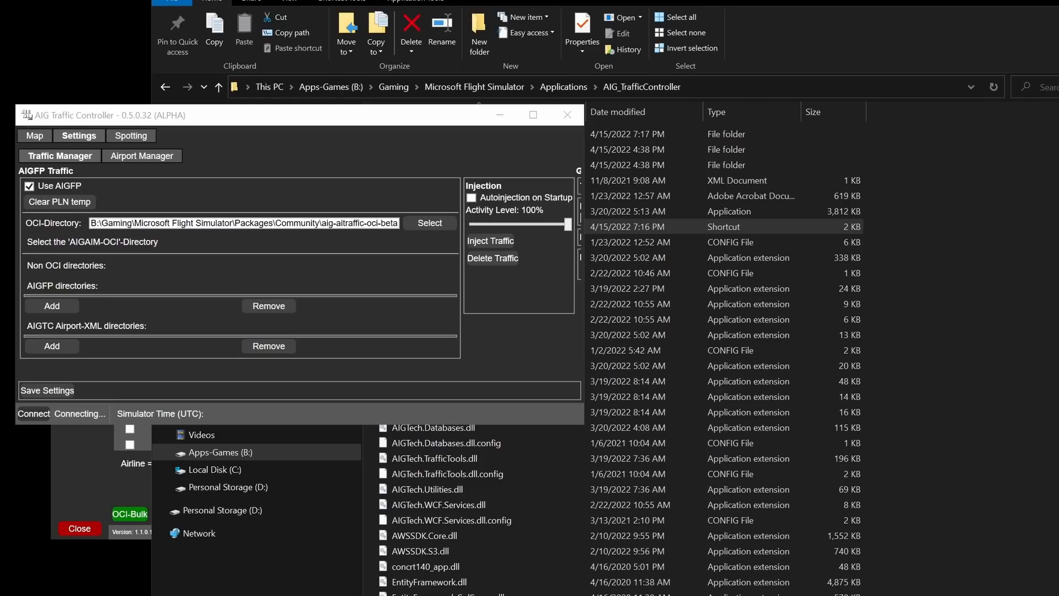
Exit AIG Traffic Controller via the window's X button
left_click(48, 390)
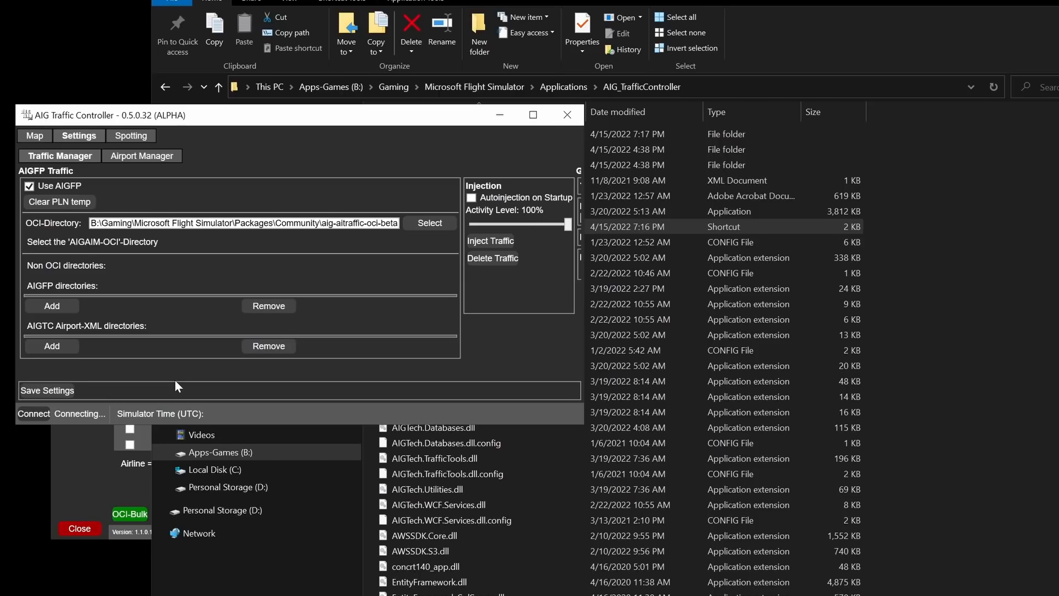
mouse_move(316, 258)
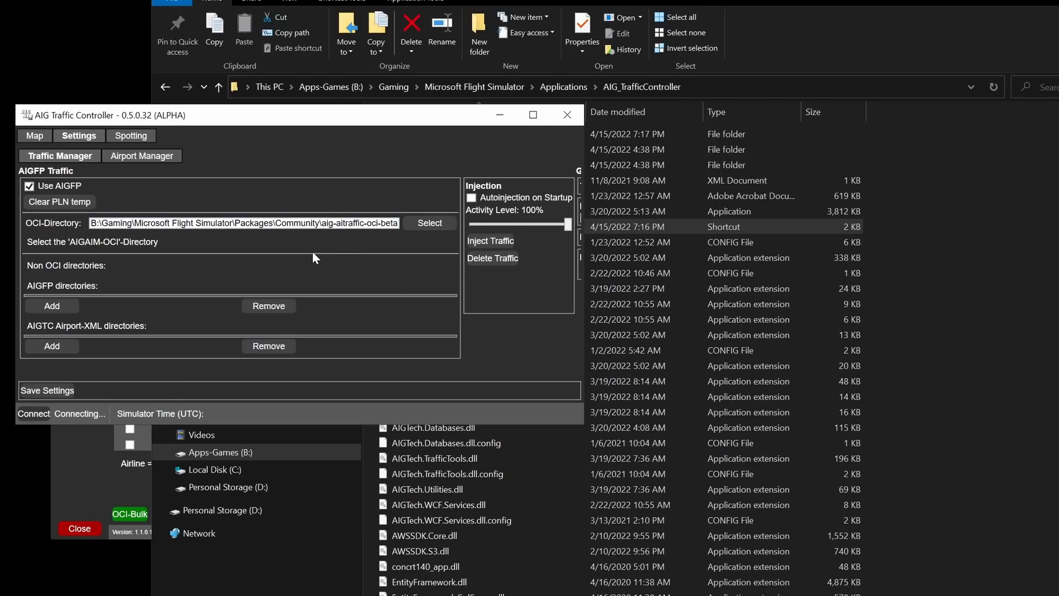
mouse_move(340, 127)
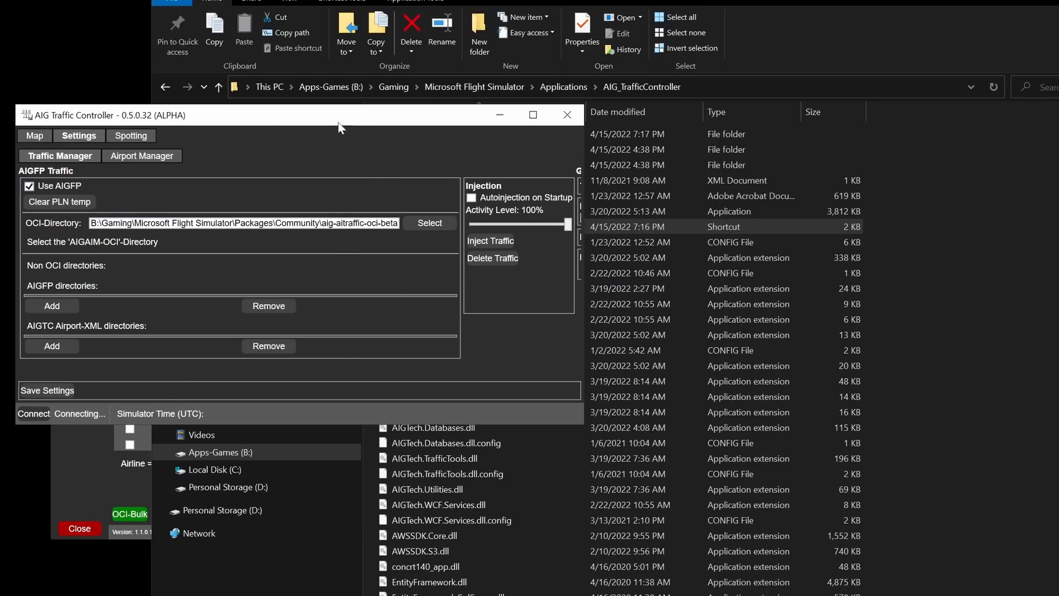
mouse_move(567, 115)
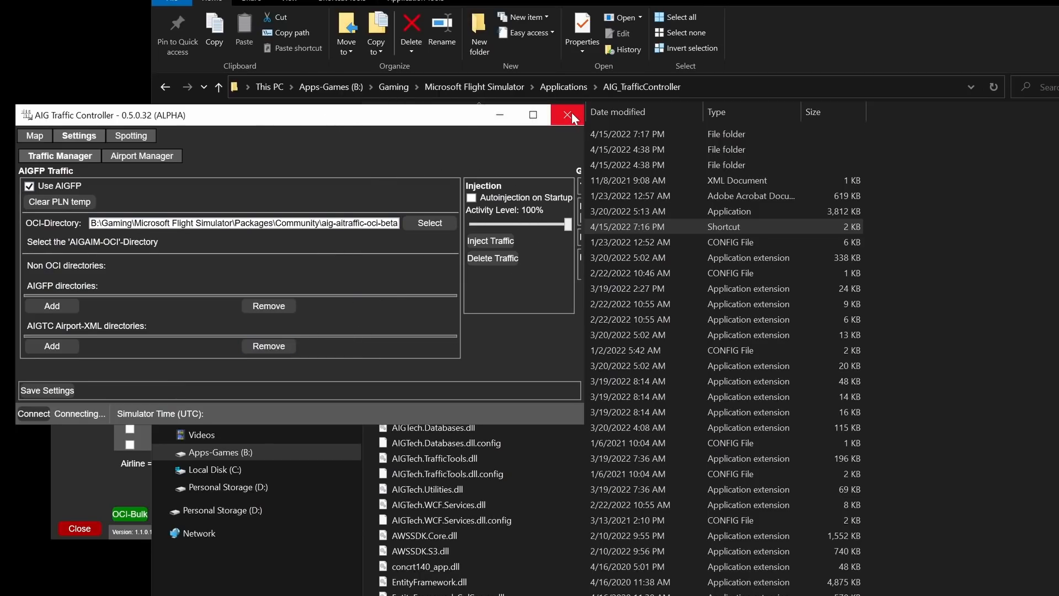
left_click(567, 115)
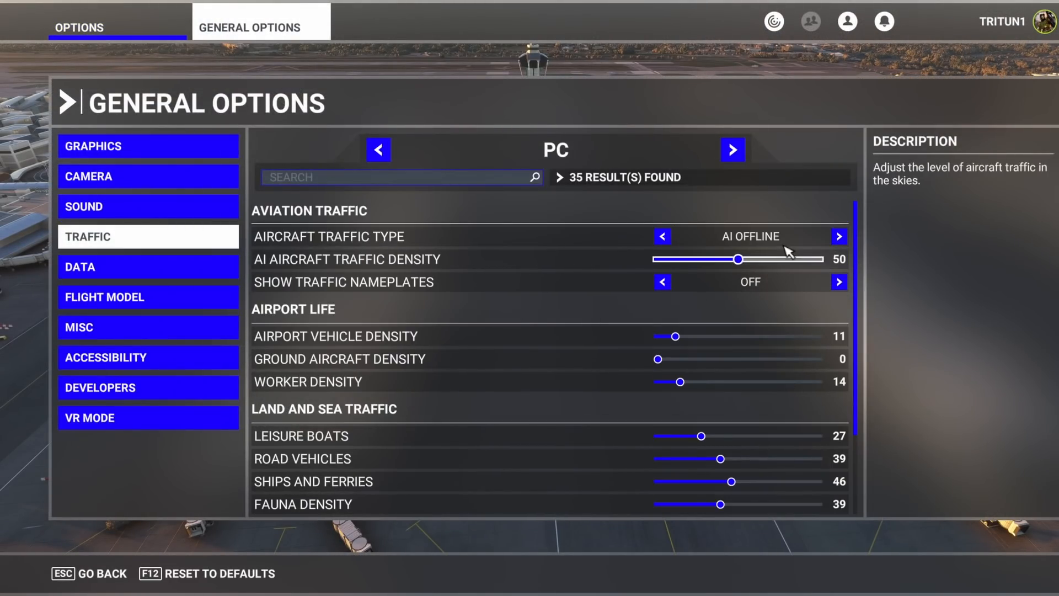
mouse_move(749, 242)
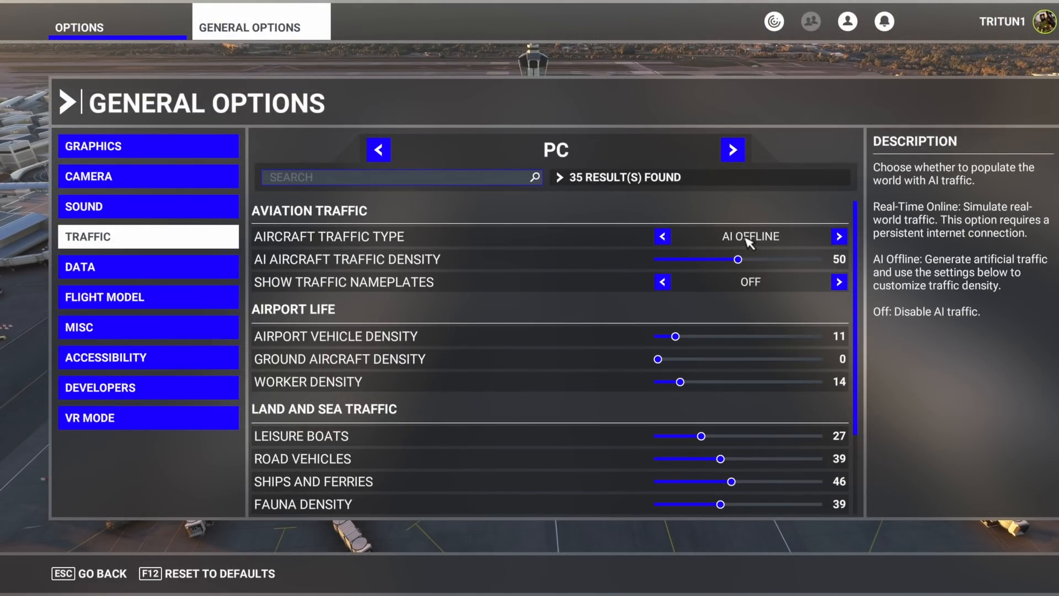
mouse_move(386, 269)
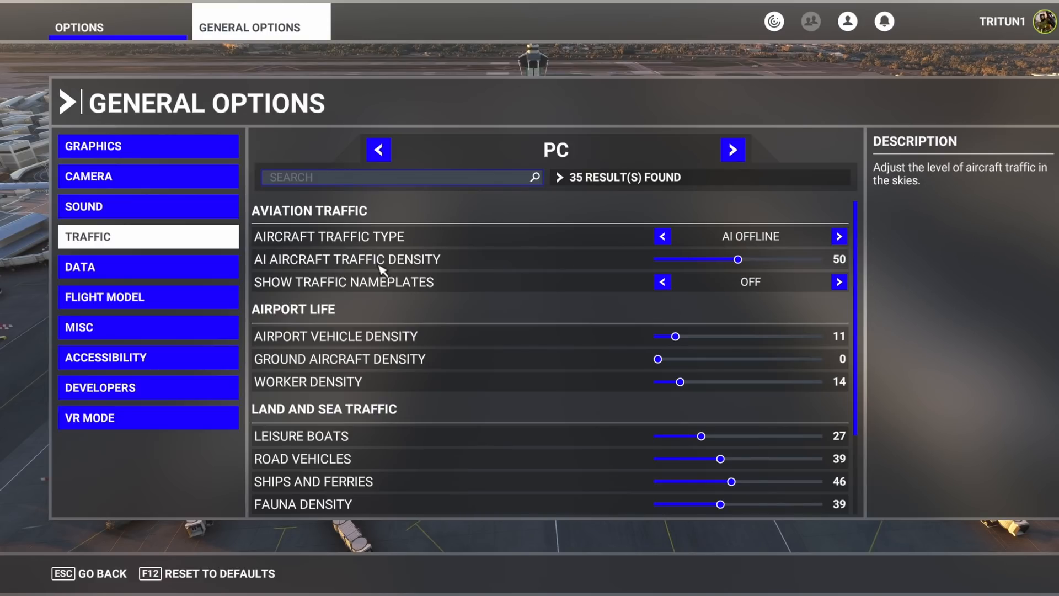
mouse_move(741, 269)
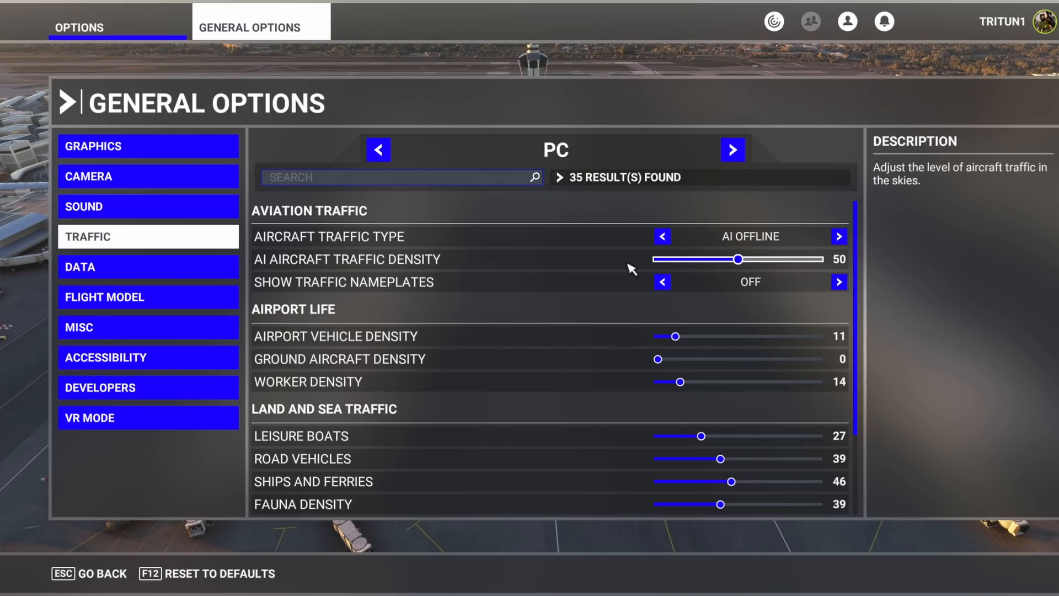
mouse_move(501, 373)
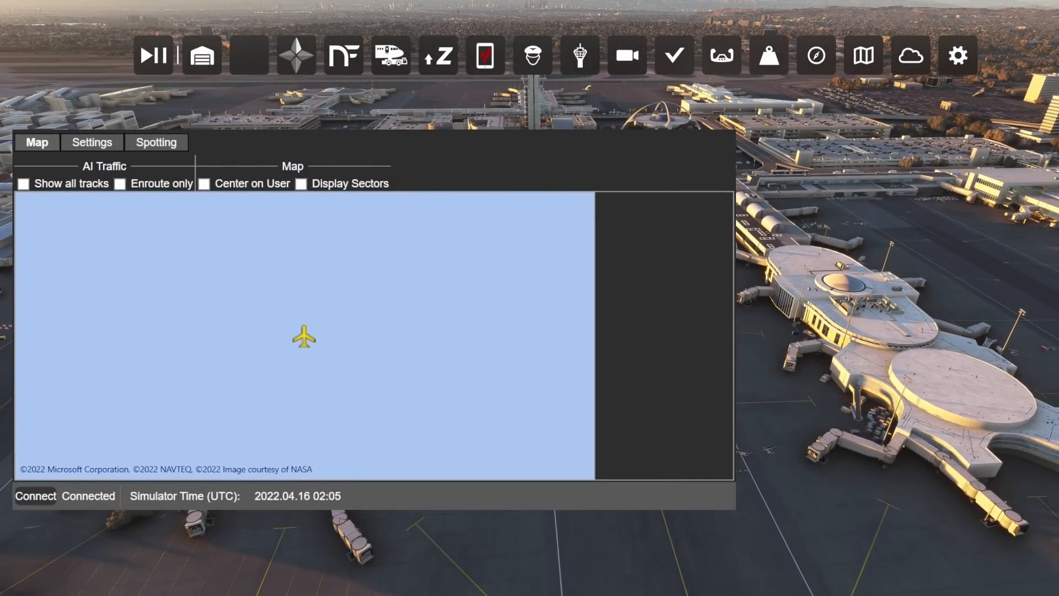
mouse_move(636, 492)
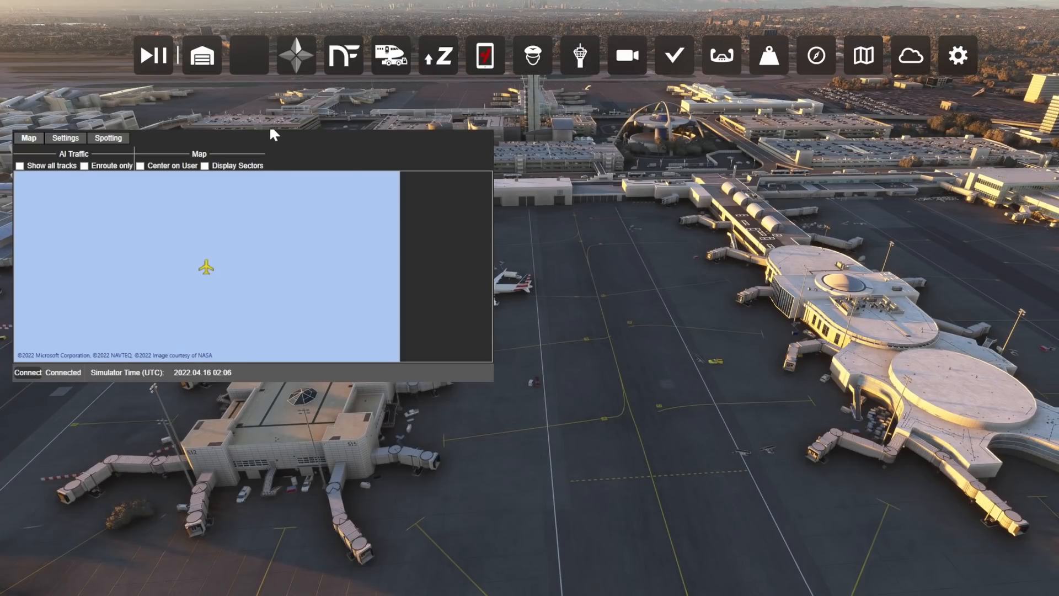
mouse_move(272, 169)
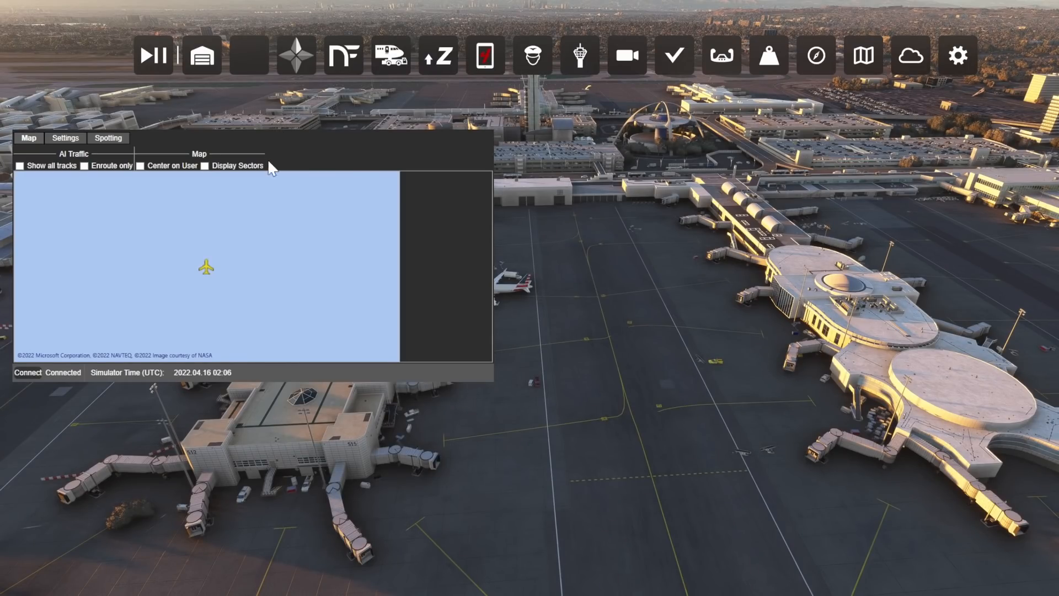
Show the Traffic Manager page in the in-sim controller panel
left_click(66, 138)
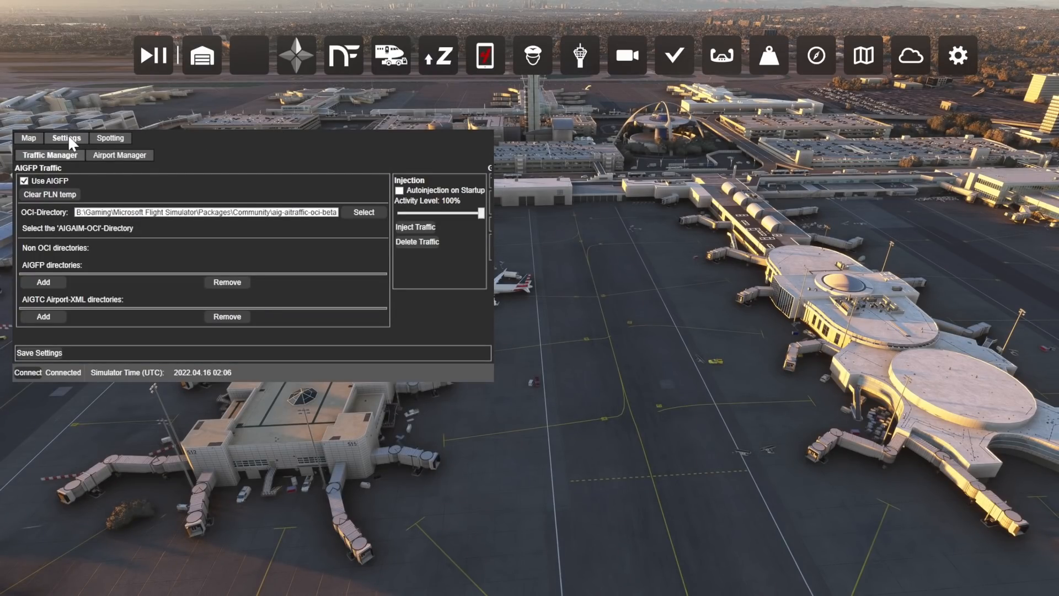
mouse_move(485, 240)
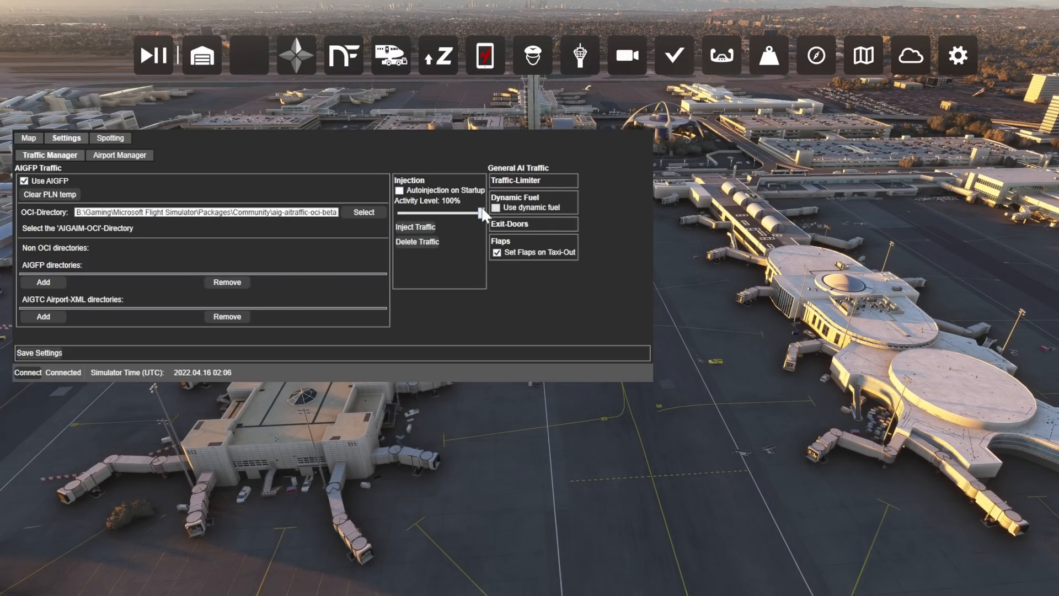
mouse_move(466, 232)
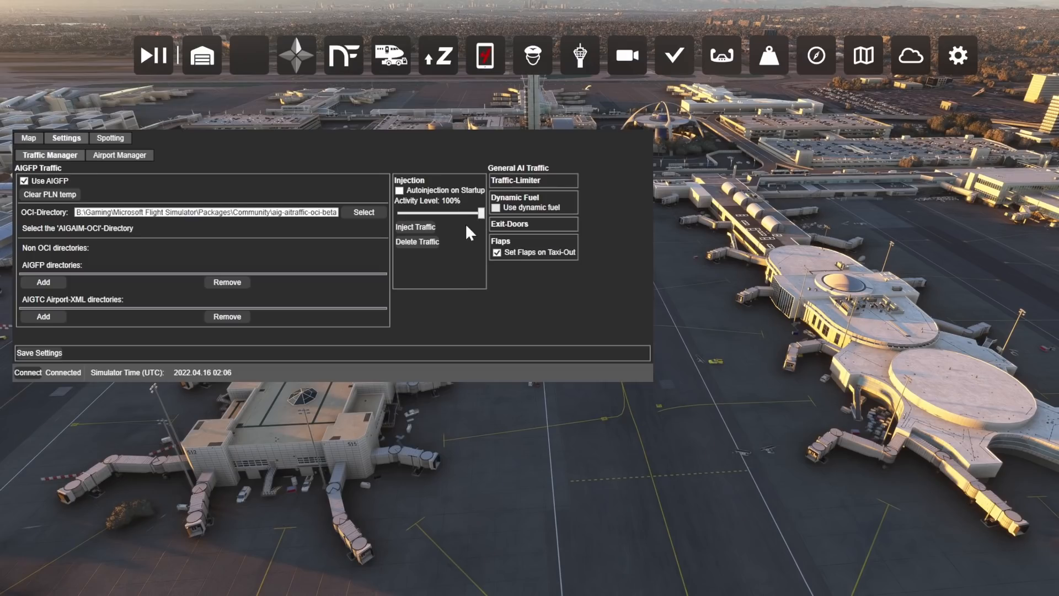
mouse_move(410, 239)
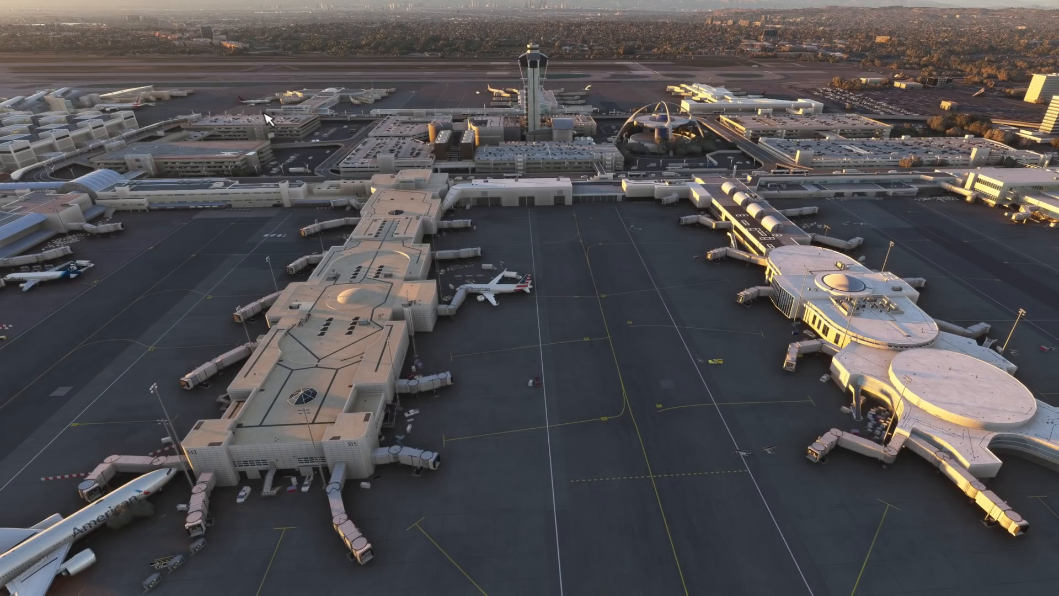
mouse_move(771, 425)
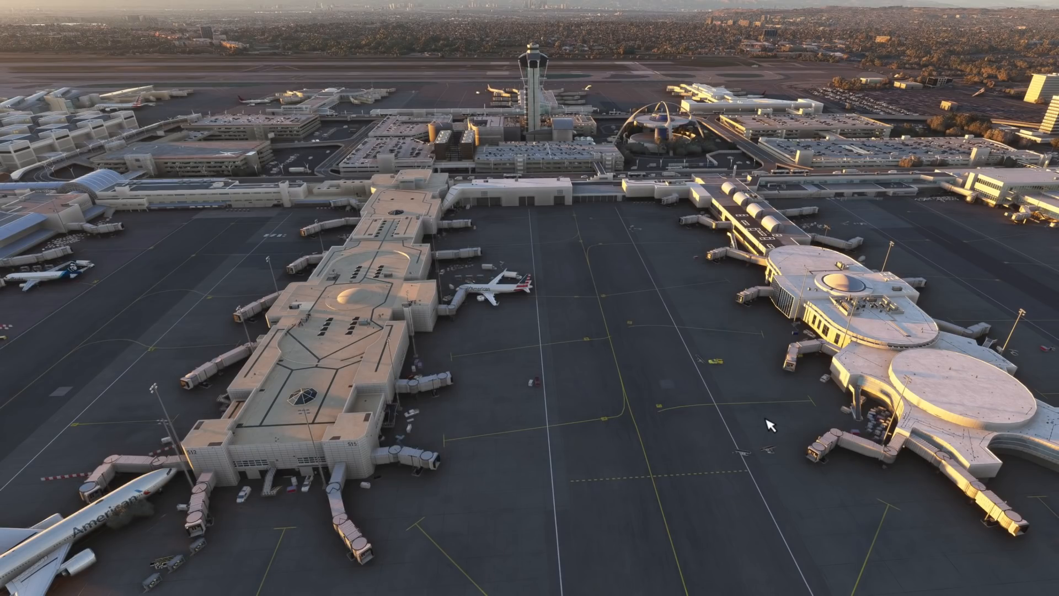